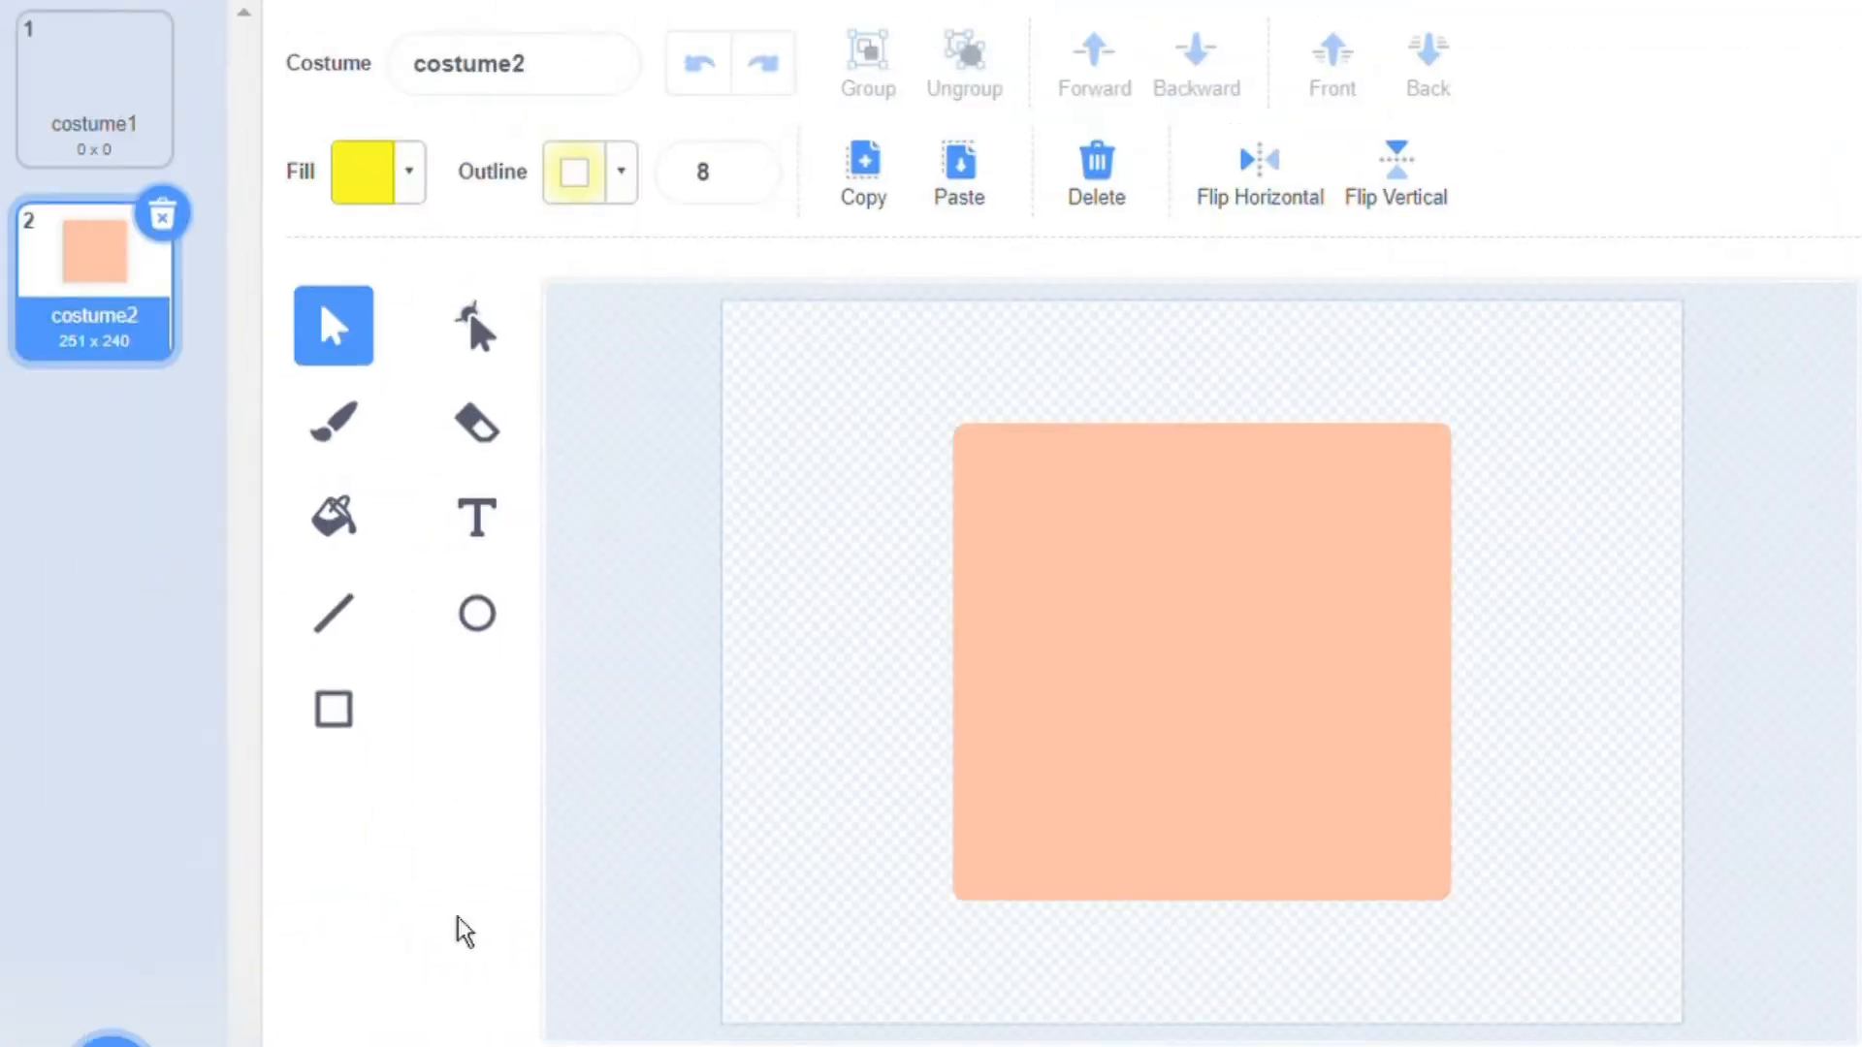
# Reshape the square into a short thin horizontal bar and name the costume Bar
pyautogui.click(476, 326)
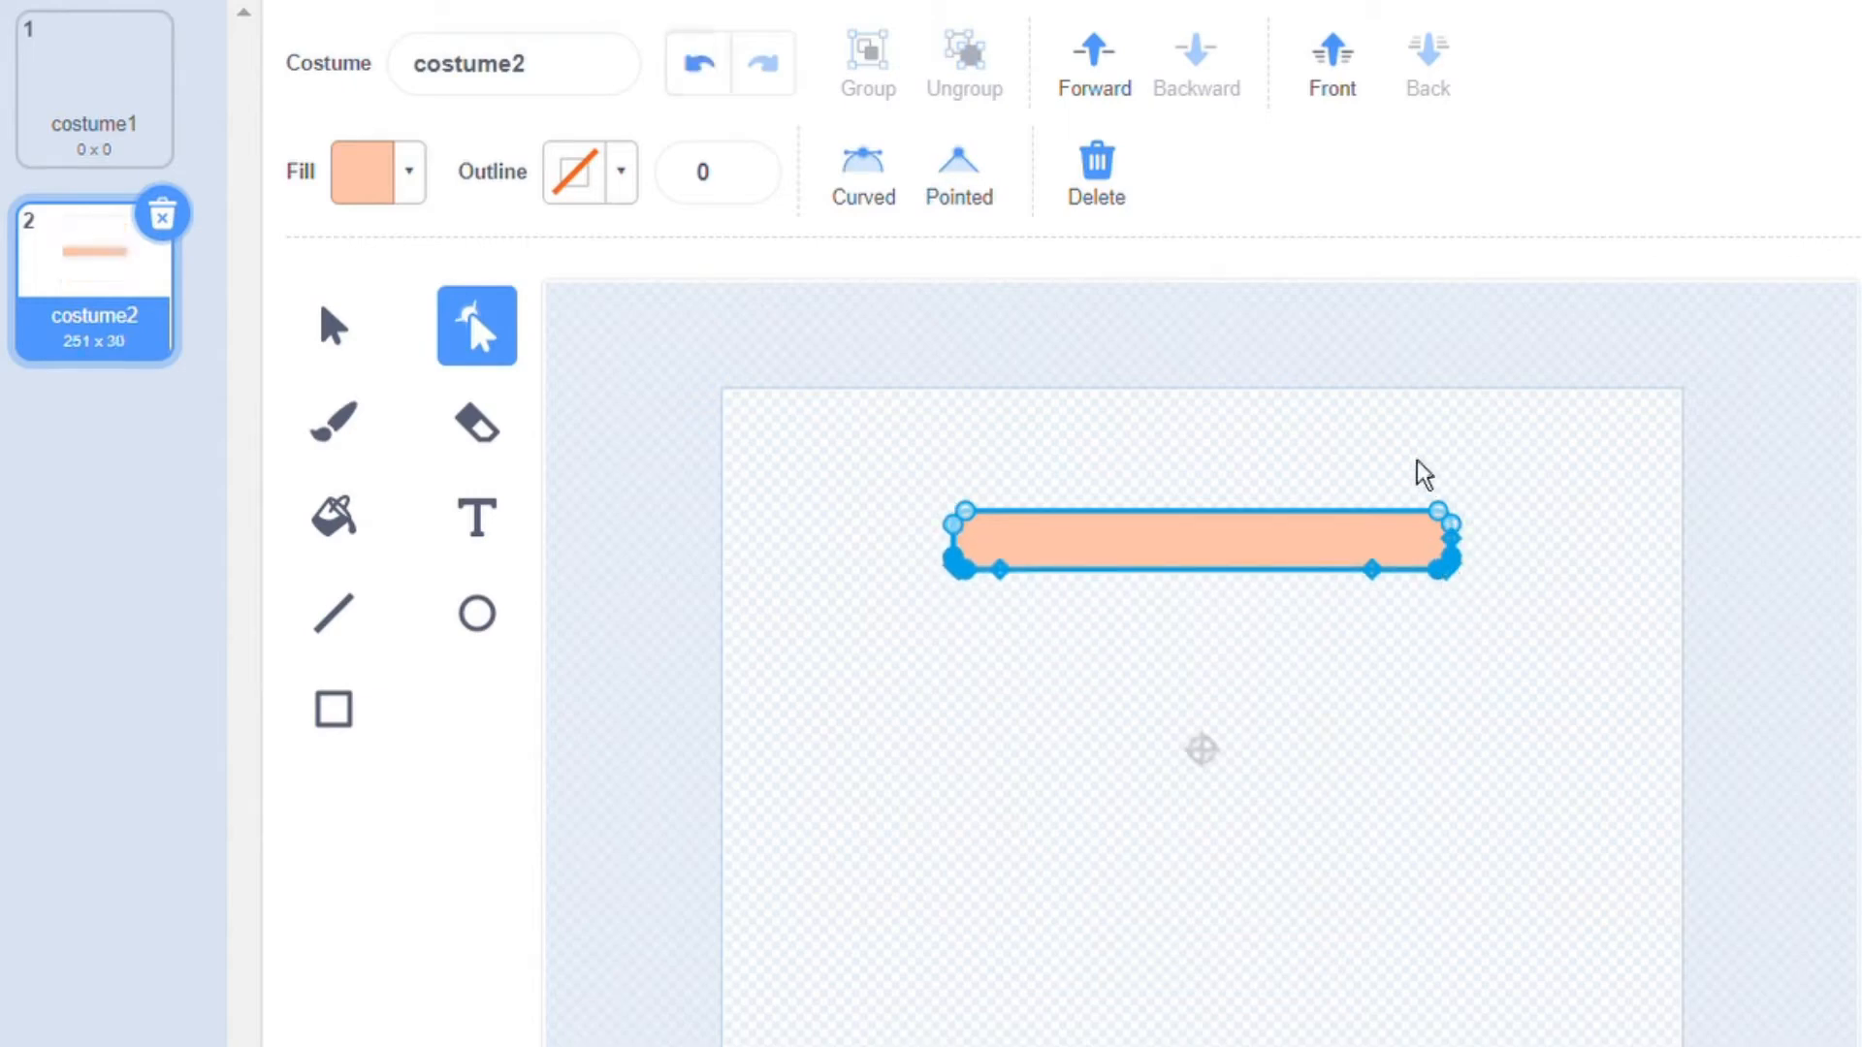
pyautogui.moveTo(1444, 567); pyautogui.dragTo(1280, 567)
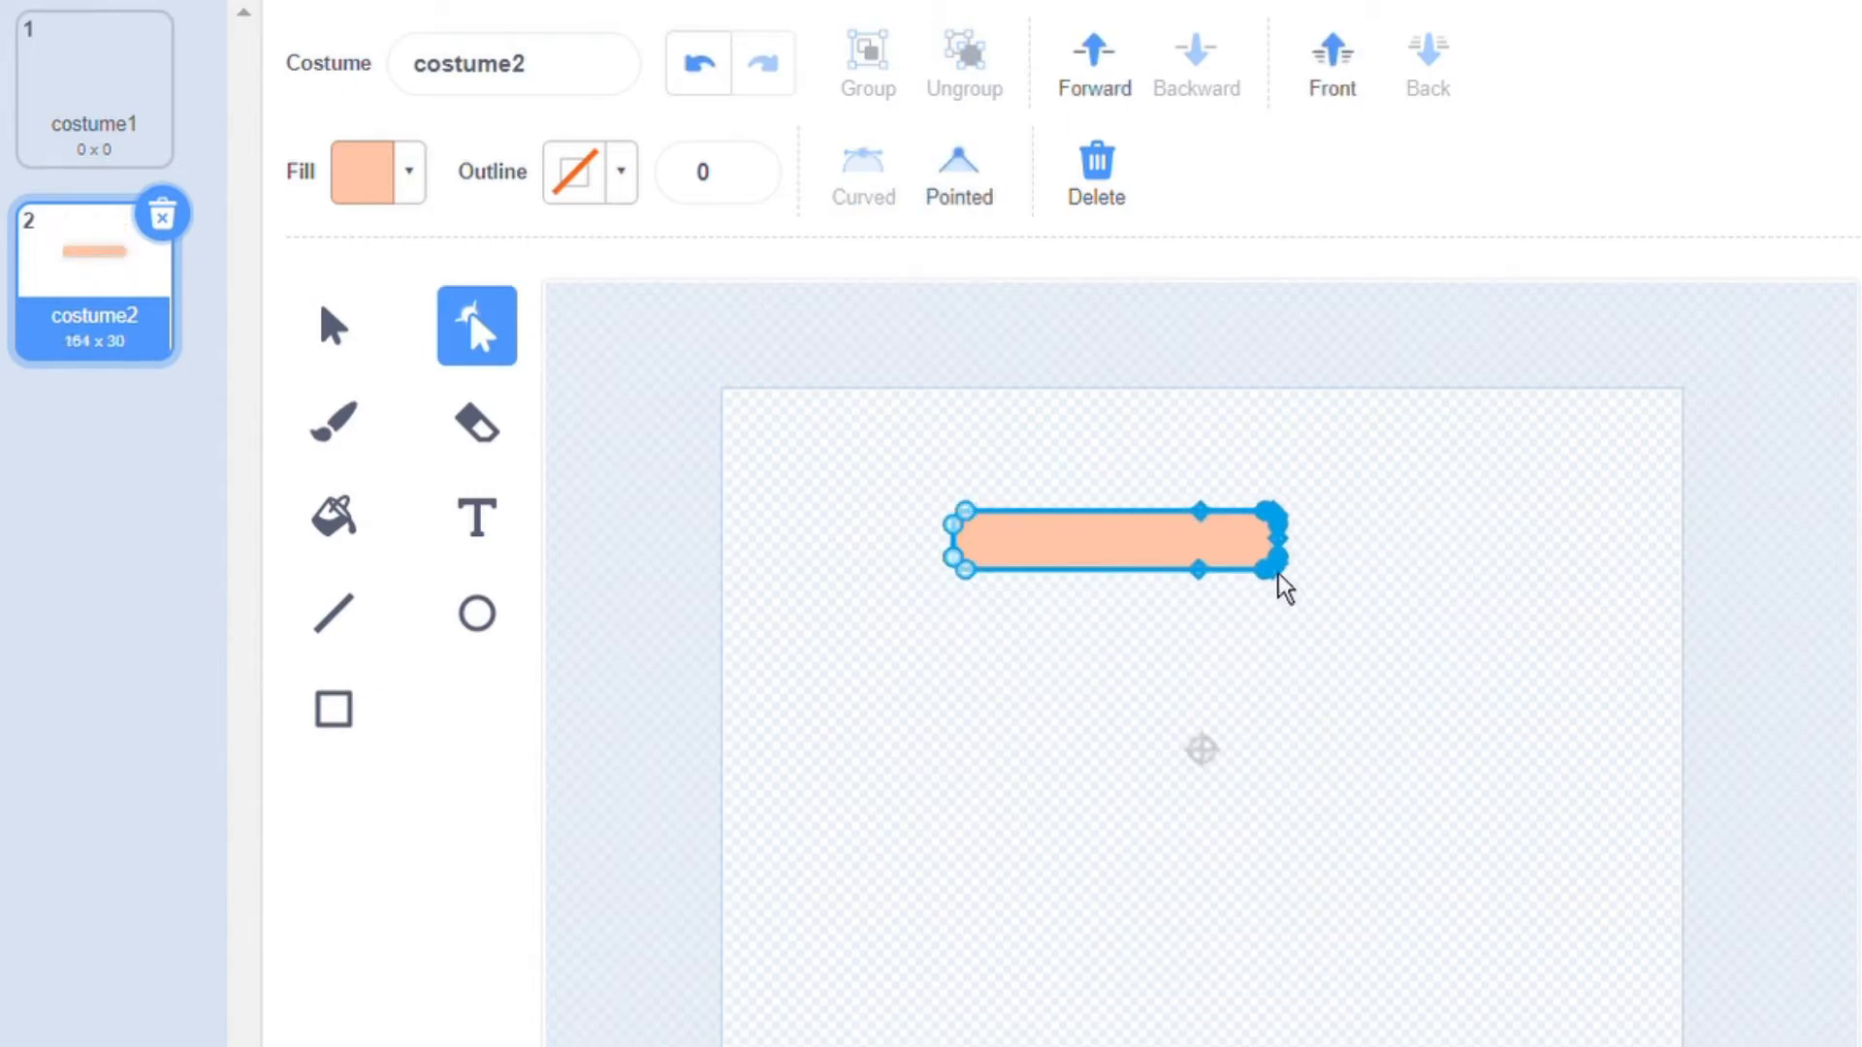
pyautogui.click(333, 325)
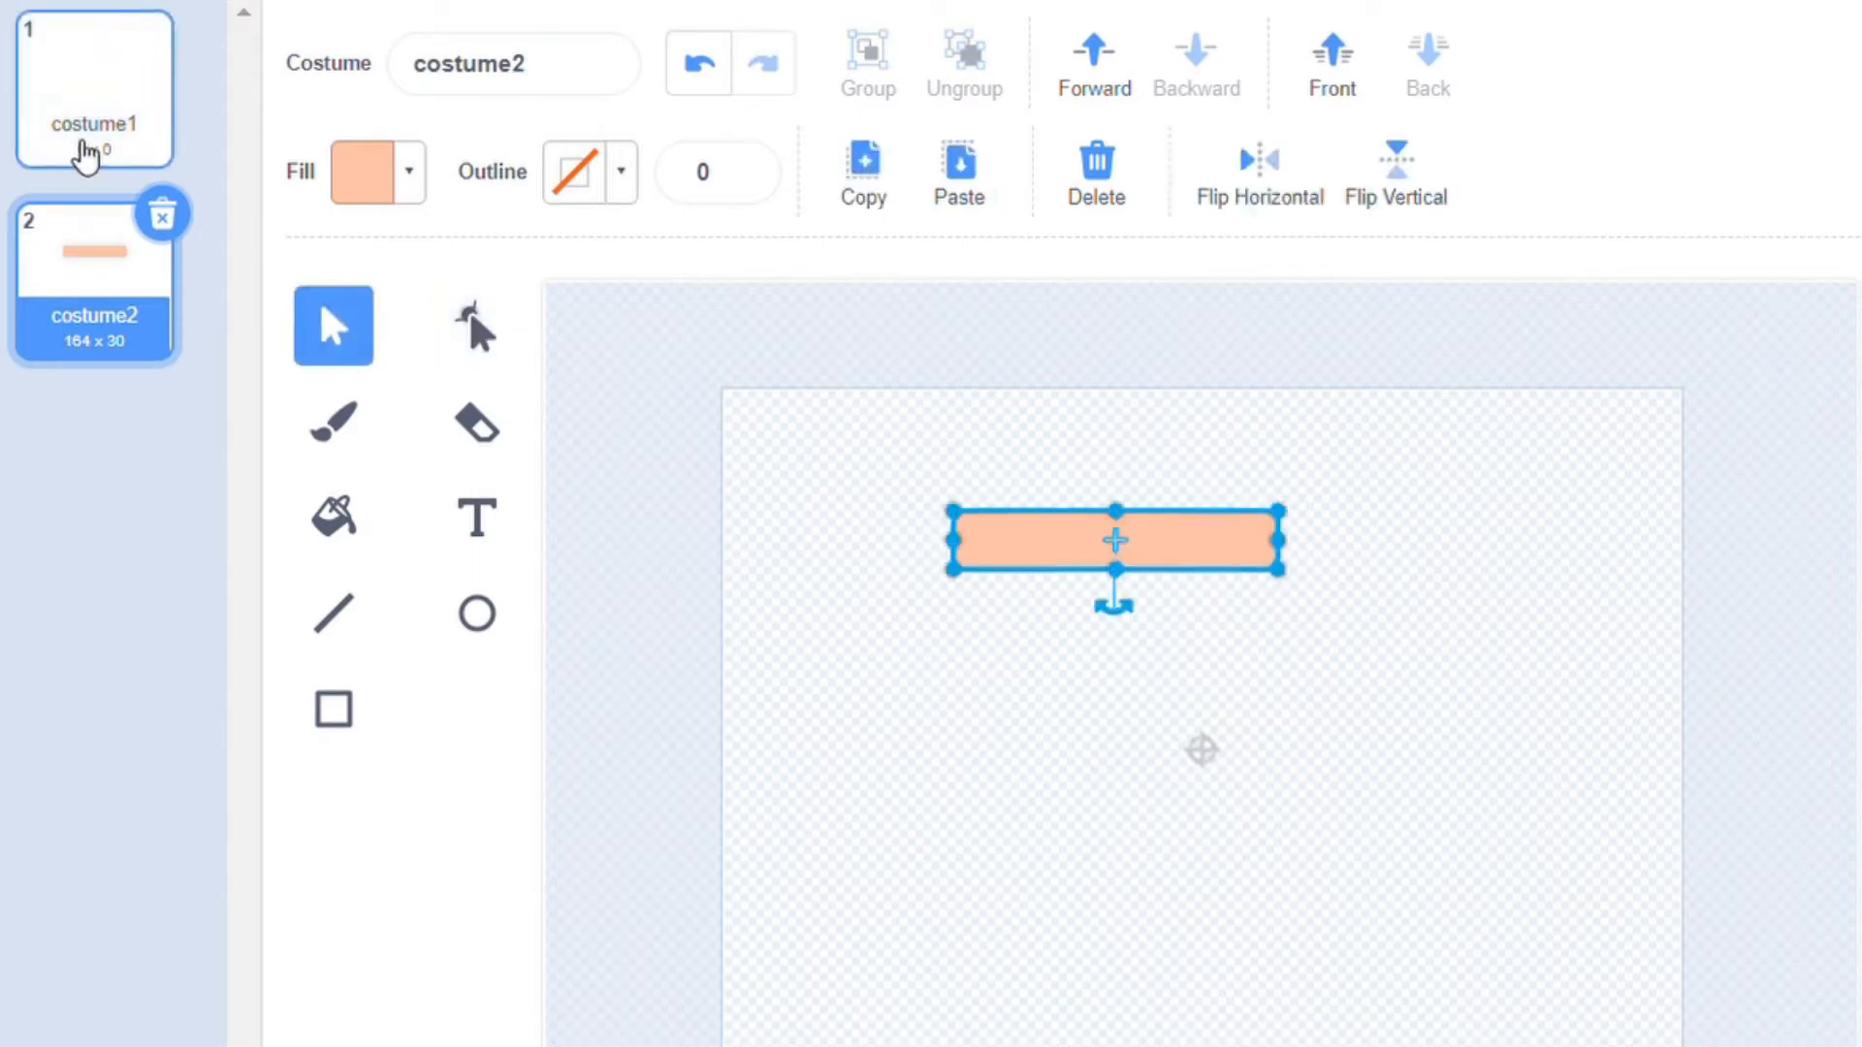
pyautogui.write('Bar')
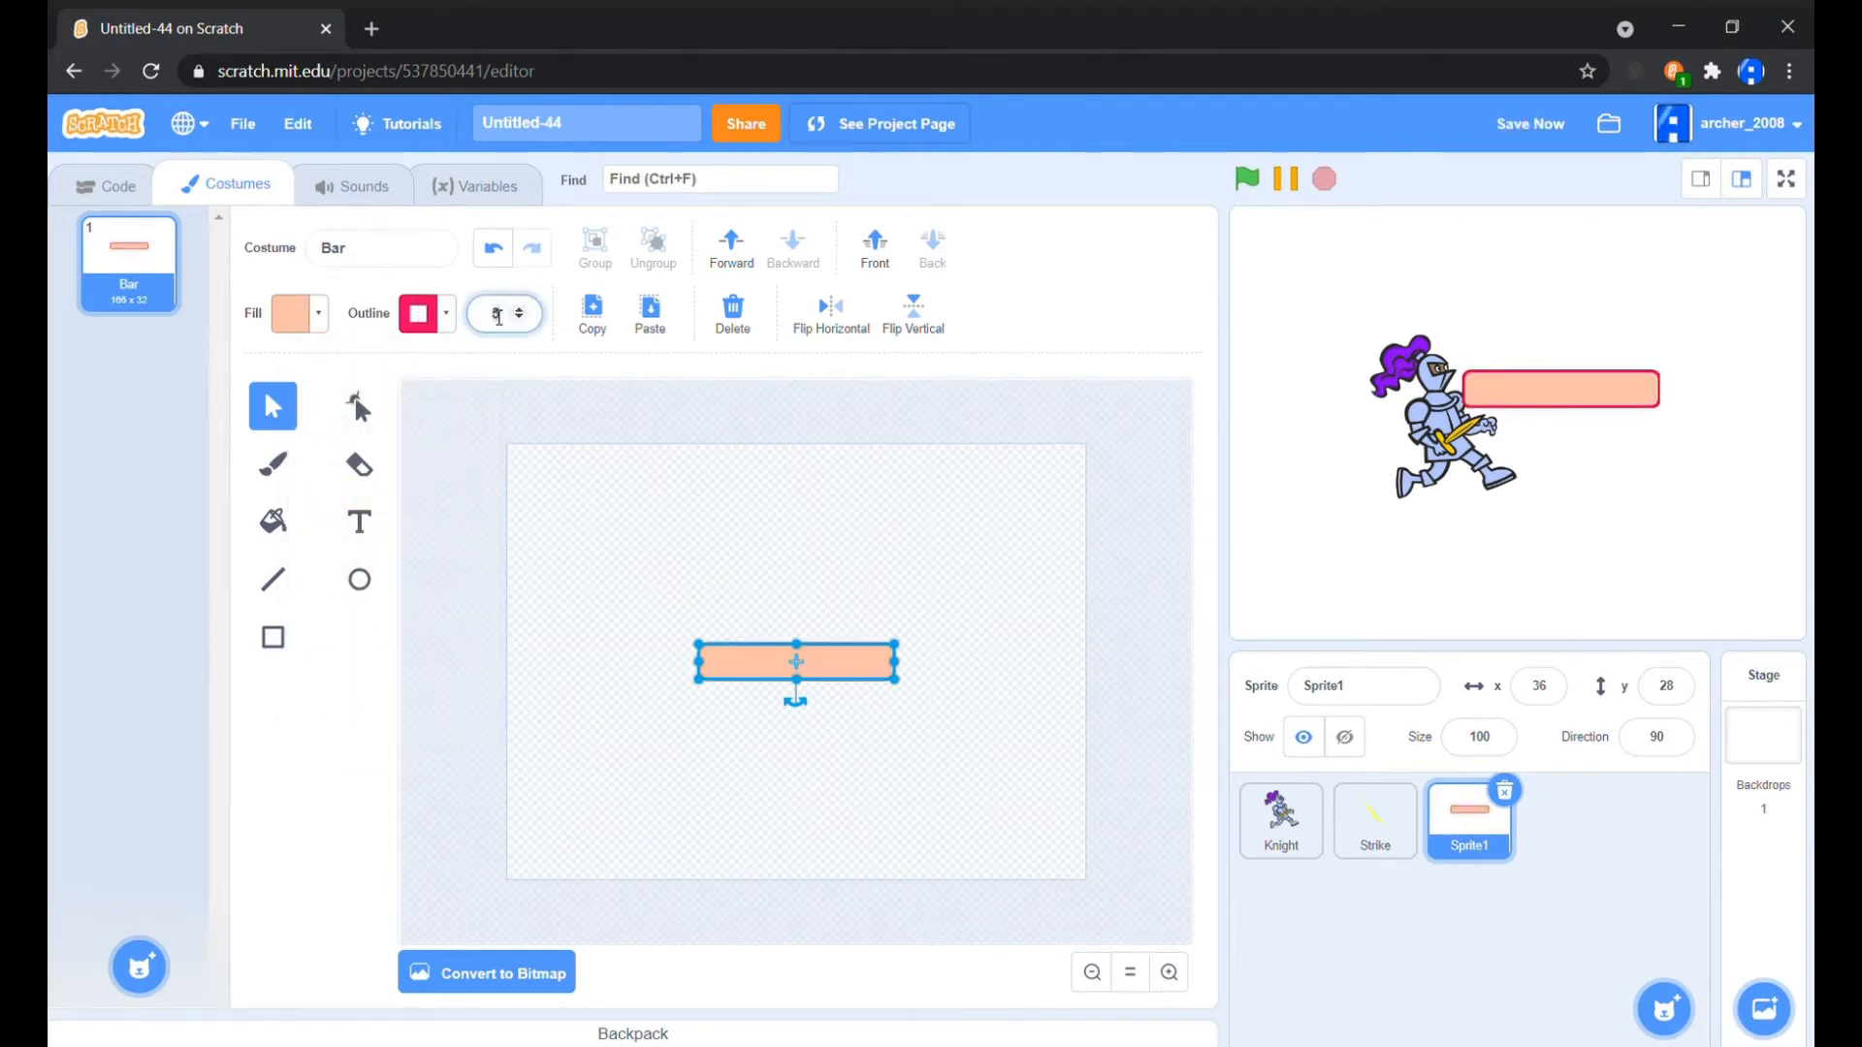
# Adjust the bar's outline width and paste the outlined bar into a new second costume
pyautogui.click(519, 305)
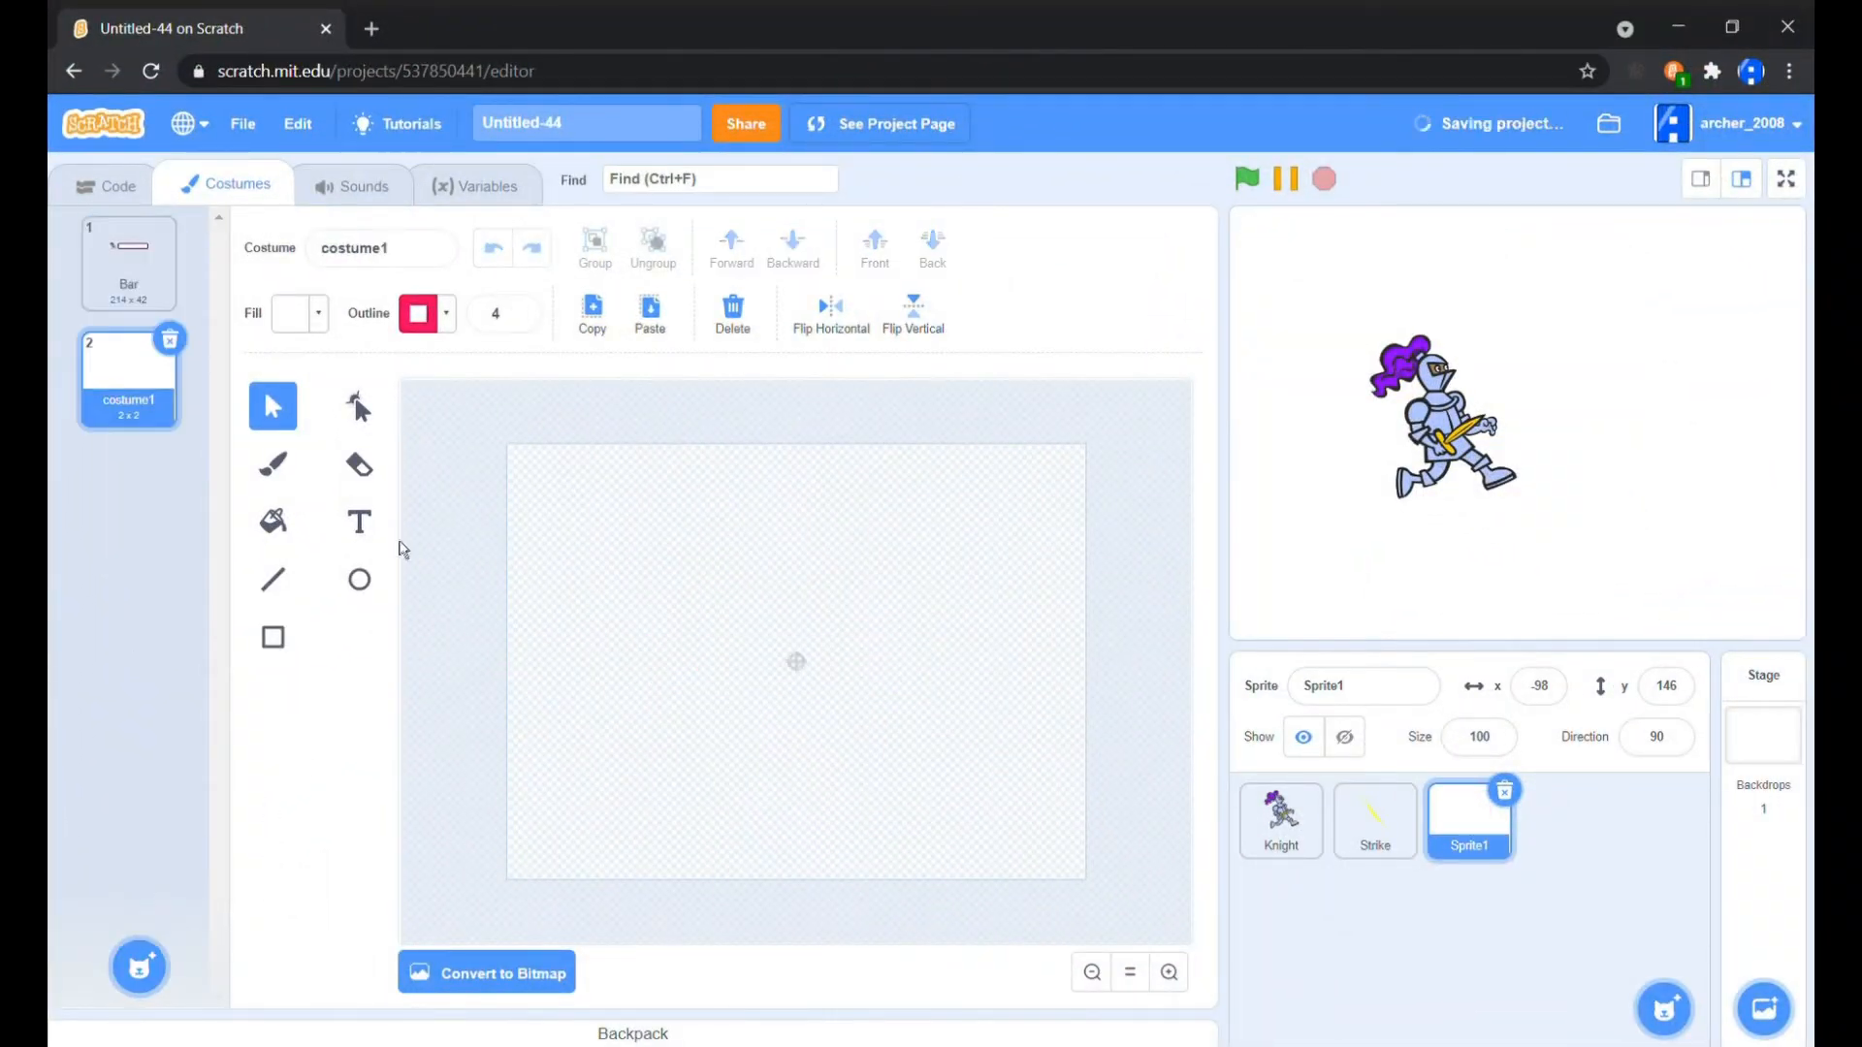
pyautogui.click(648, 308)
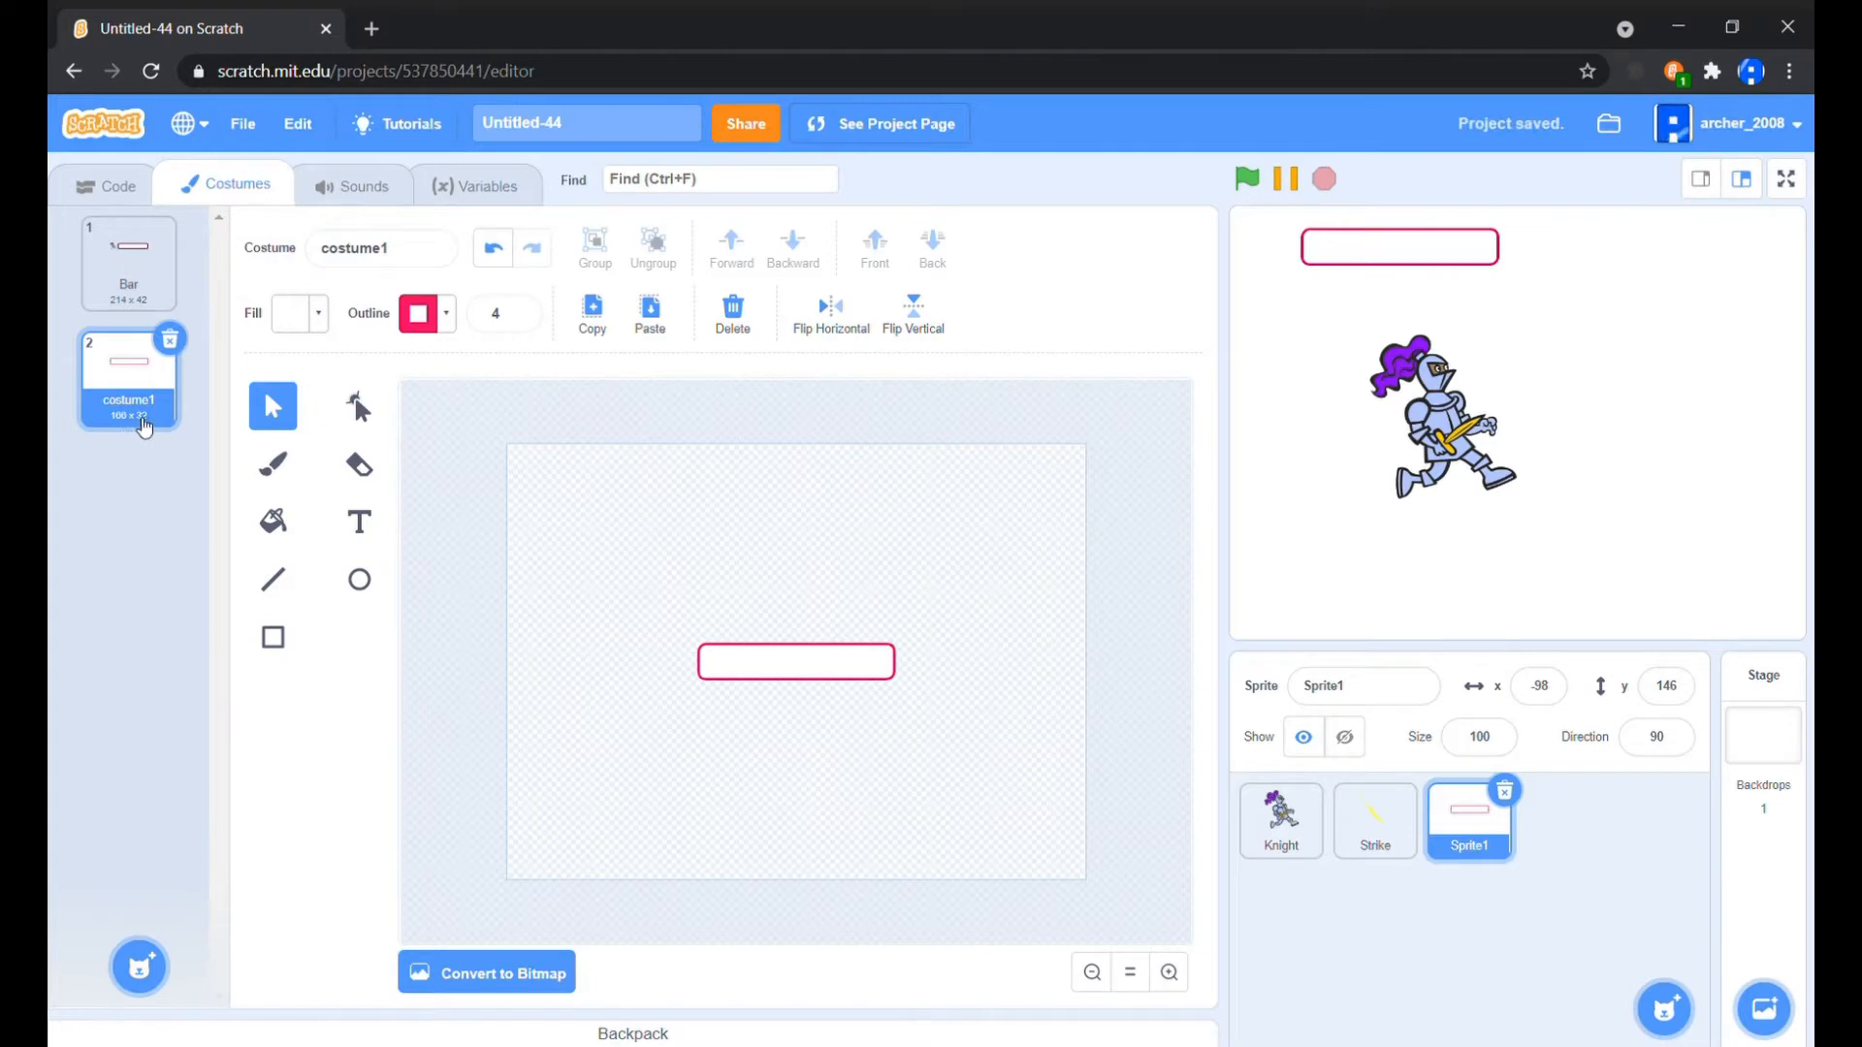
pyautogui.moveTo(129, 424)
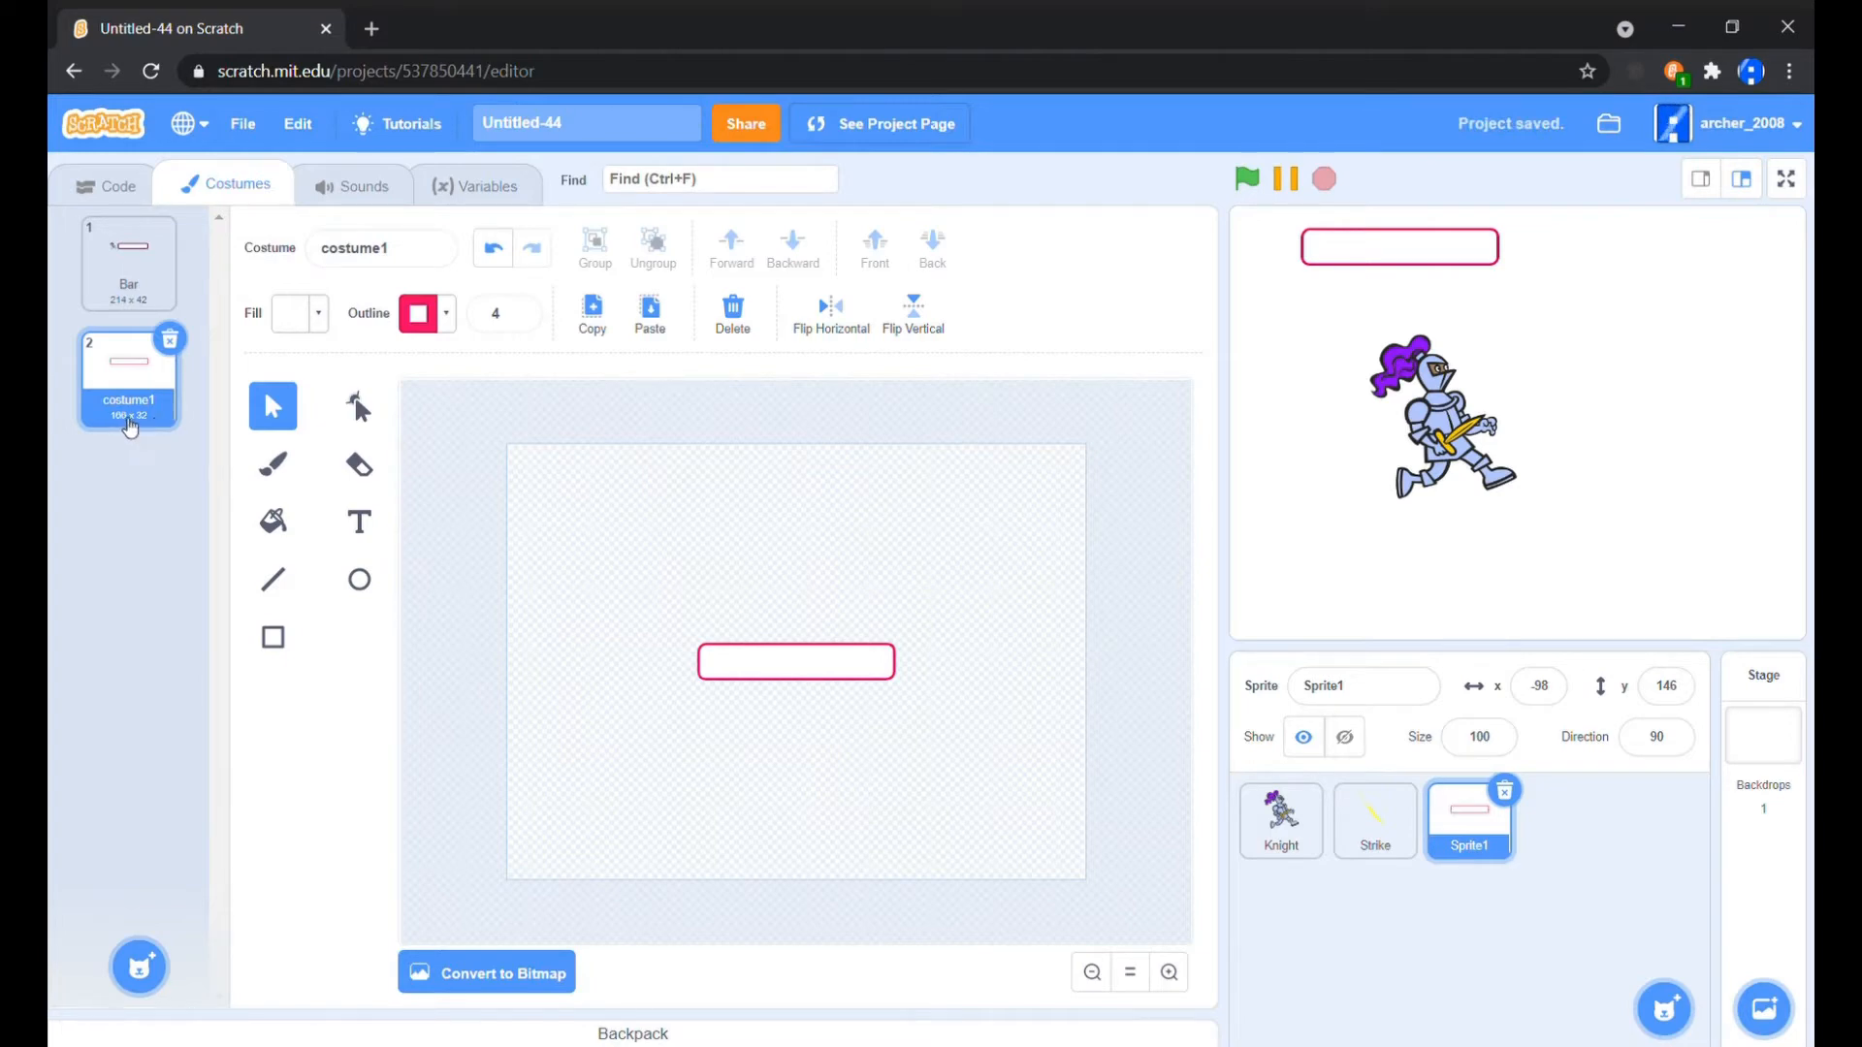
pyautogui.click(104, 185)
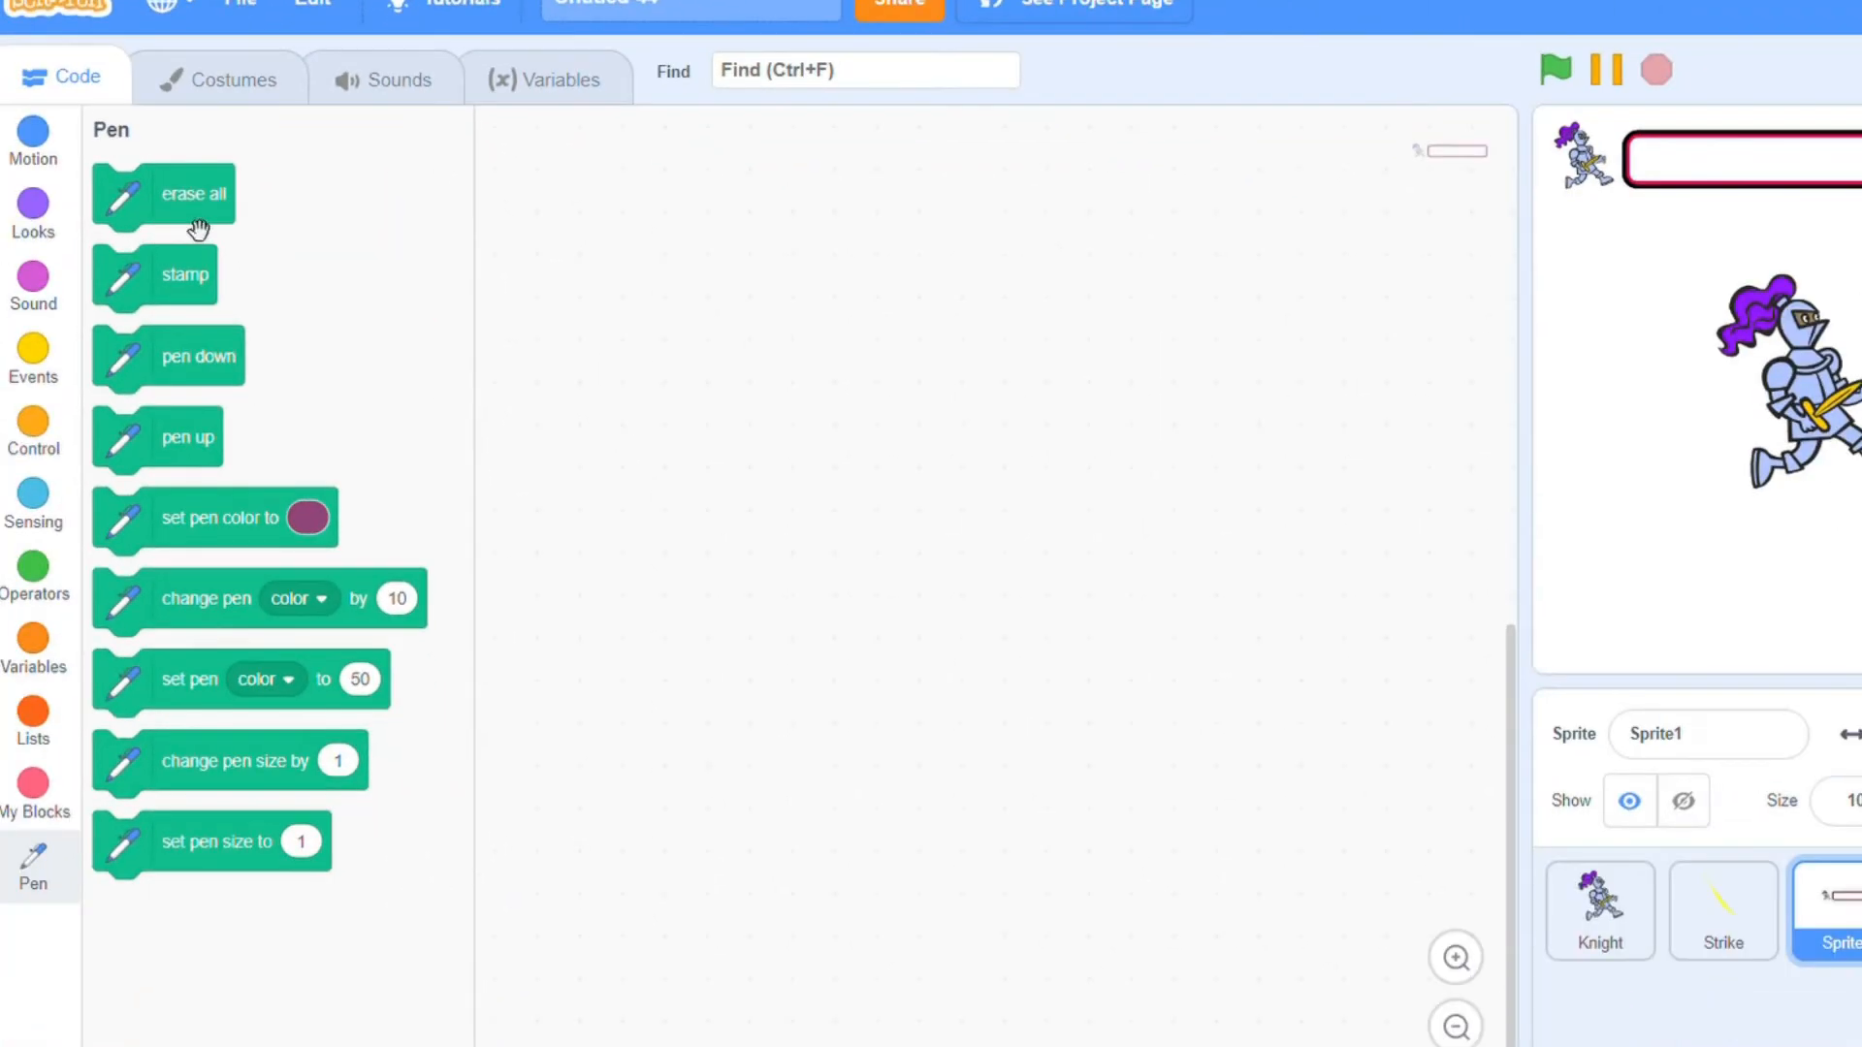
pyautogui.moveTo(402, 349)
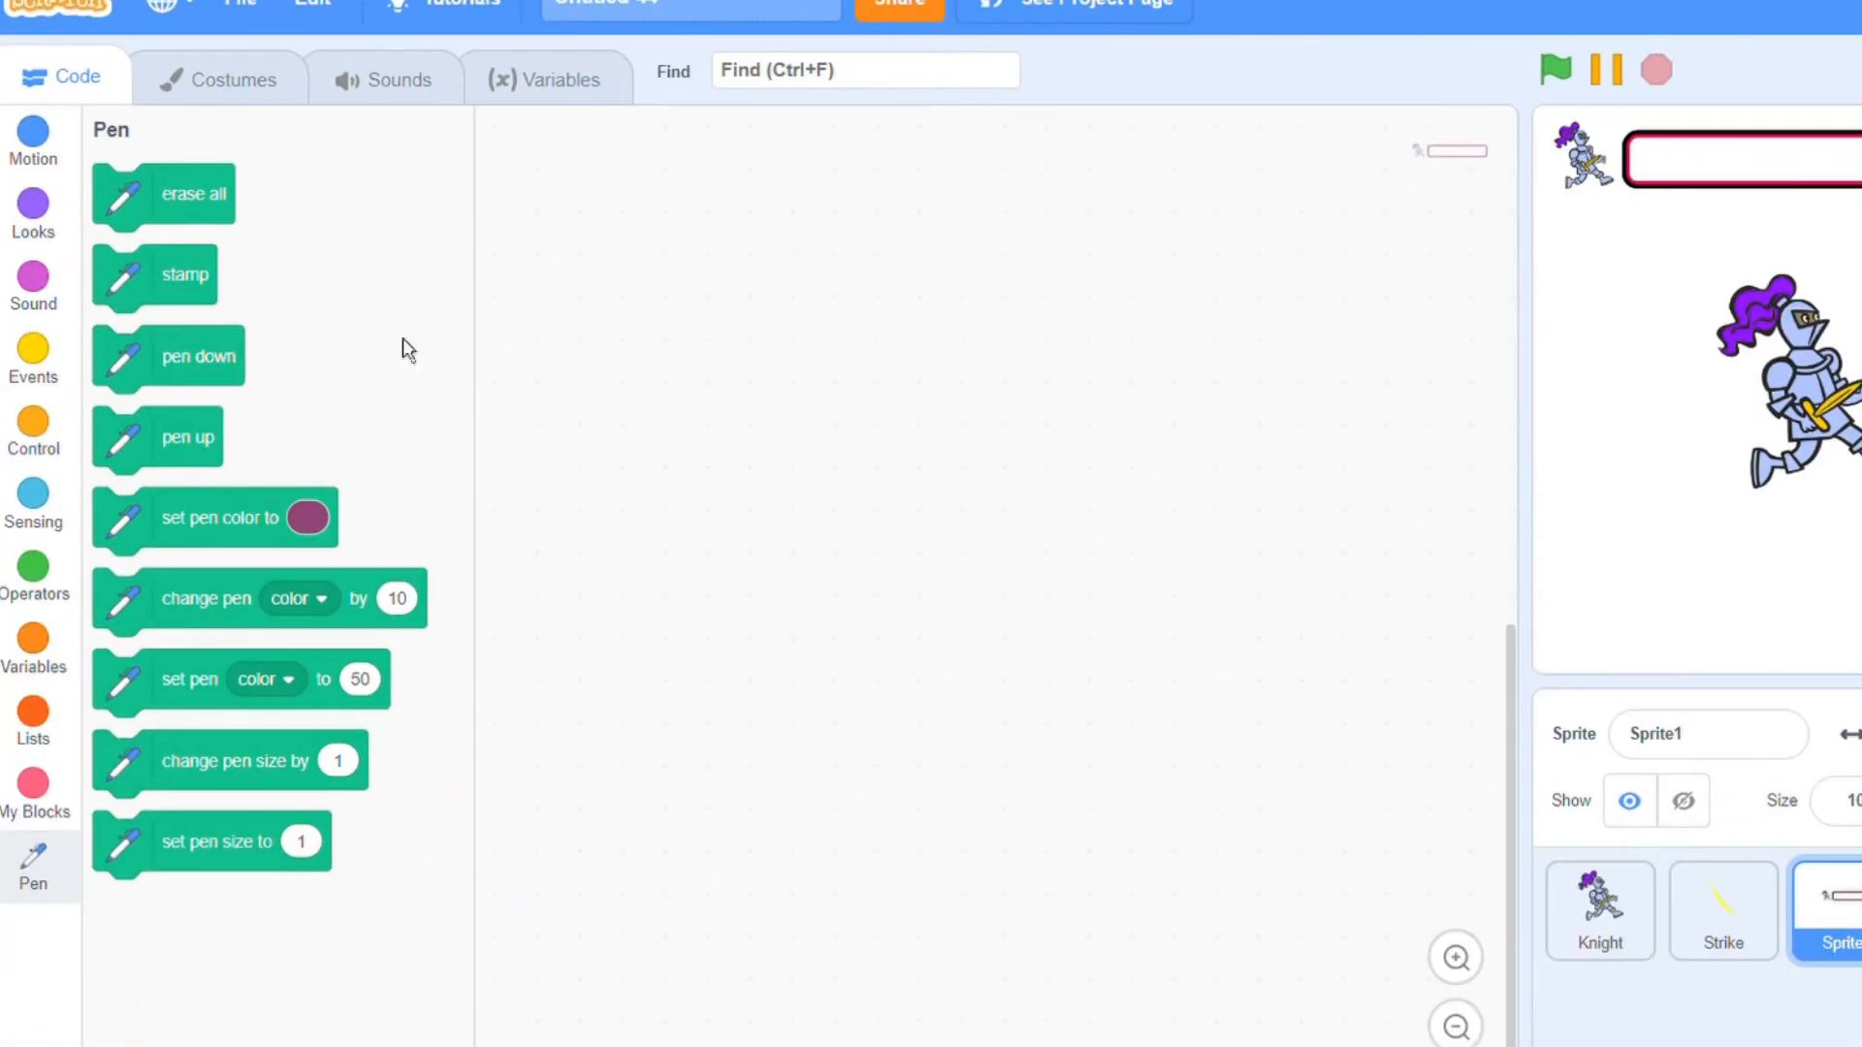
# Give the Bar costume no fill and outline width 4, then return to the Pen blocks
pyautogui.click(238, 184)
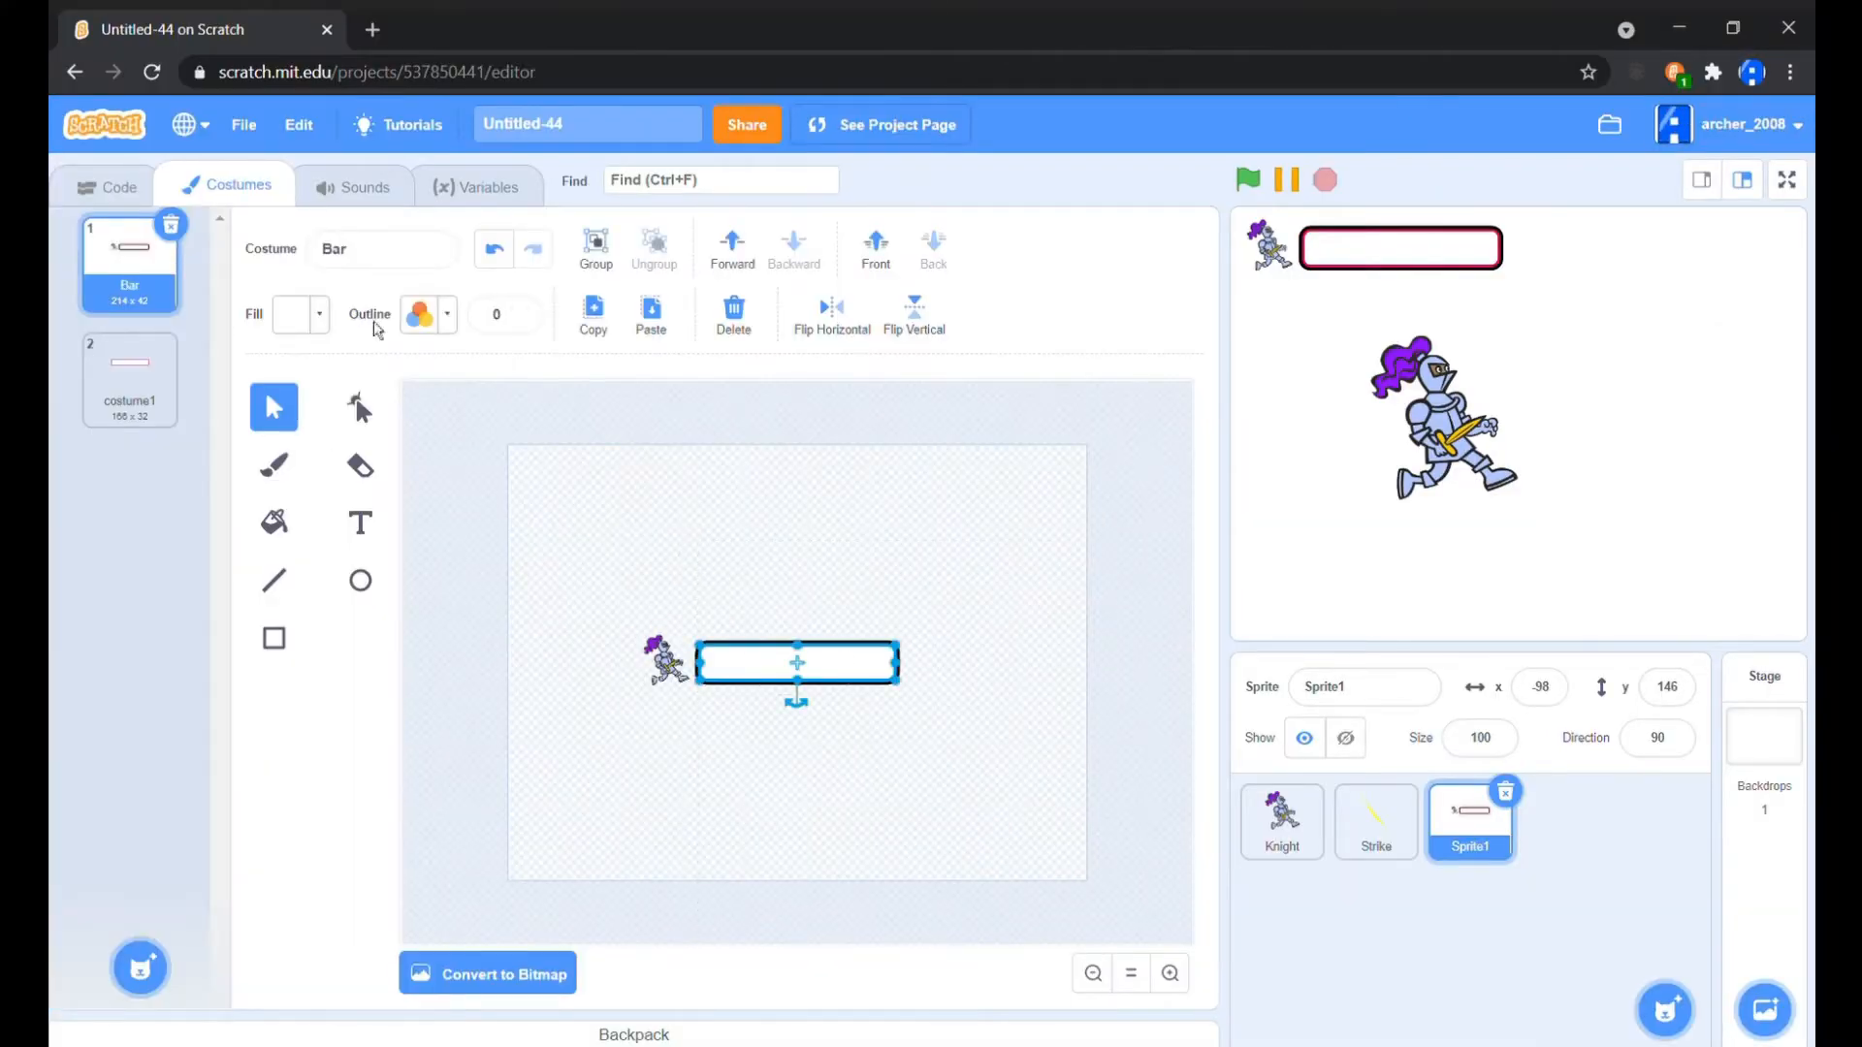
pyautogui.click(289, 314)
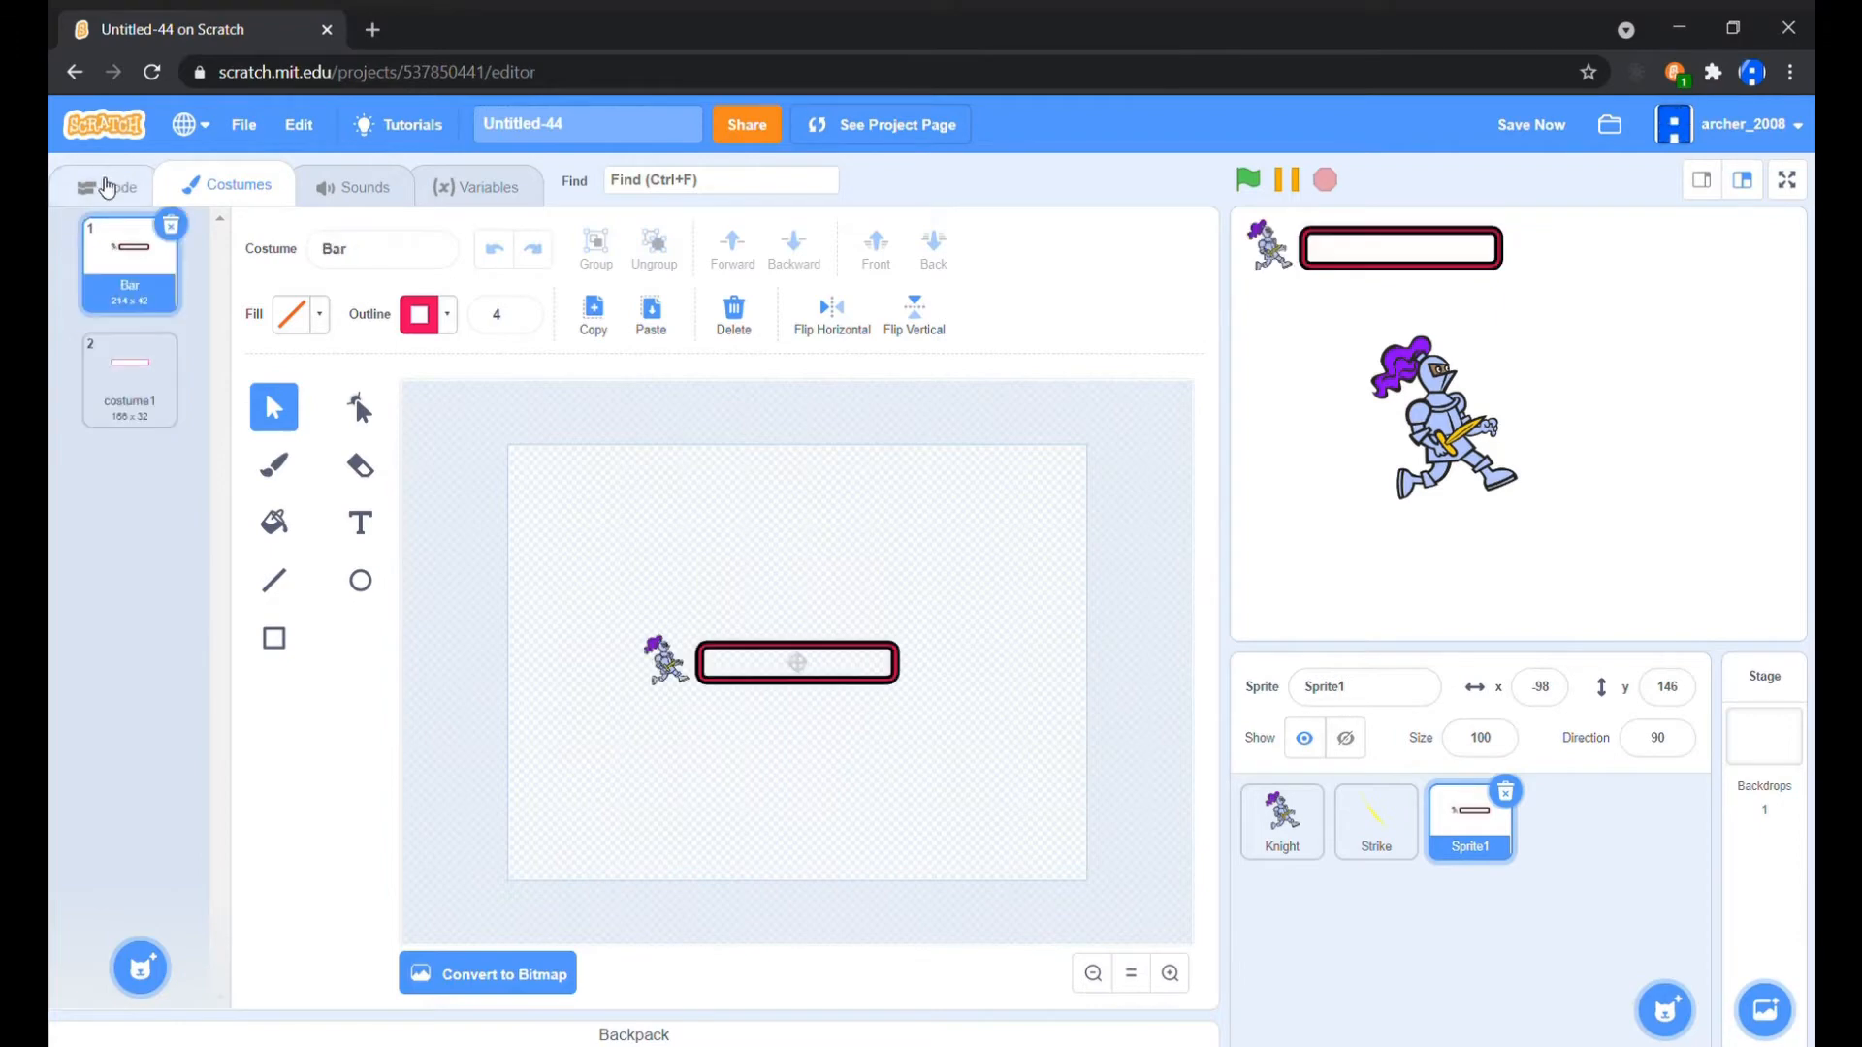
pyautogui.click(104, 185)
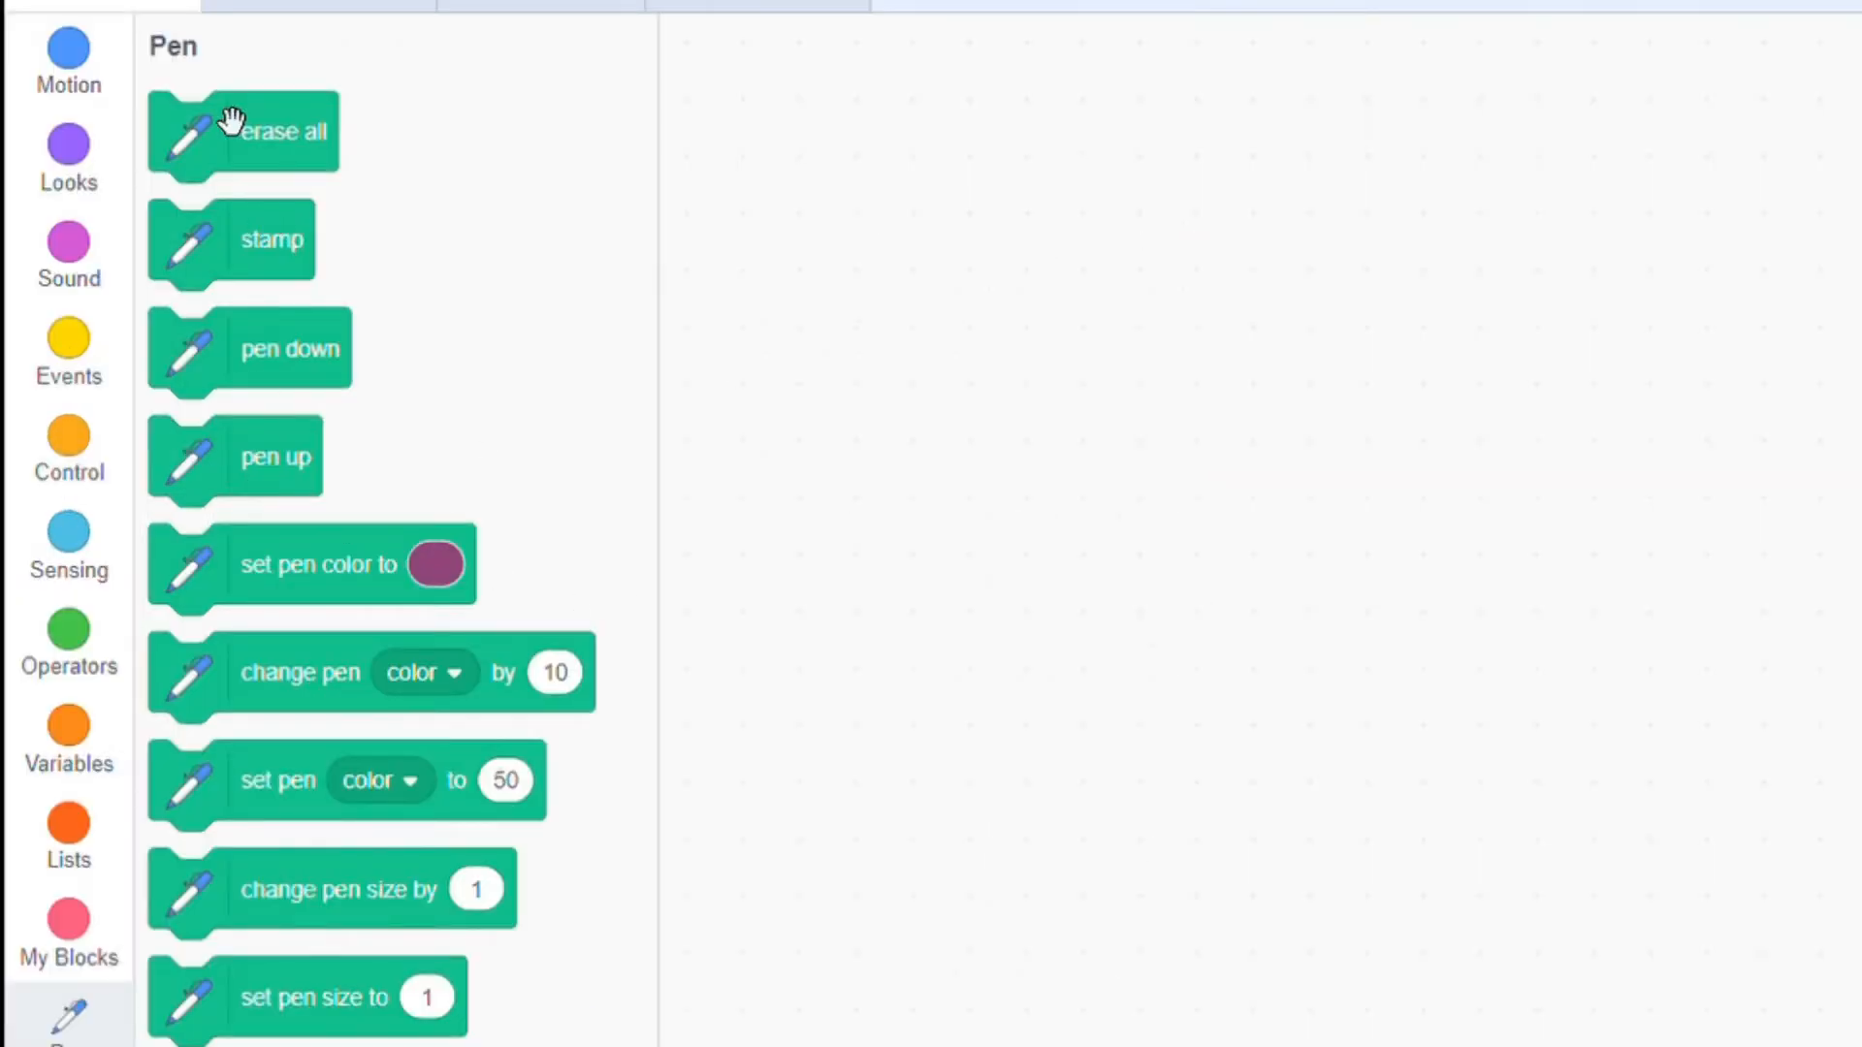
# Add erase all under the green-flag hat and create a Health variable for all sprites
pyautogui.moveTo(243, 132); pyautogui.dragTo(827, 390)
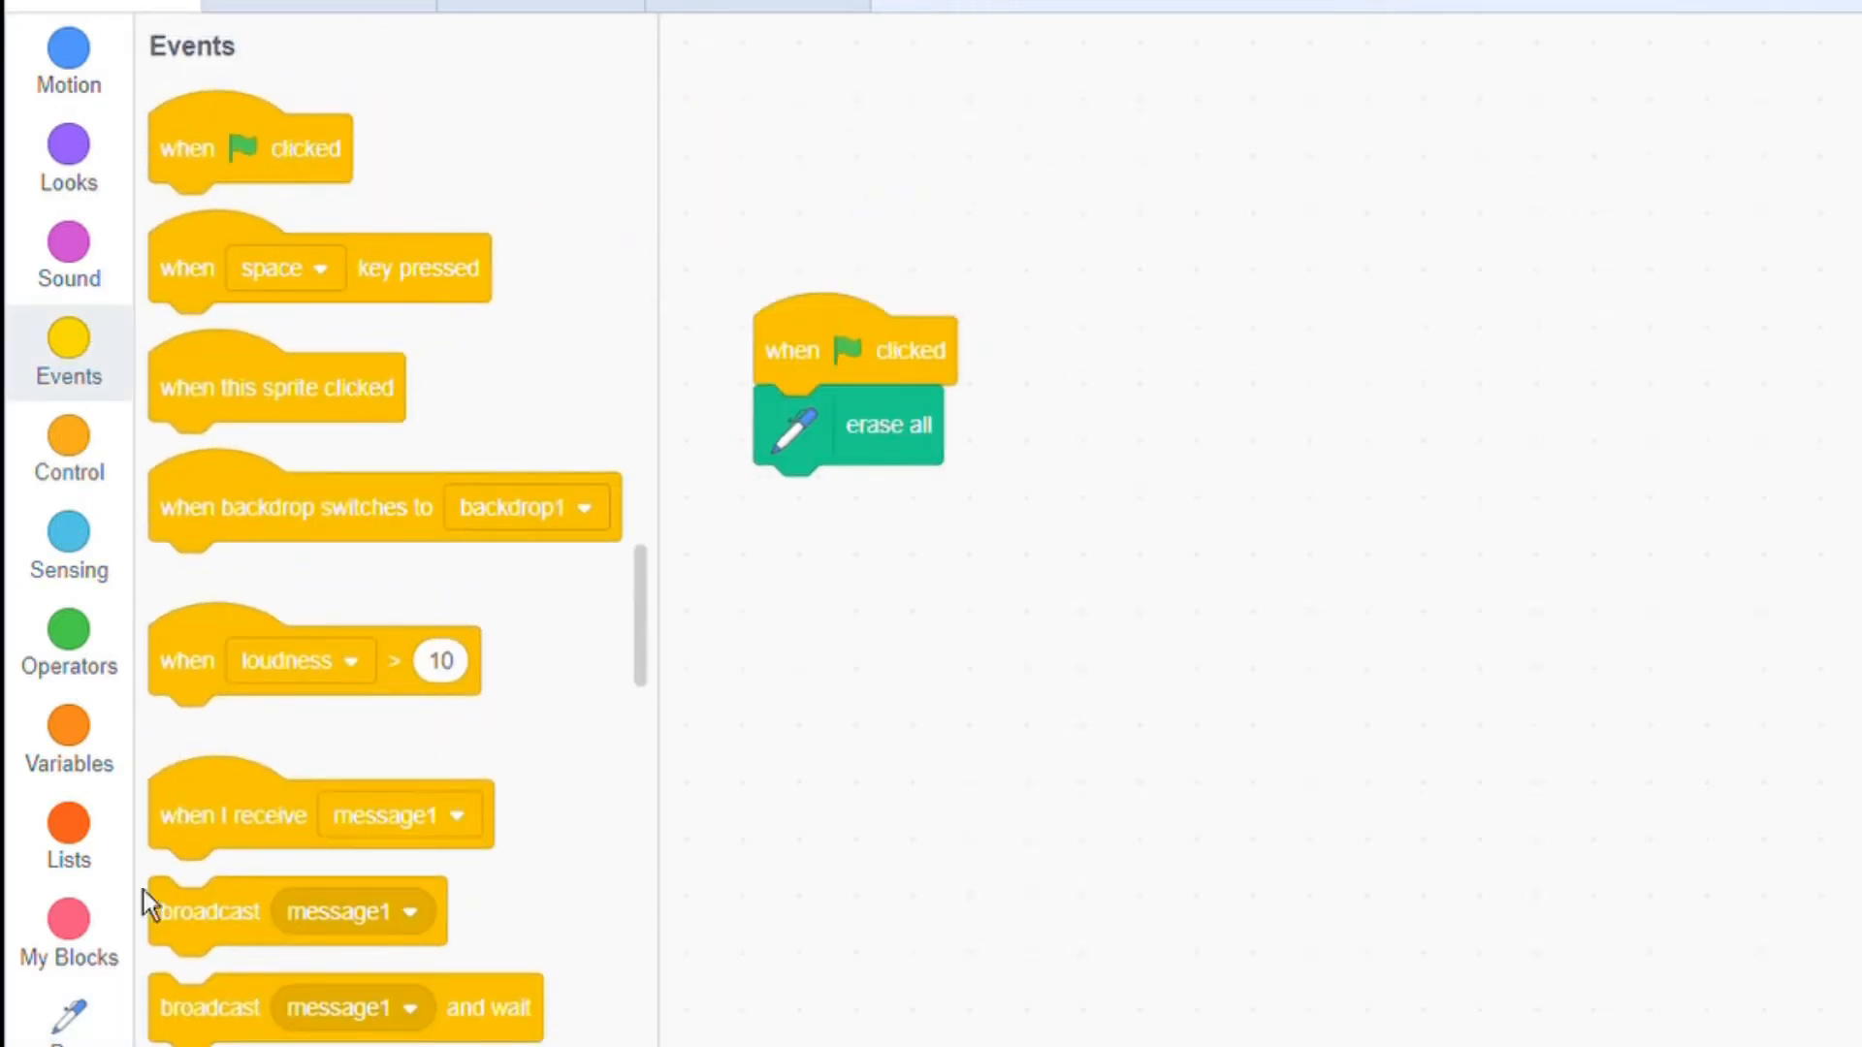
pyautogui.click(68, 722)
pyautogui.write('Heal')
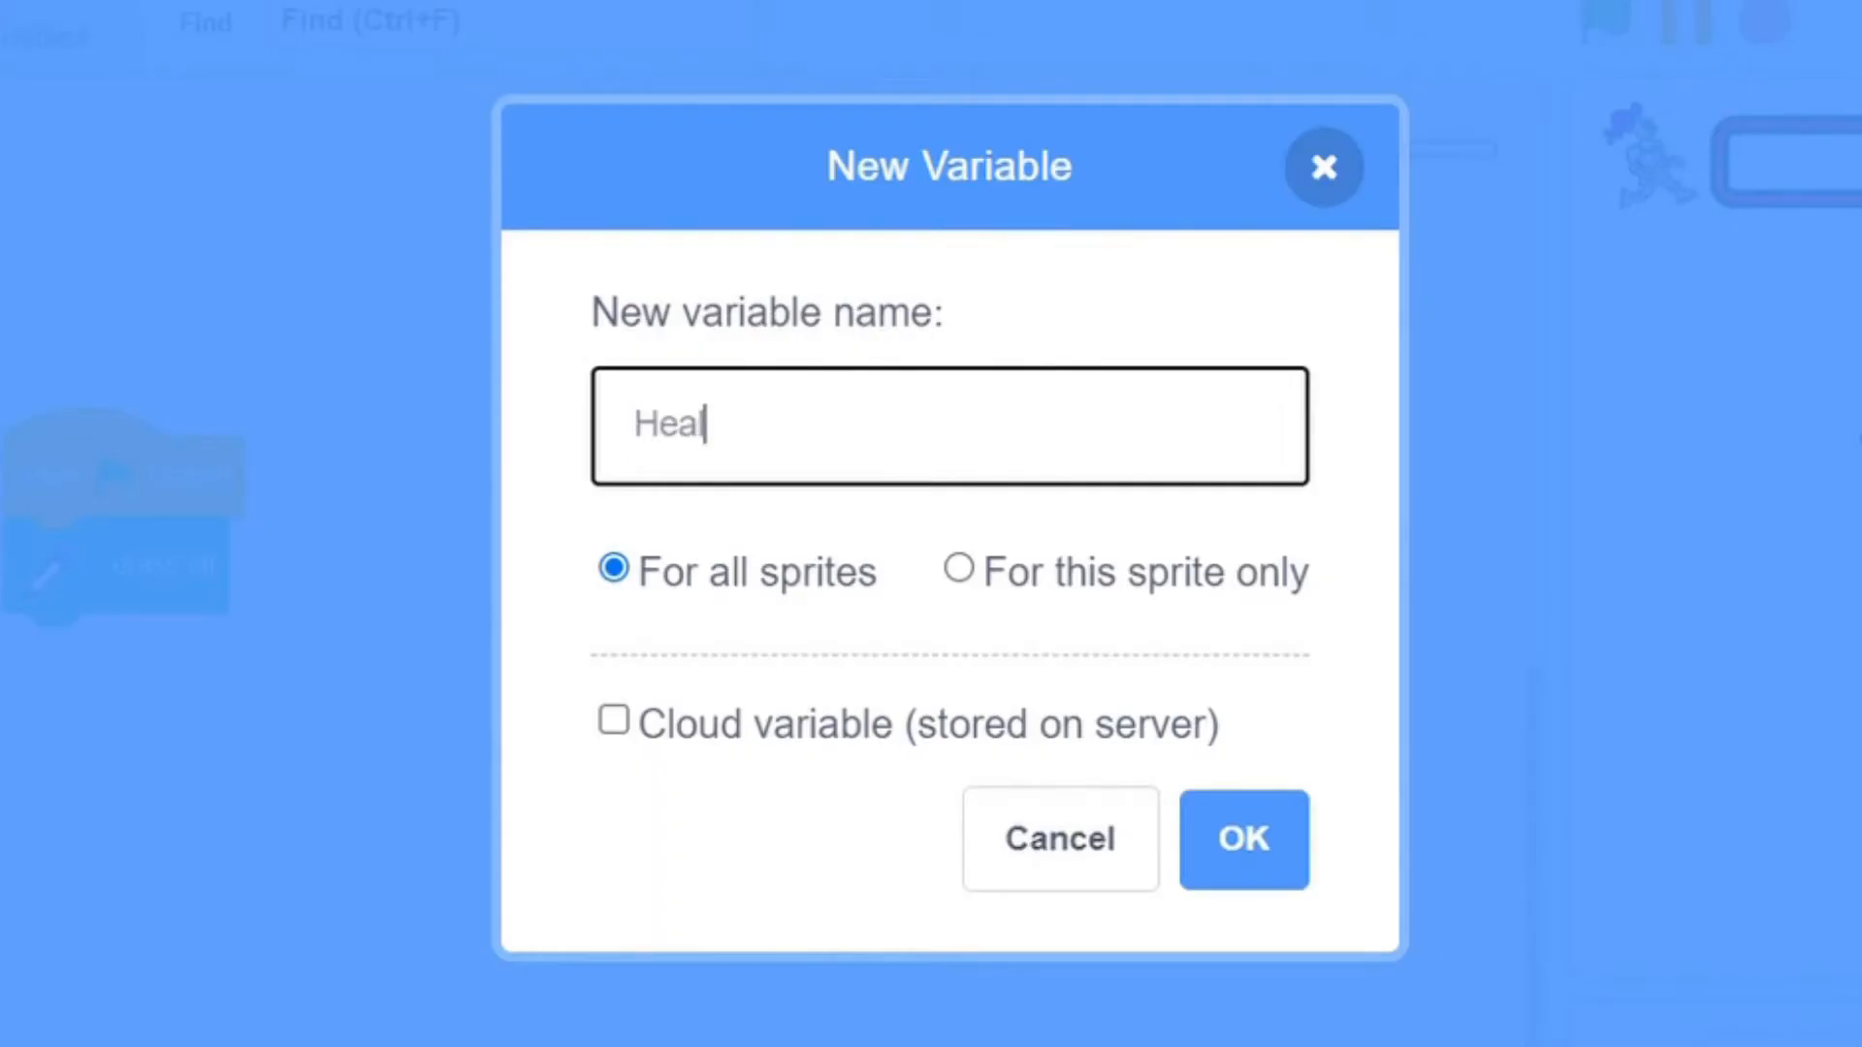
pyautogui.write('th')
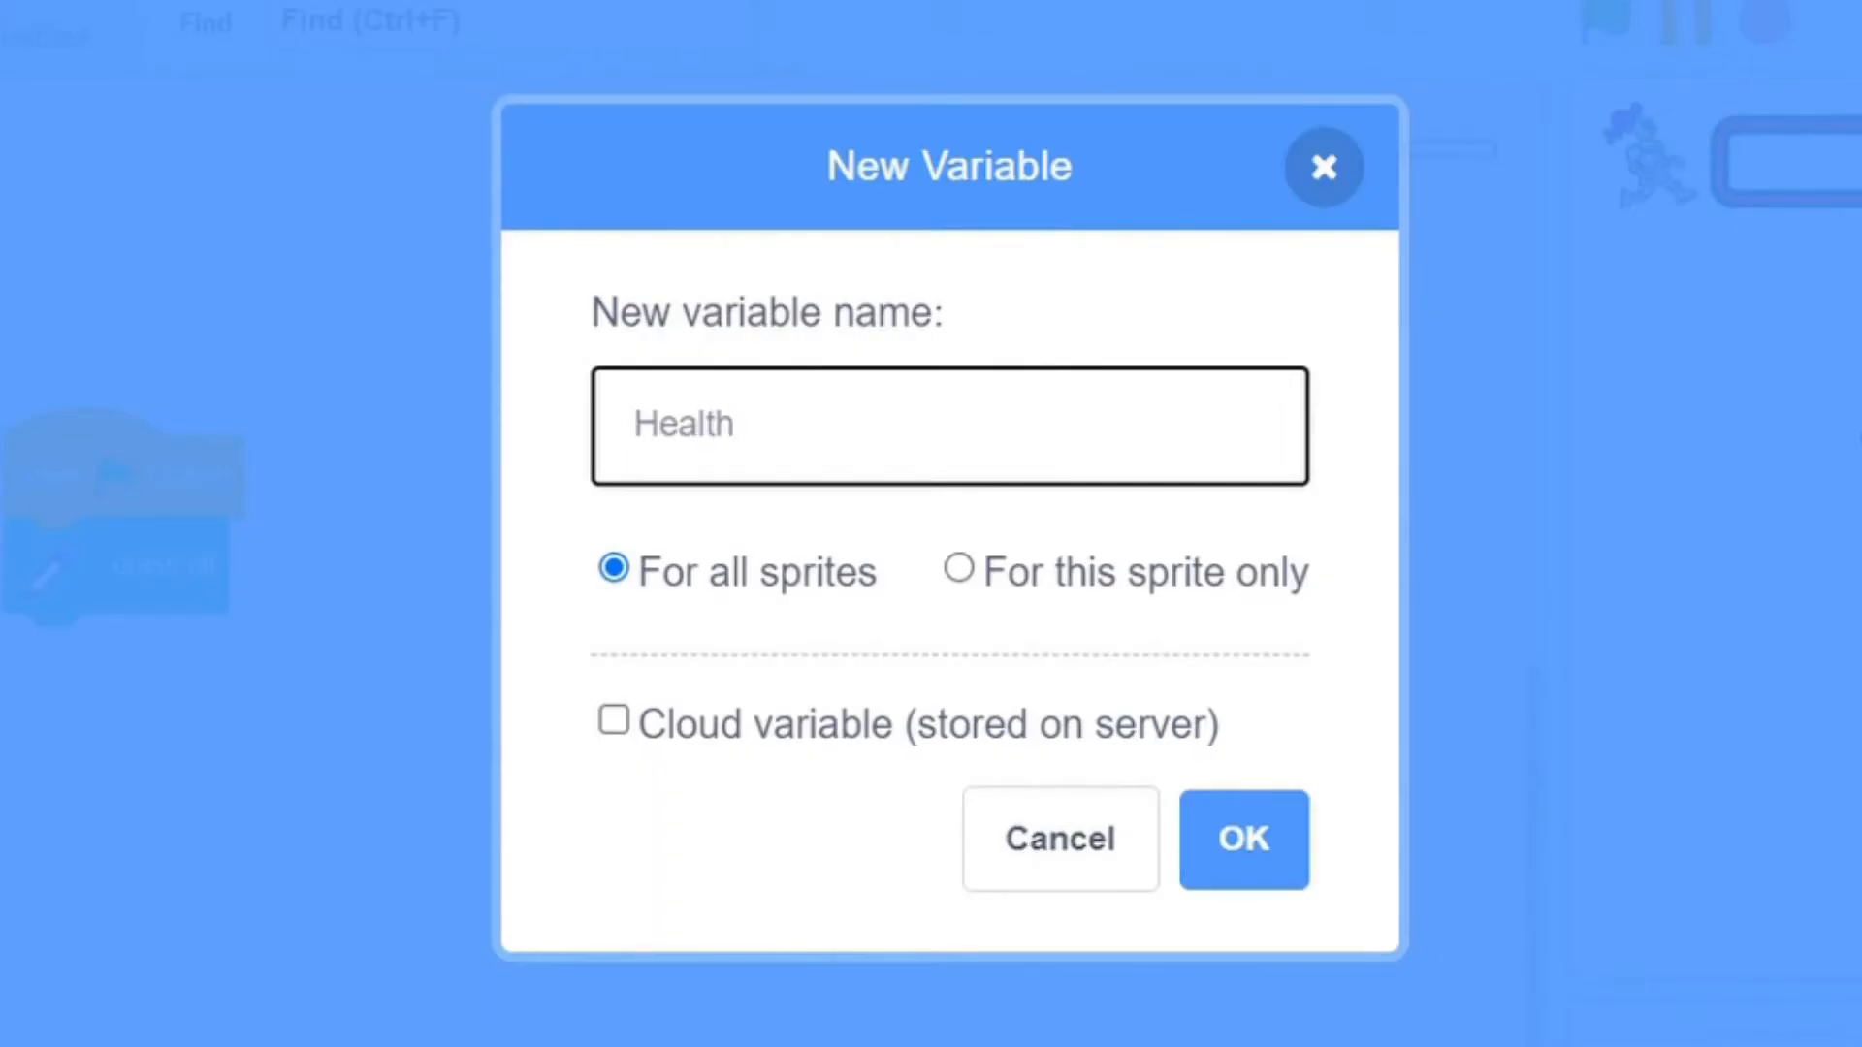
pyautogui.click(1243, 839)
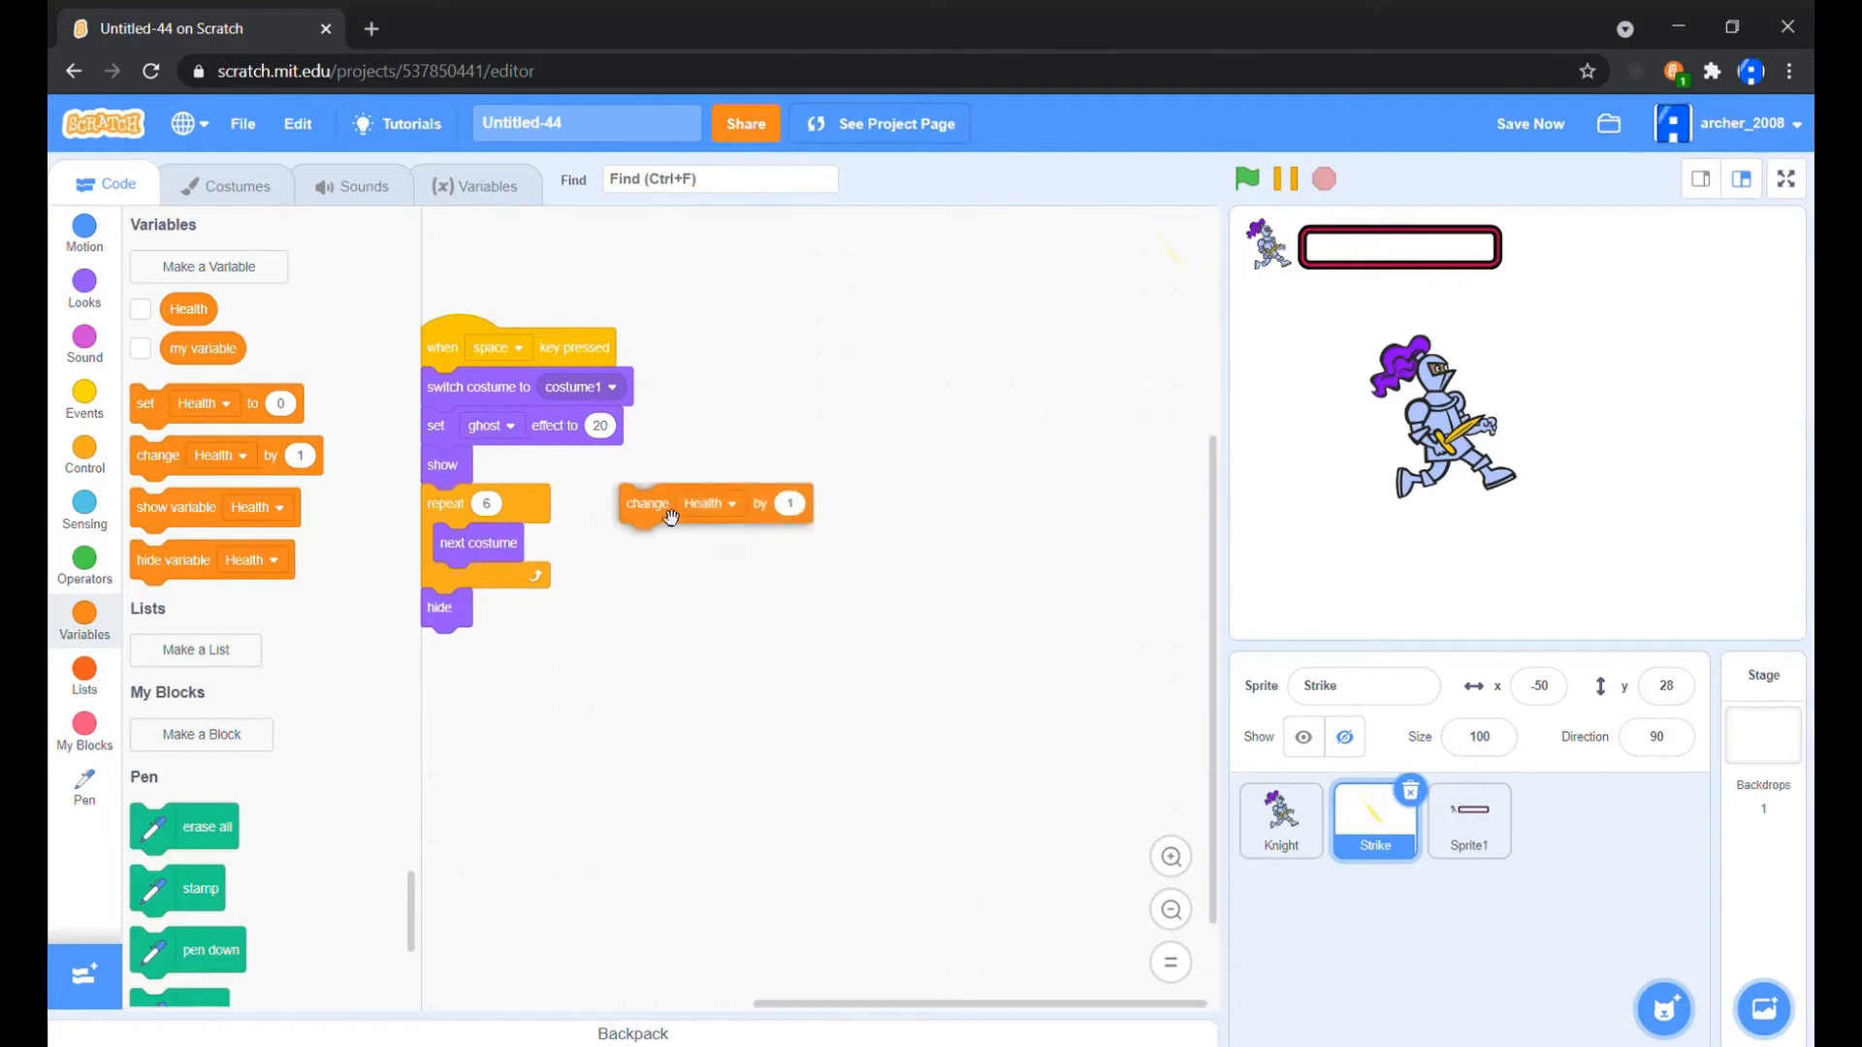
# Set Strike's repeat-6 loop to change Health by -1.8 each step
pyautogui.click(789, 504)
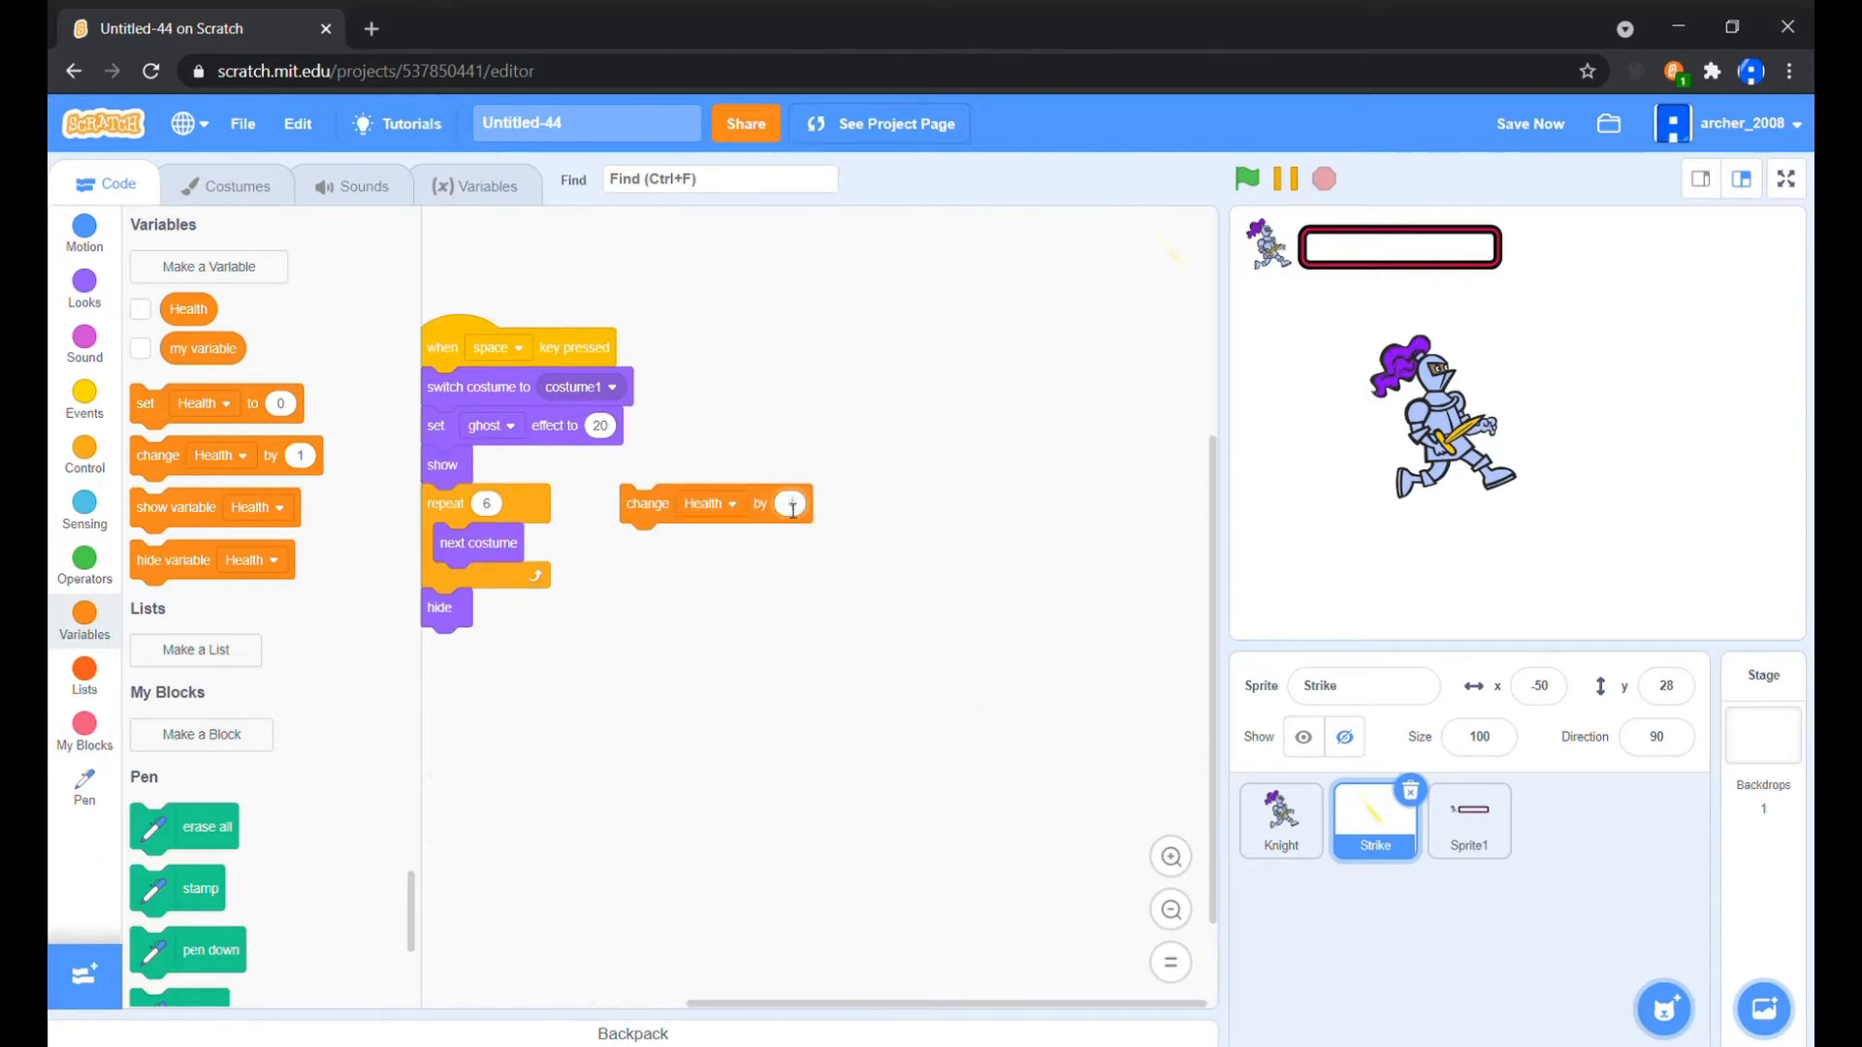
pyautogui.write('-10')
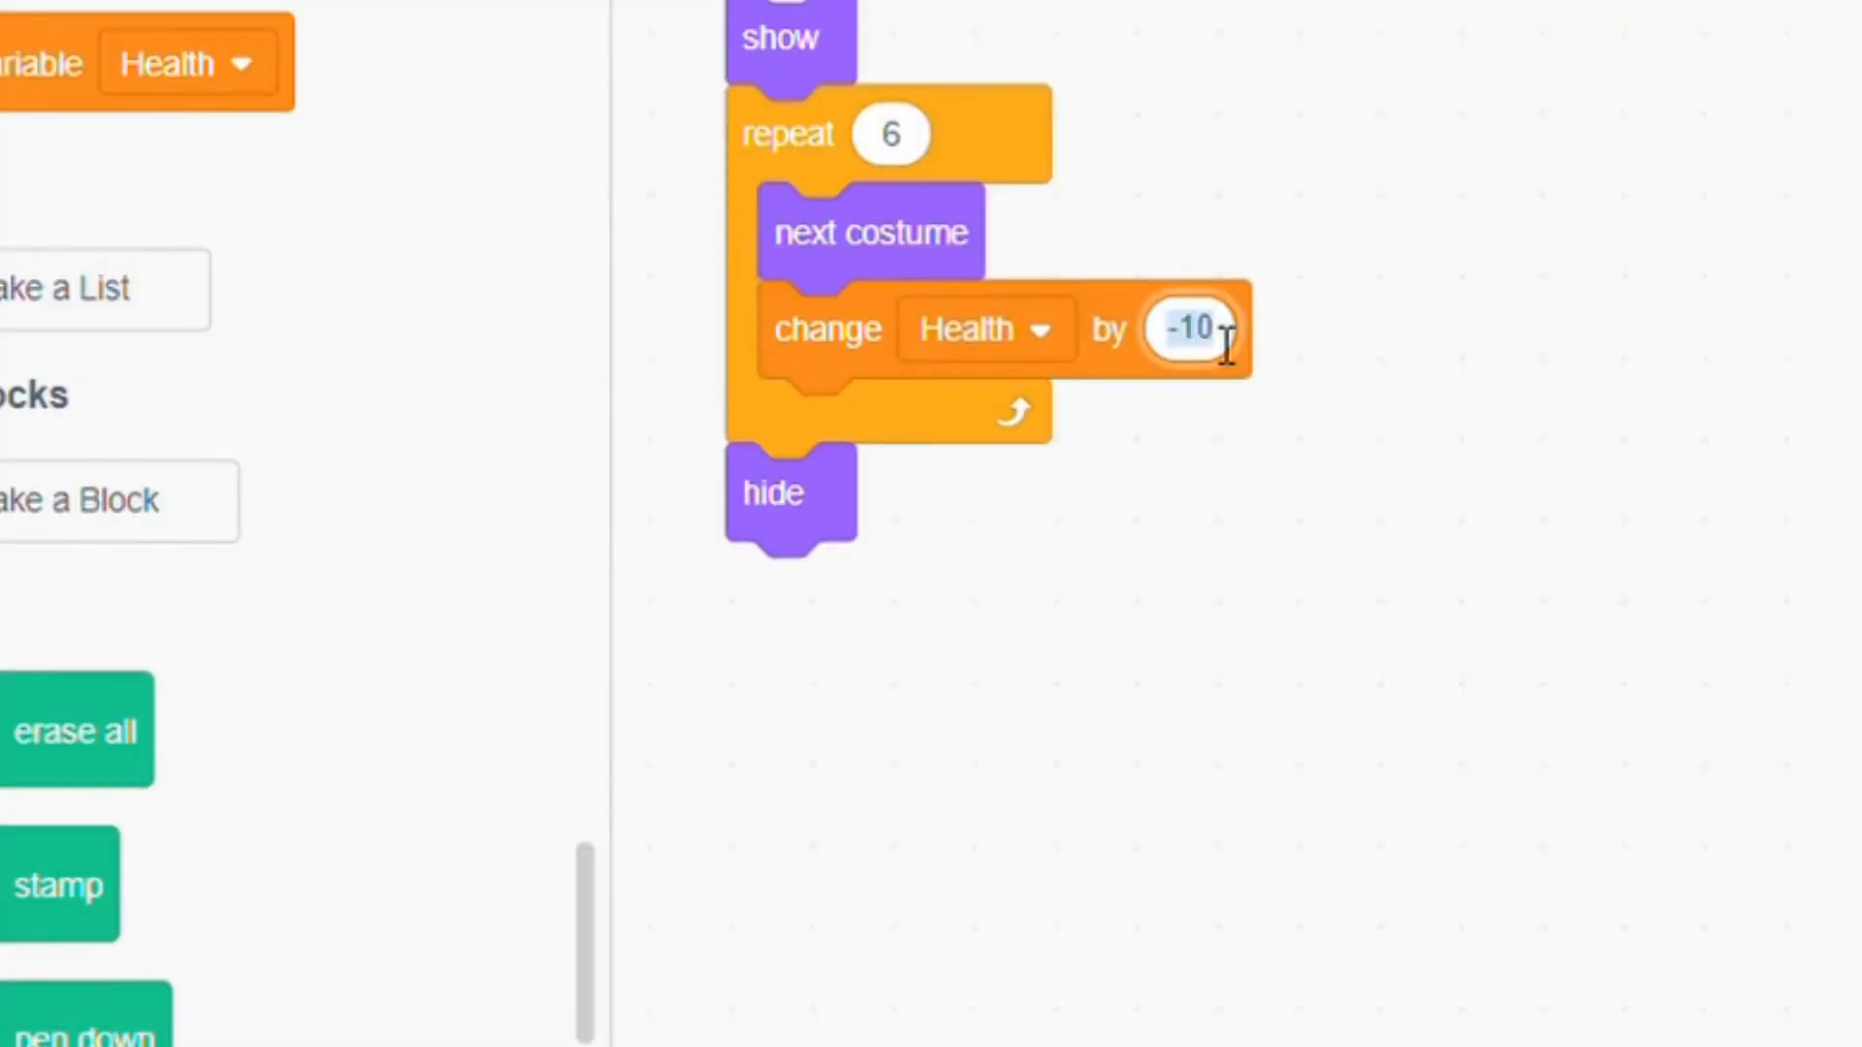
pyautogui.press('Backspace')
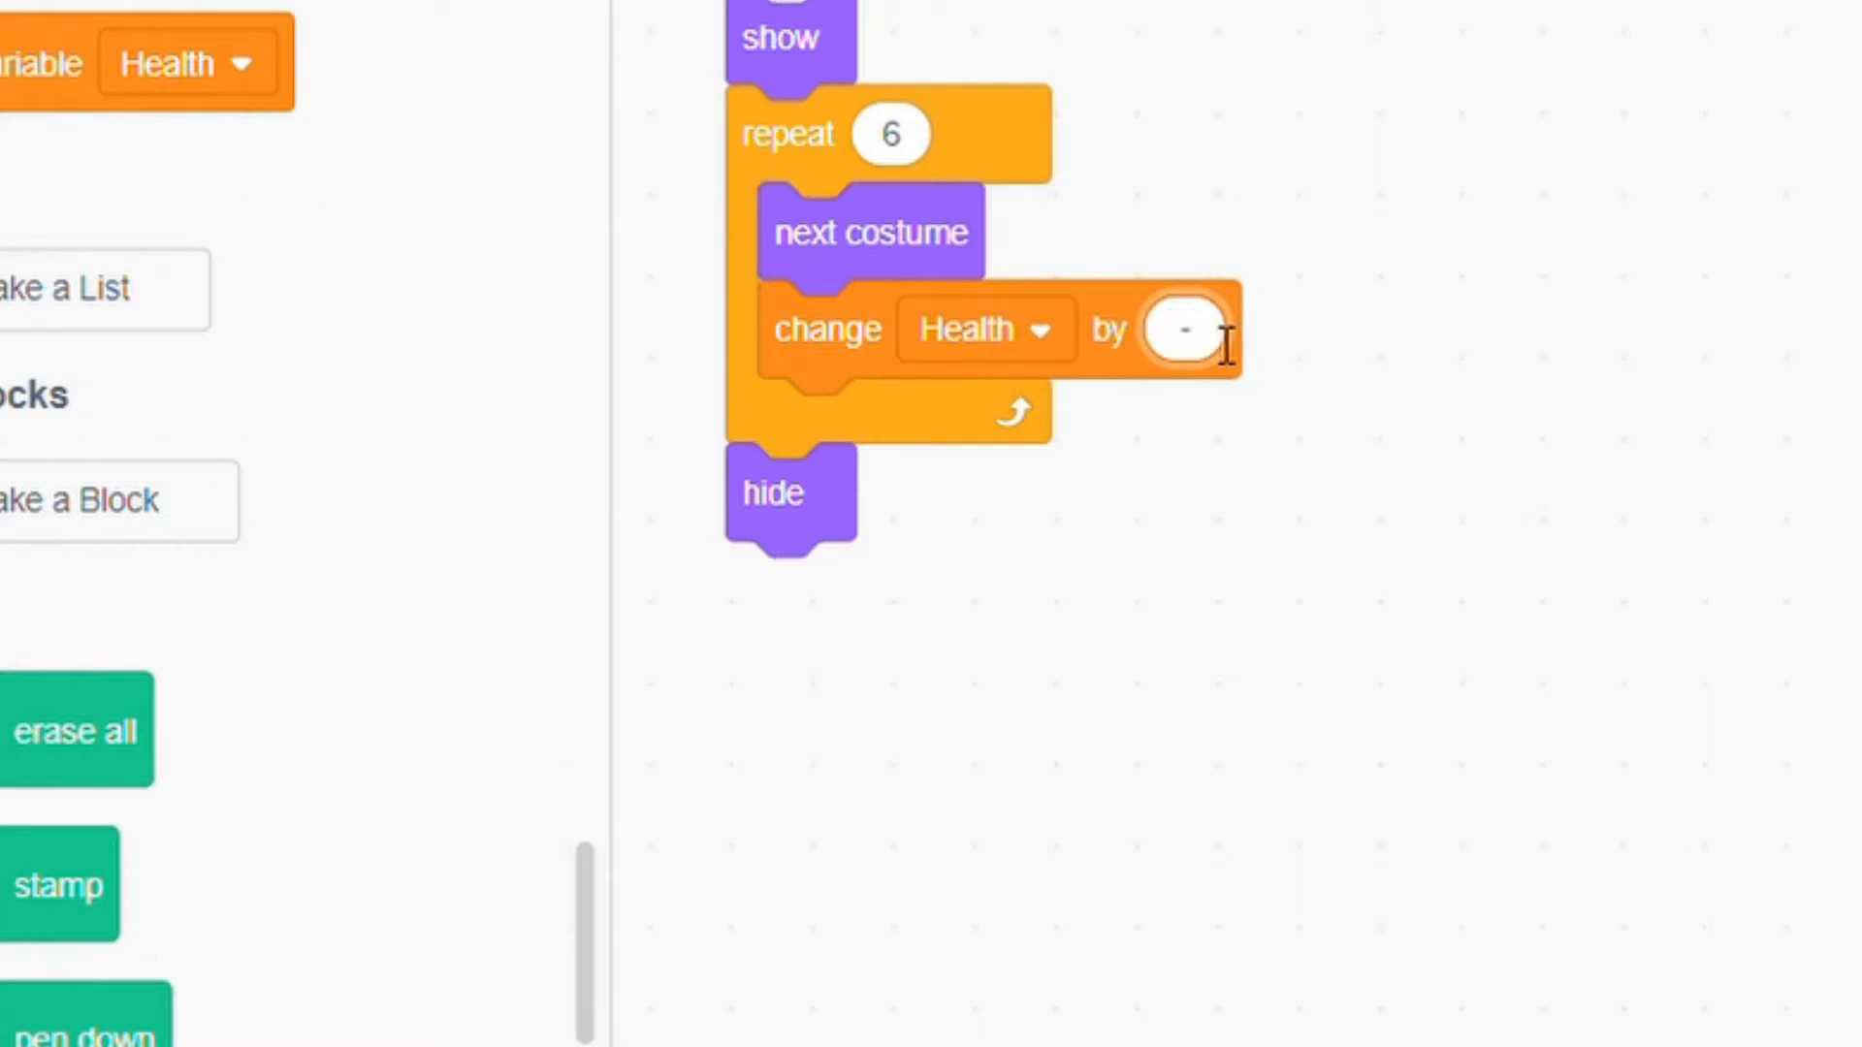
pyautogui.write('1')
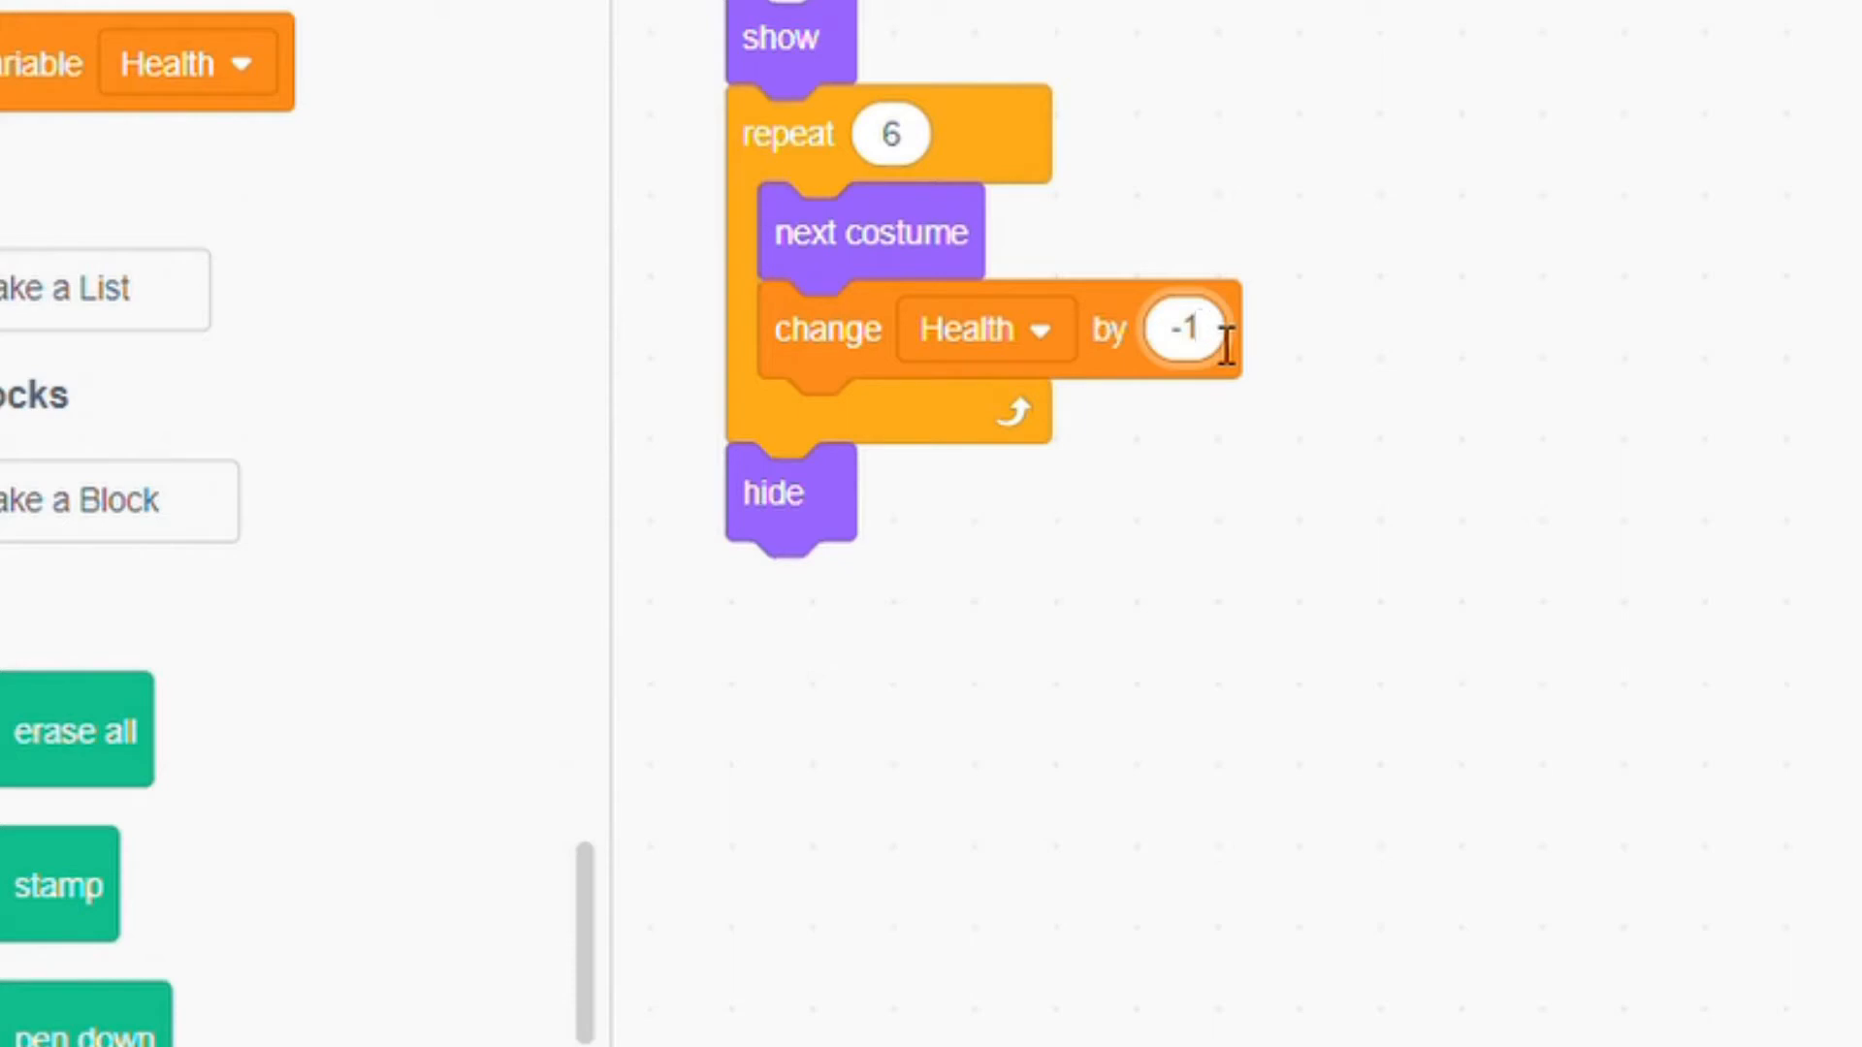
pyautogui.write('1.8')
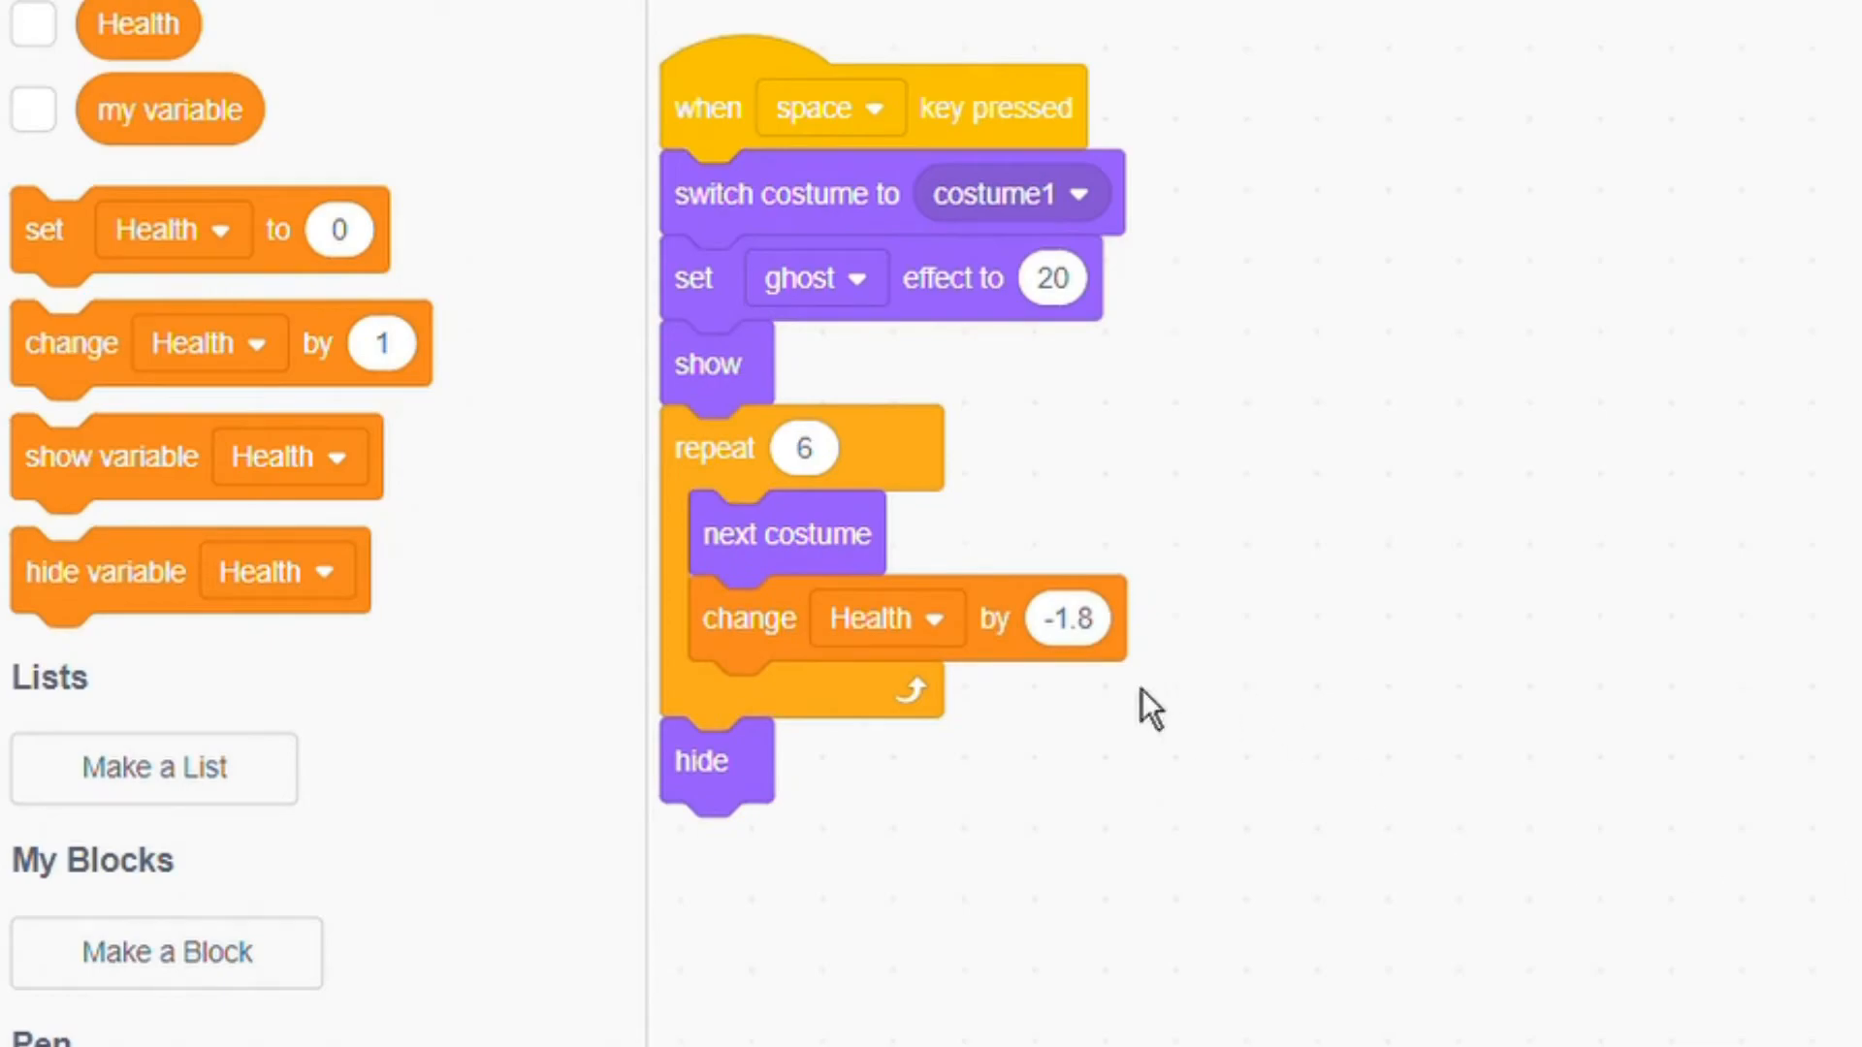
pyautogui.click(169, 950)
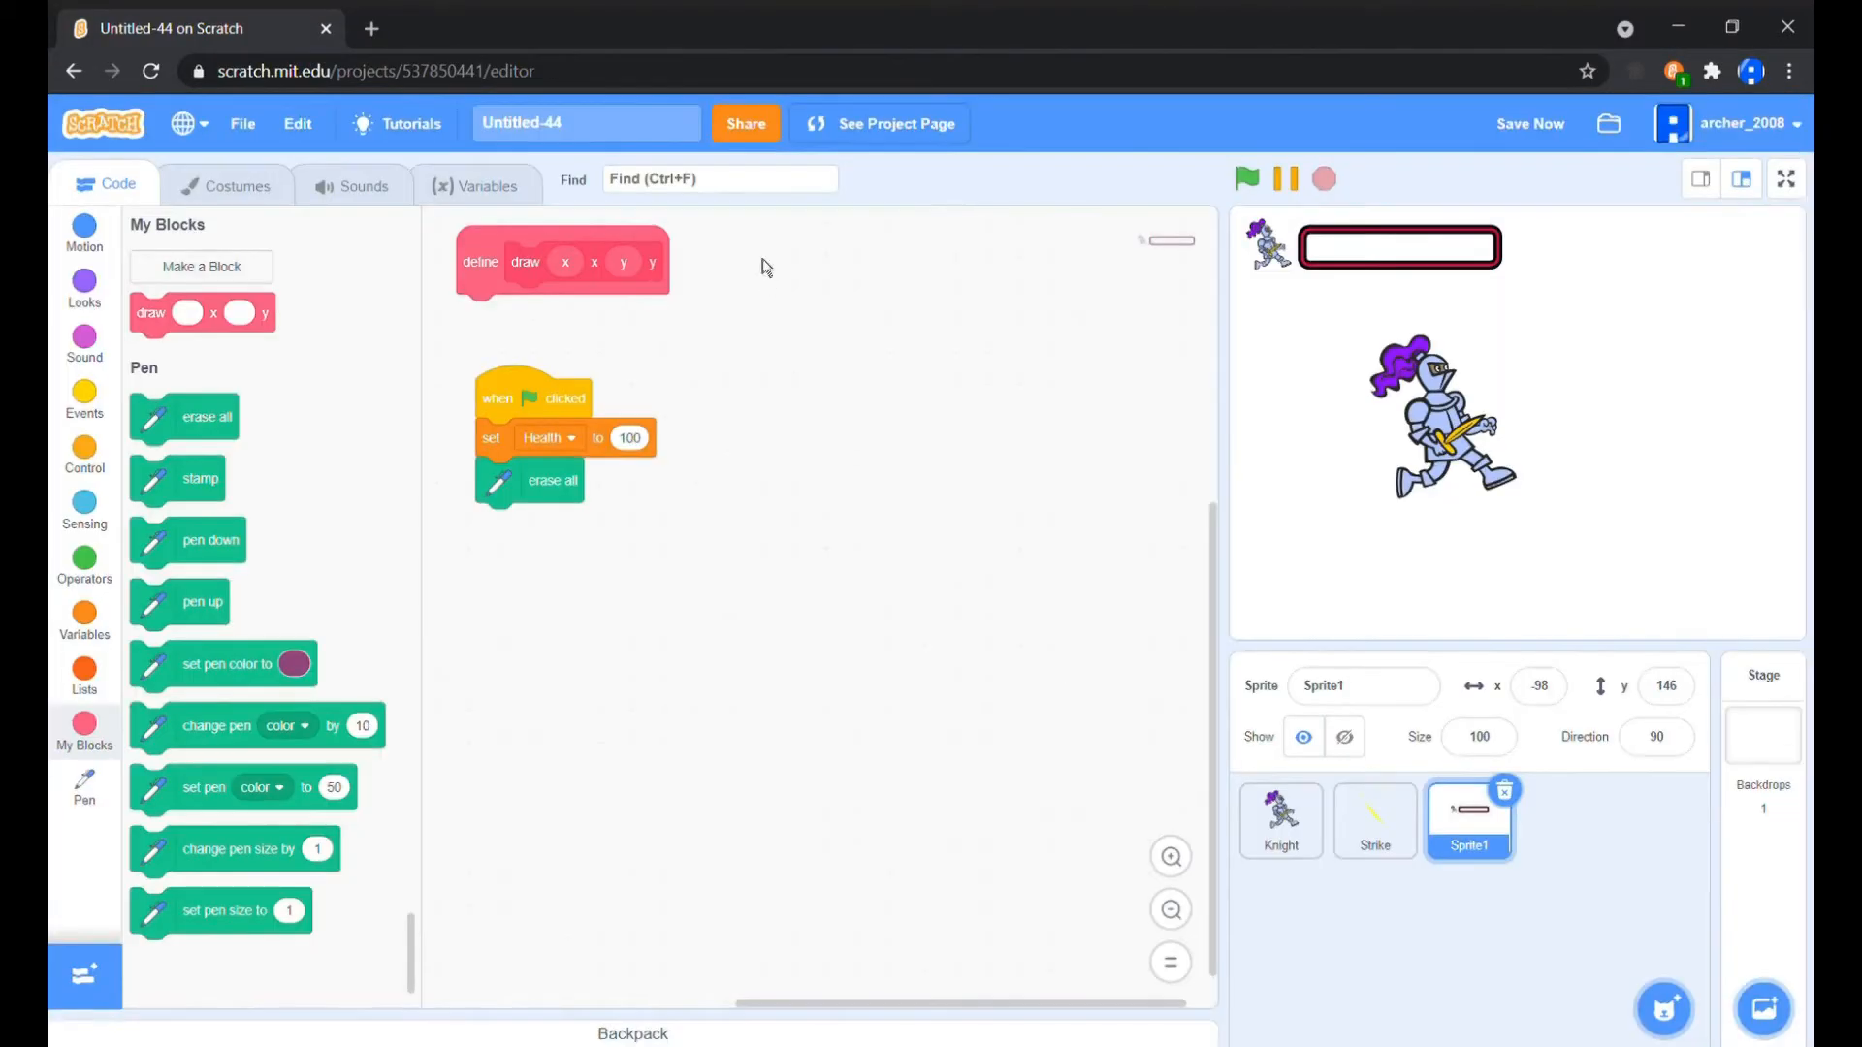
# Place the draw(x,y) definition beside the script and add an empty costume named pointer
pyautogui.moveTo(561, 261); pyautogui.dragTo(924, 408)
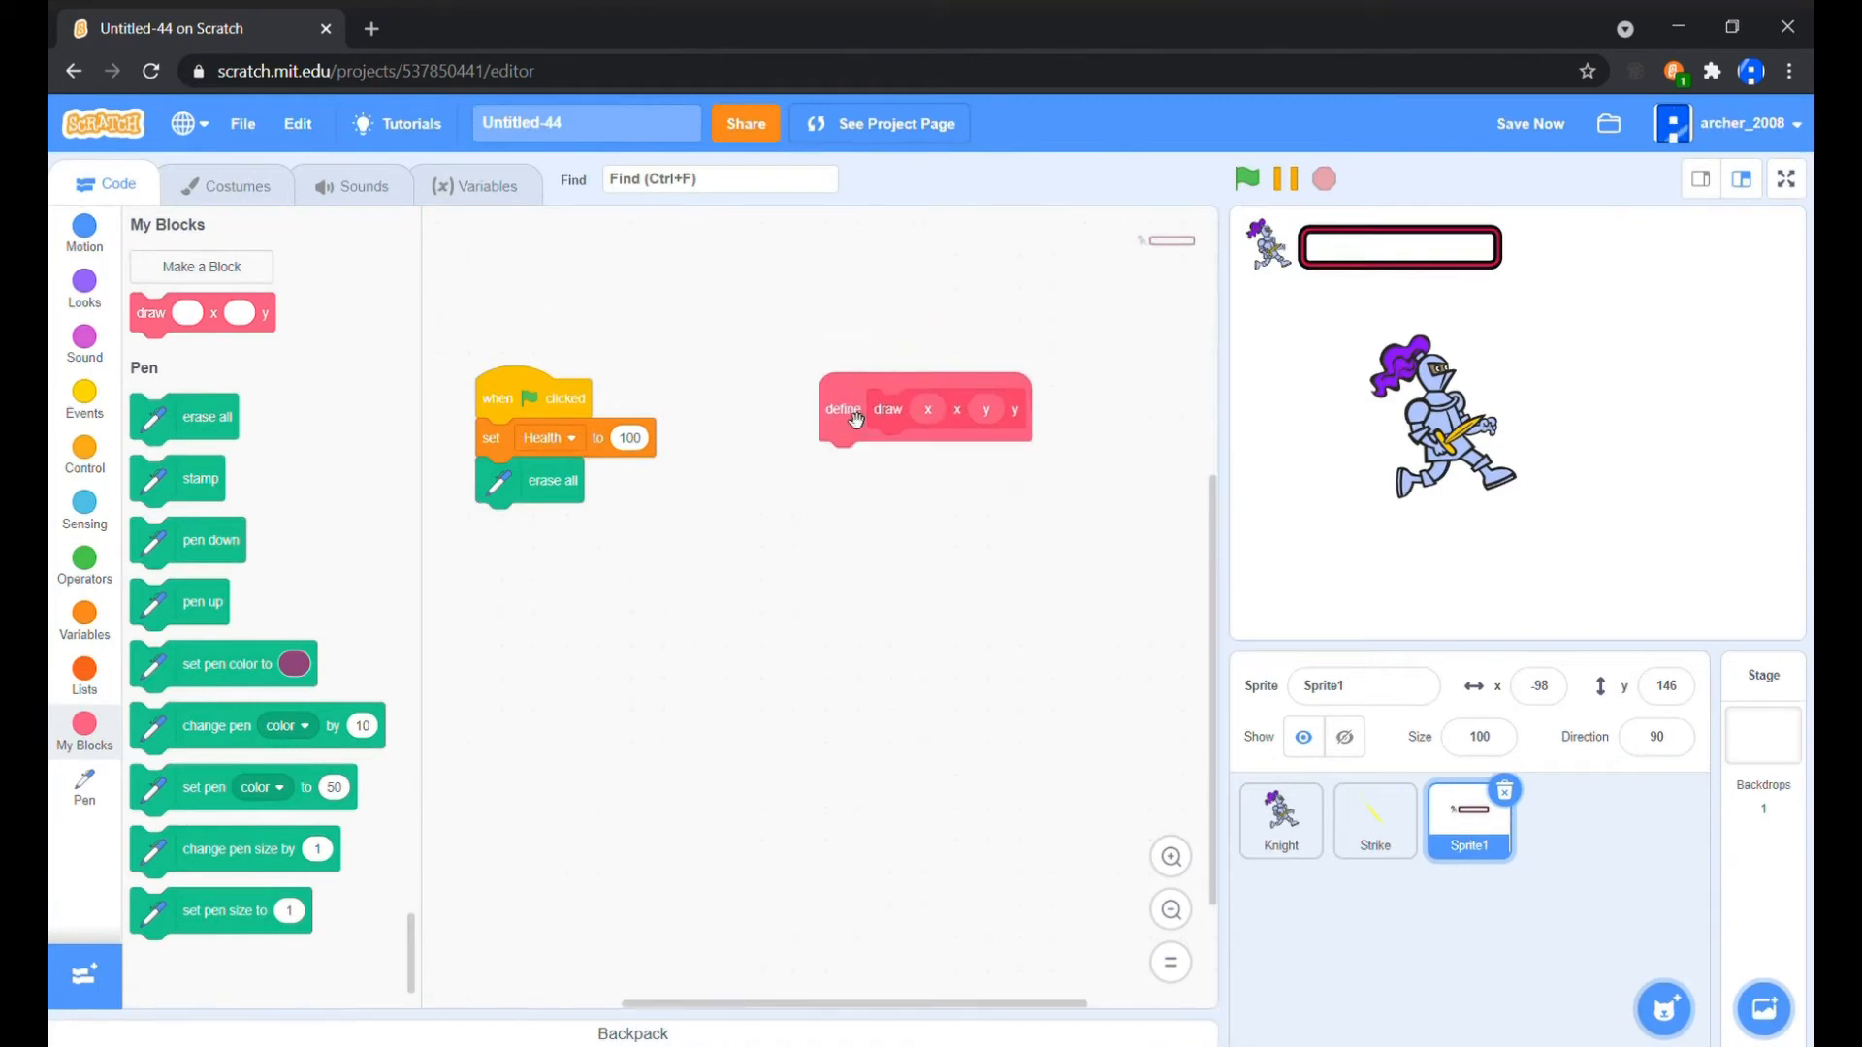
pyautogui.click(231, 184)
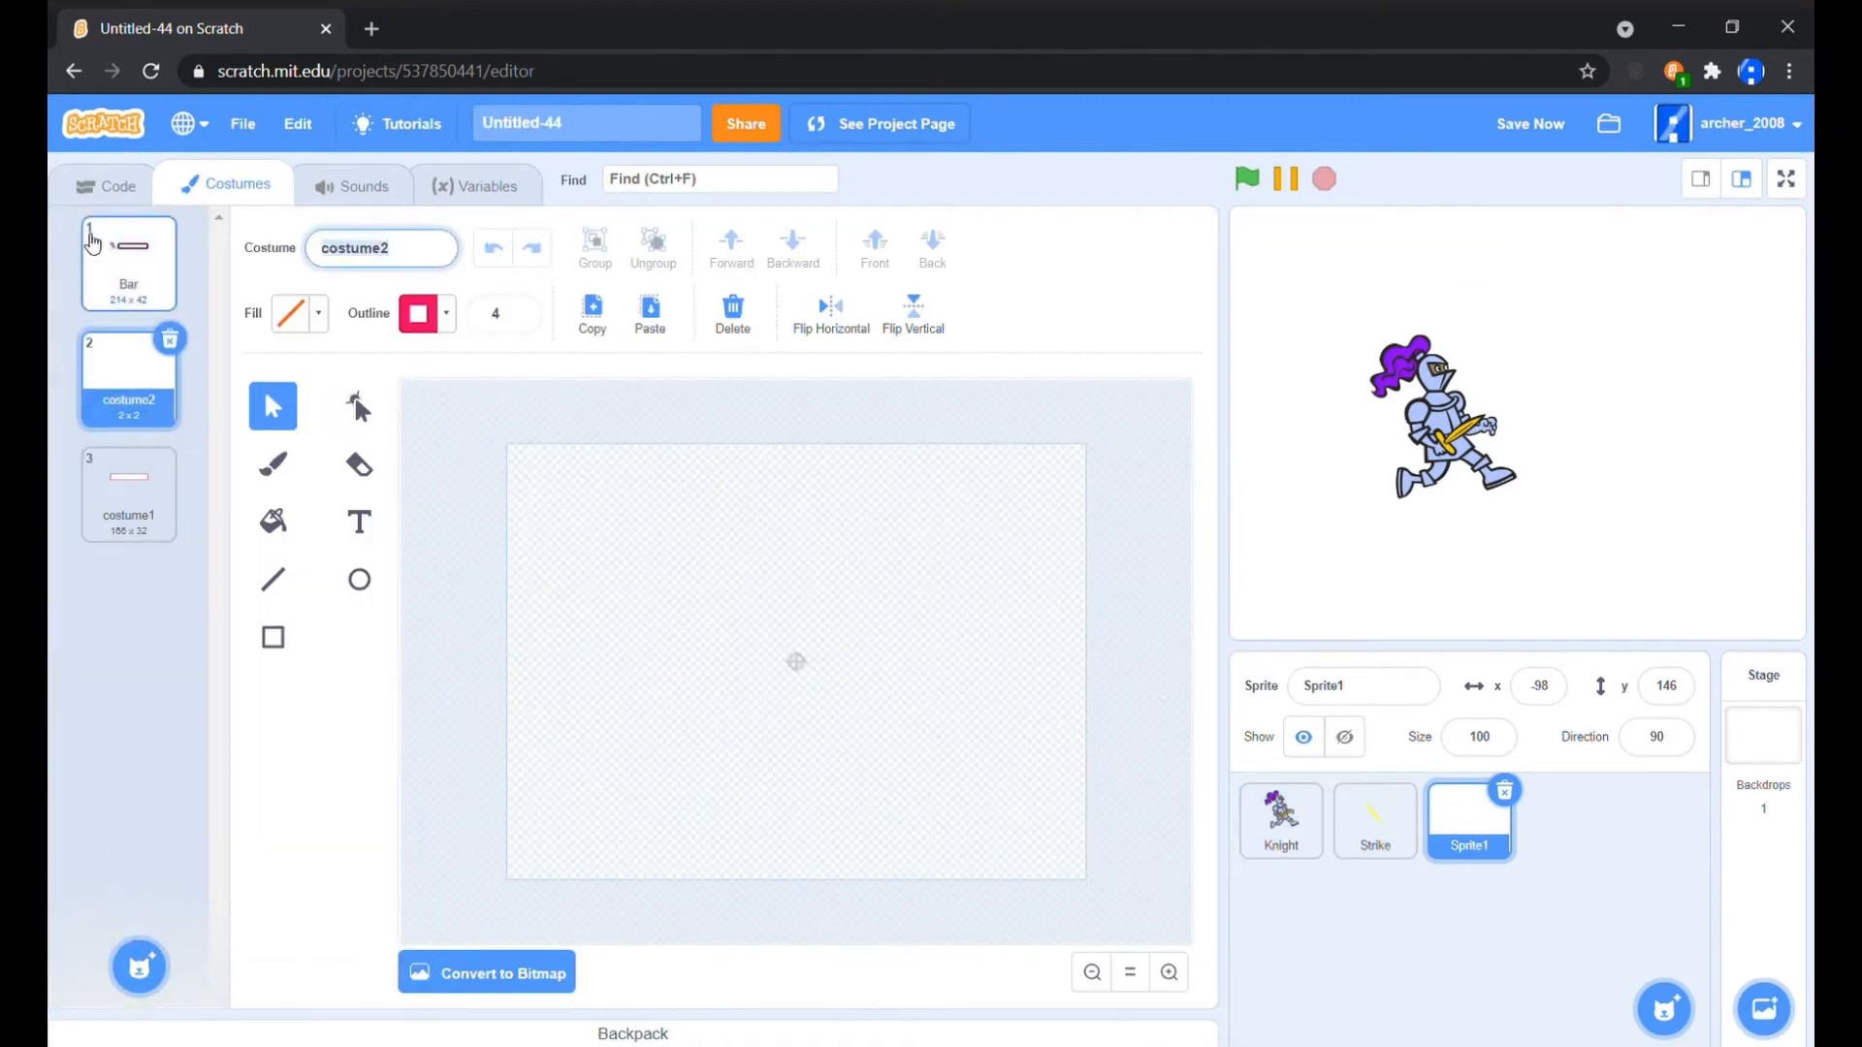
pyautogui.write('po')
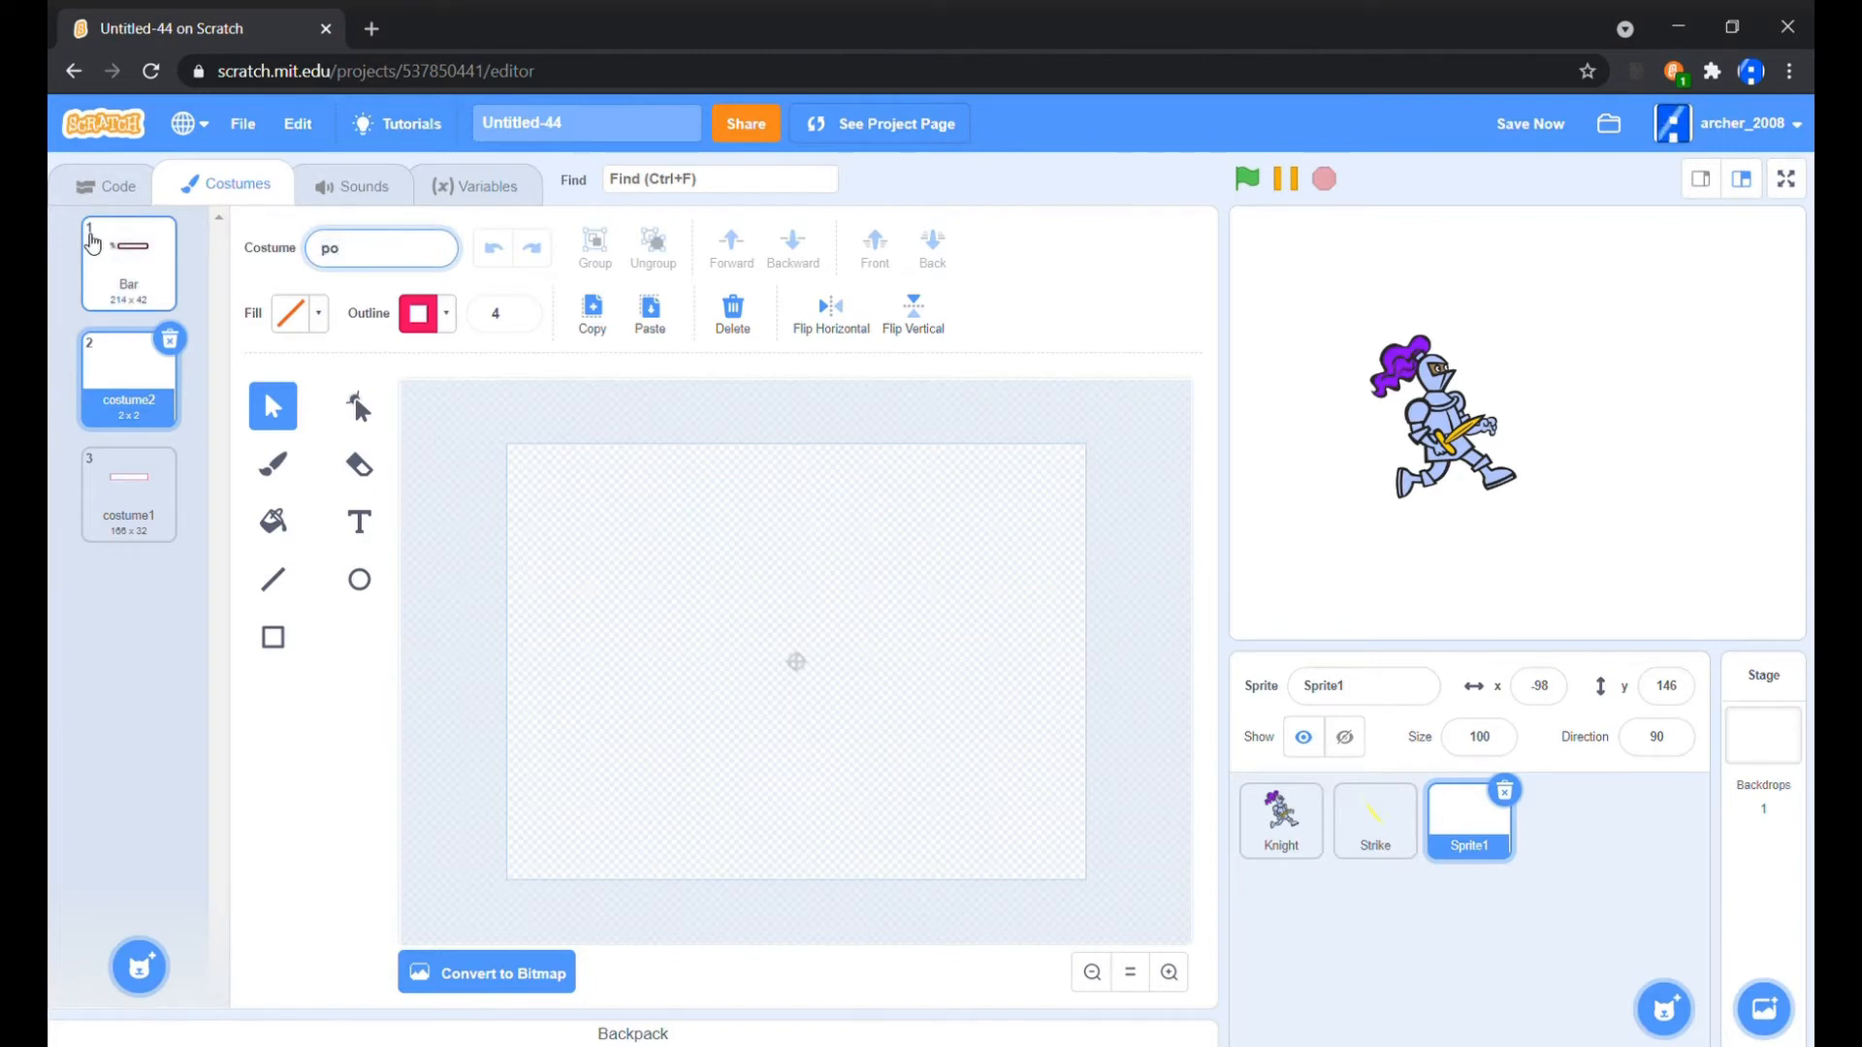
pyautogui.write('pointer')
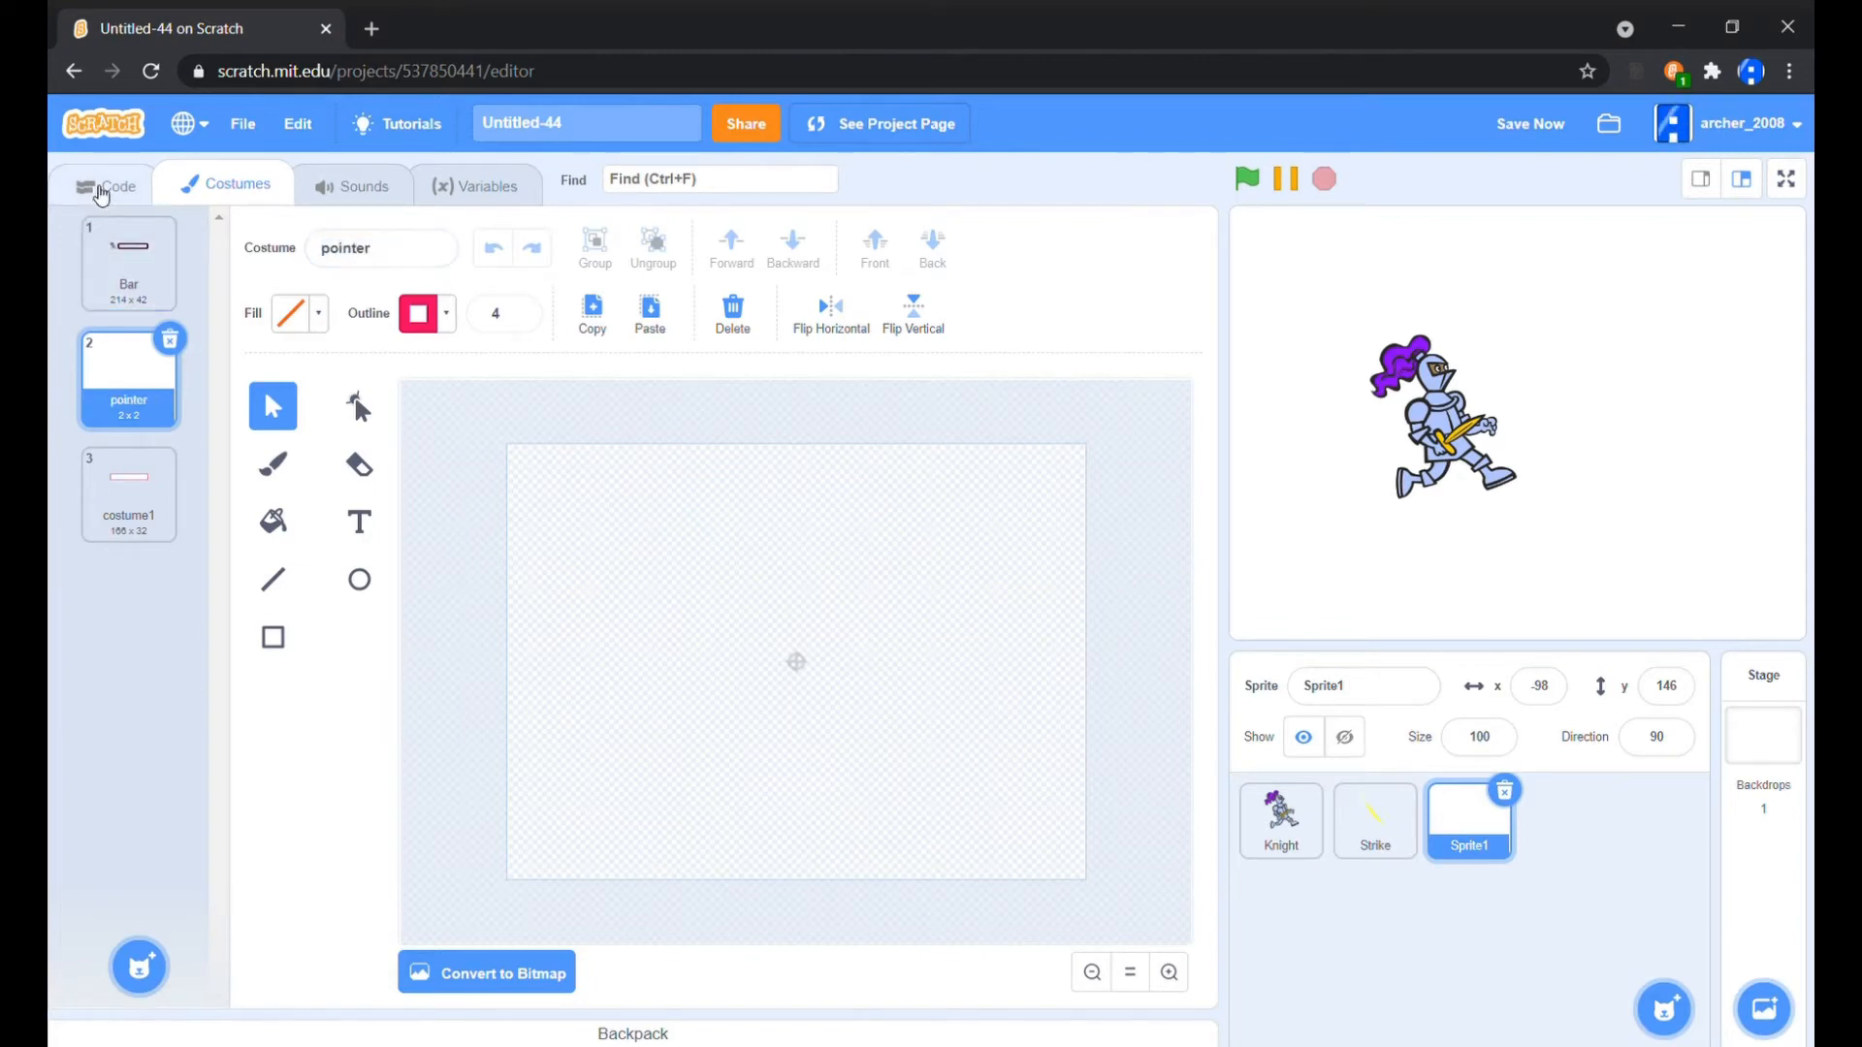
pyautogui.click(112, 186)
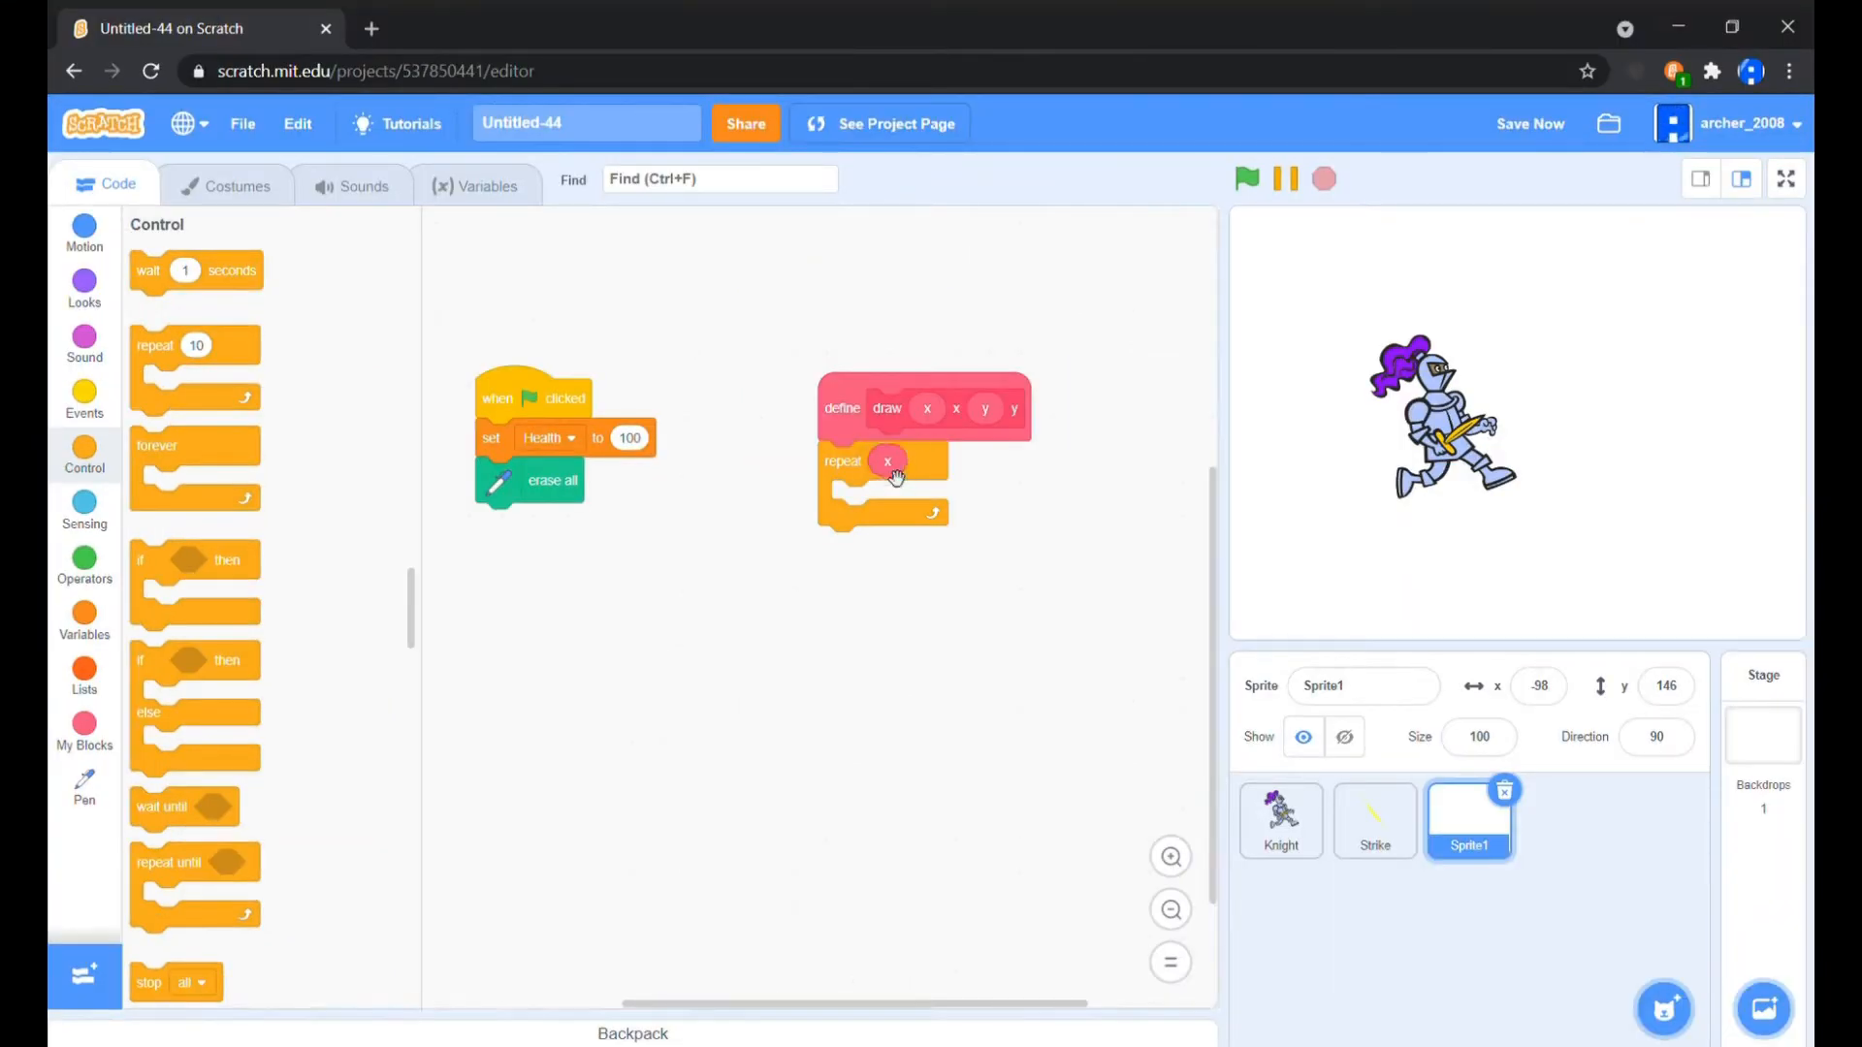
# Make draw switch to pointer and move back by 0 - x at each row's end
pyautogui.click(83, 225)
pyautogui.write('1')
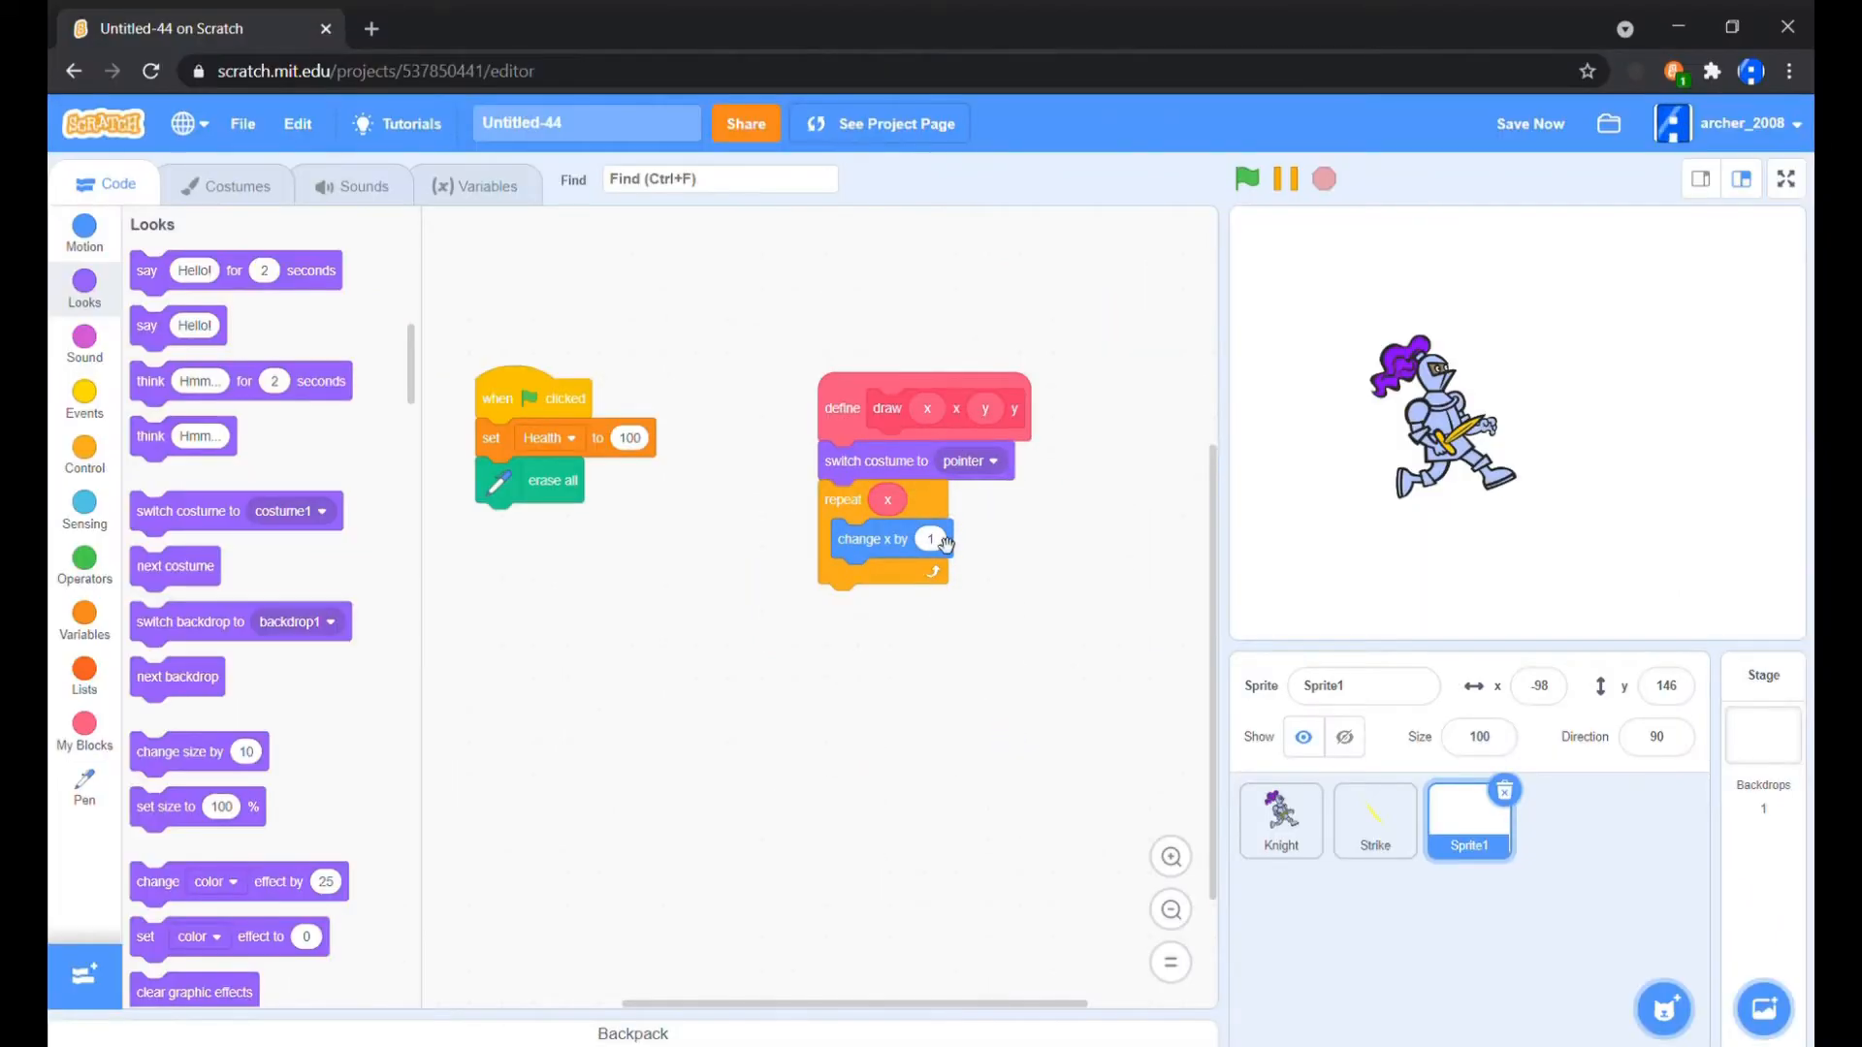
pyautogui.click(83, 450)
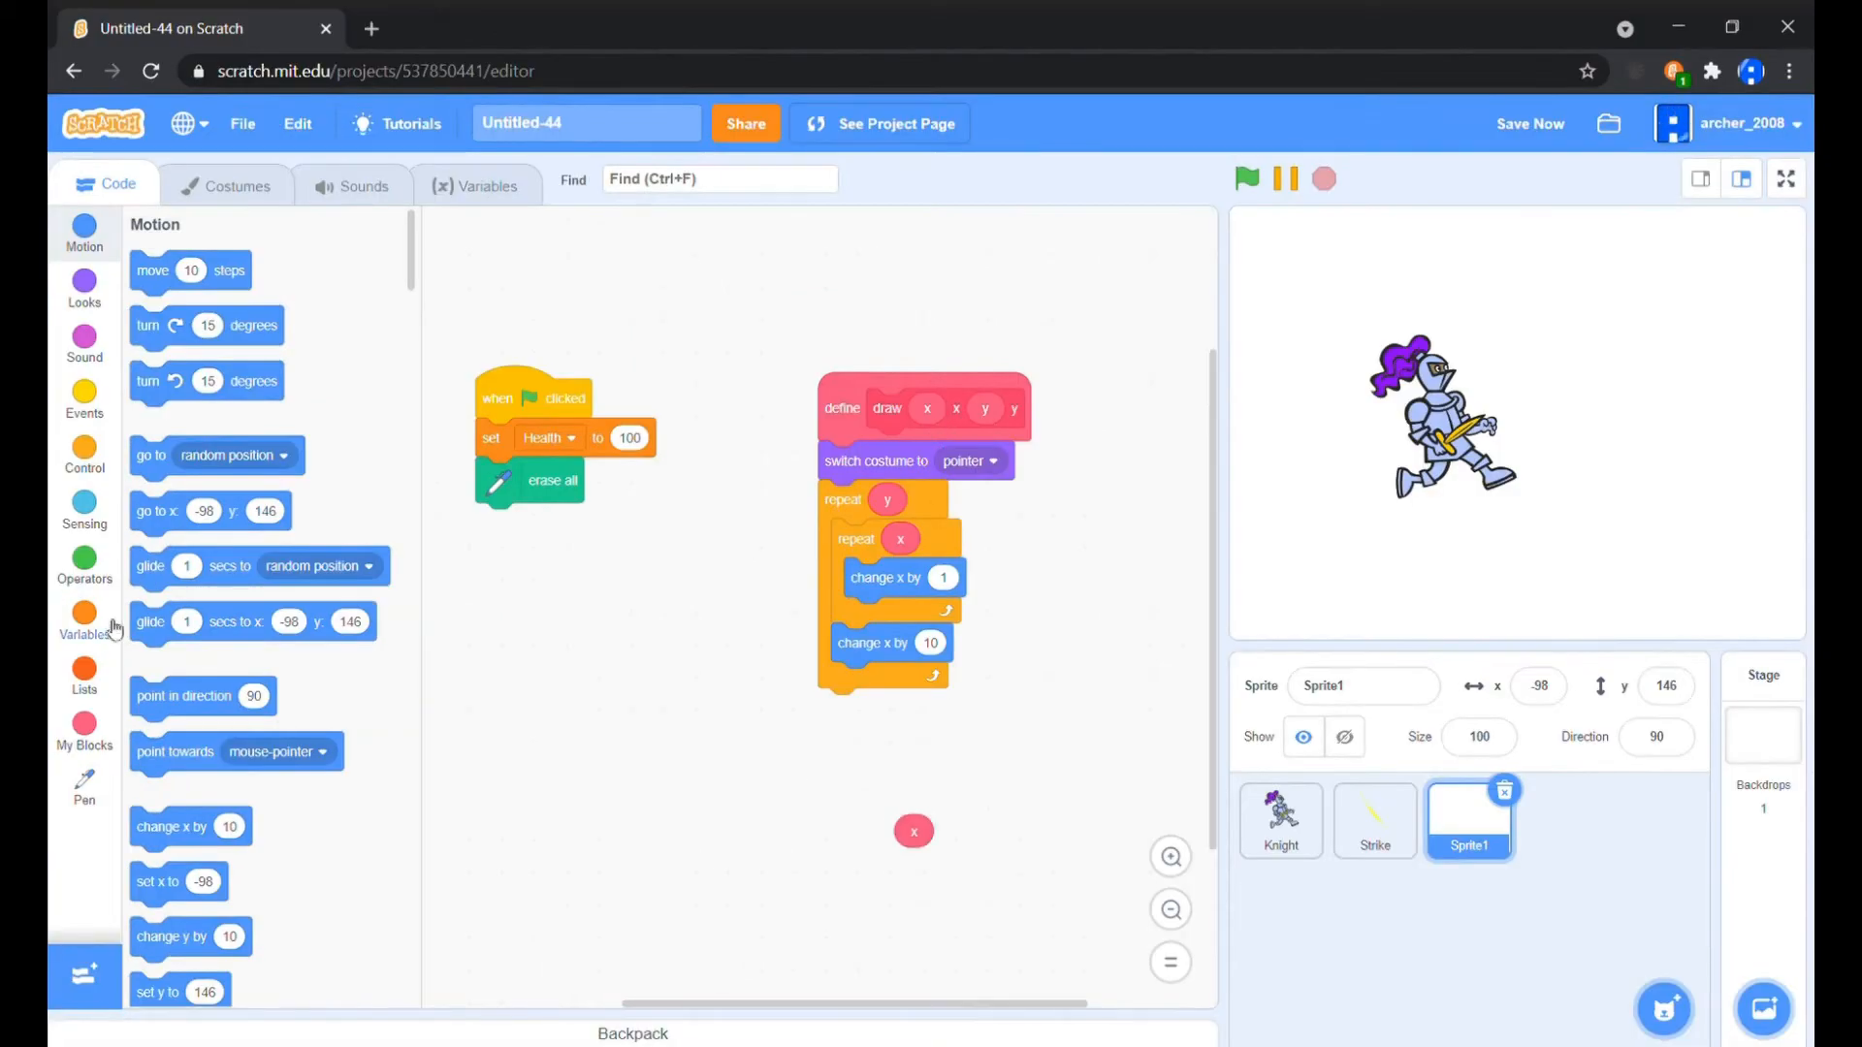
pyautogui.click(84, 564)
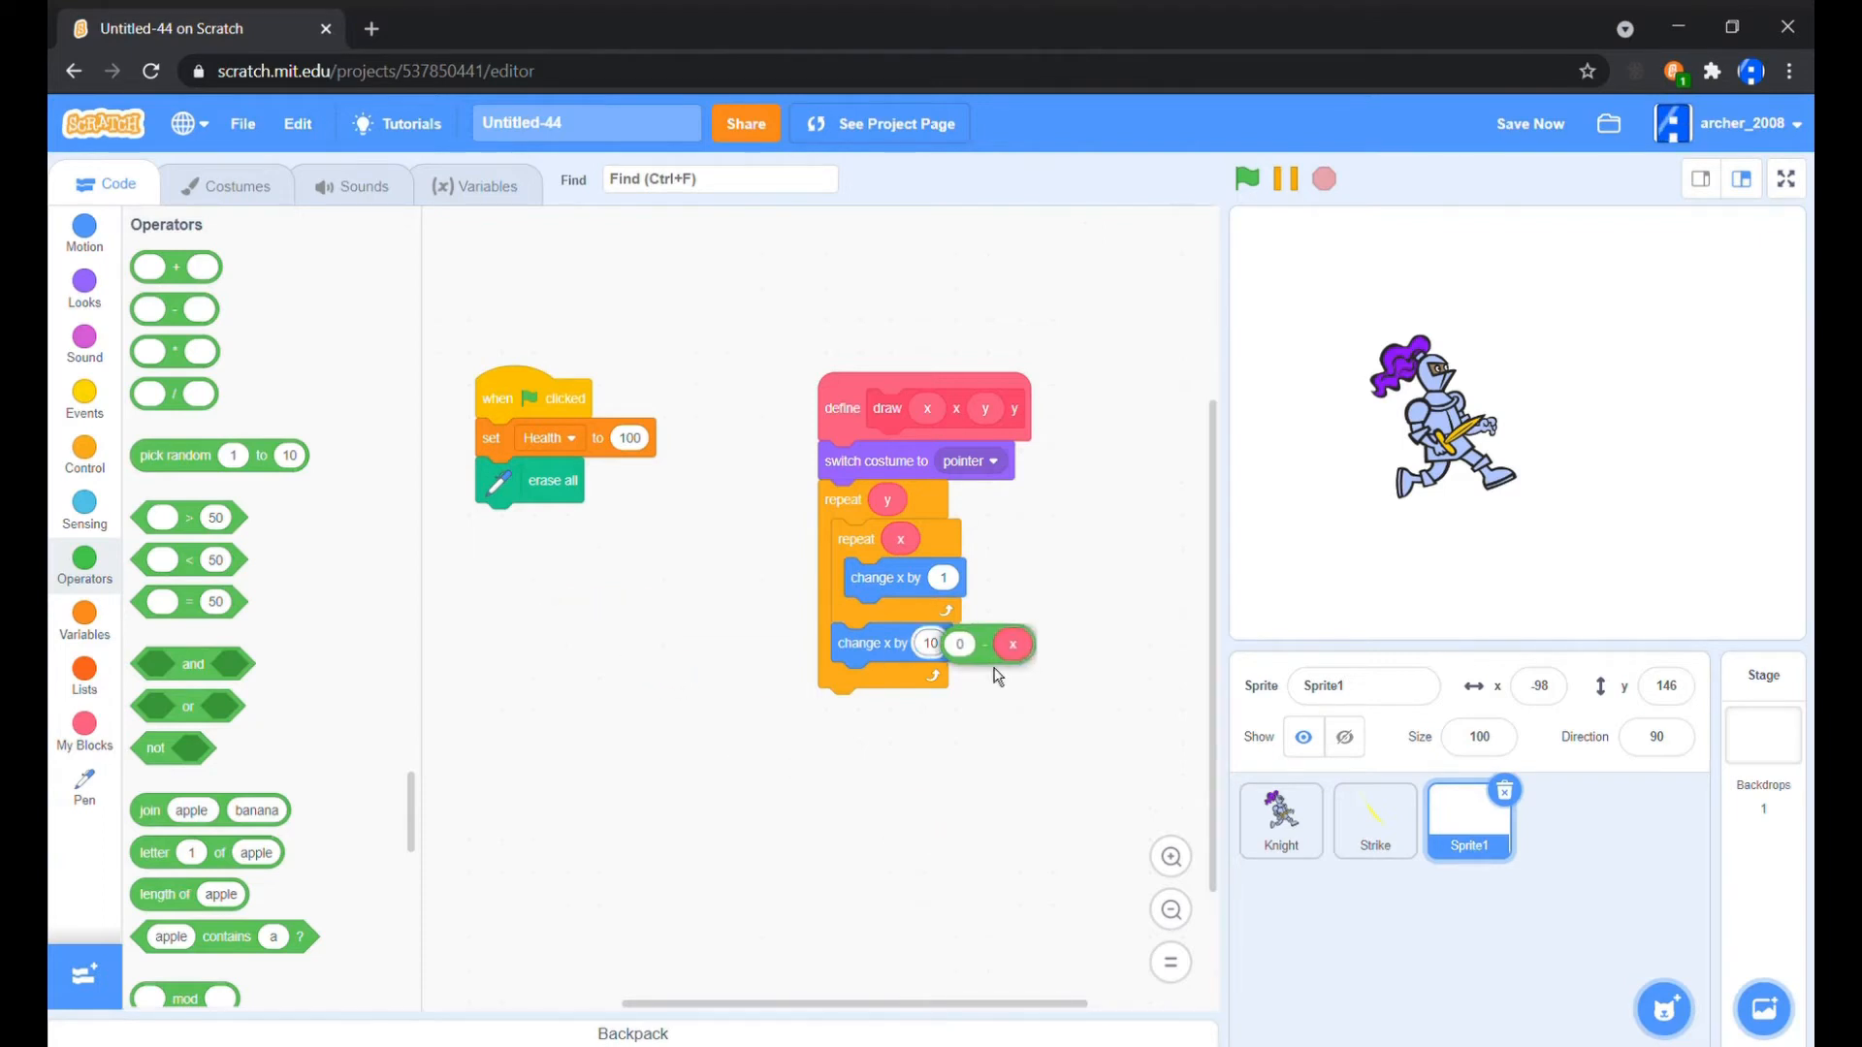
pyautogui.click(84, 233)
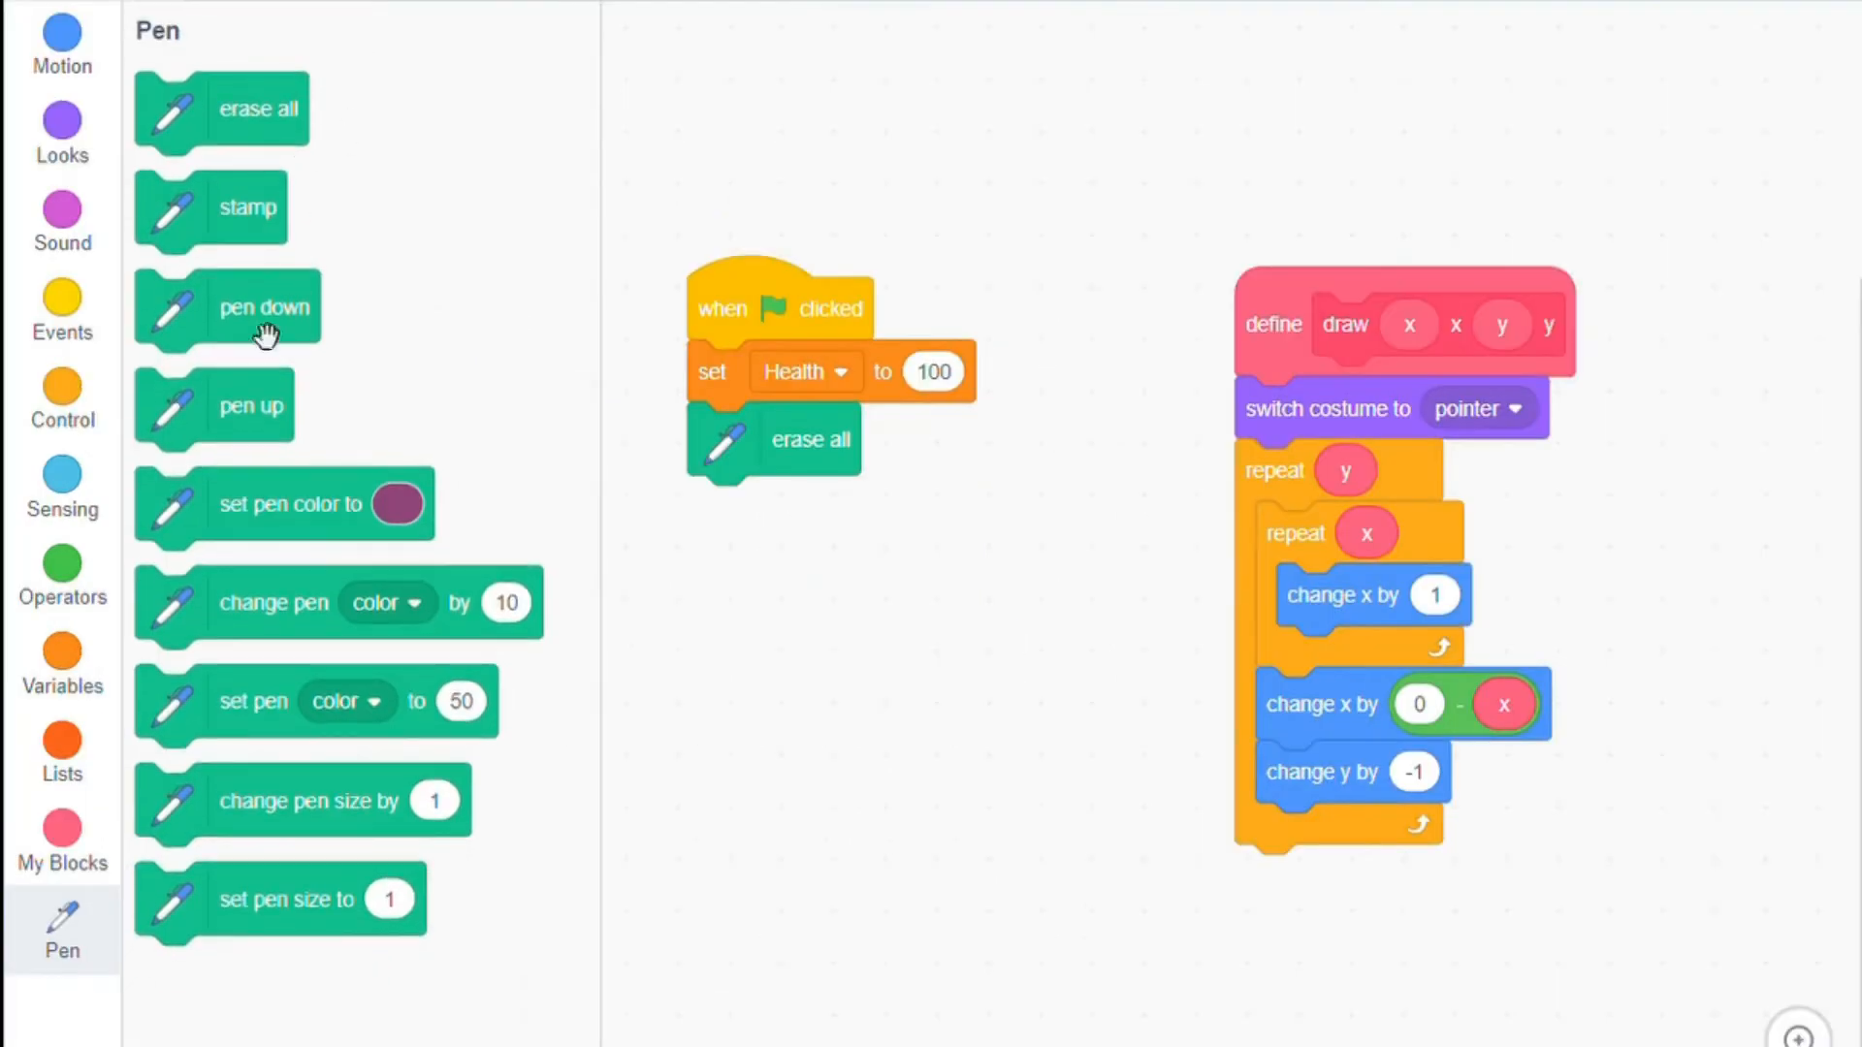
# Set pen color green and size 1, with pen down before the loops and pen up after
pyautogui.moveTo(264, 306); pyautogui.dragTo(1334, 496)
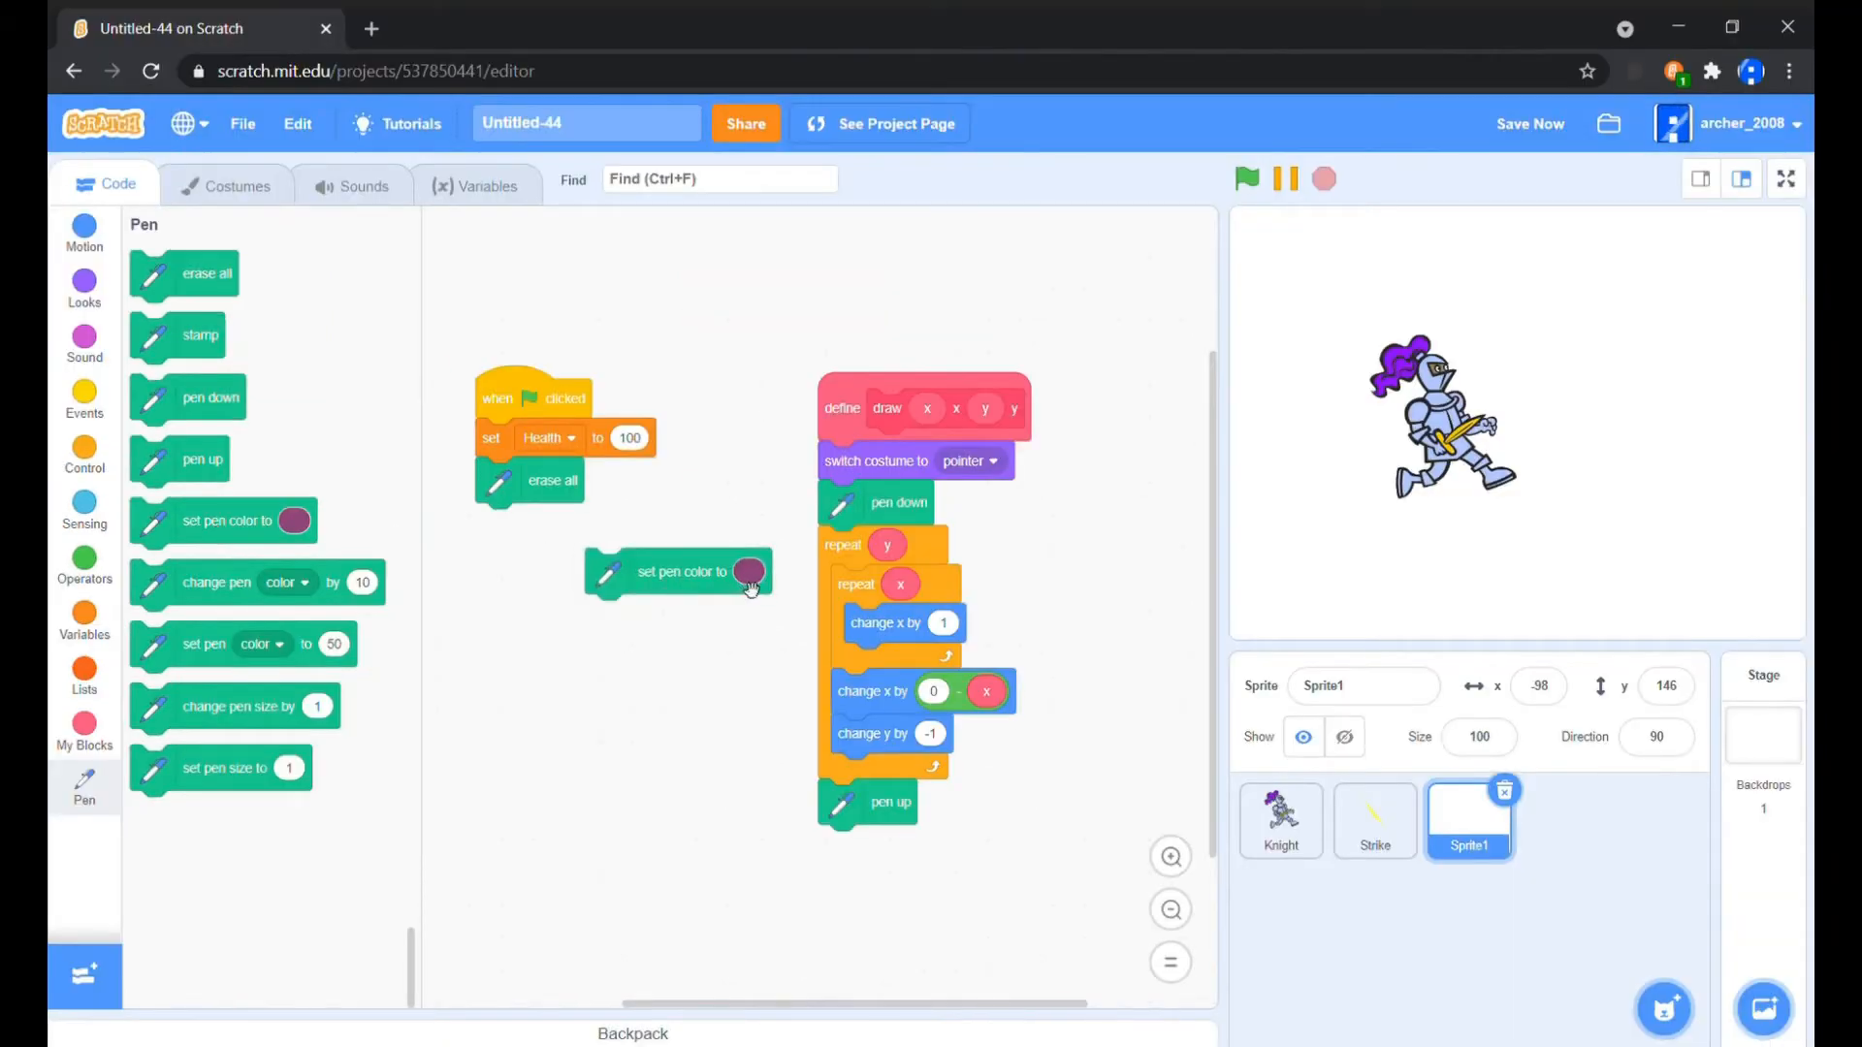
pyautogui.click(750, 573)
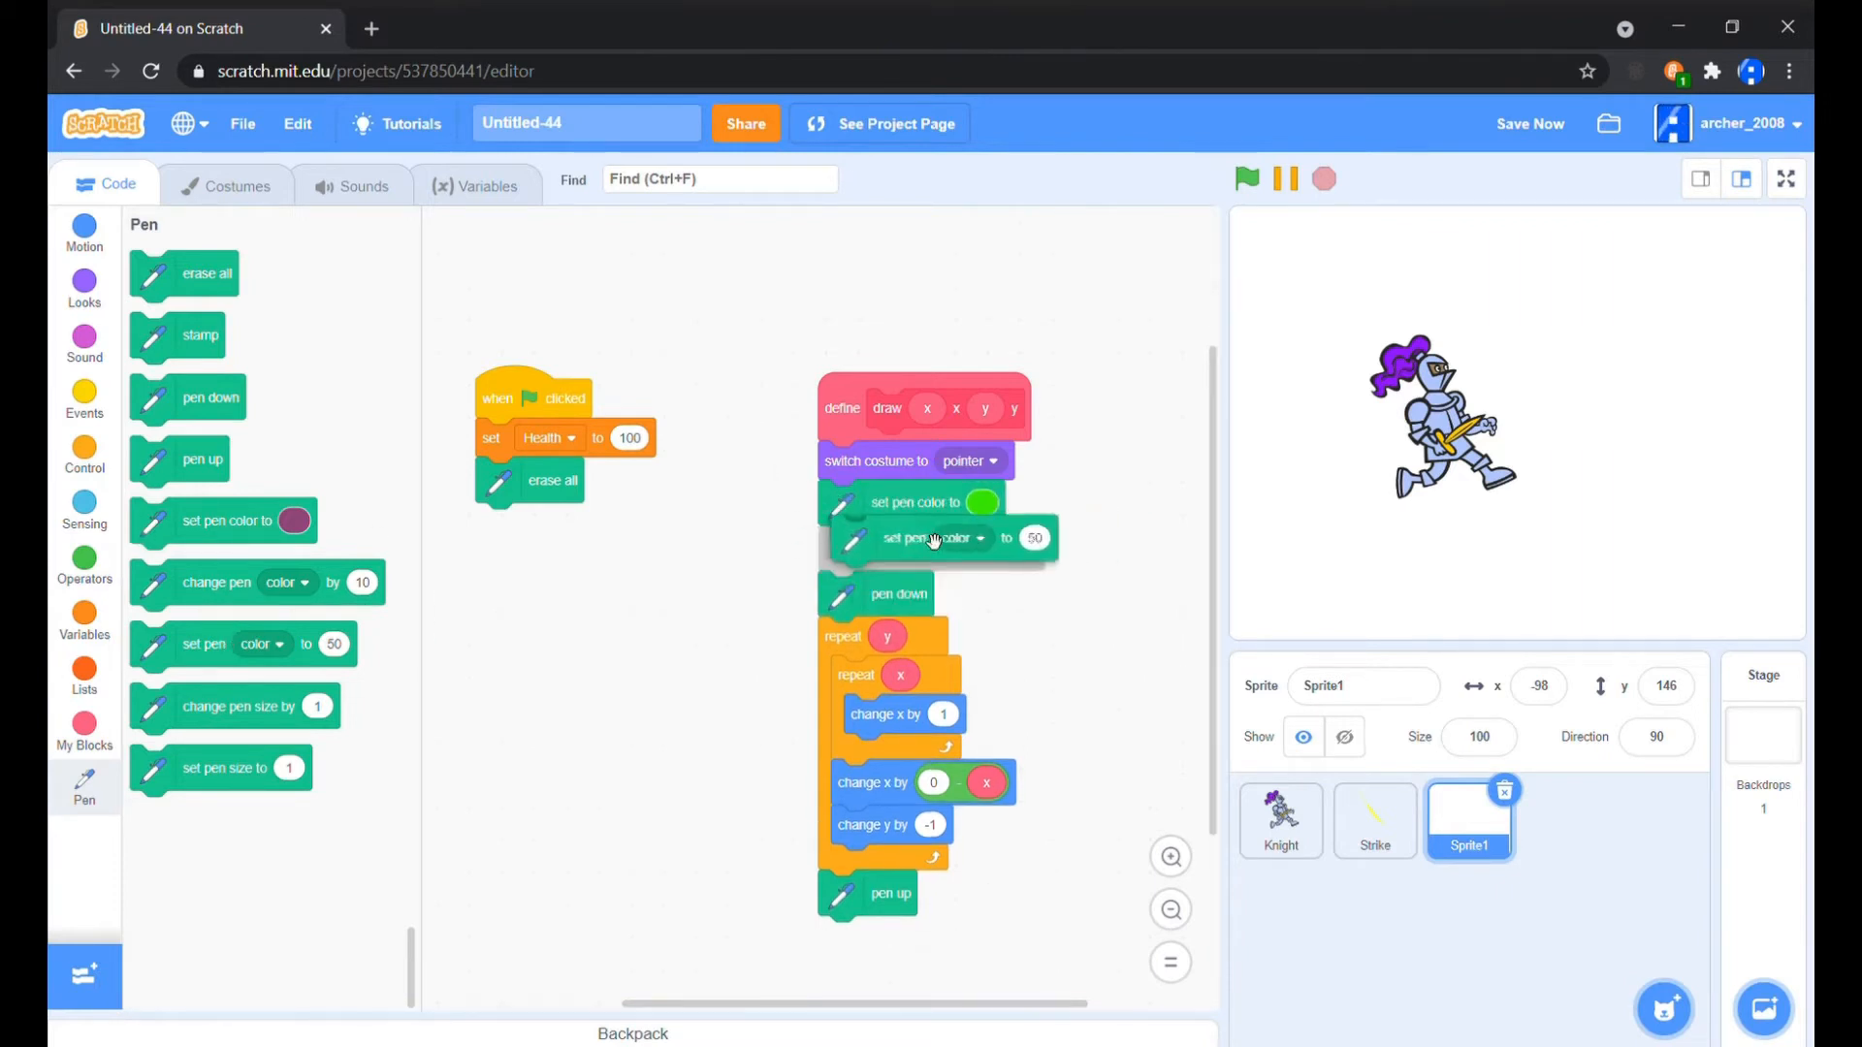
pyautogui.click(949, 538)
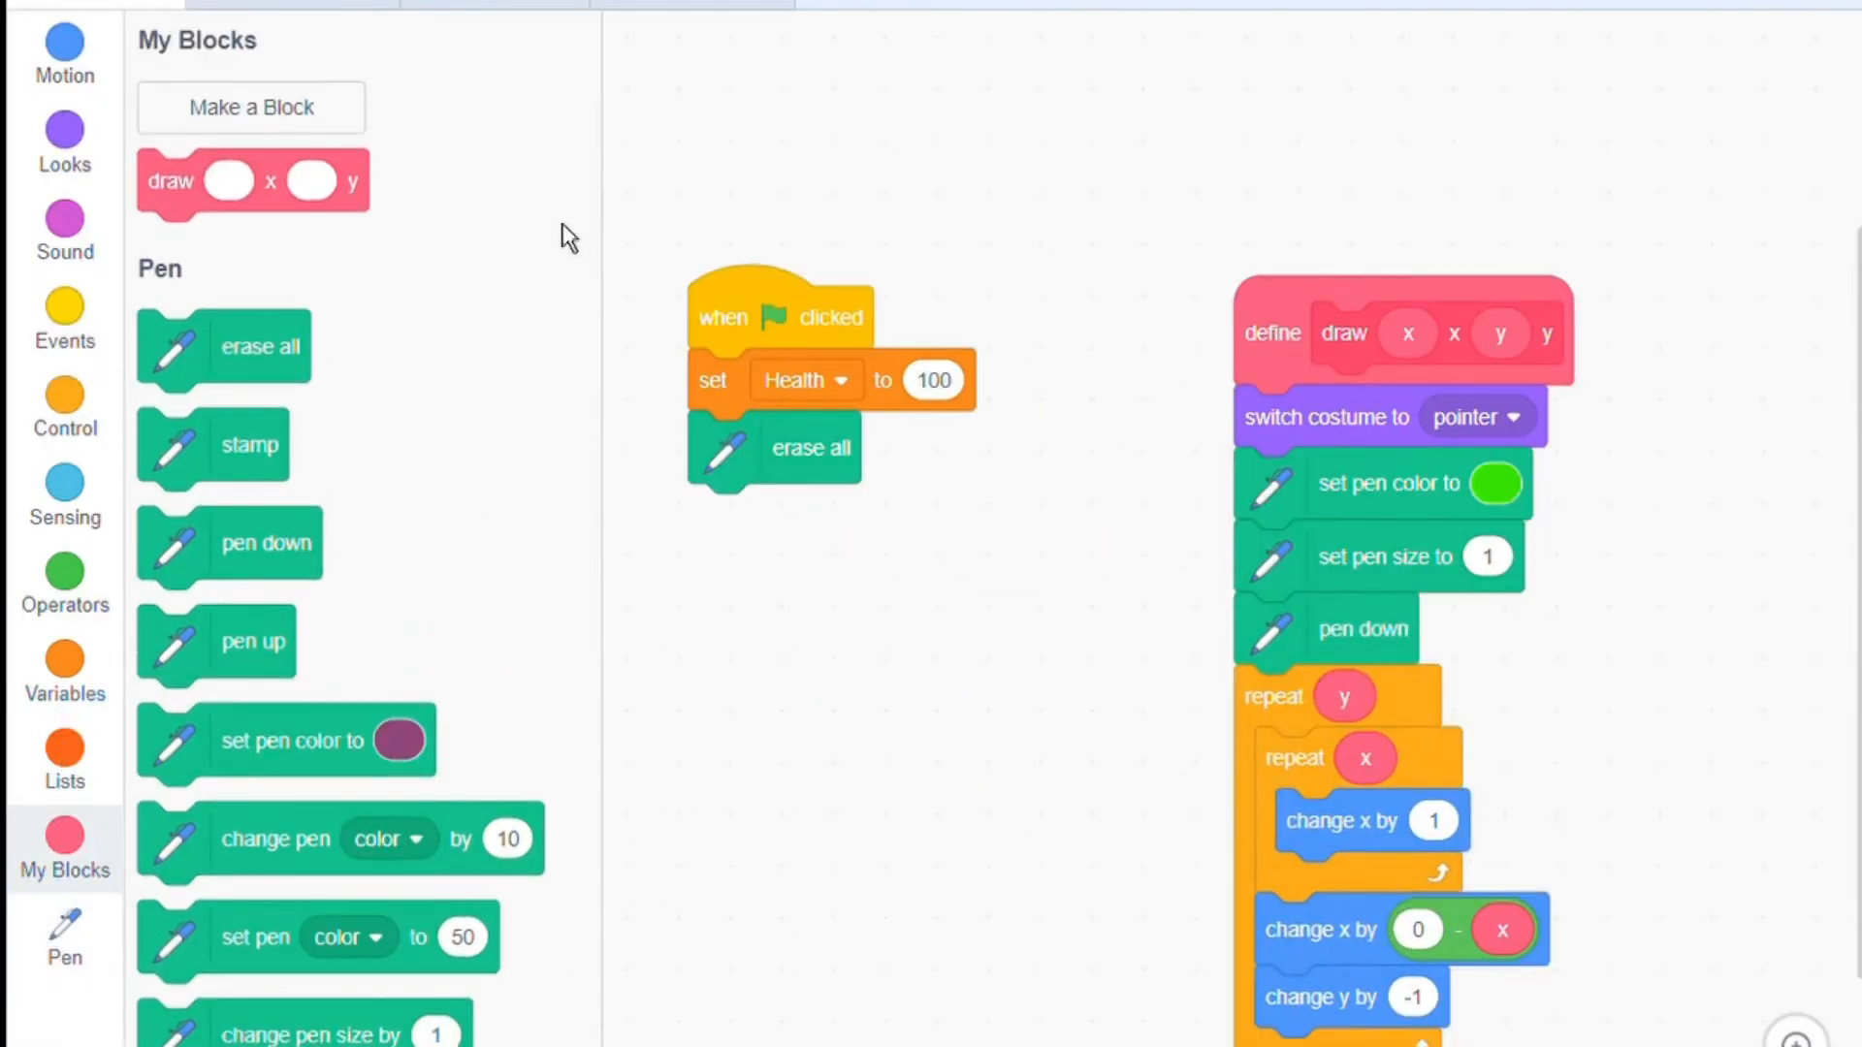
pyautogui.moveTo(206, 181)
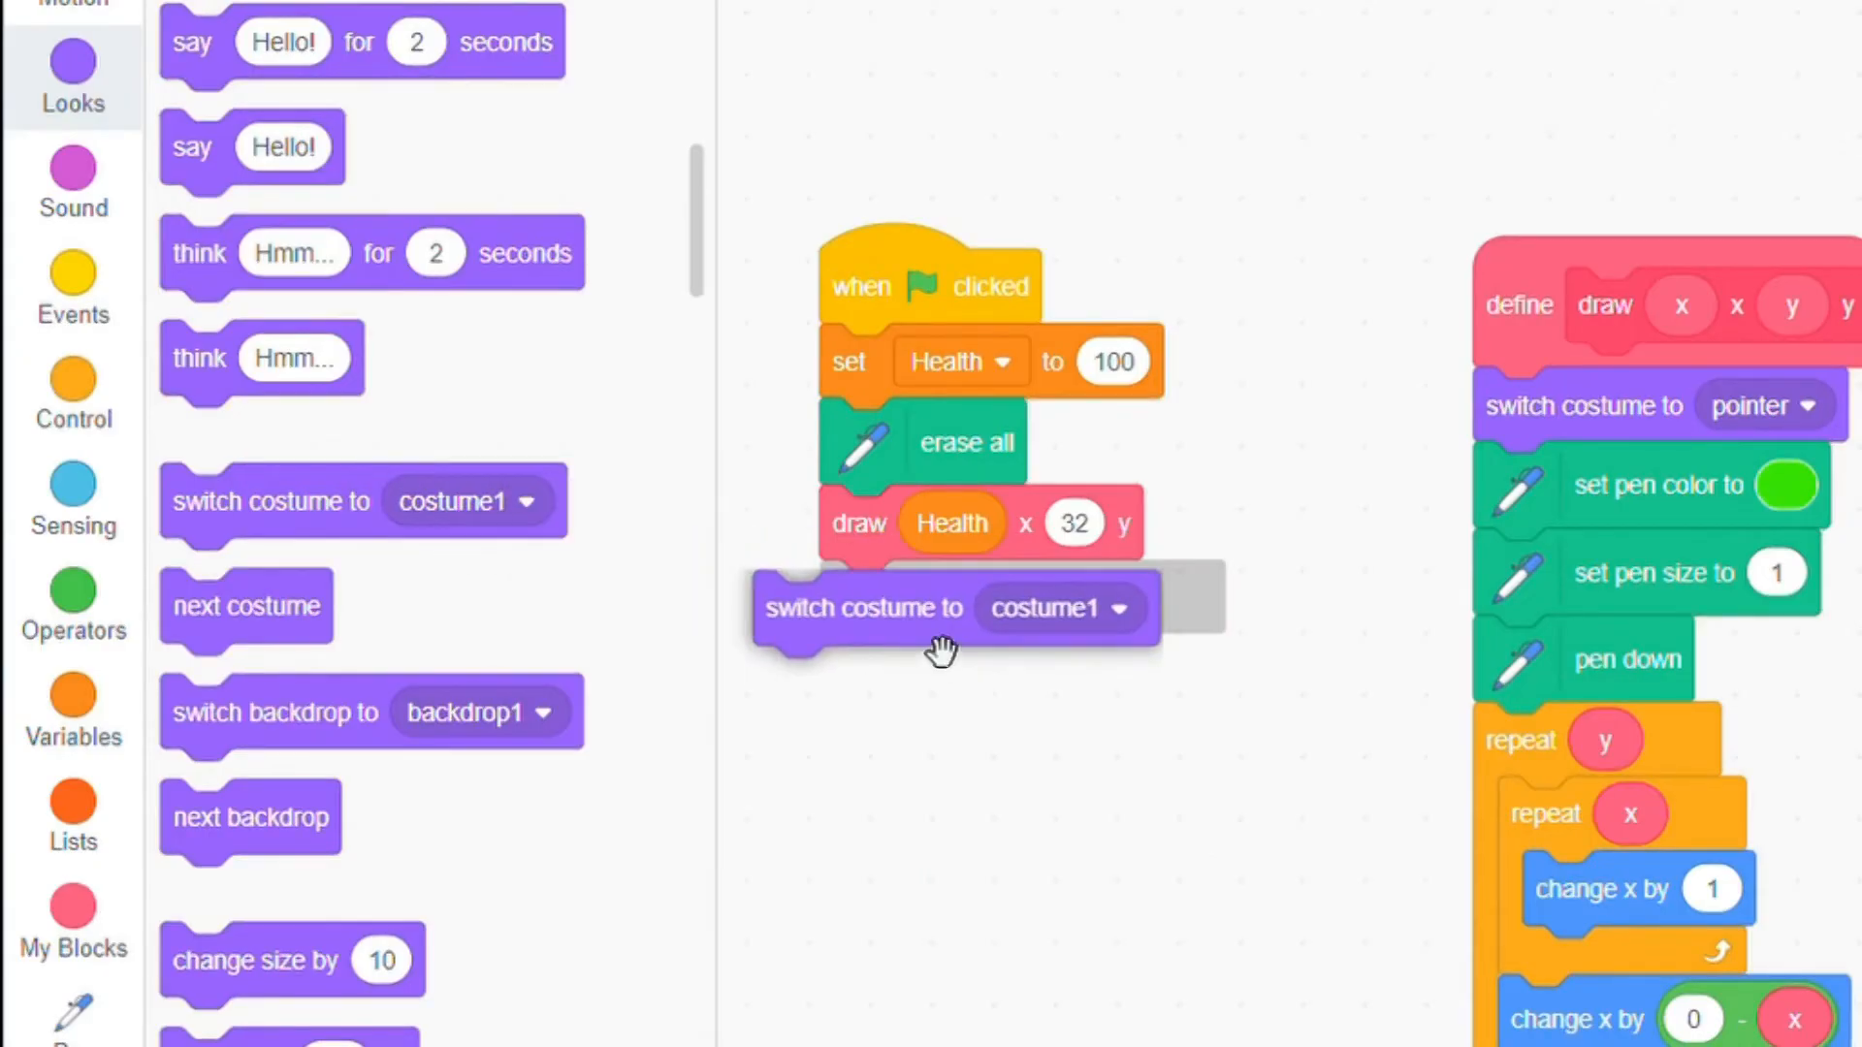
# Have the flag script draw Health by 32 then switch to Bar, and run the project
pyautogui.click(1122, 607)
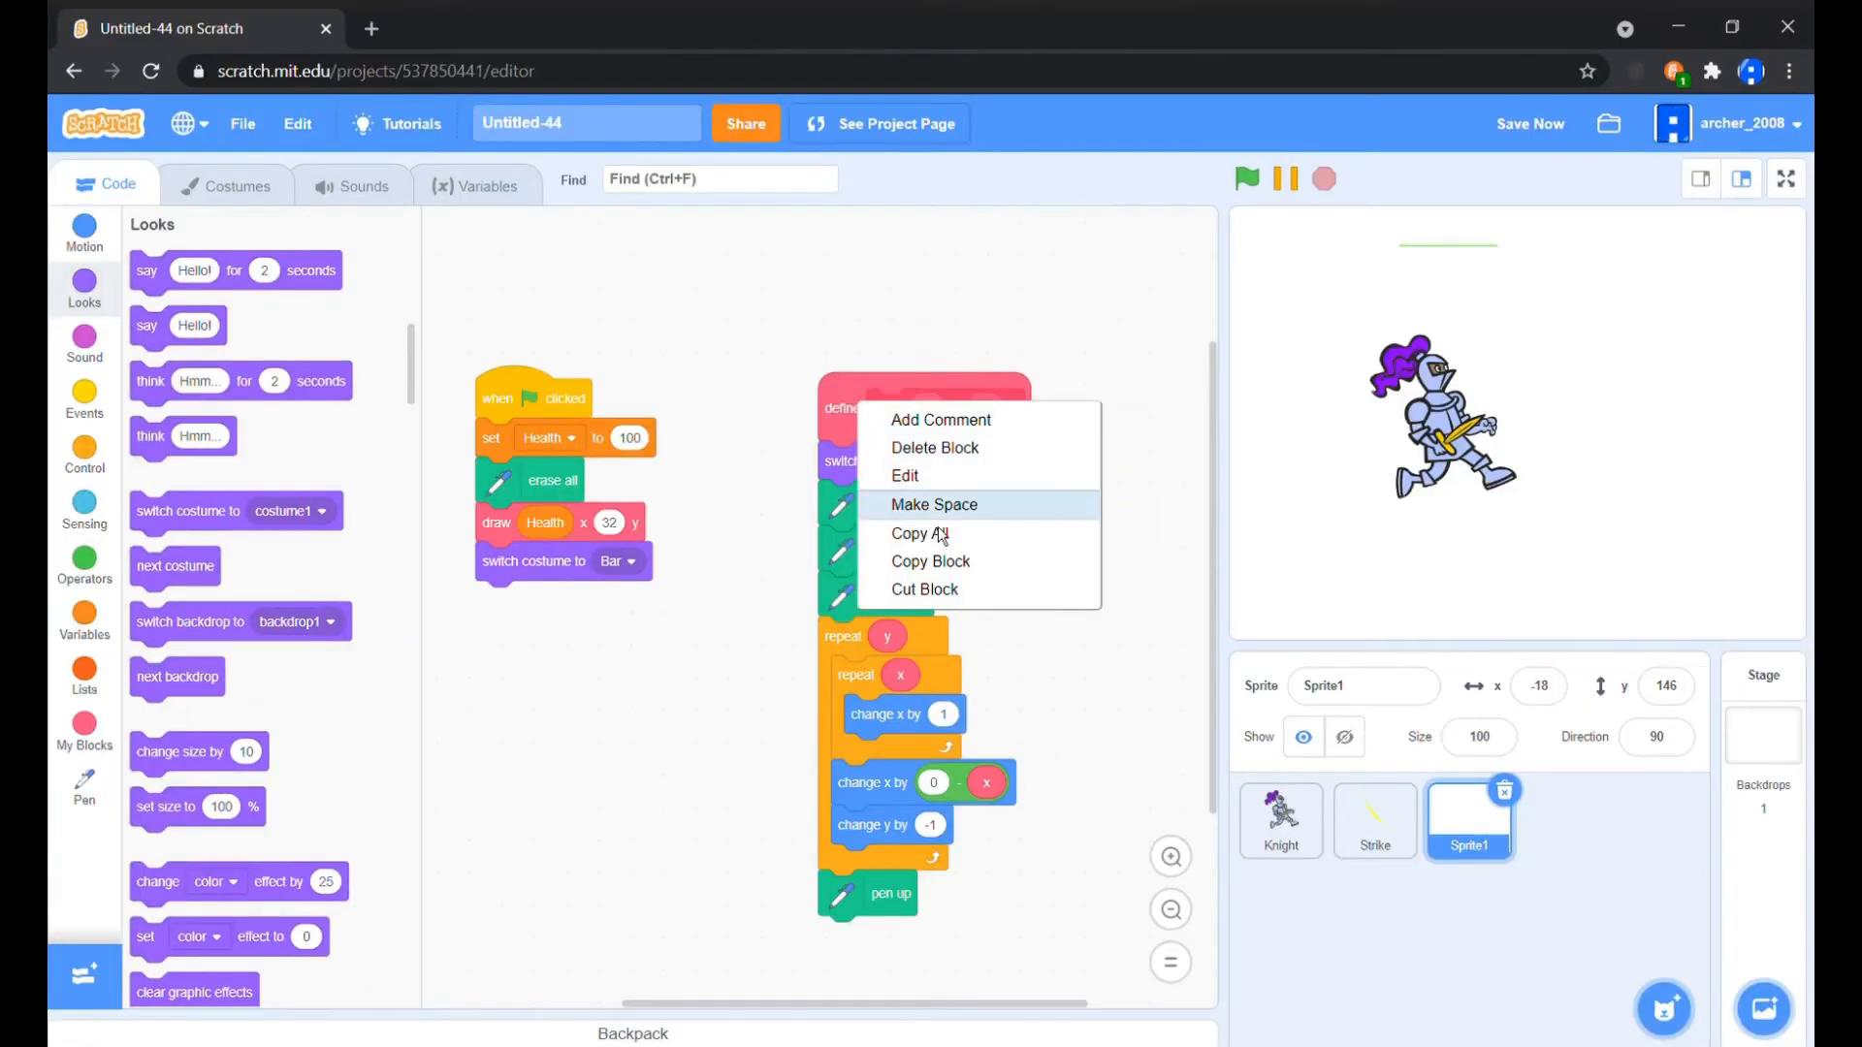
pyautogui.click(904, 475)
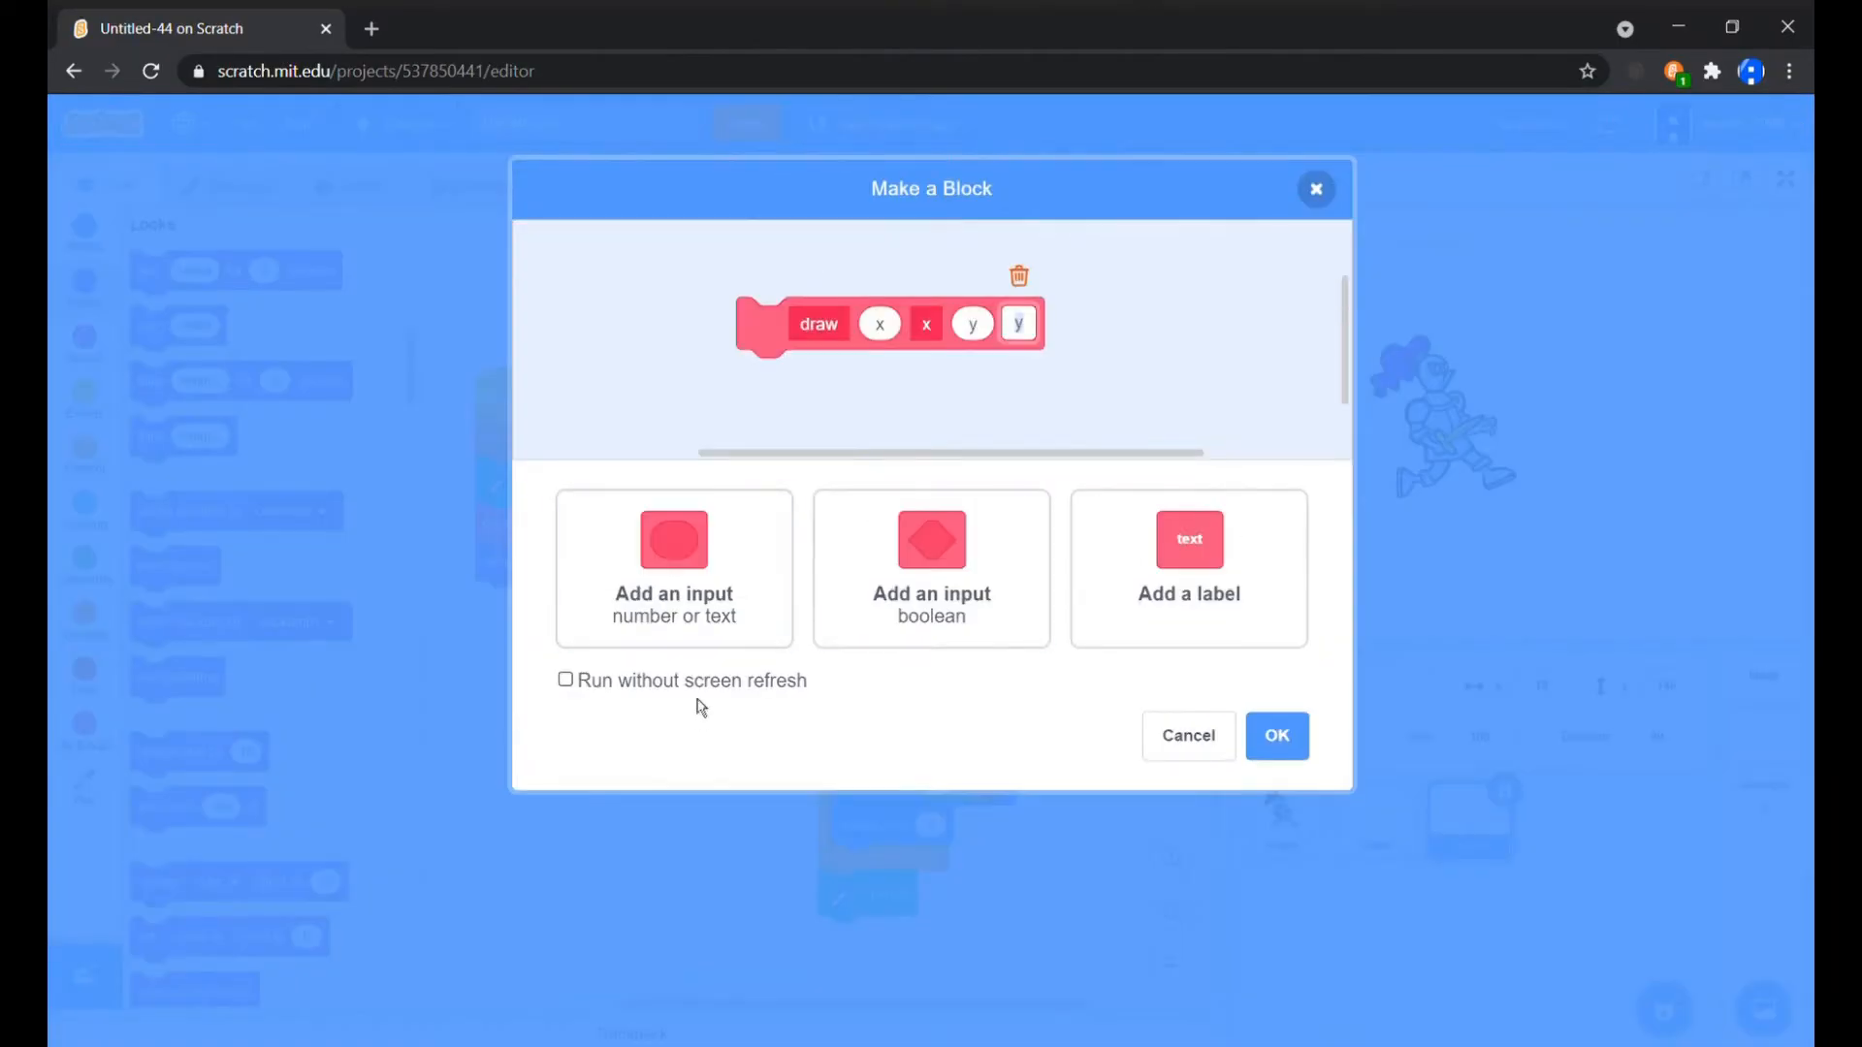
pyautogui.click(1277, 736)
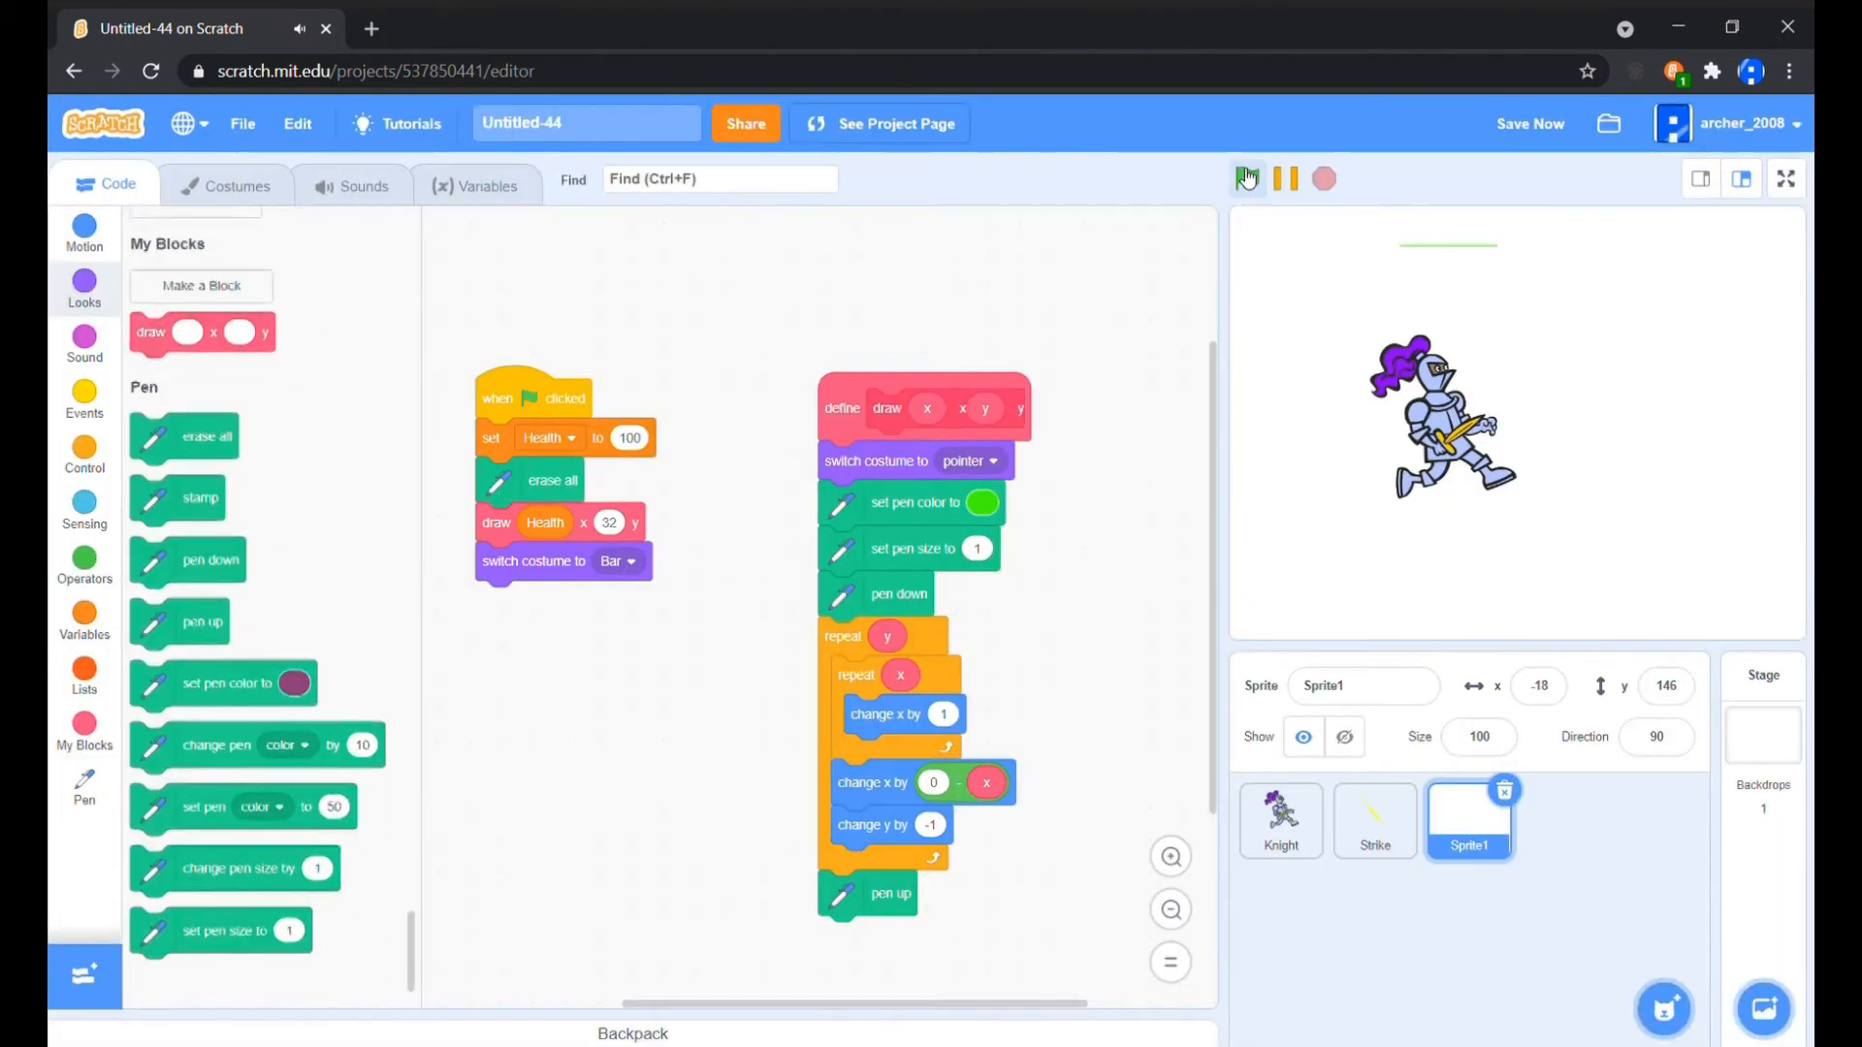
pyautogui.click(1247, 179)
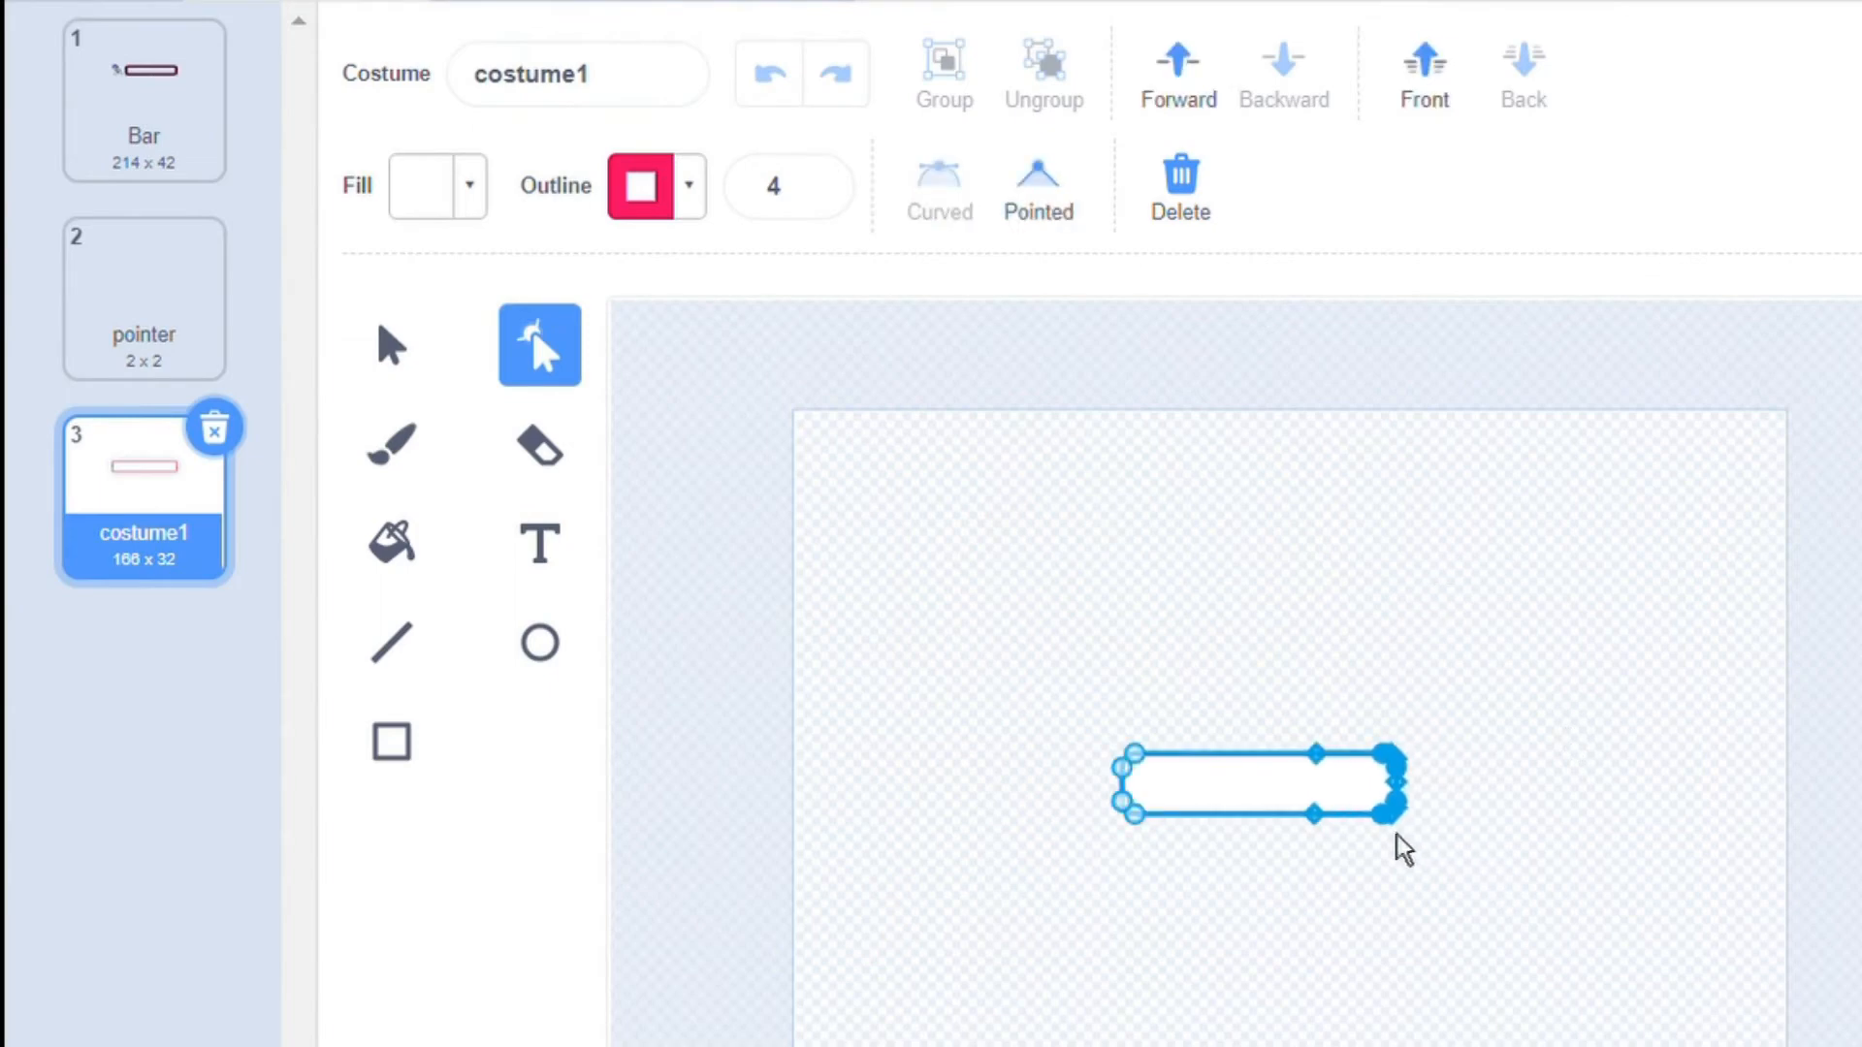
# Shorten the bar to about 150 wide and give Bar a thick black outline of width 15
pyautogui.moveTo(1401, 802); pyautogui.dragTo(1384, 802)
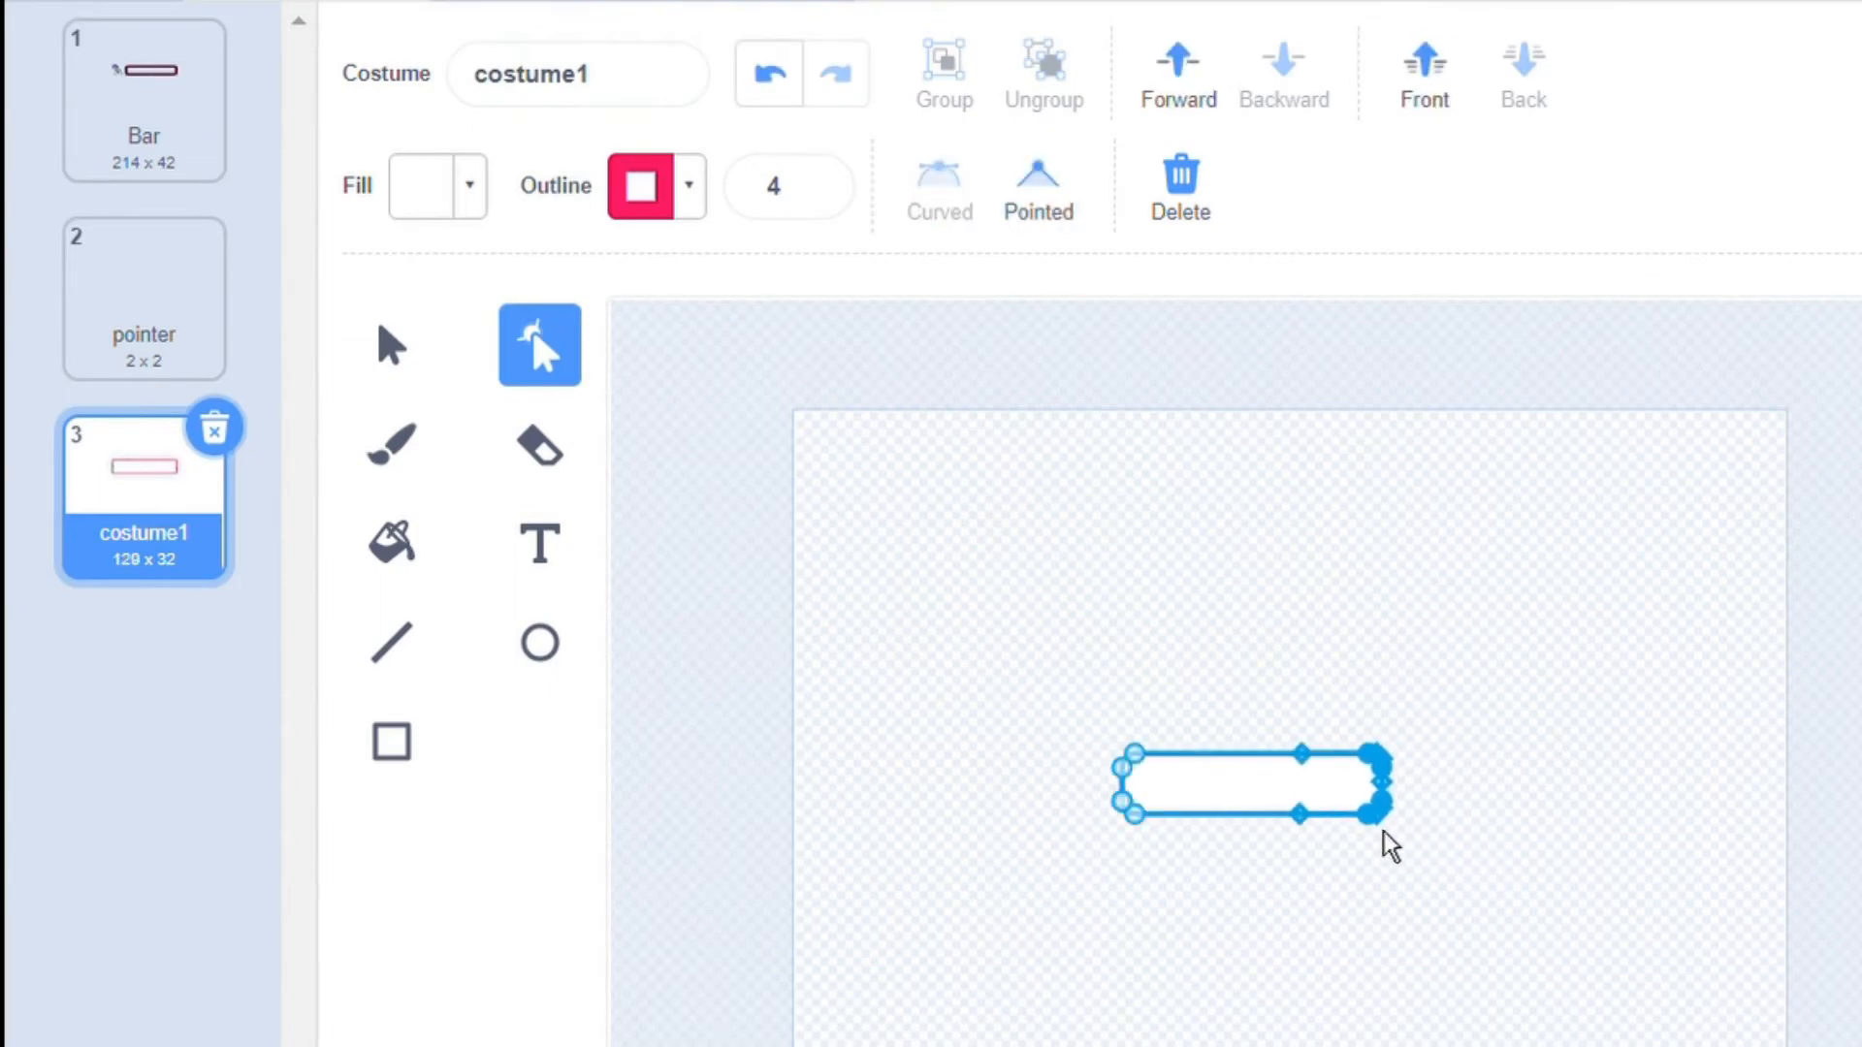
pyautogui.moveTo(1384, 816); pyautogui.dragTo(1443, 817)
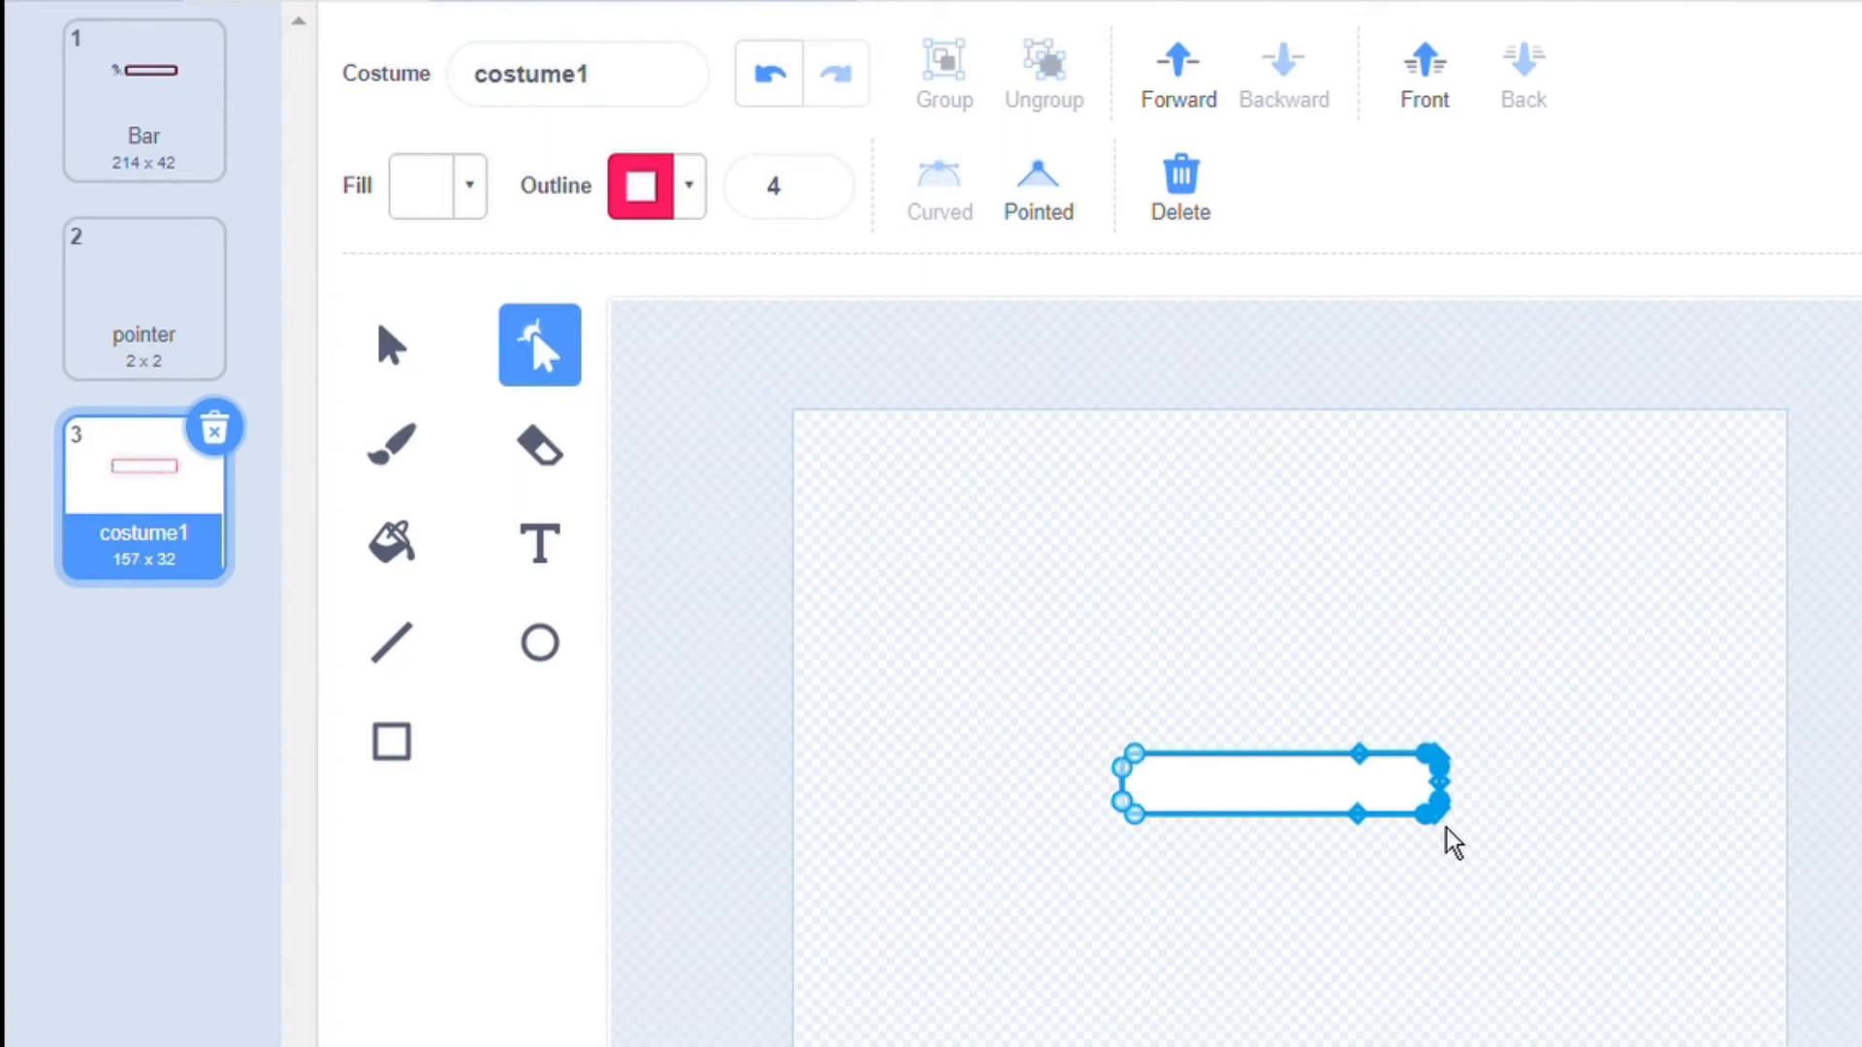
pyautogui.moveTo(1437, 784); pyautogui.dragTo(1407, 784)
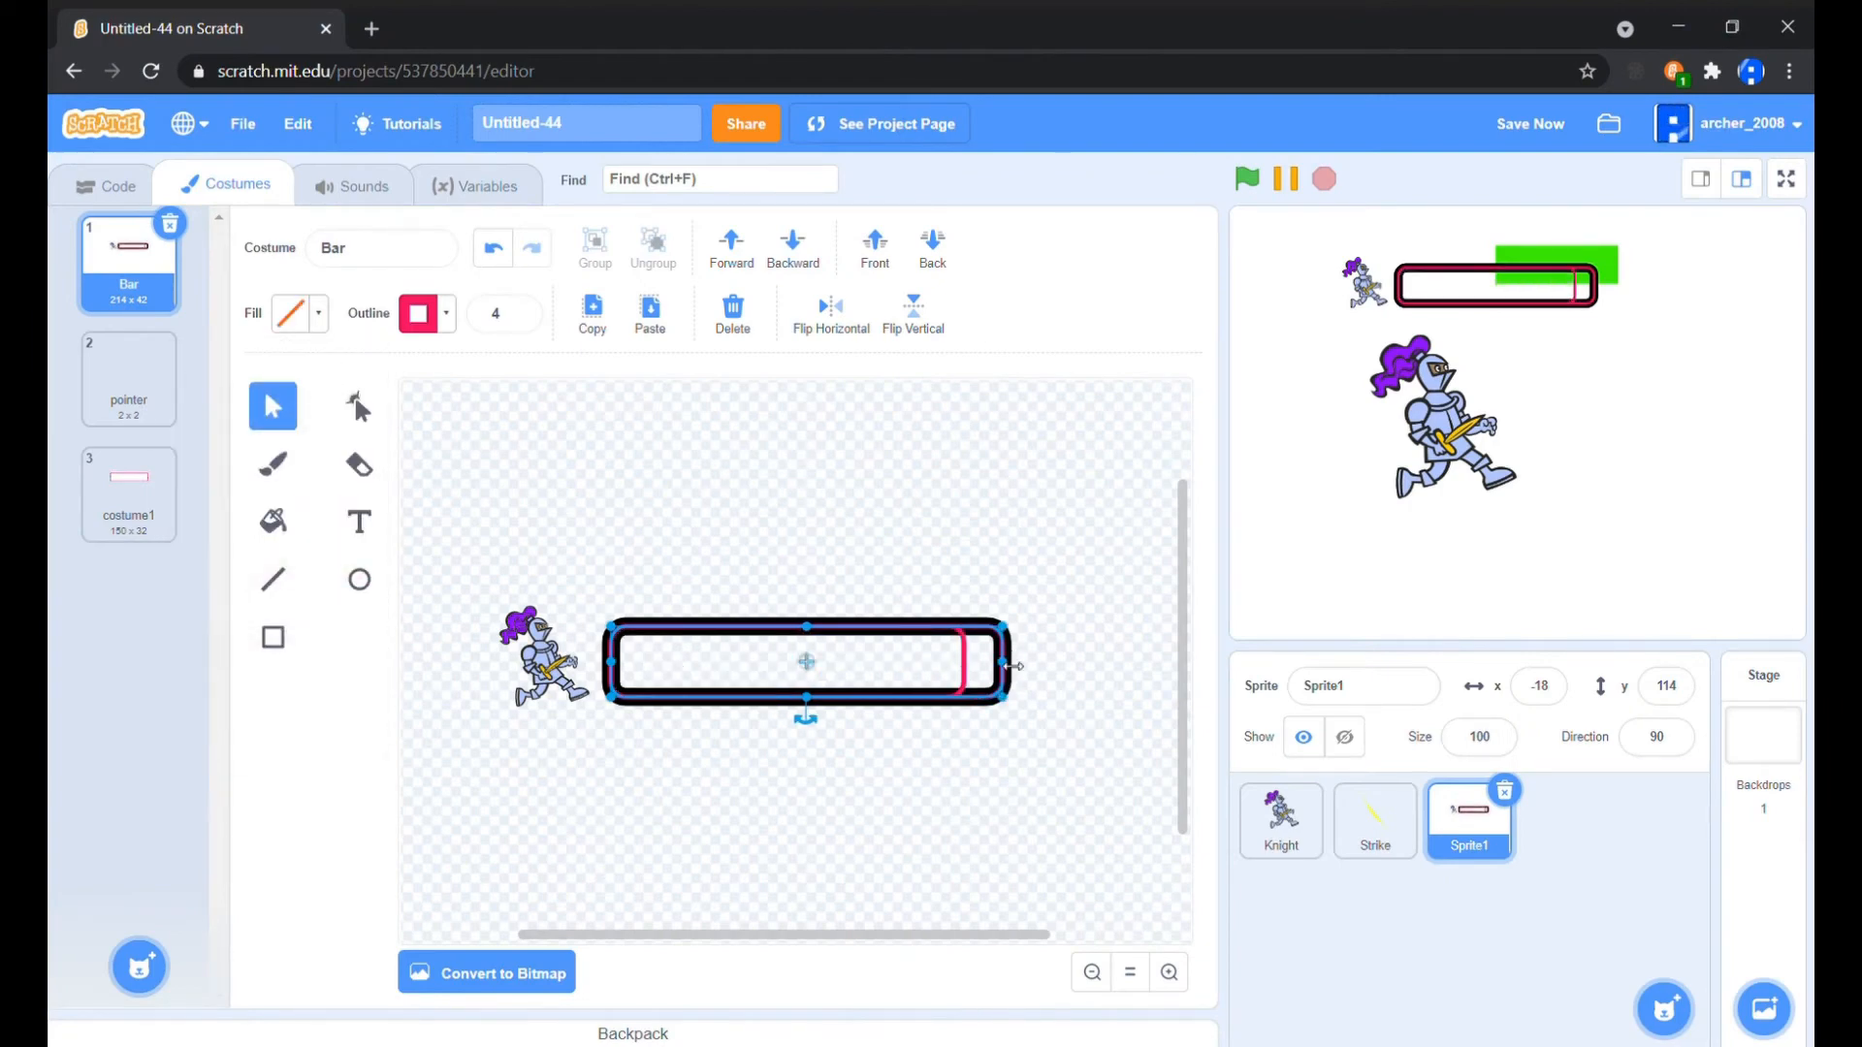
pyautogui.click(358, 406)
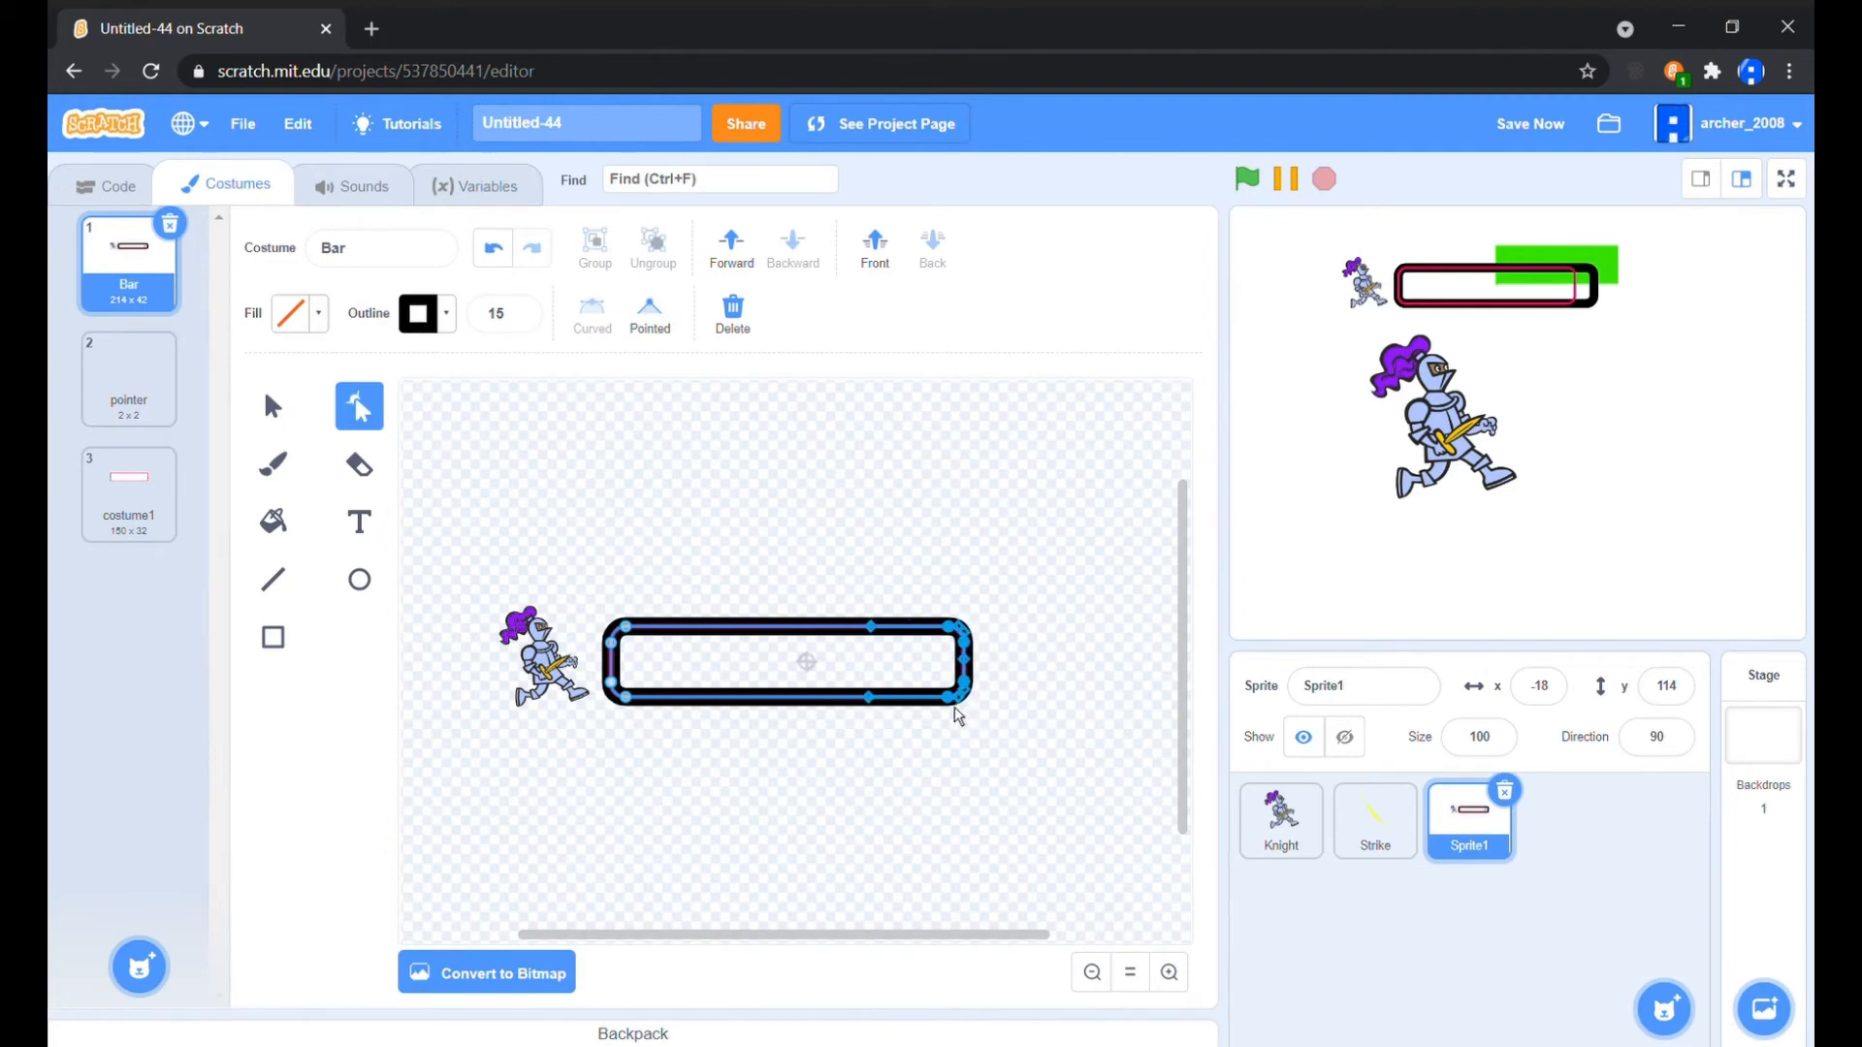
pyautogui.click(129, 488)
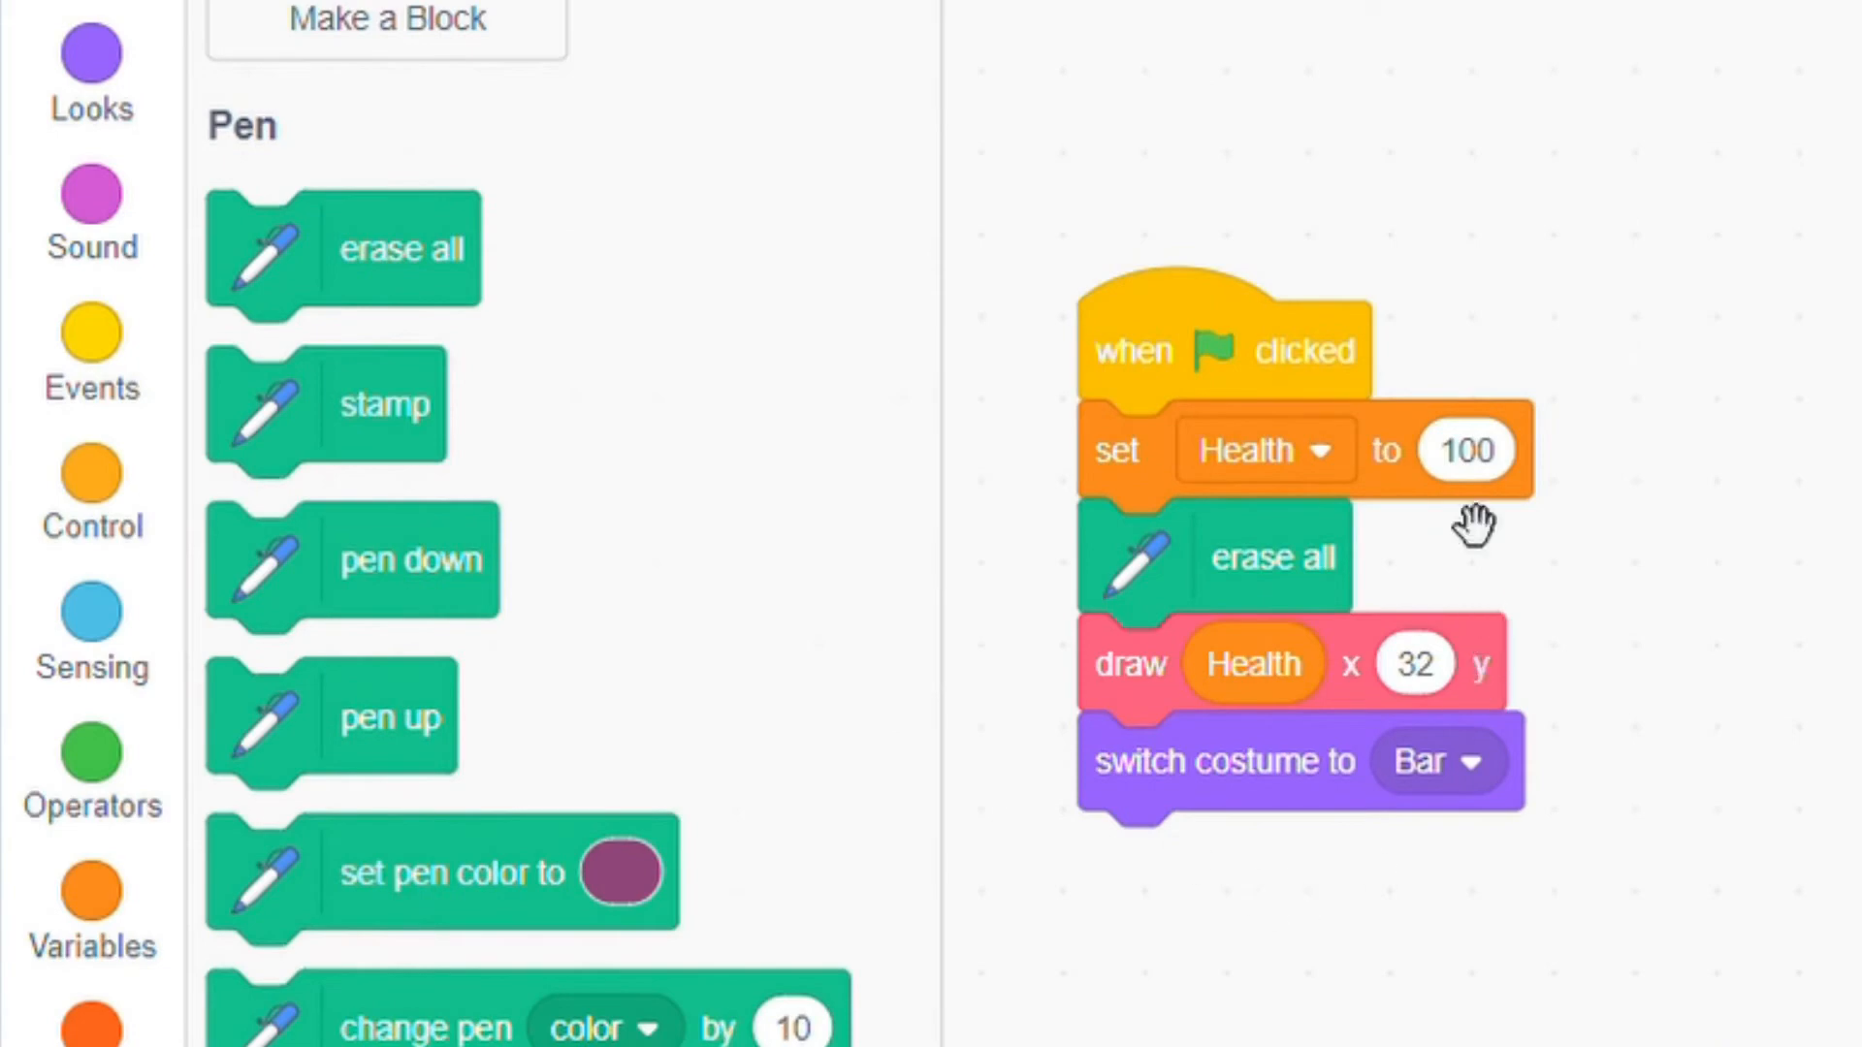
# Offset the Draw start left by half the bar width using change x by (0 - x / 2)
pyautogui.write('15')
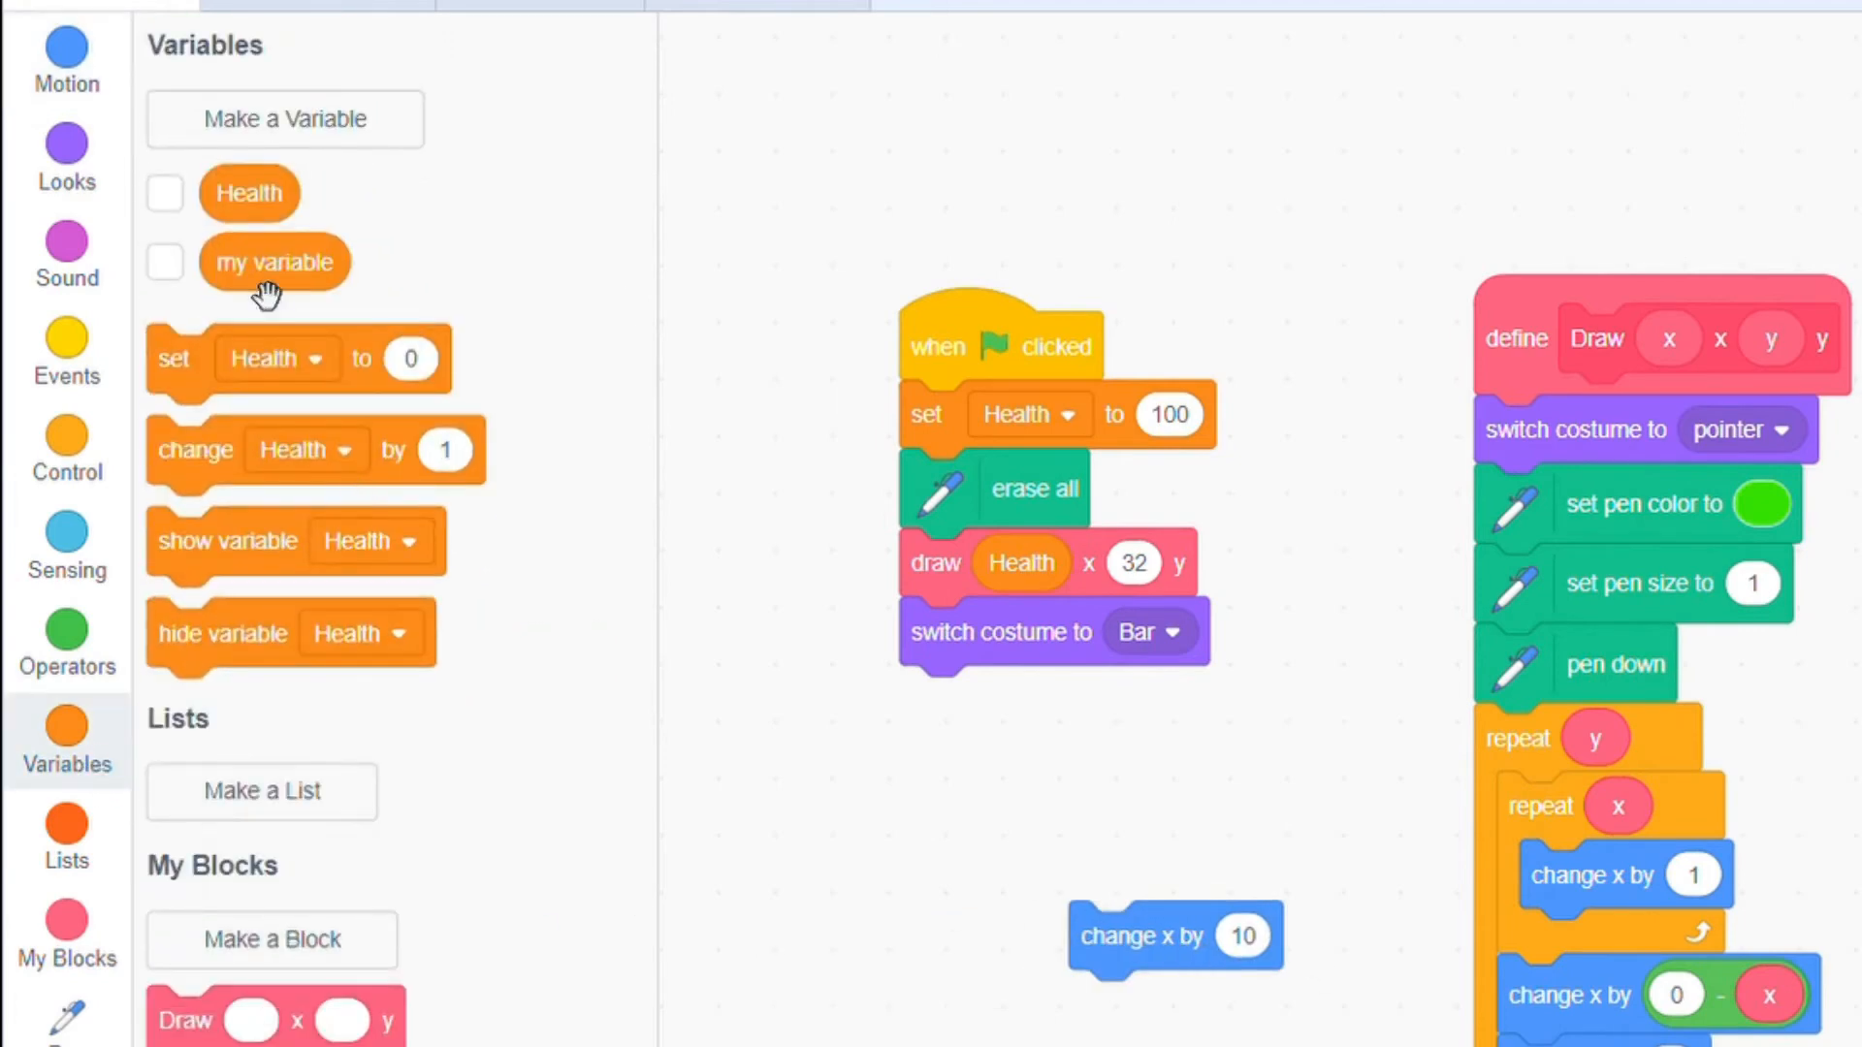
pyautogui.click(67, 639)
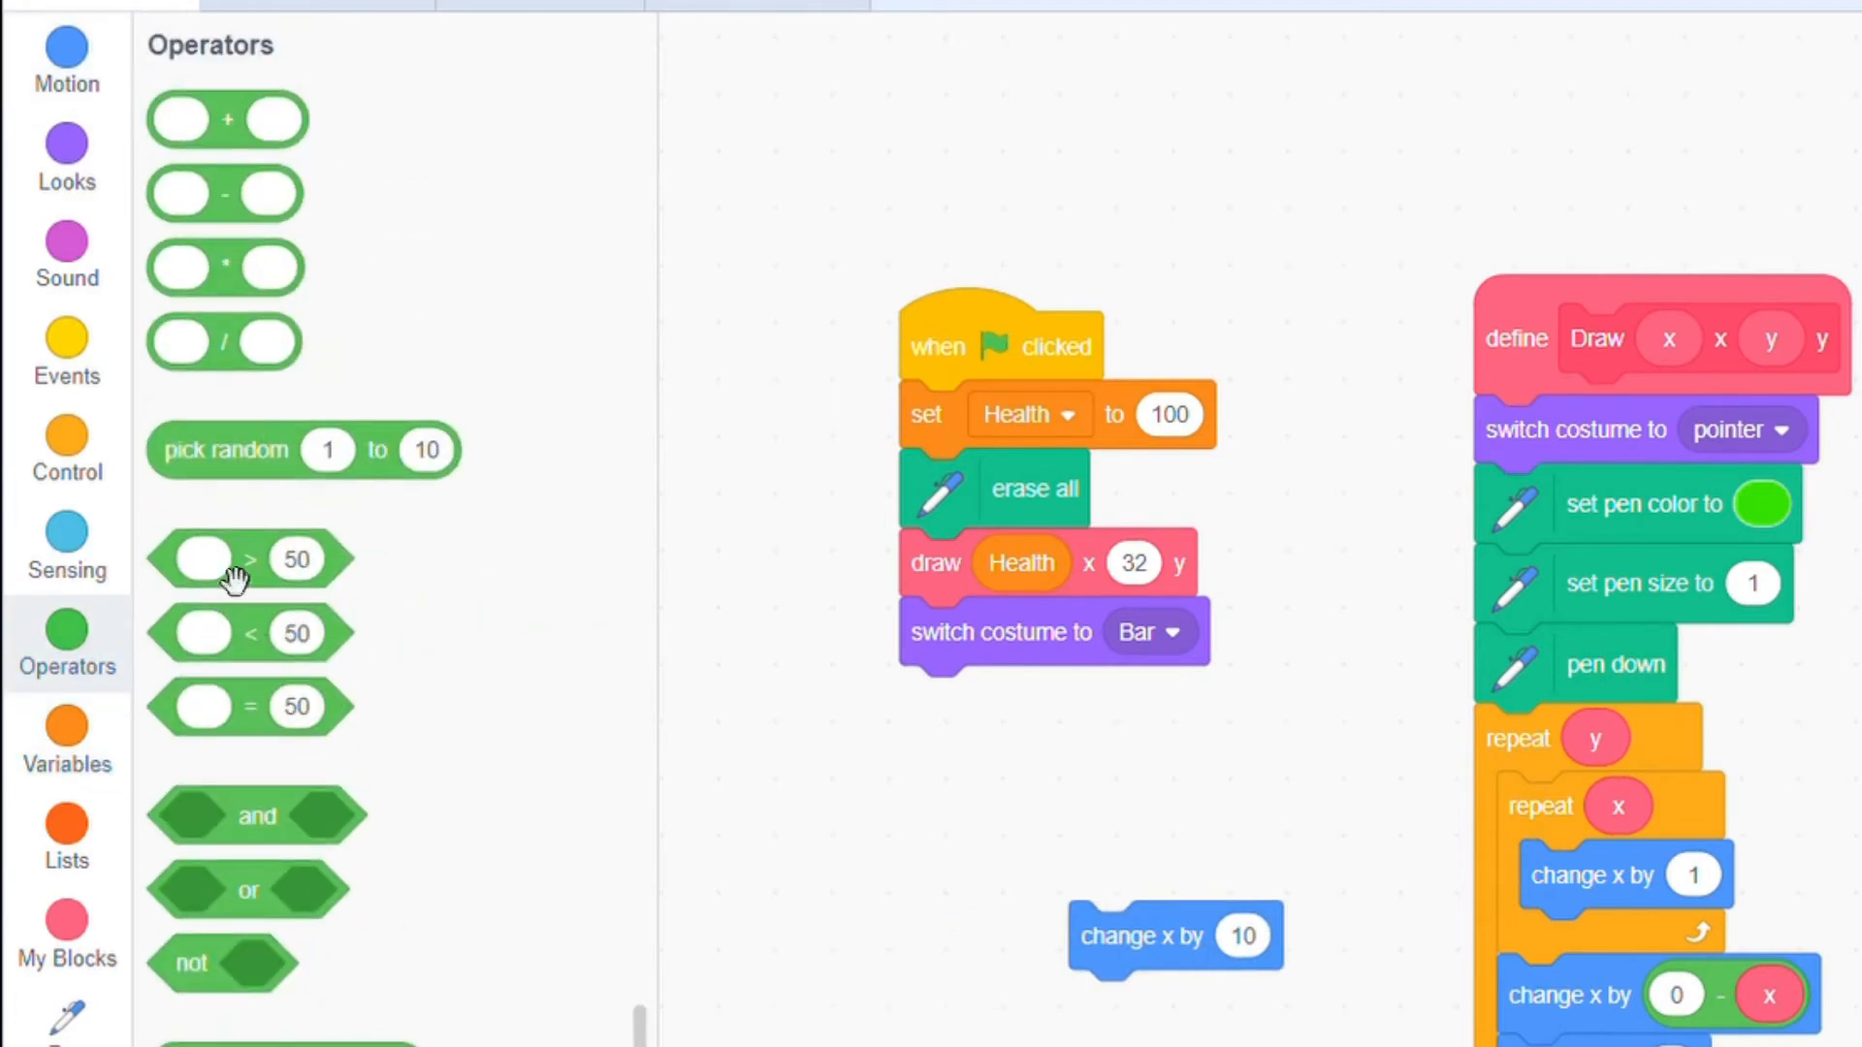
pyautogui.moveTo(223, 194); pyautogui.dragTo(932, 797)
pyautogui.write('0')
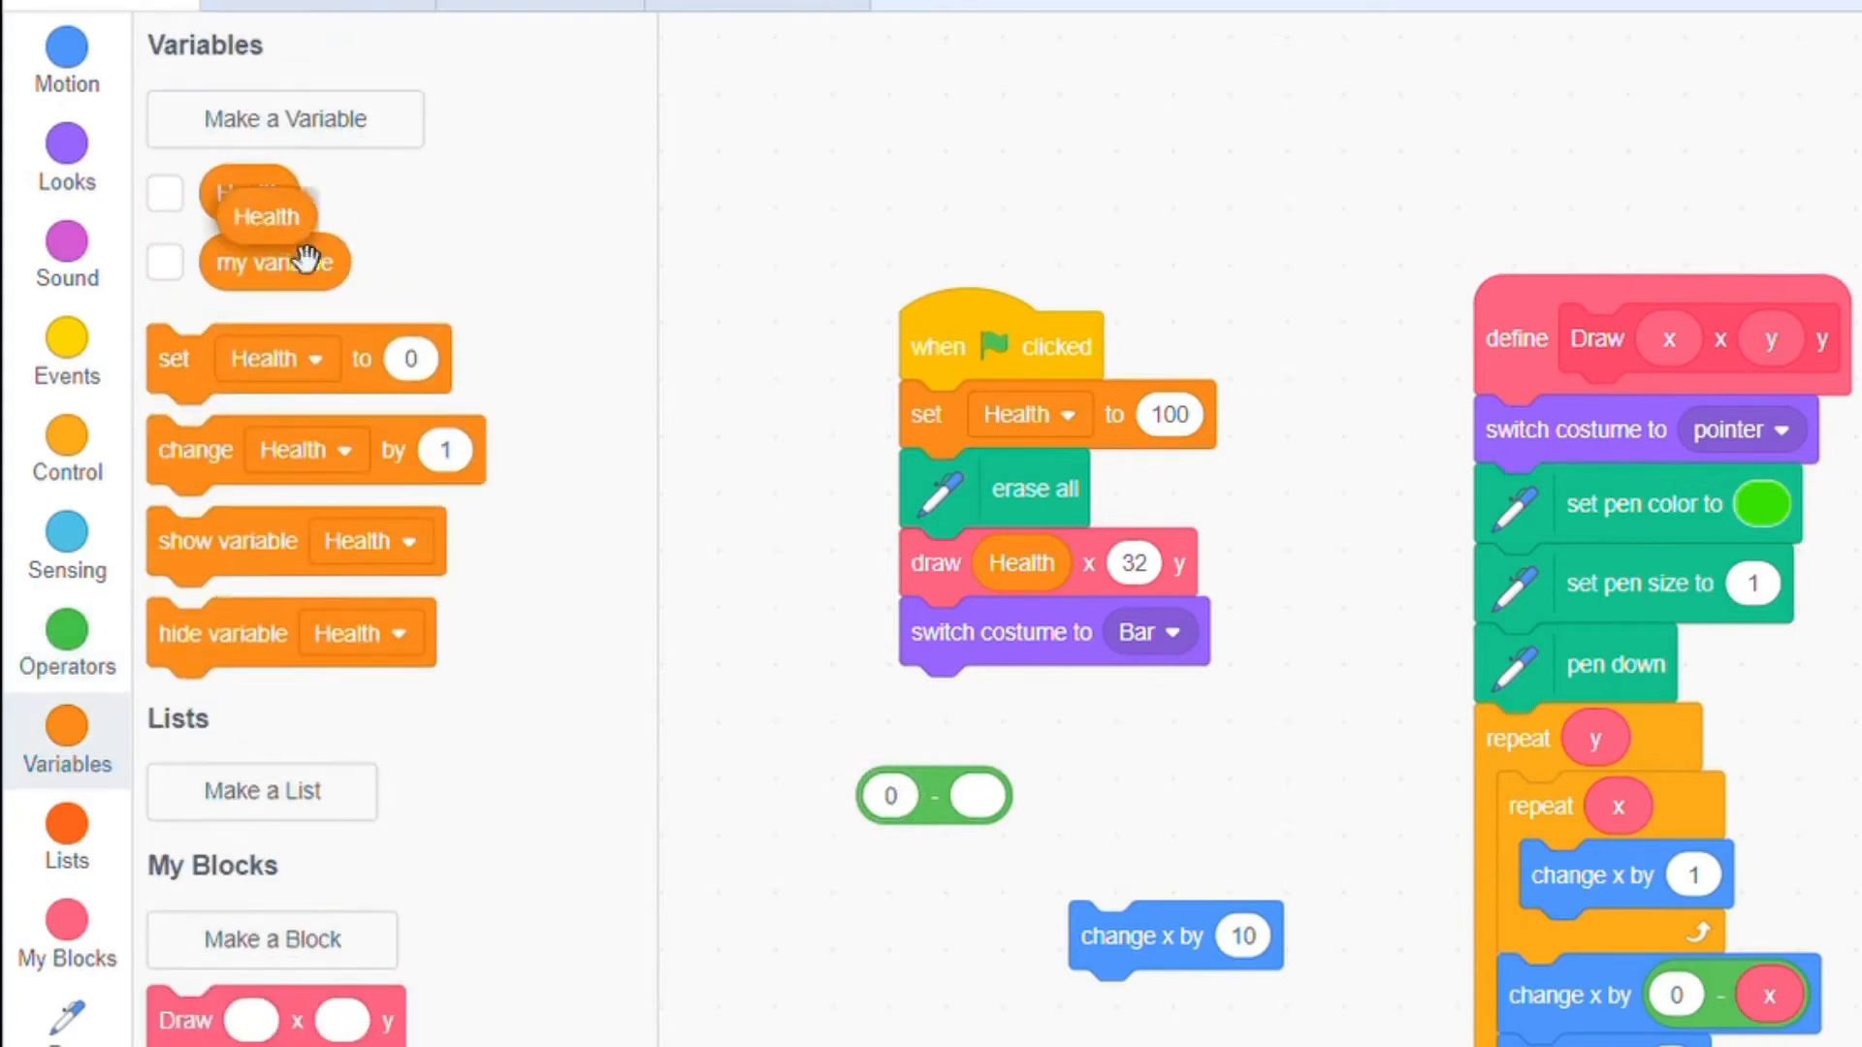
pyautogui.click(66, 641)
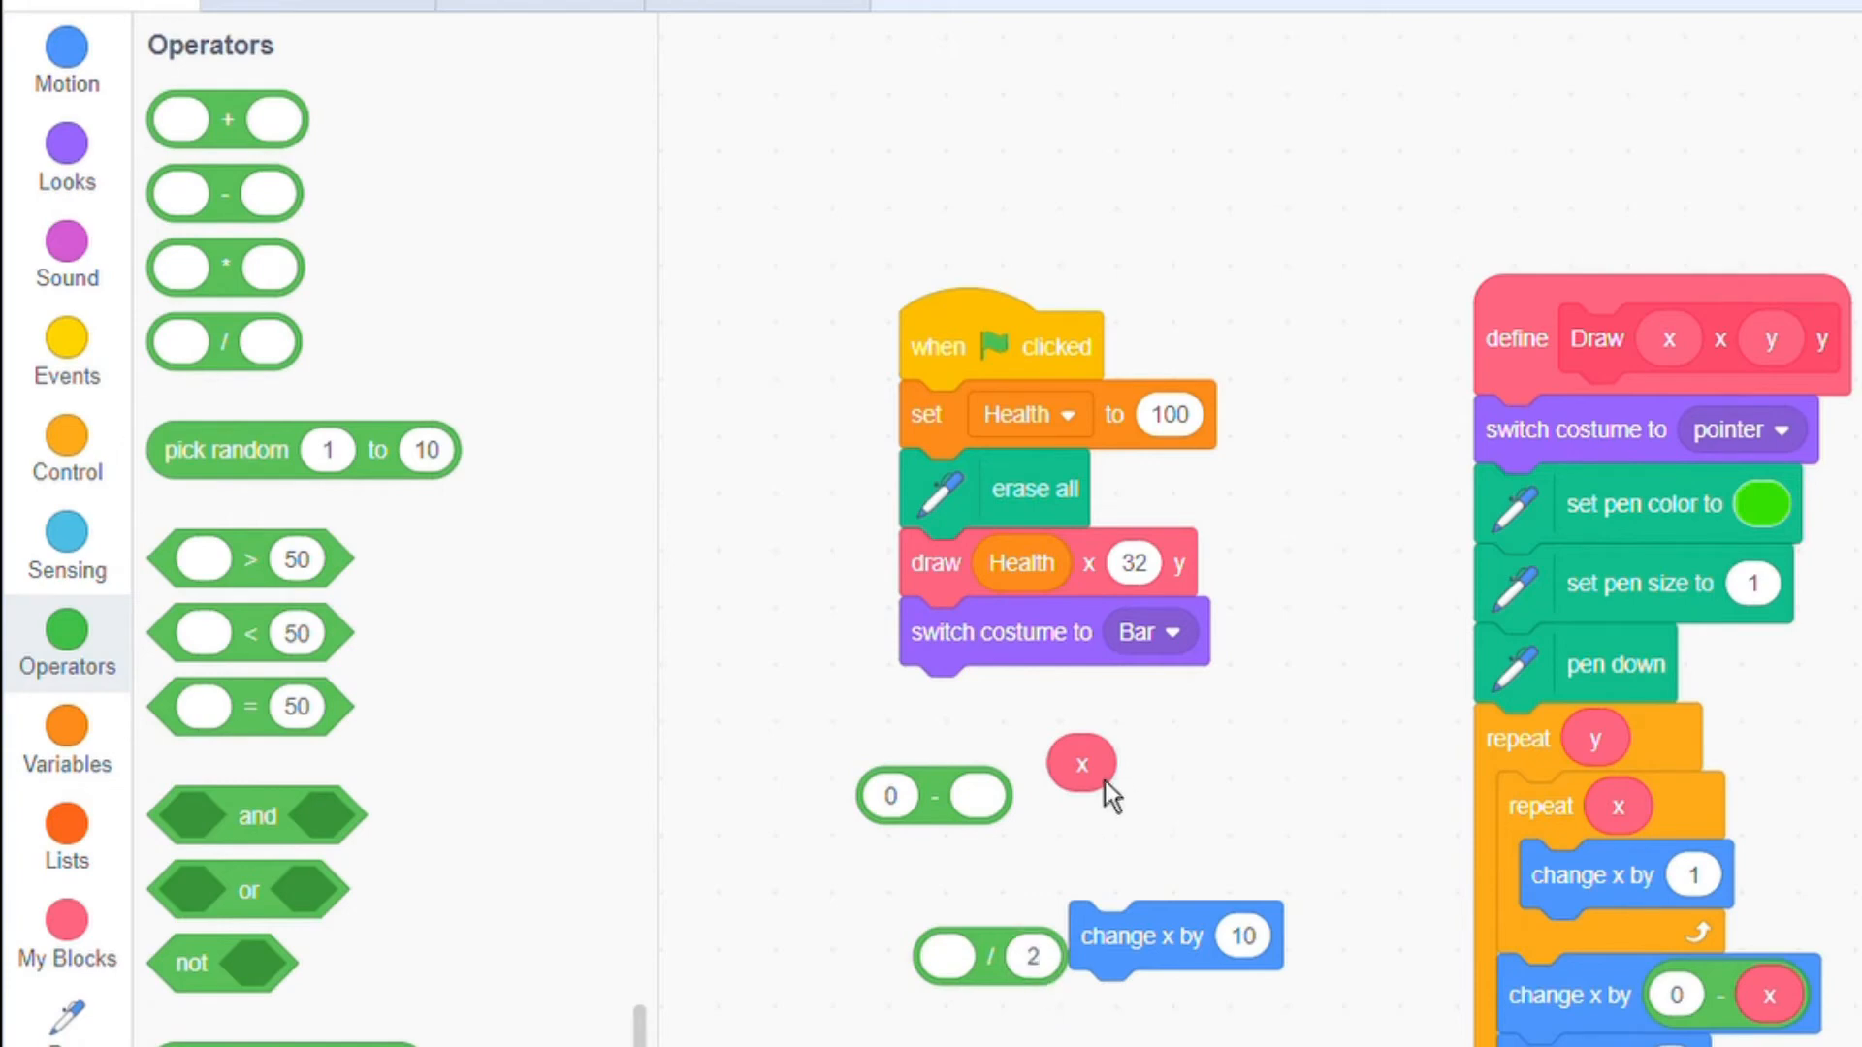
pyautogui.moveTo(1082, 763); pyautogui.dragTo(987, 808)
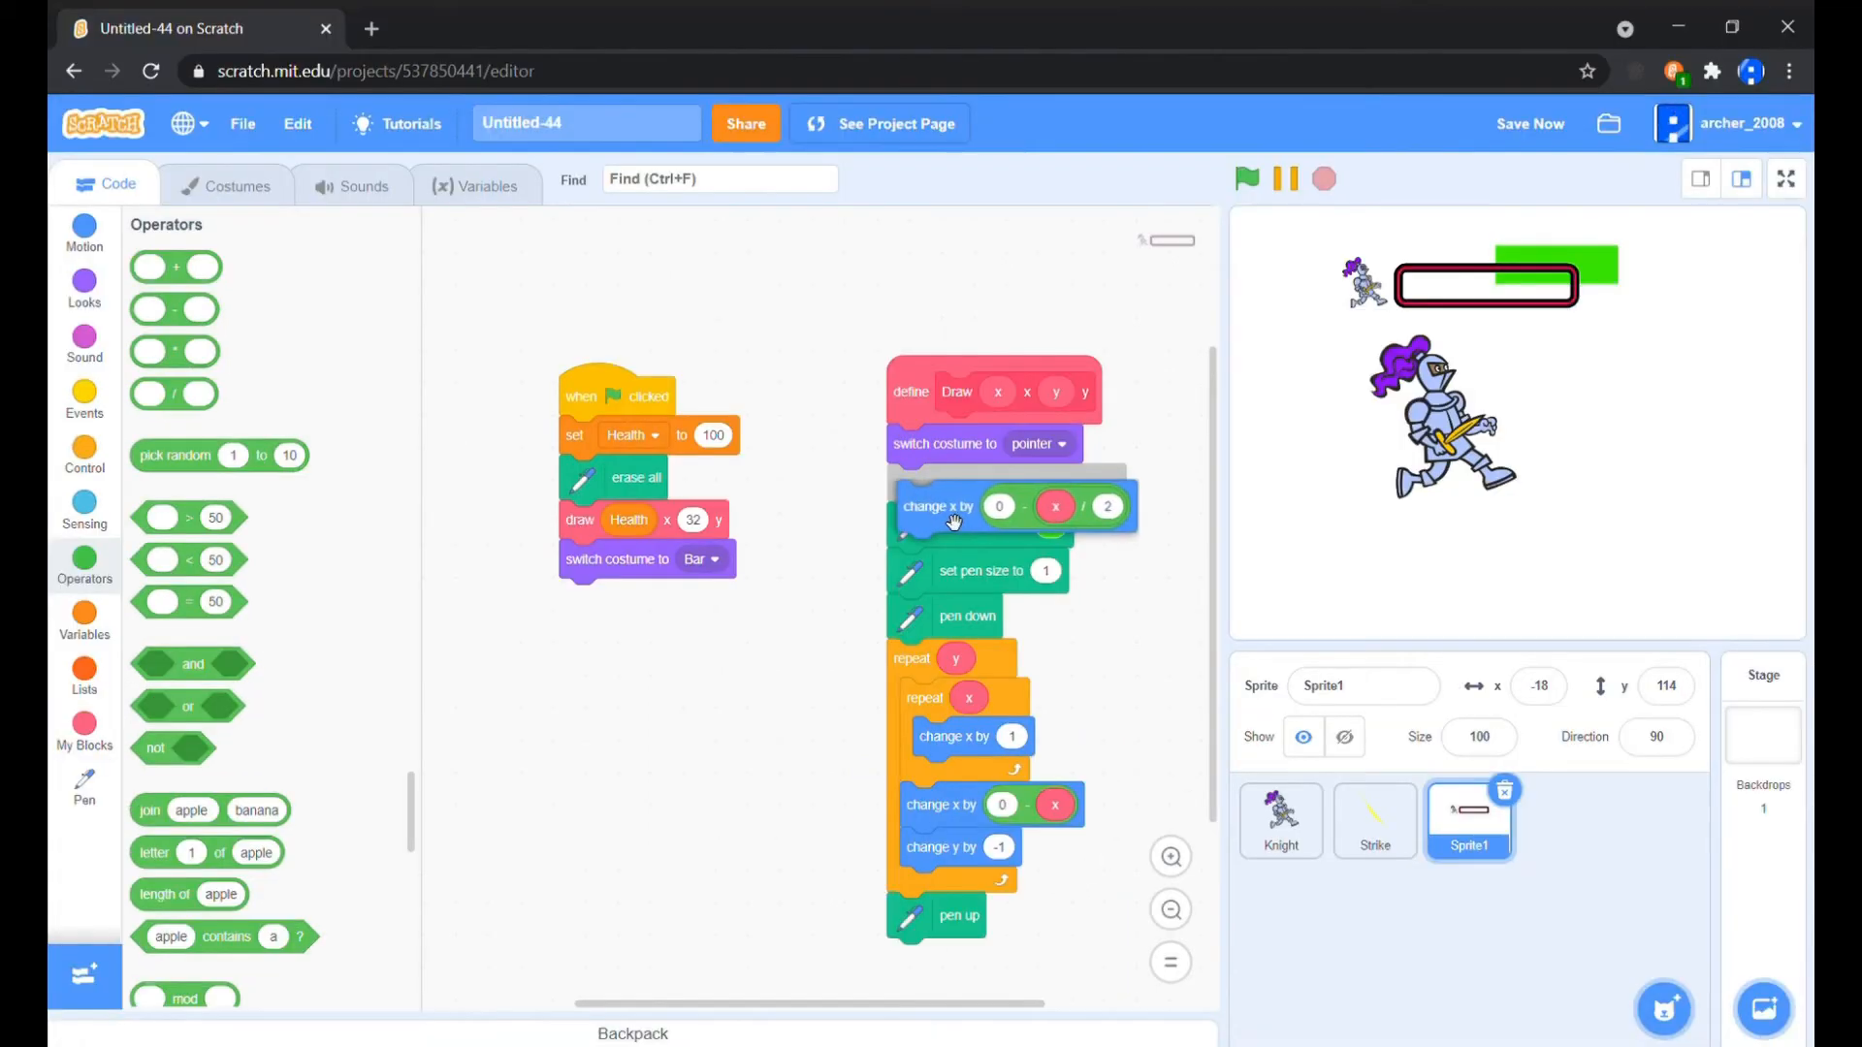
# Duplicate the go to position block and create a new tick broadcast message
pyautogui.rightClick(760, 680)
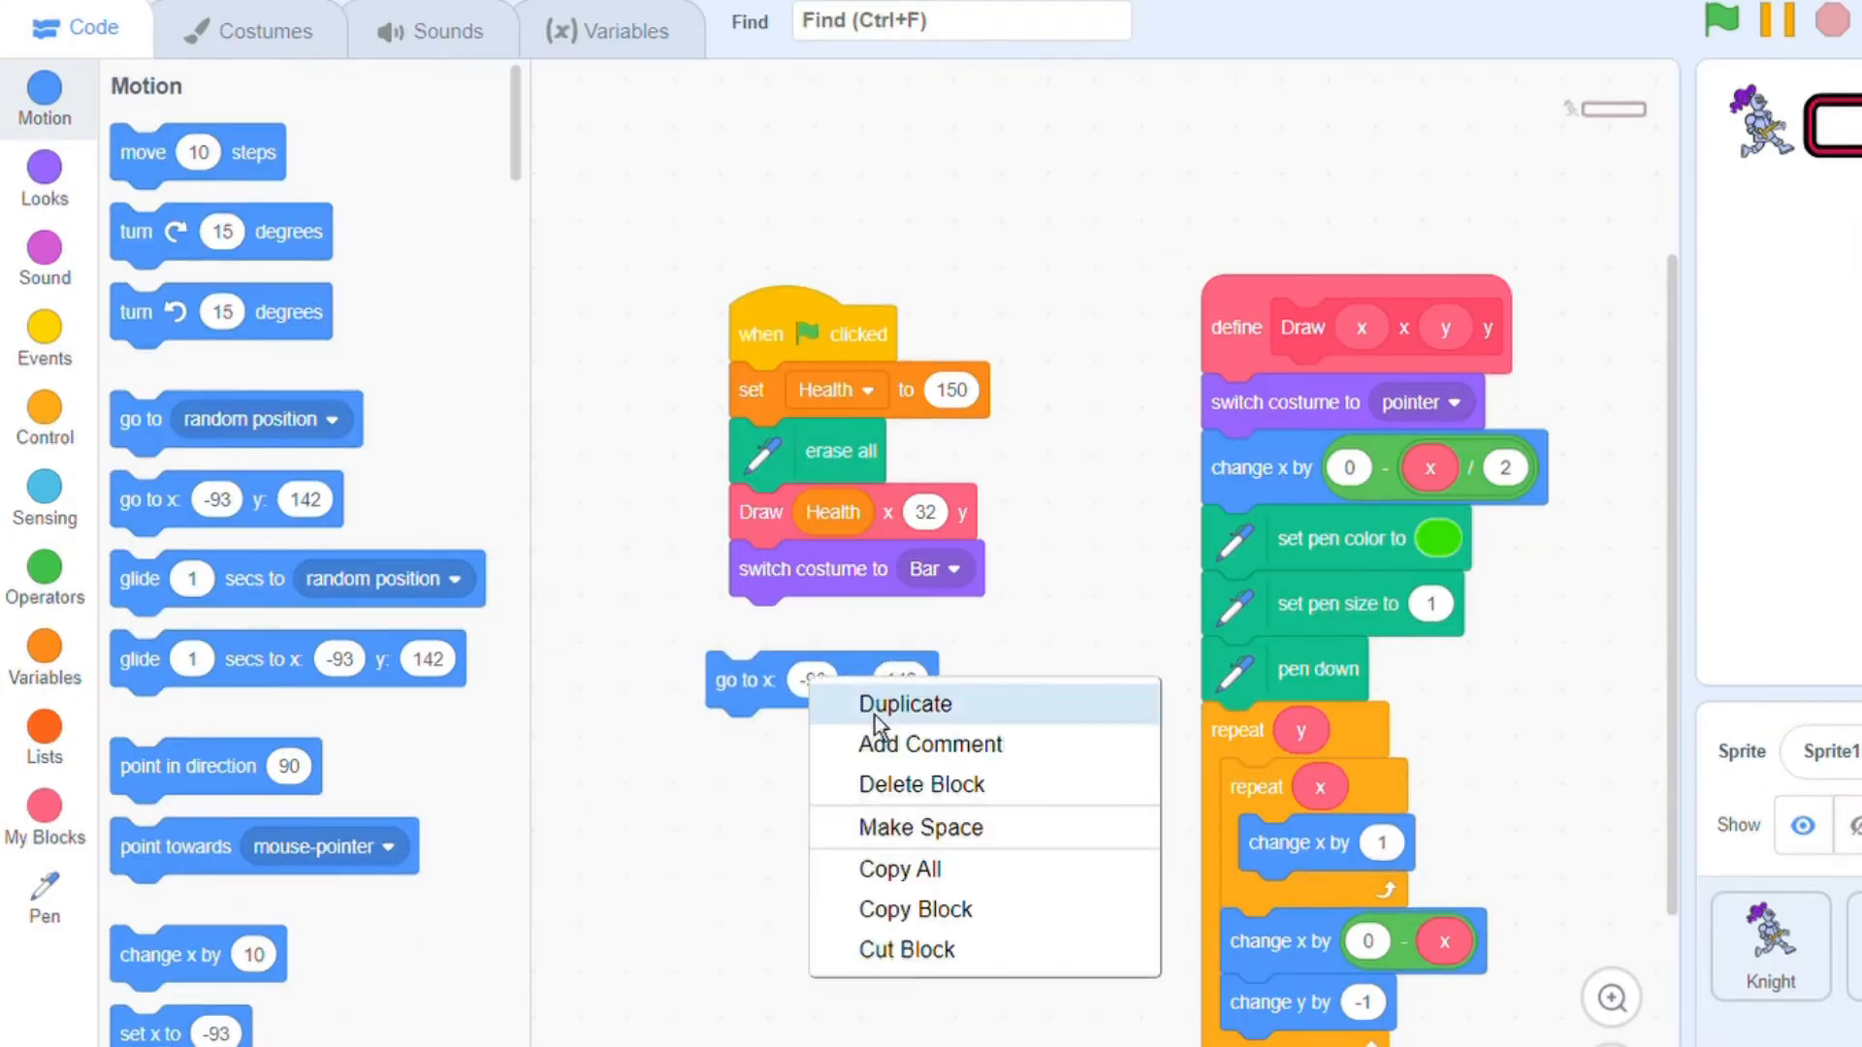
pyautogui.click(906, 704)
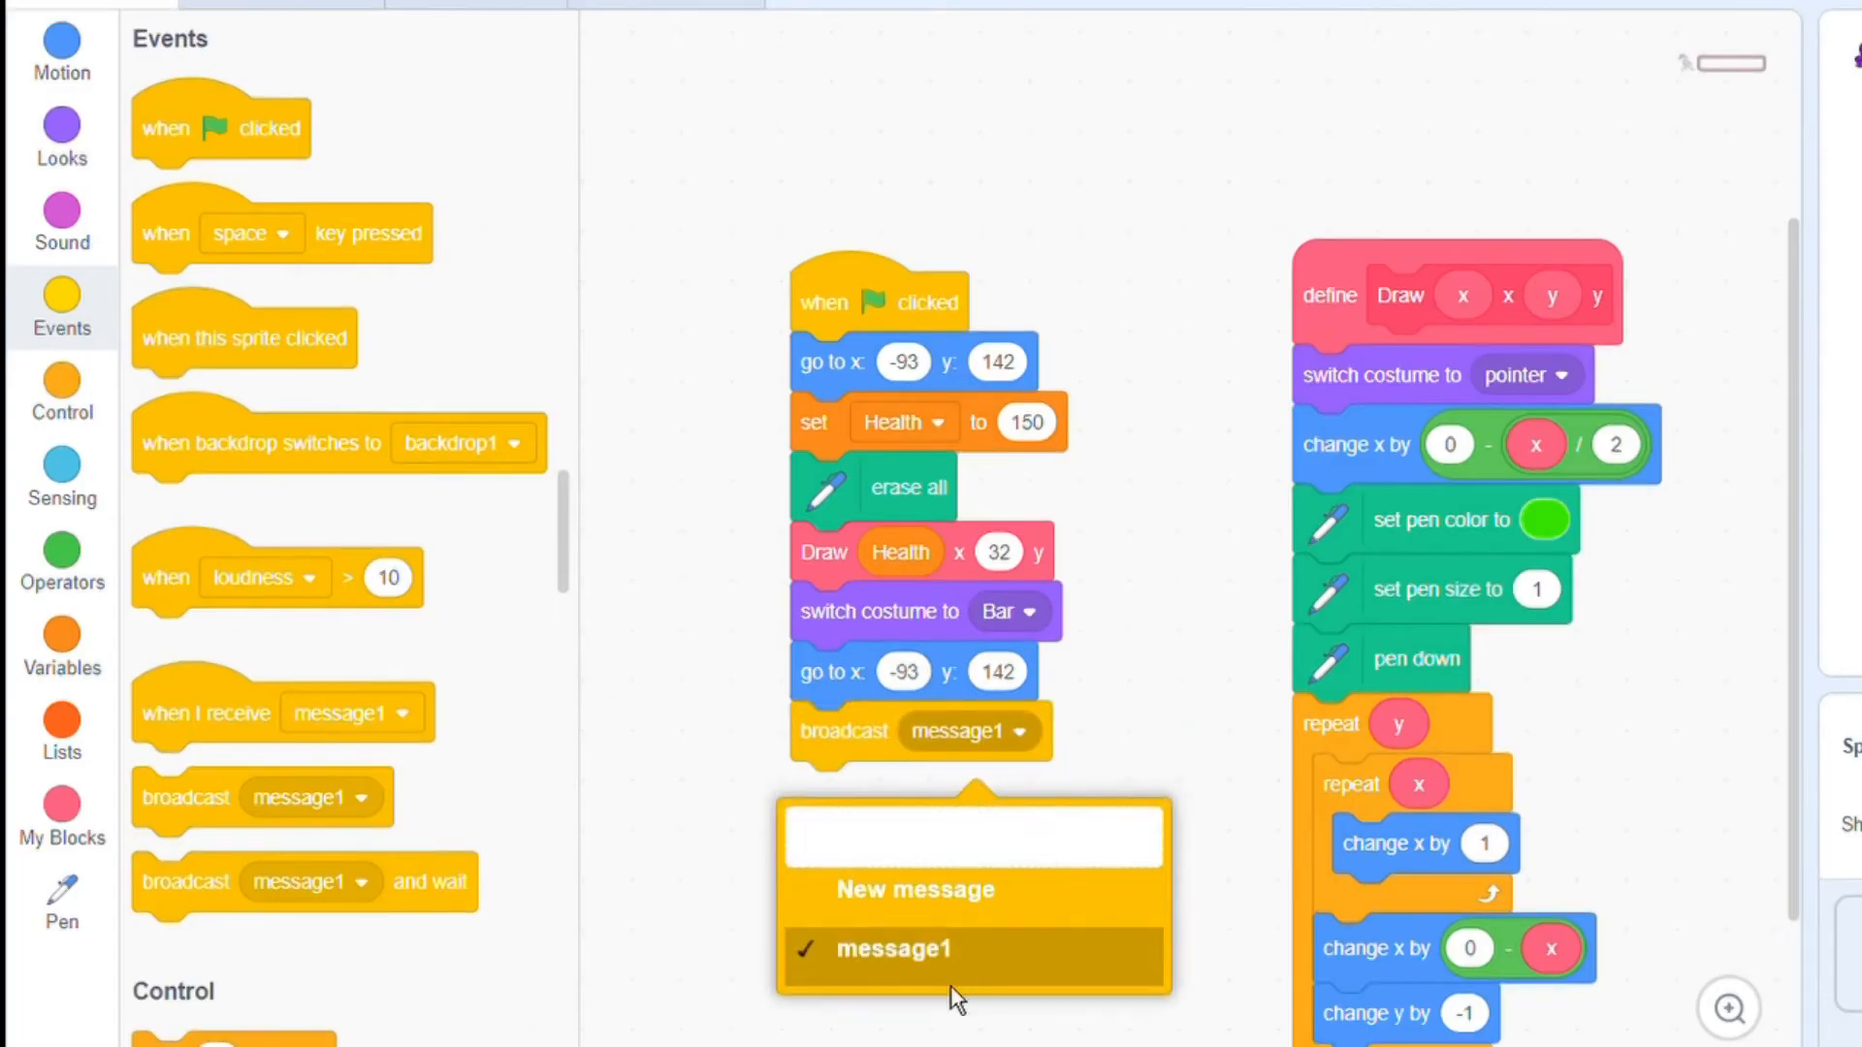
pyautogui.click(915, 890)
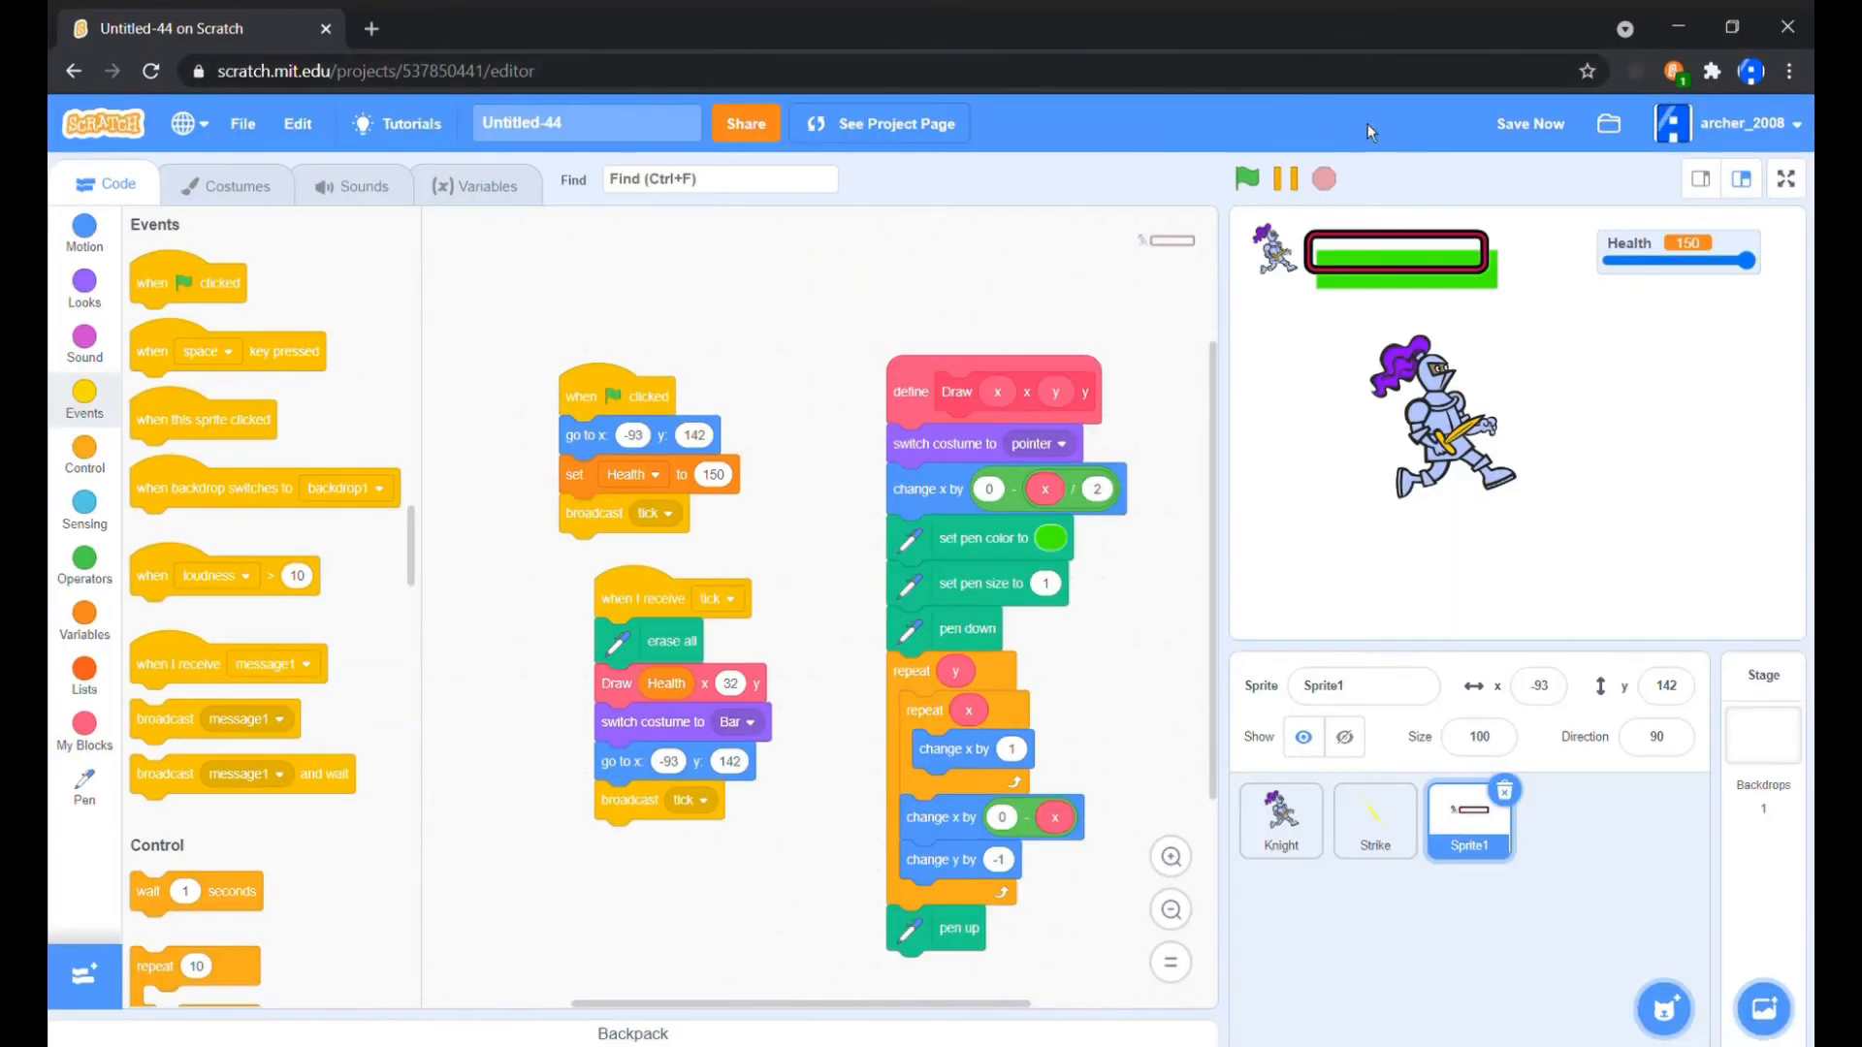
# Run the project and slide Health down to 0 and back up to check the bar drains and grows
pyautogui.click(1246, 180)
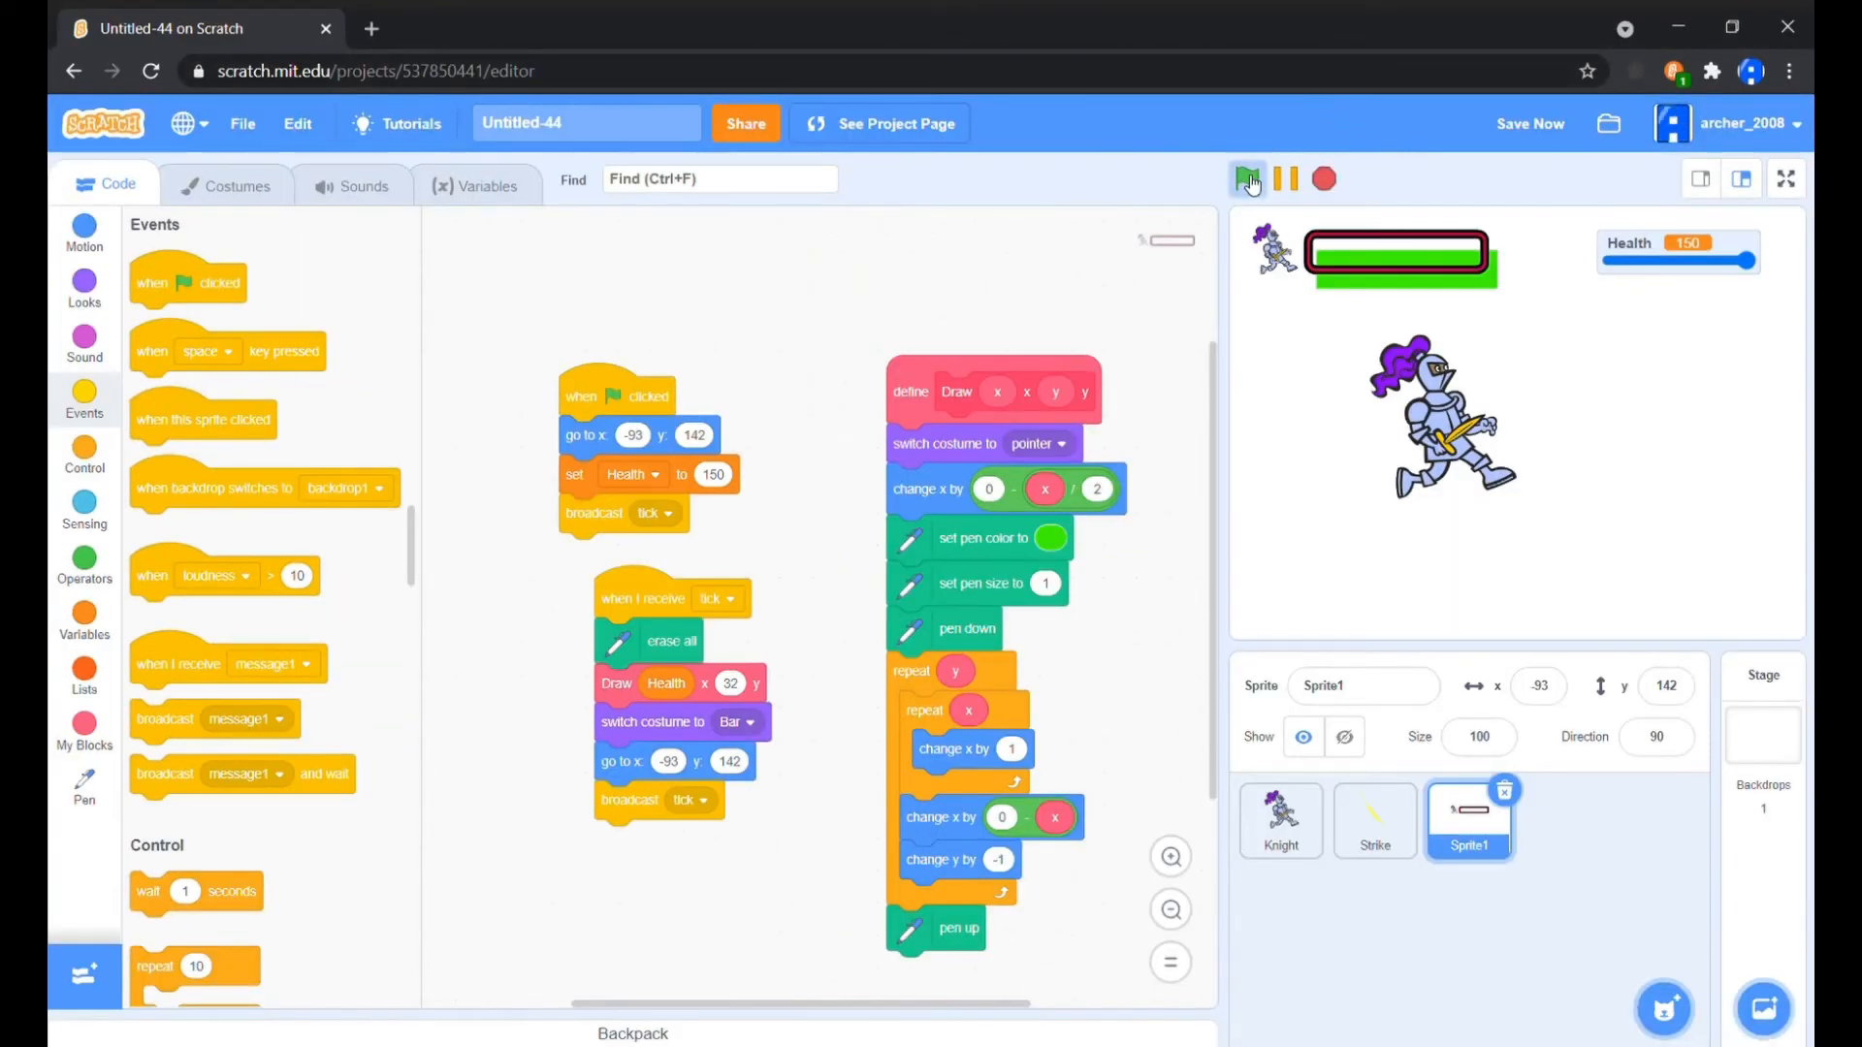
pyautogui.click(1248, 178)
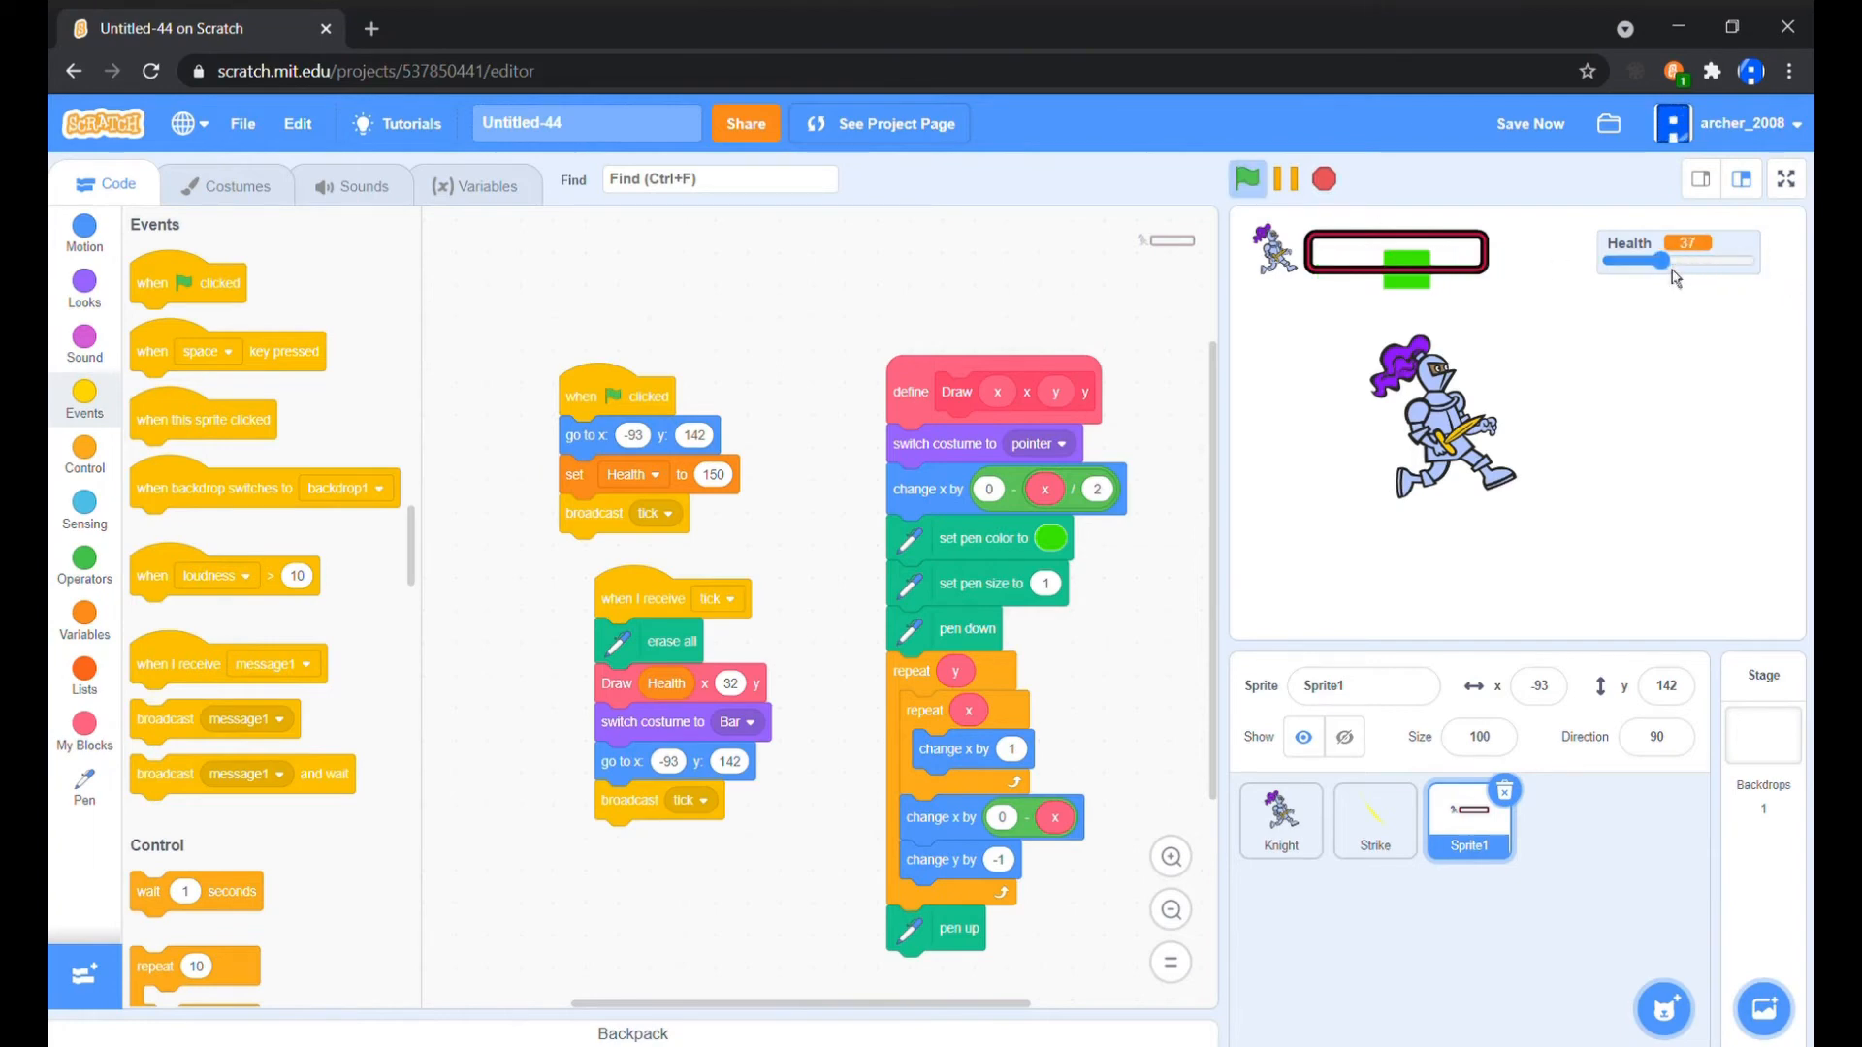
pyautogui.moveTo(1662, 259); pyautogui.dragTo(1639, 259)
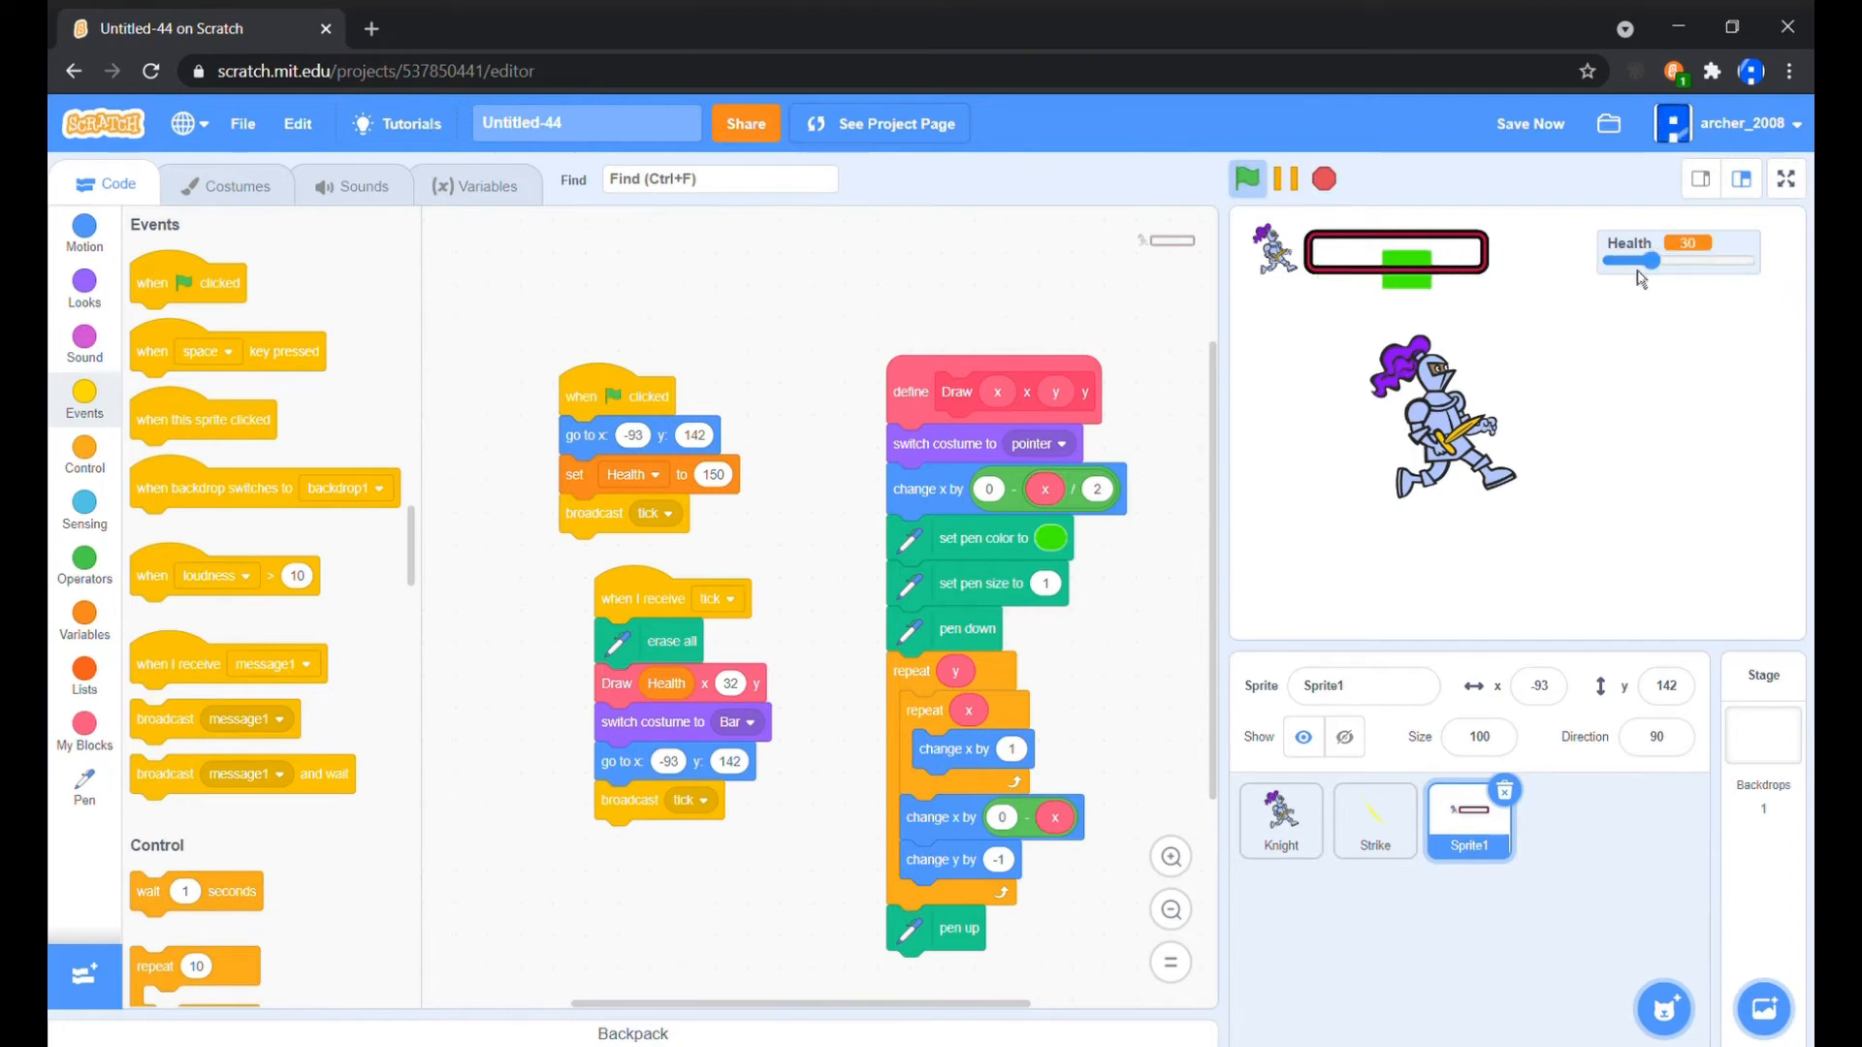
pyautogui.moveTo(1662, 259); pyautogui.dragTo(1609, 259)
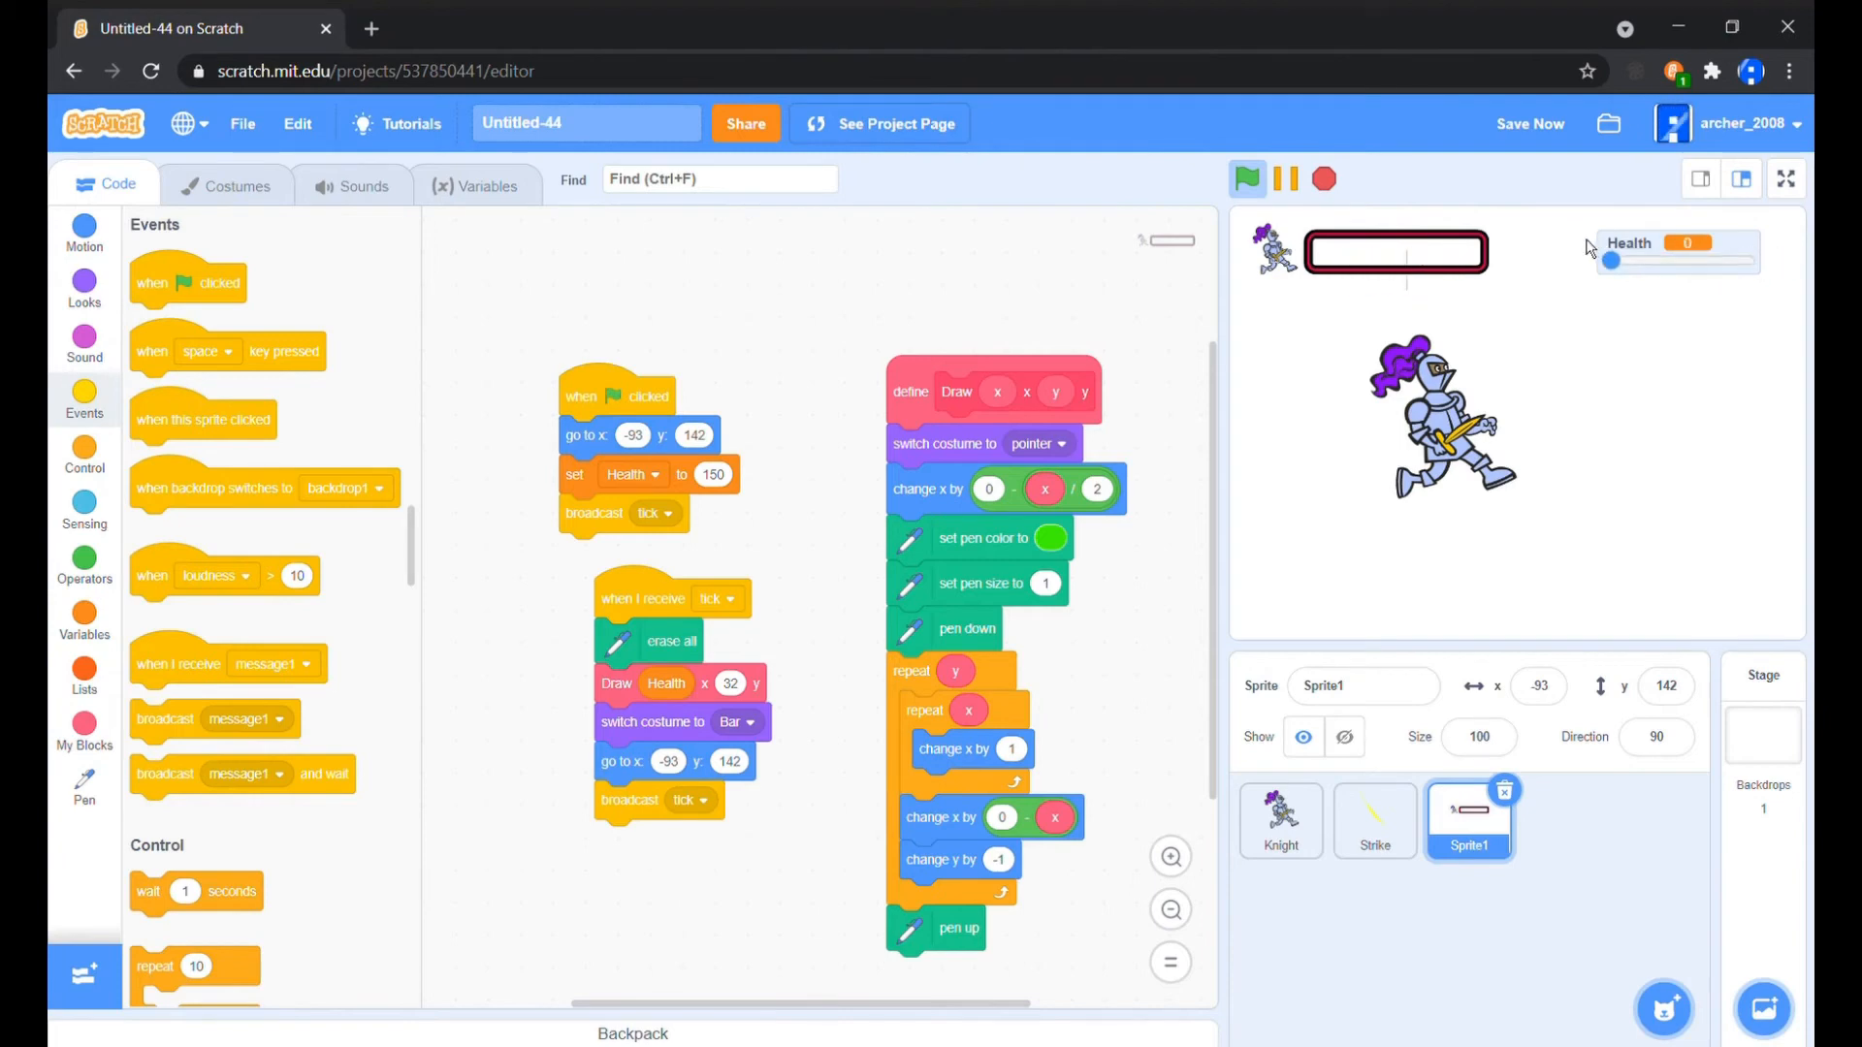
pyautogui.moveTo(1608, 260); pyautogui.dragTo(1675, 260)
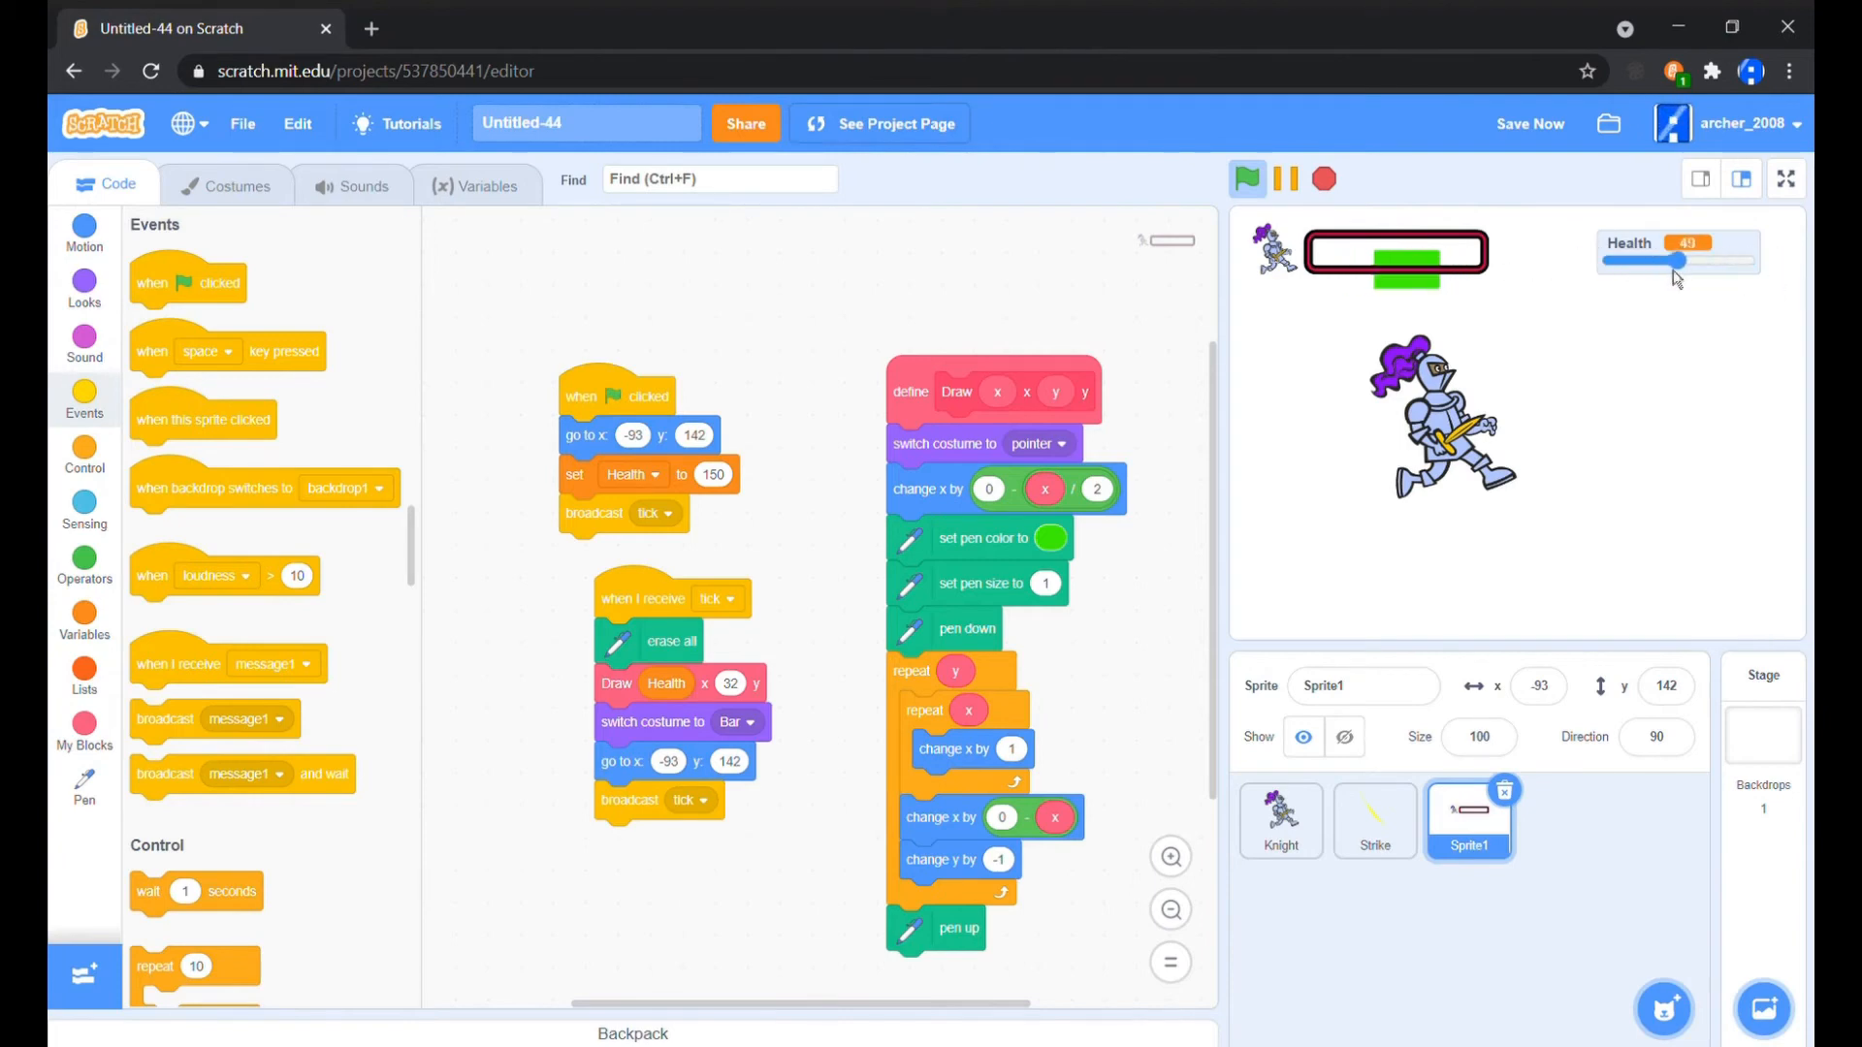
pyautogui.moveTo(1675, 259); pyautogui.dragTo(1757, 259)
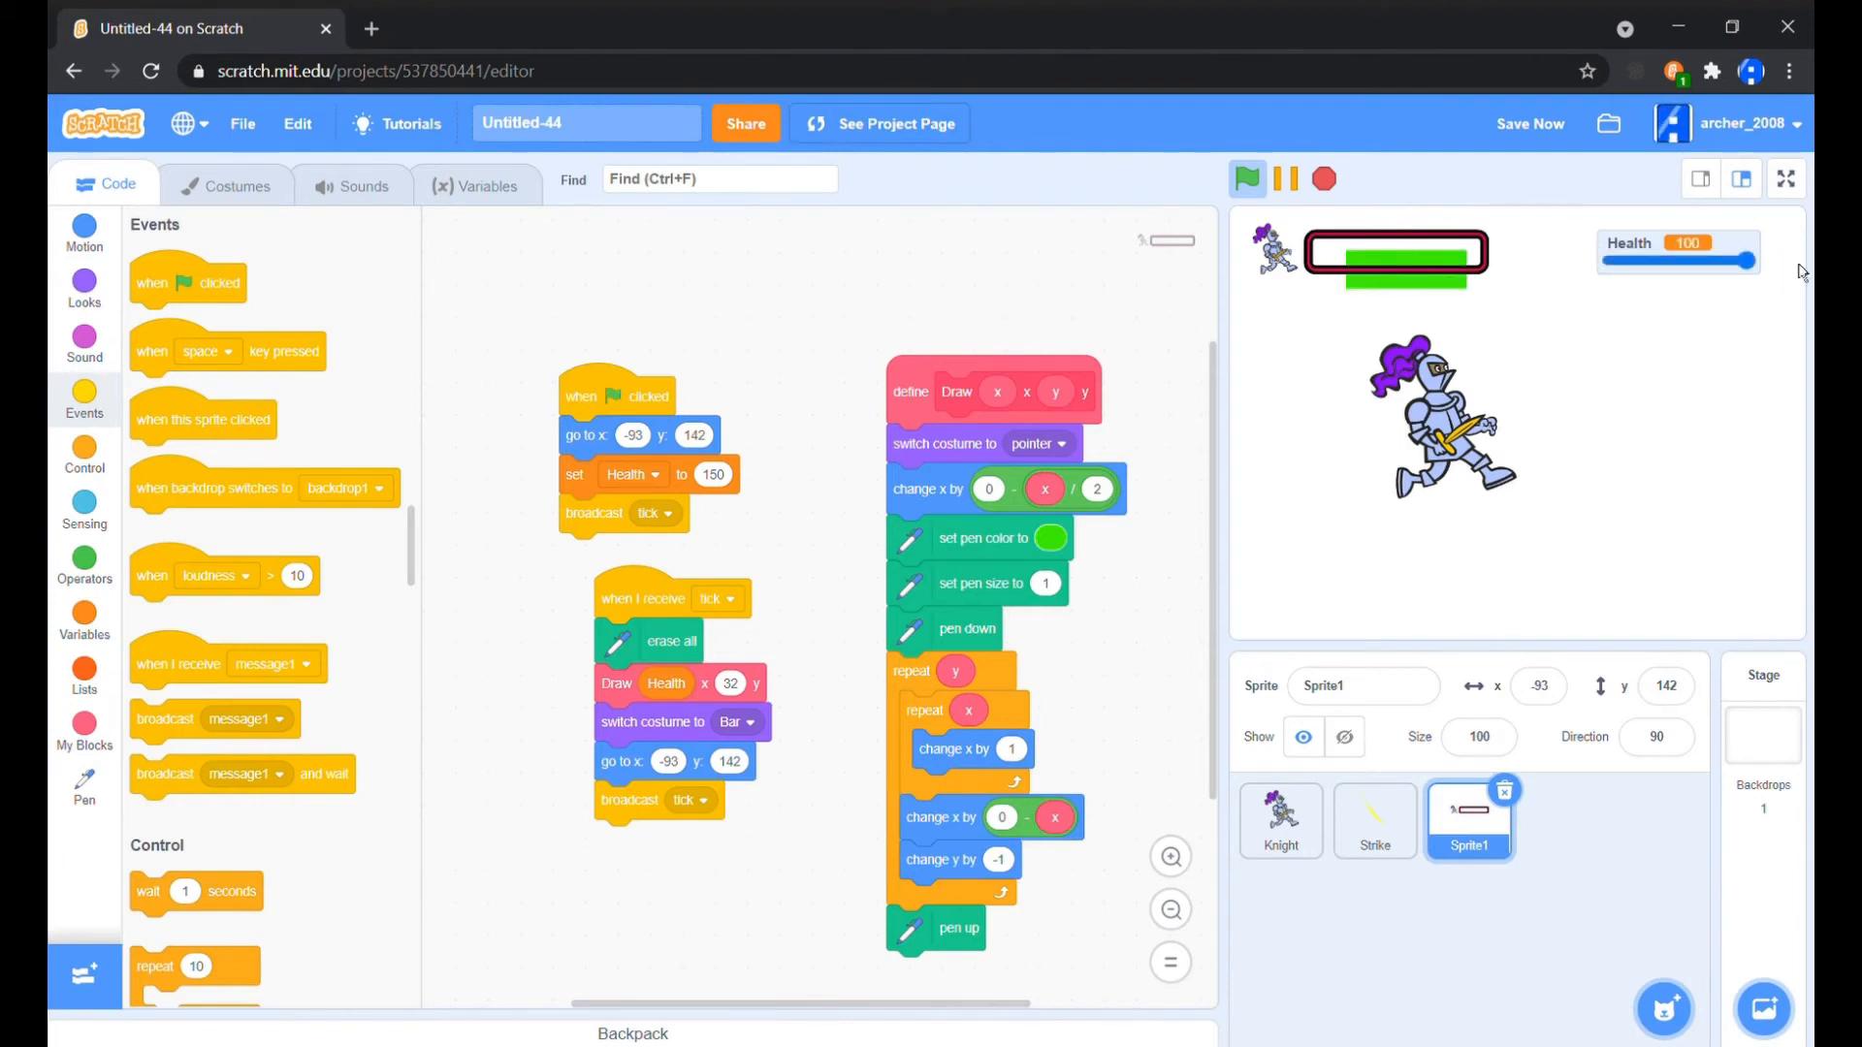
# Raise the Health slider maximum to 150, push Health above 100 and switch to the Bar costume
pyautogui.rightClick(1677, 244)
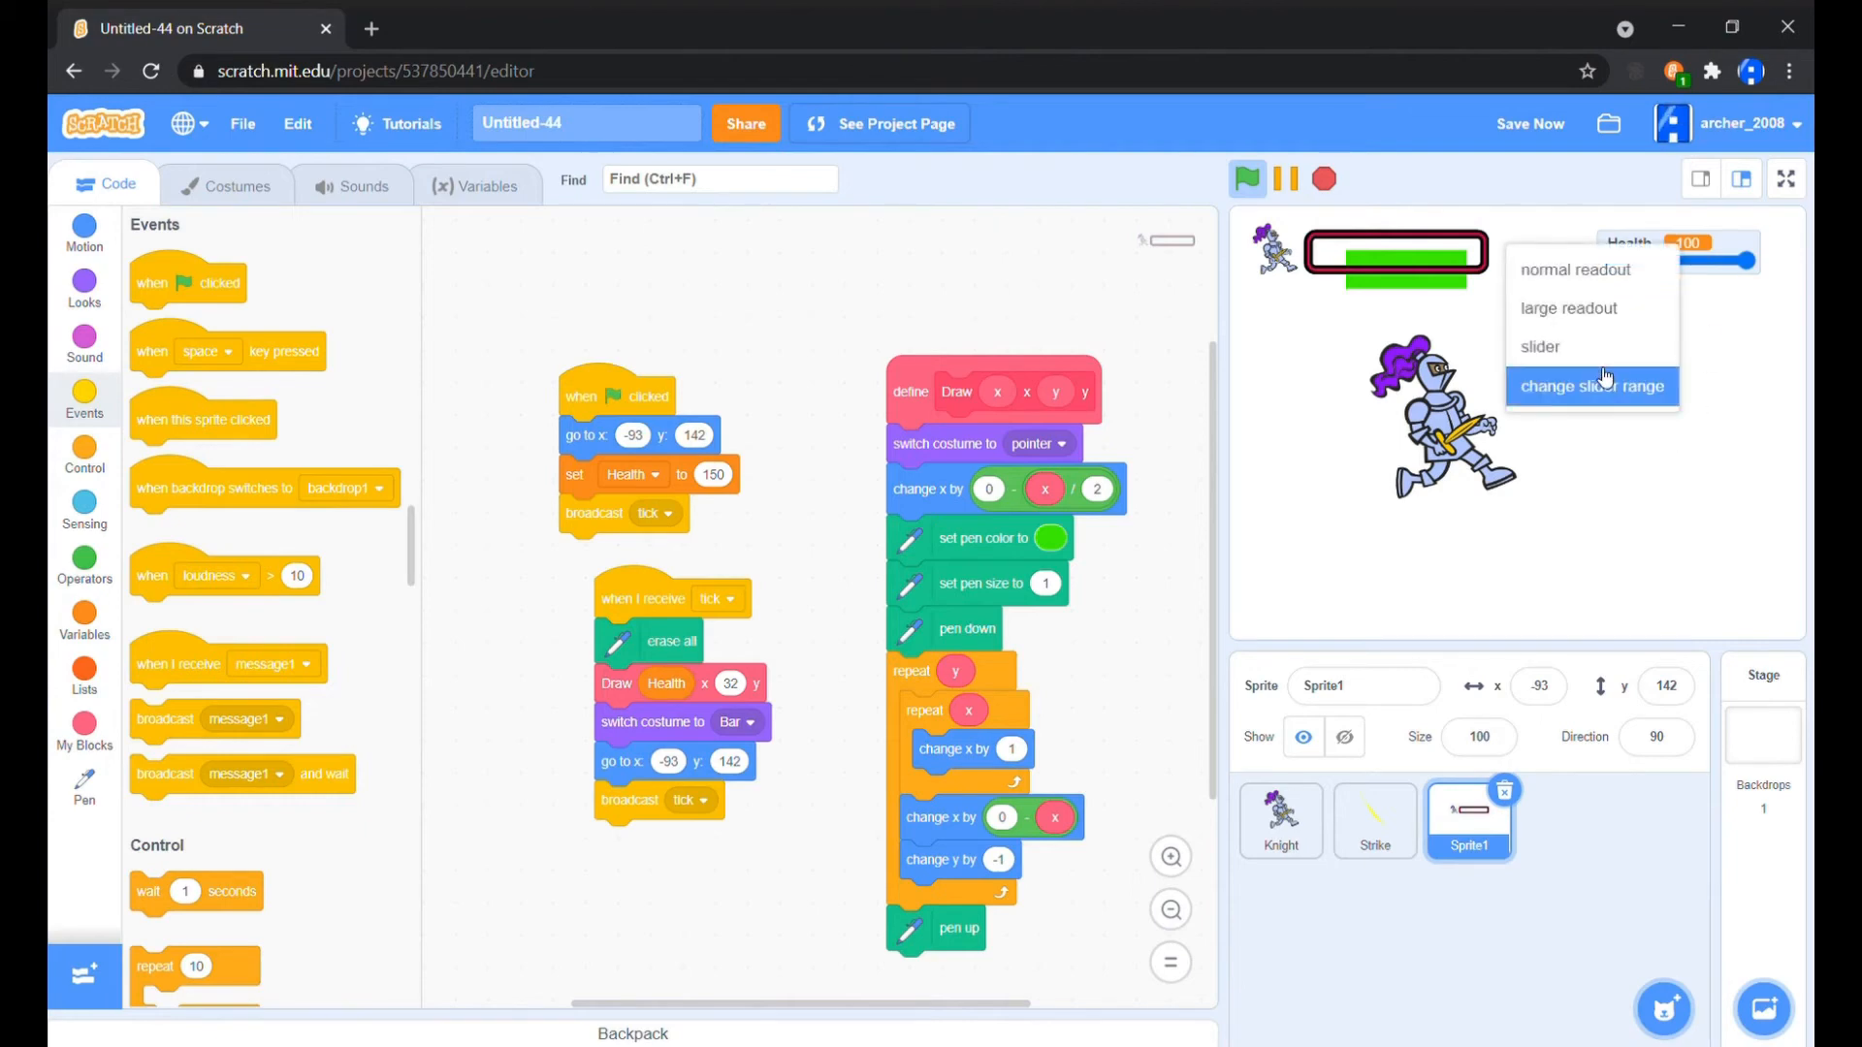
pyautogui.click(1591, 386)
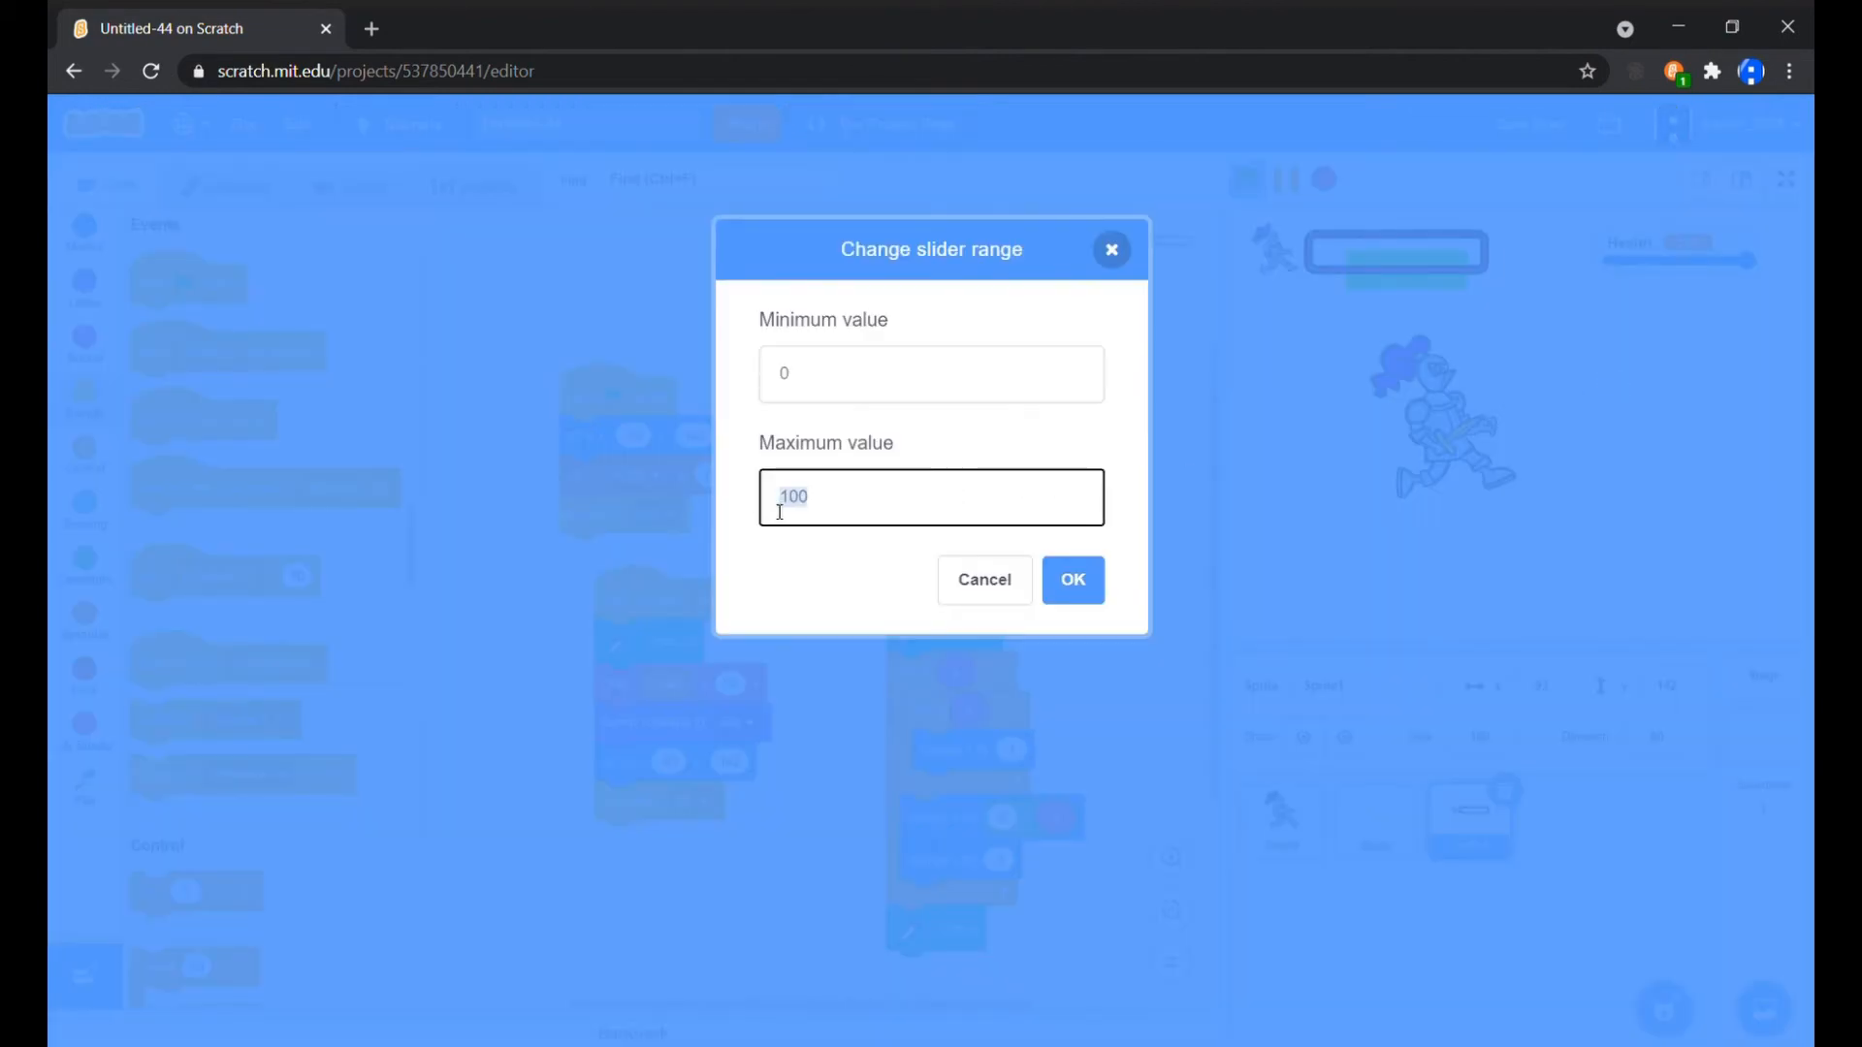
pyautogui.click(1073, 579)
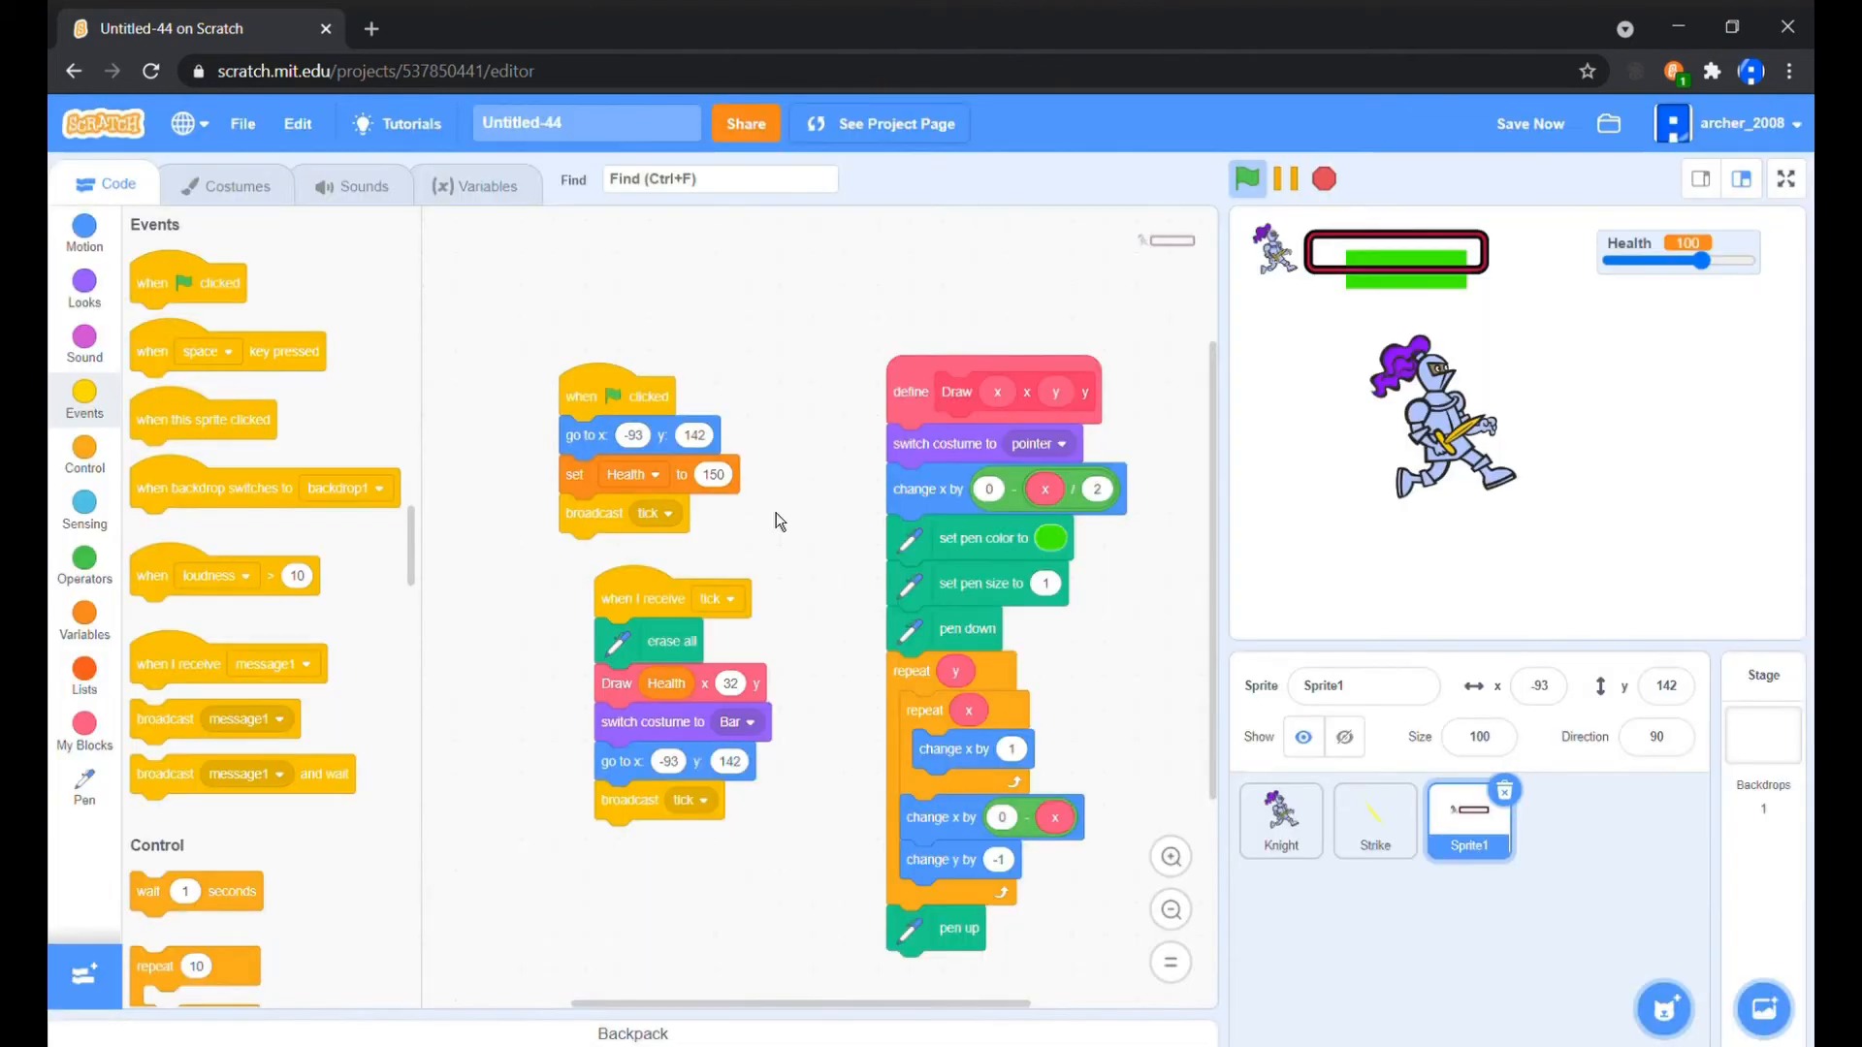
pyautogui.moveTo(1700, 260); pyautogui.dragTo(1715, 260)
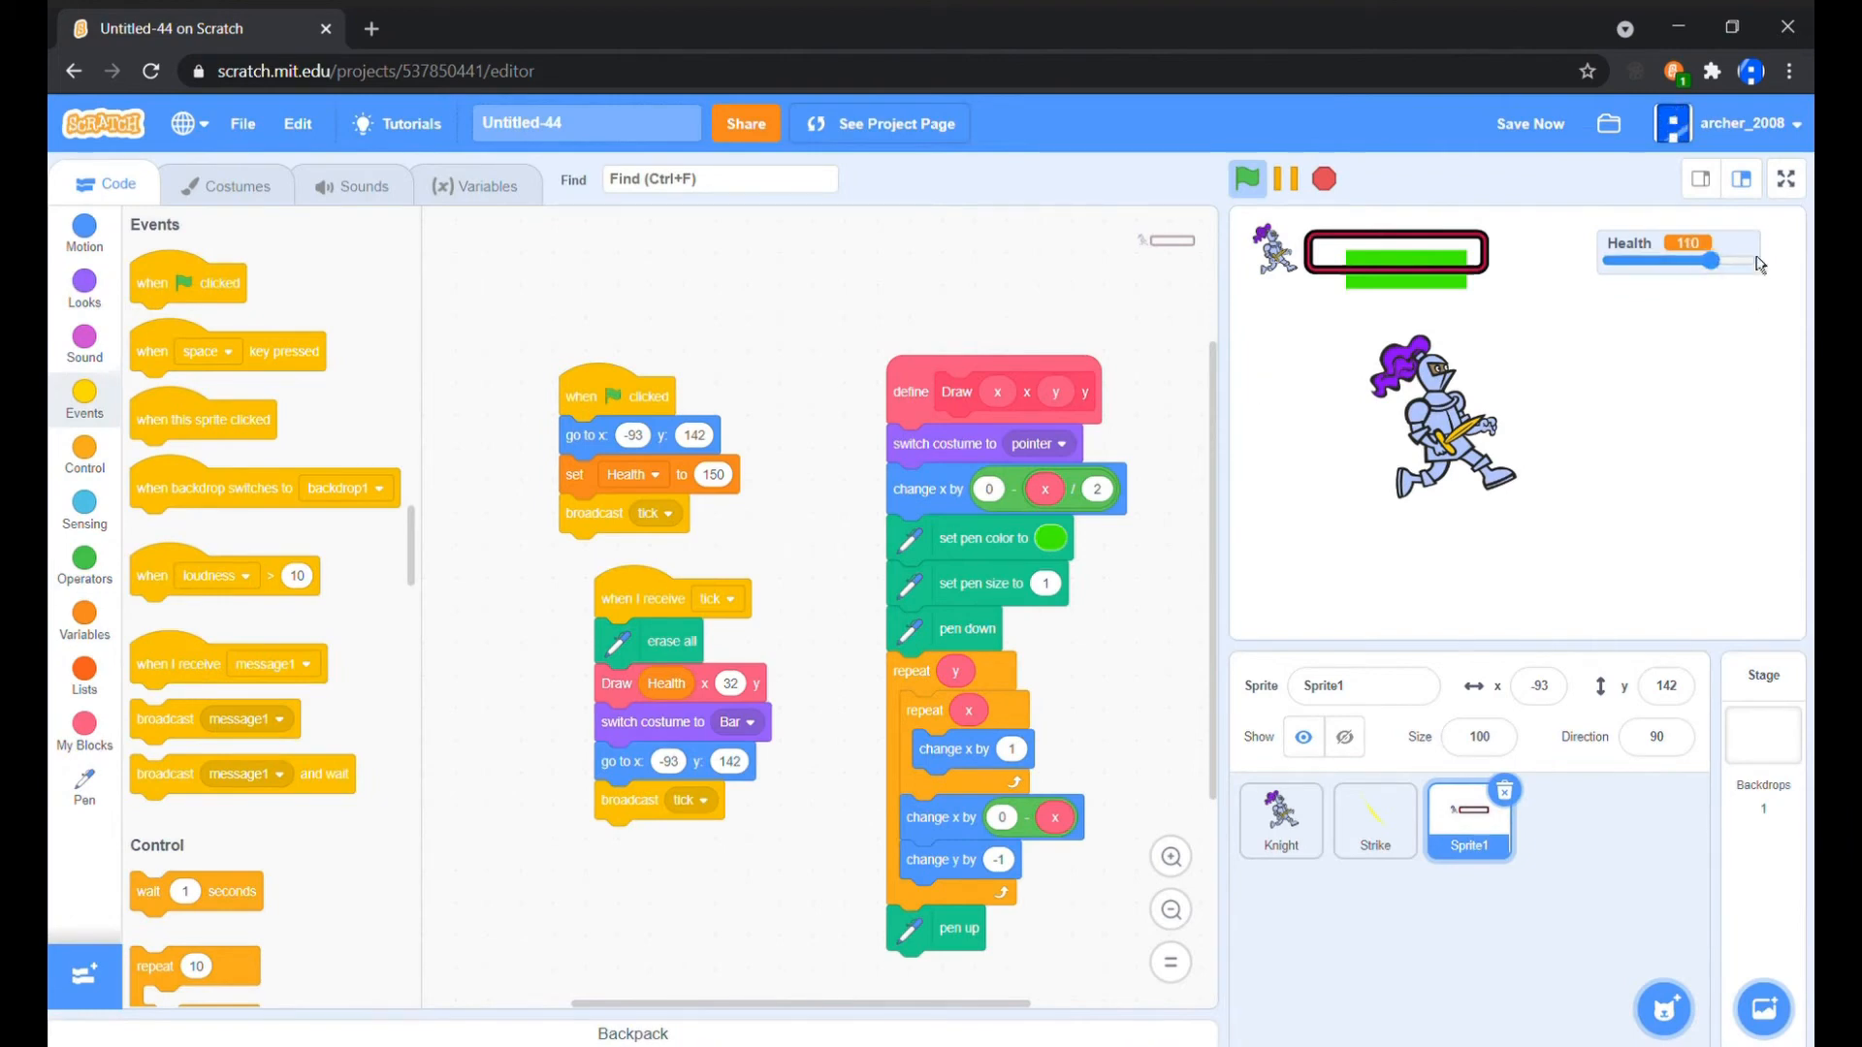
pyautogui.click(227, 185)
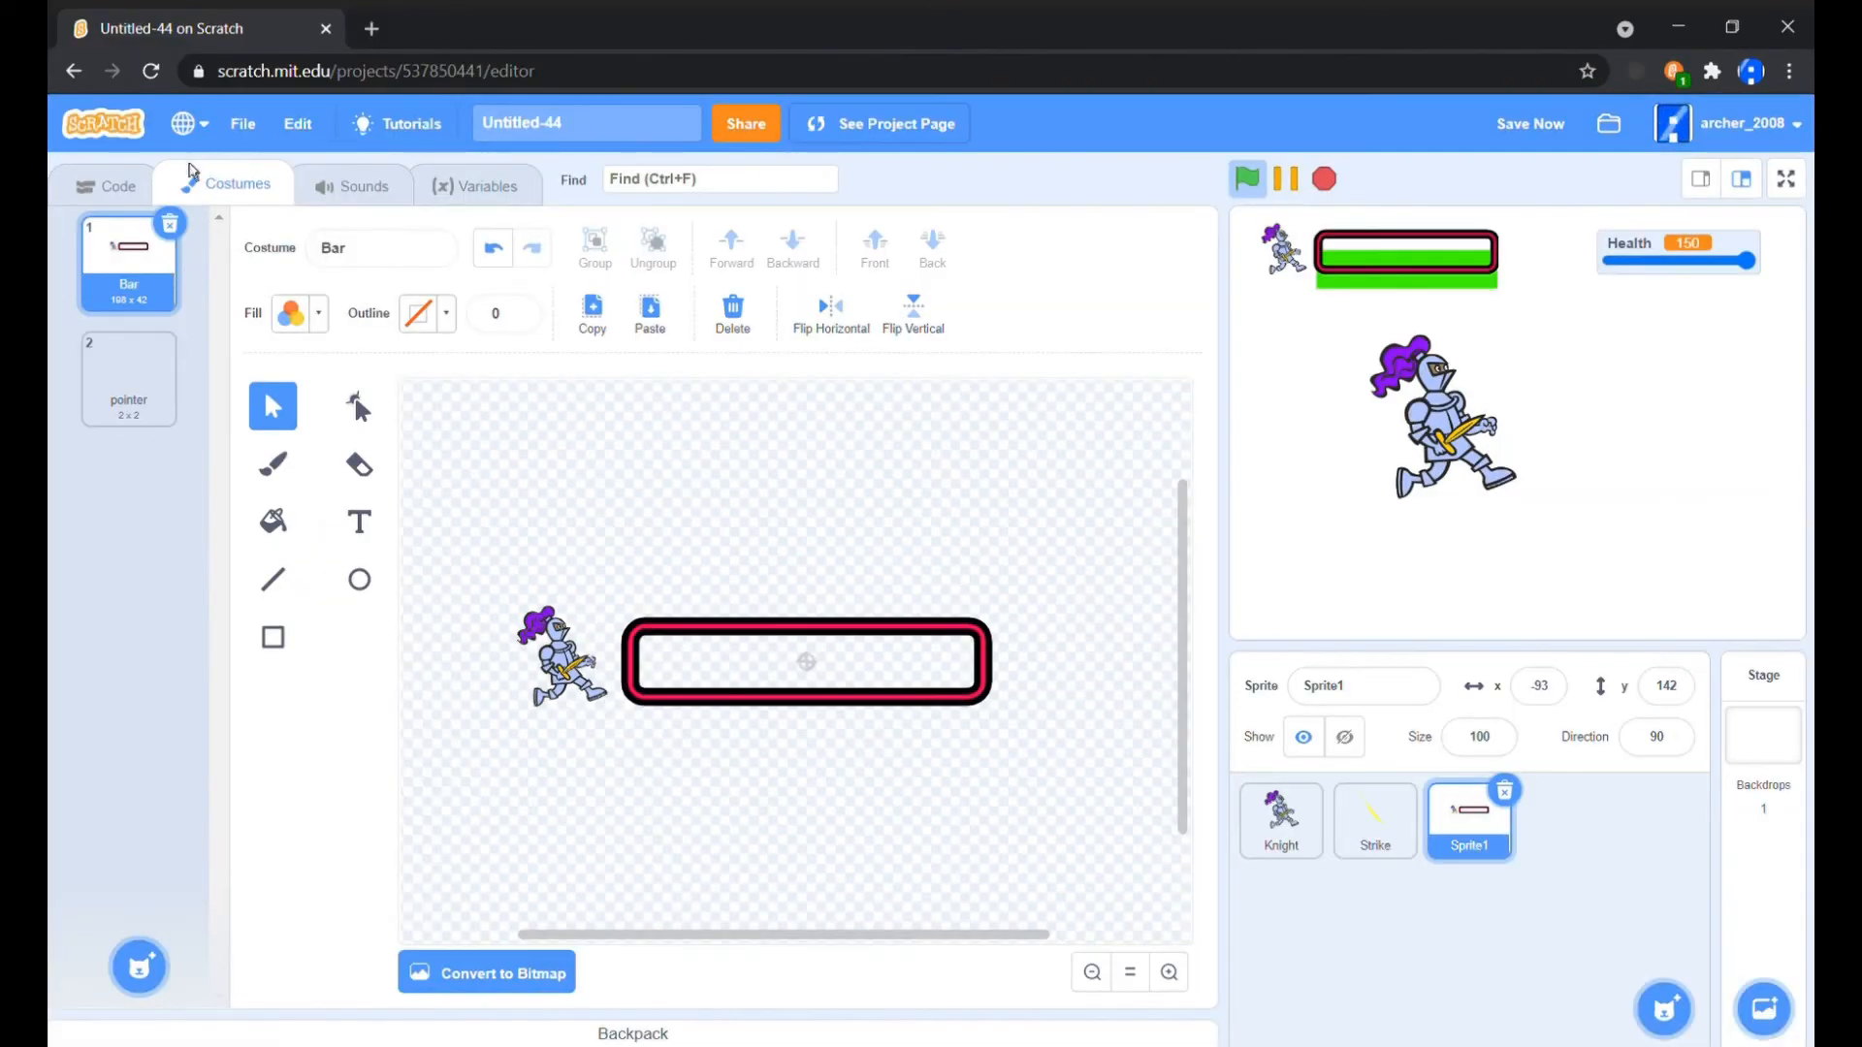
# Return to the sprite's scripts from the costume editor
pyautogui.click(116, 185)
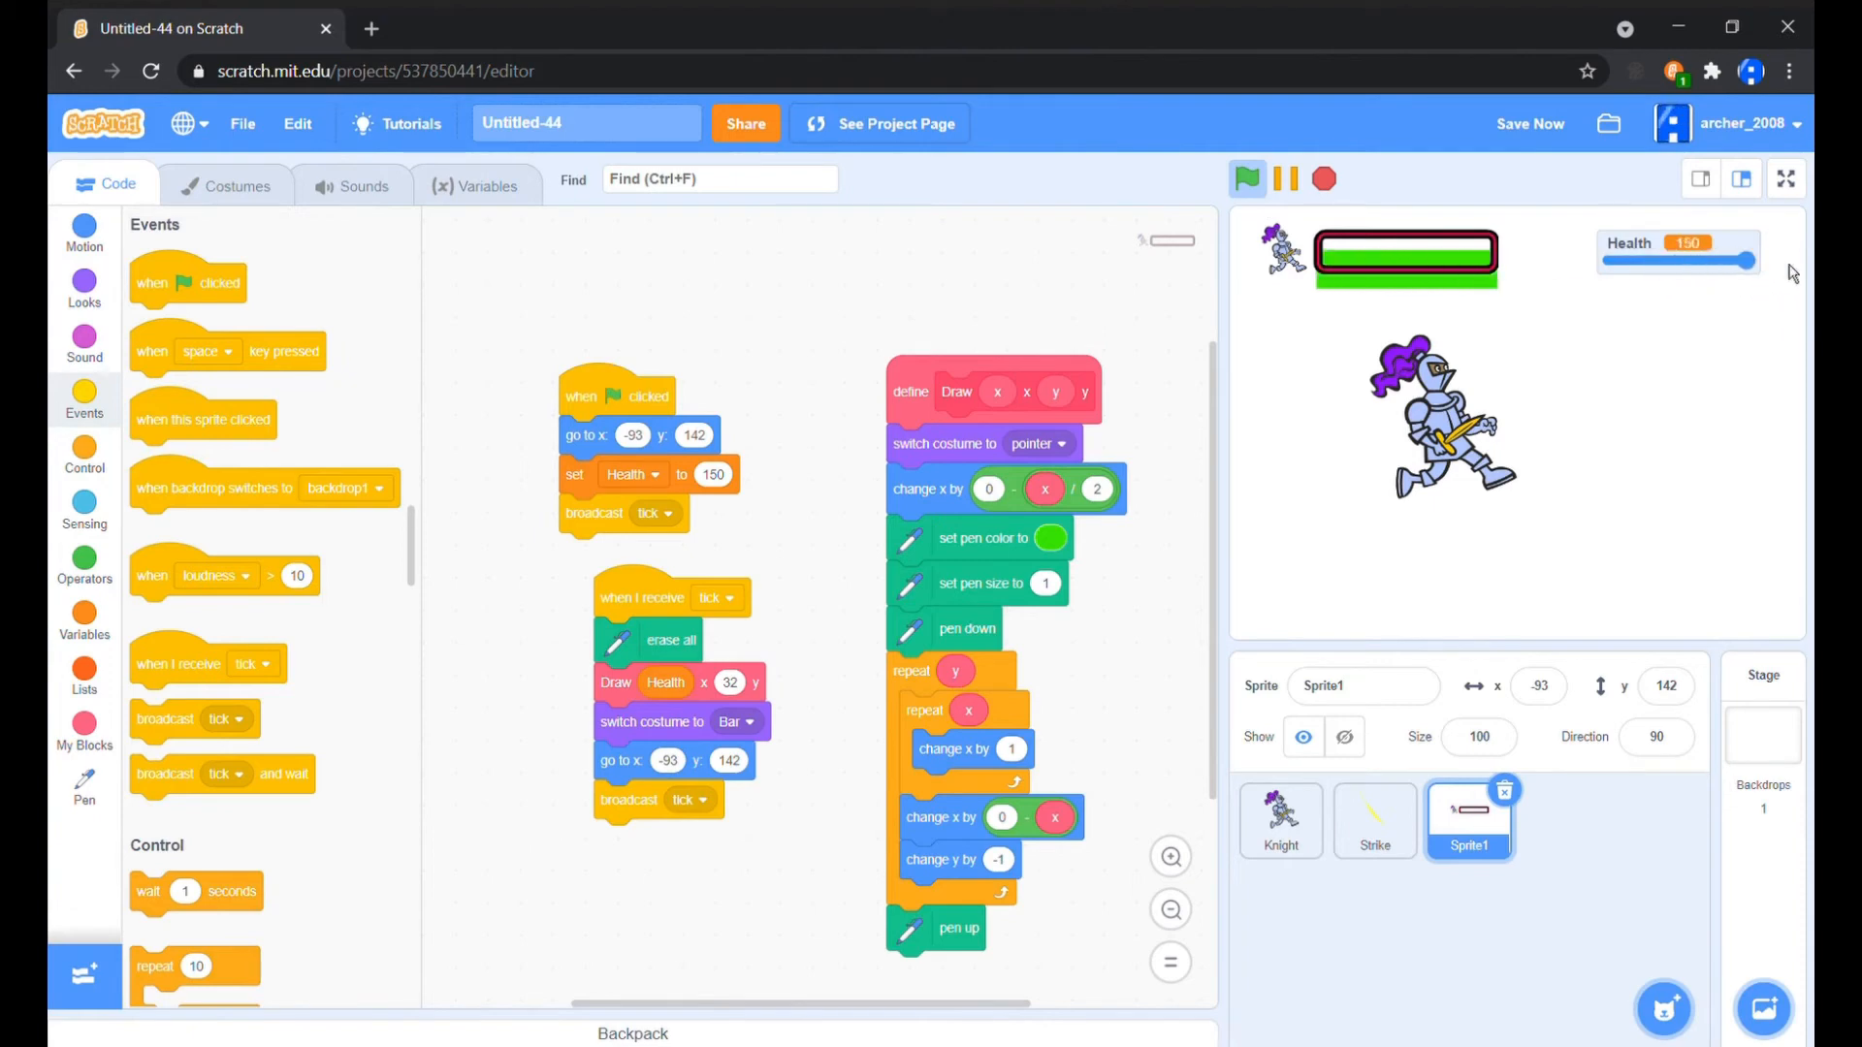
pyautogui.moveTo(660, 593)
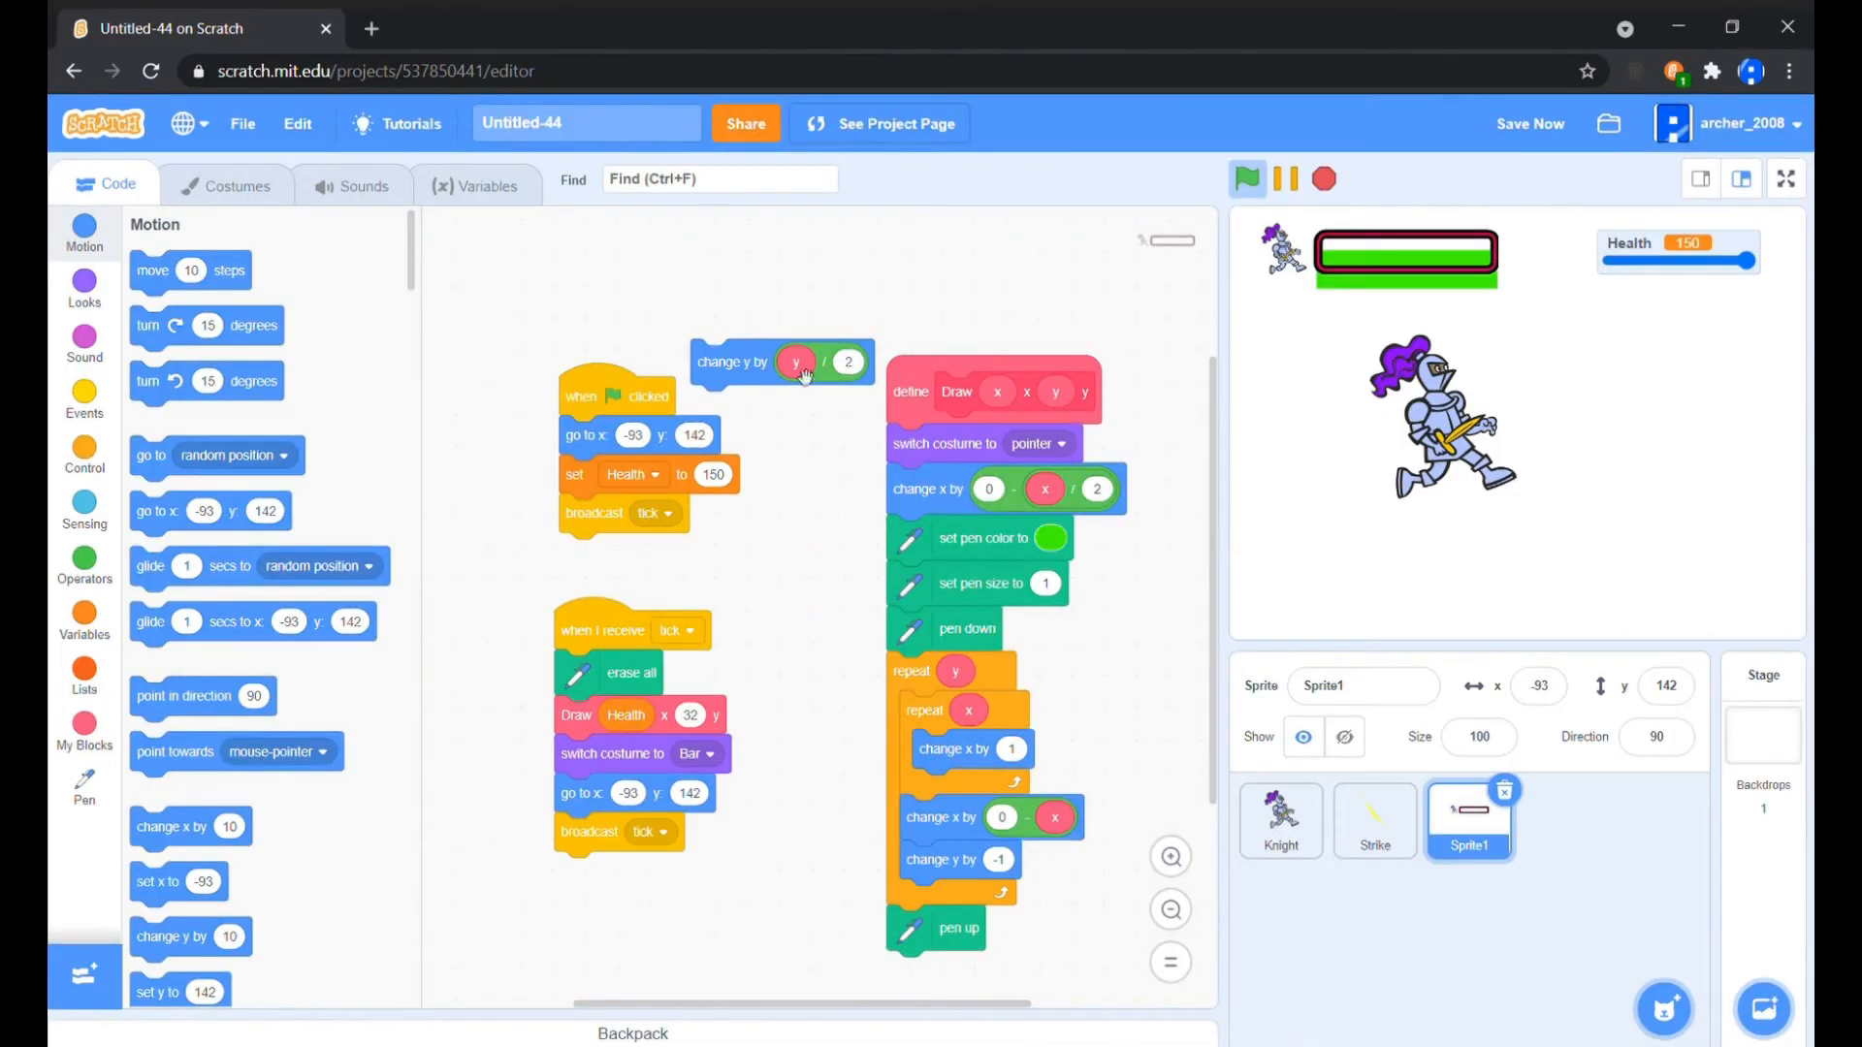
# Insert change y by y/2 into Draw and replace x in the half-width offset with a fixed 150
pyautogui.moveTo(733, 360); pyautogui.dragTo(911, 533)
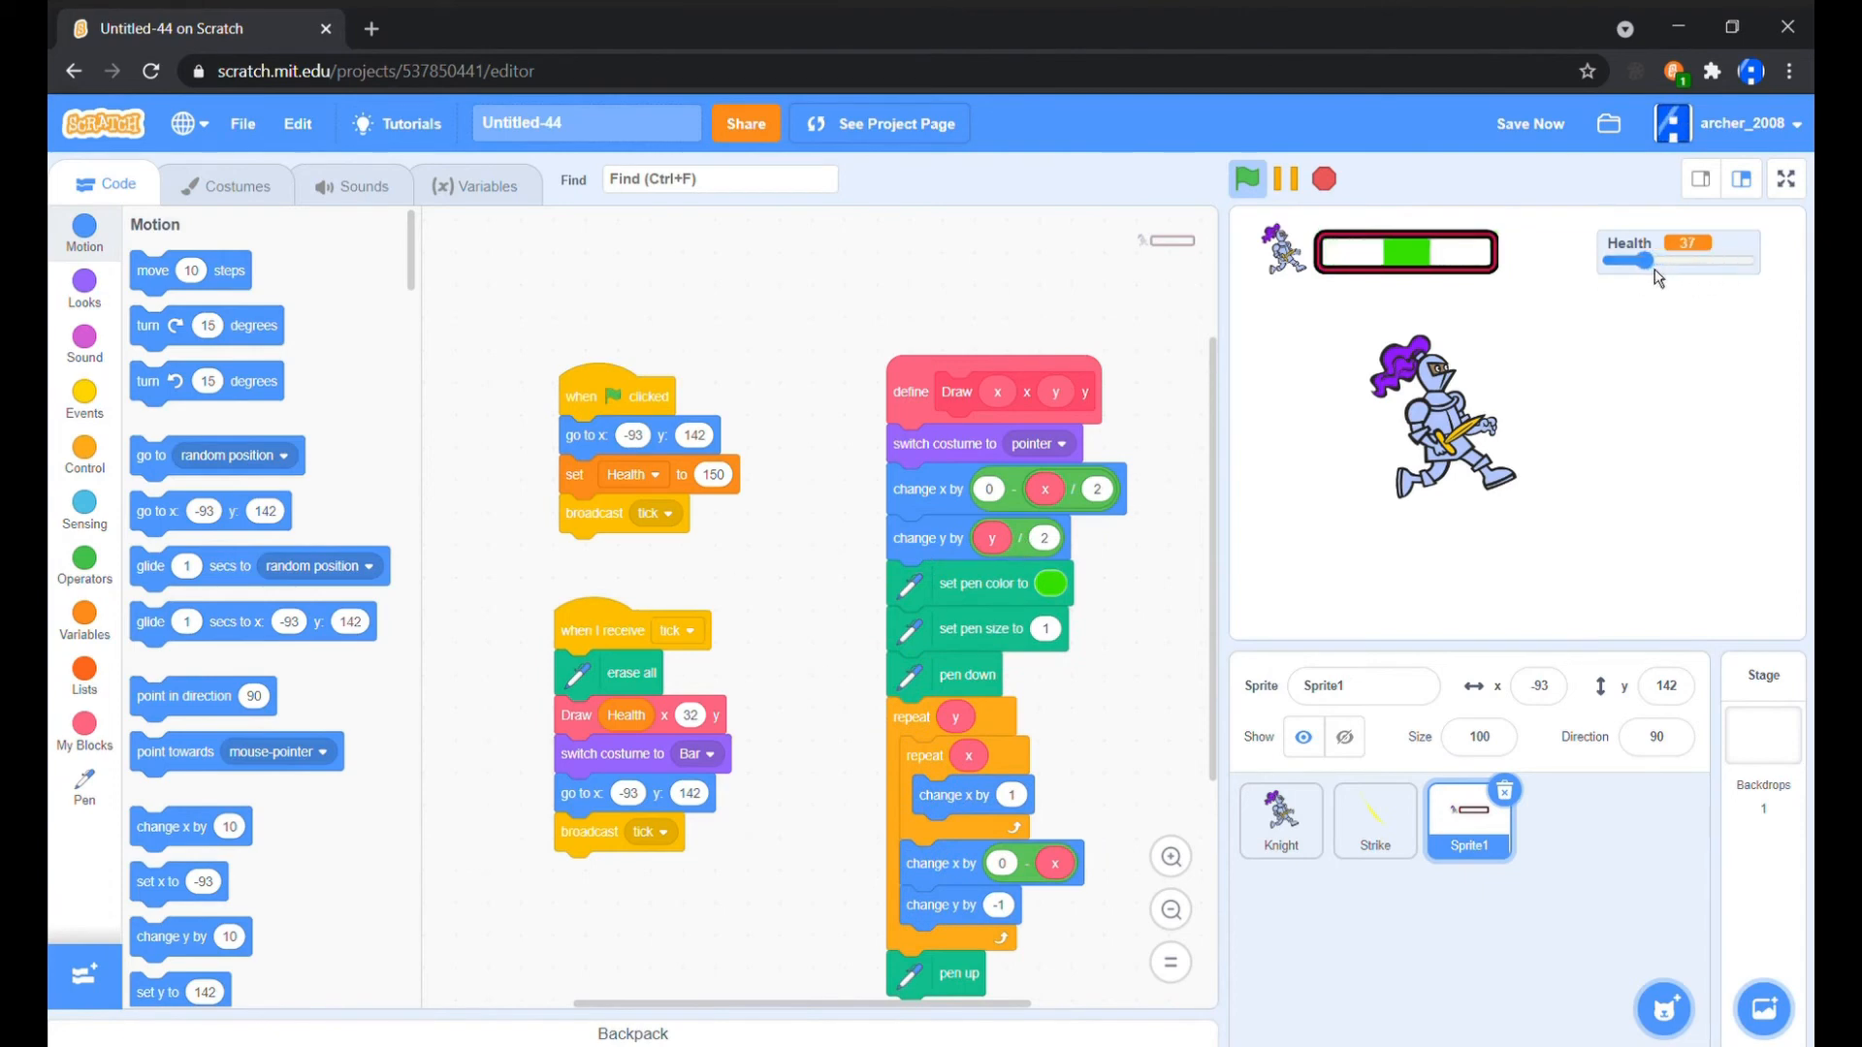
pyautogui.moveTo(1651, 260); pyautogui.dragTo(1617, 260)
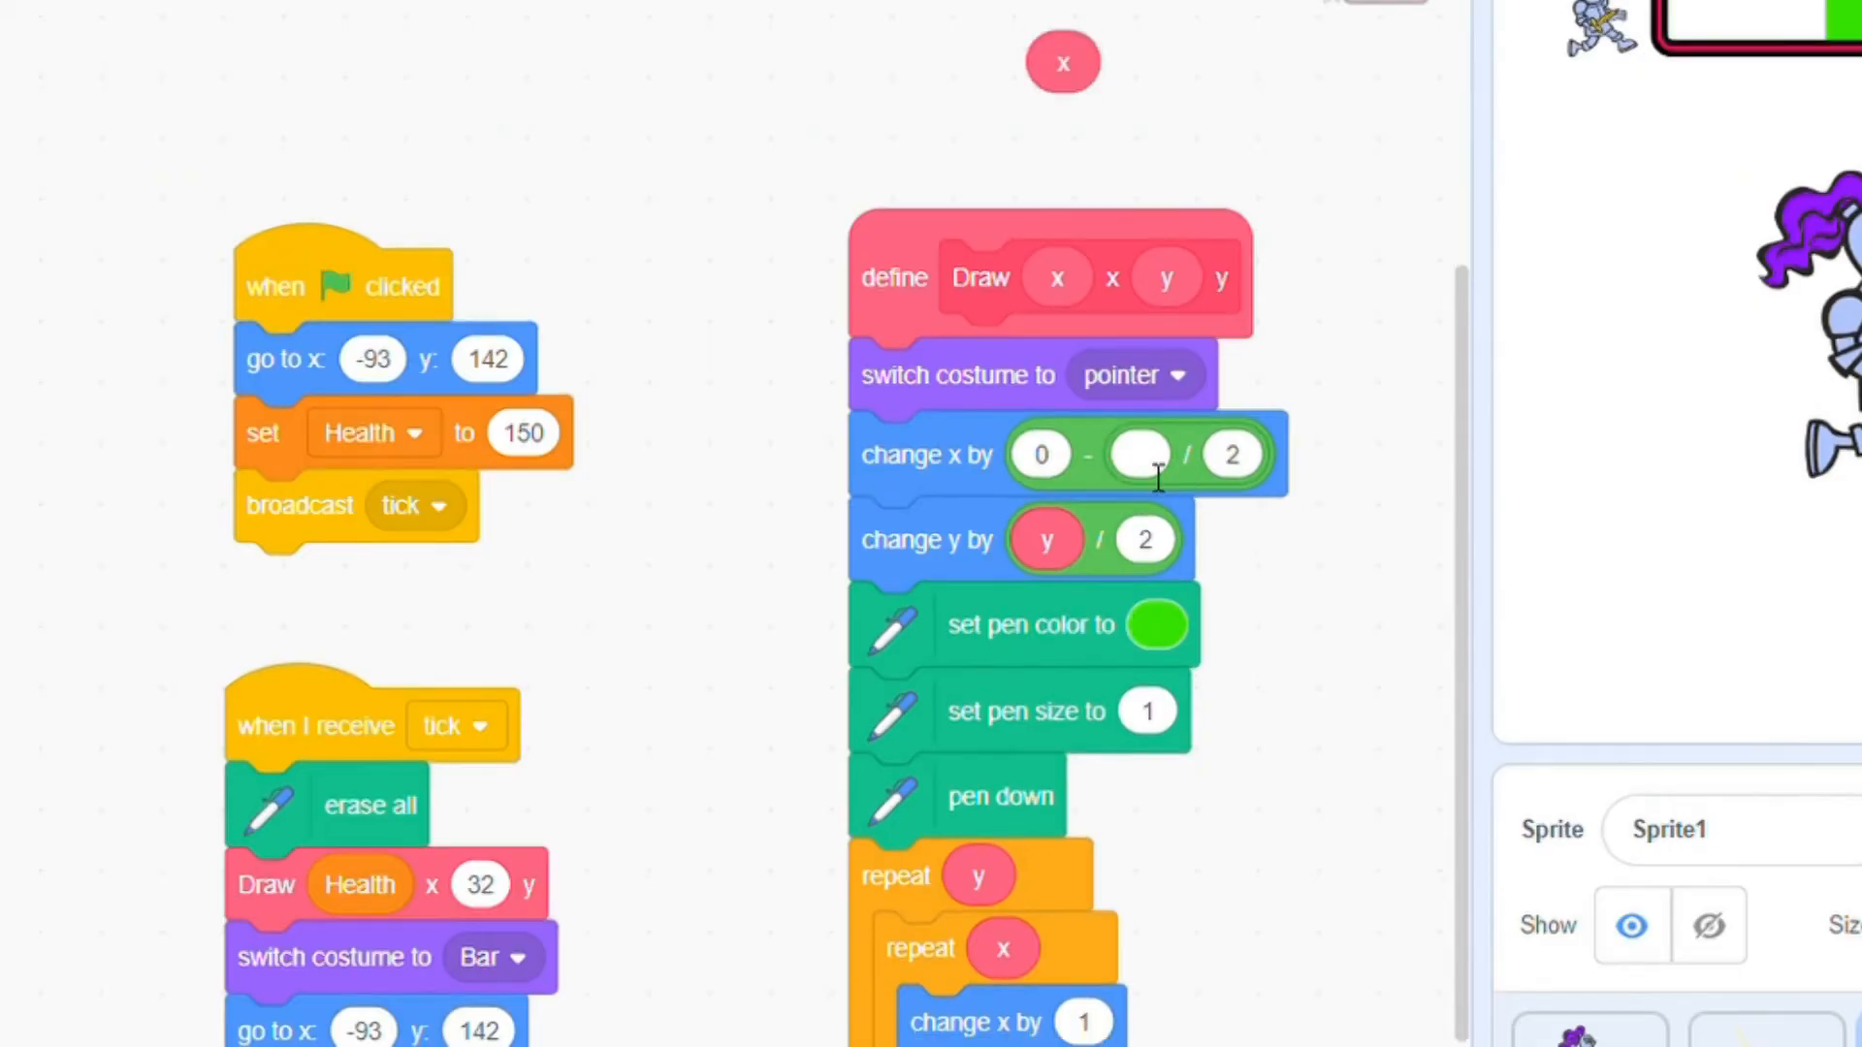
pyautogui.write('150')
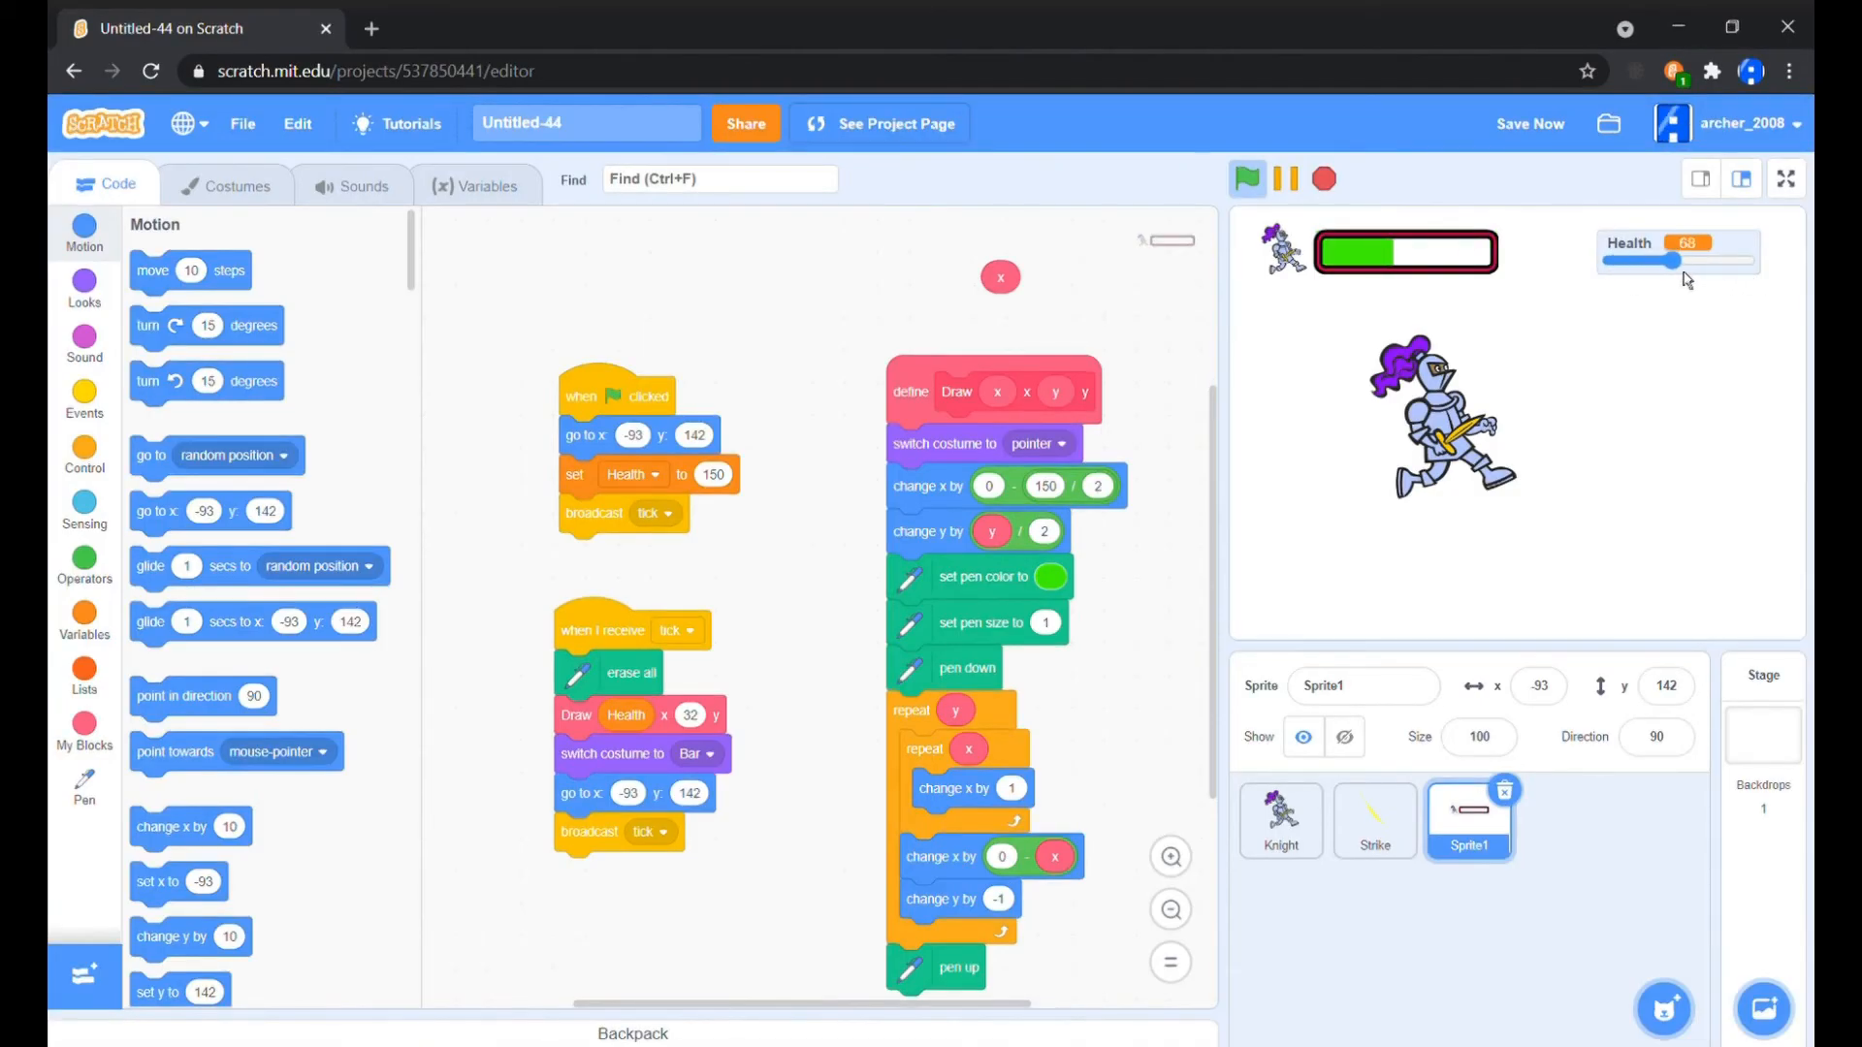
# Raise Health back to full to check the bar grows, then show the stage full screen
pyautogui.moveTo(1675, 259); pyautogui.dragTo(1728, 259)
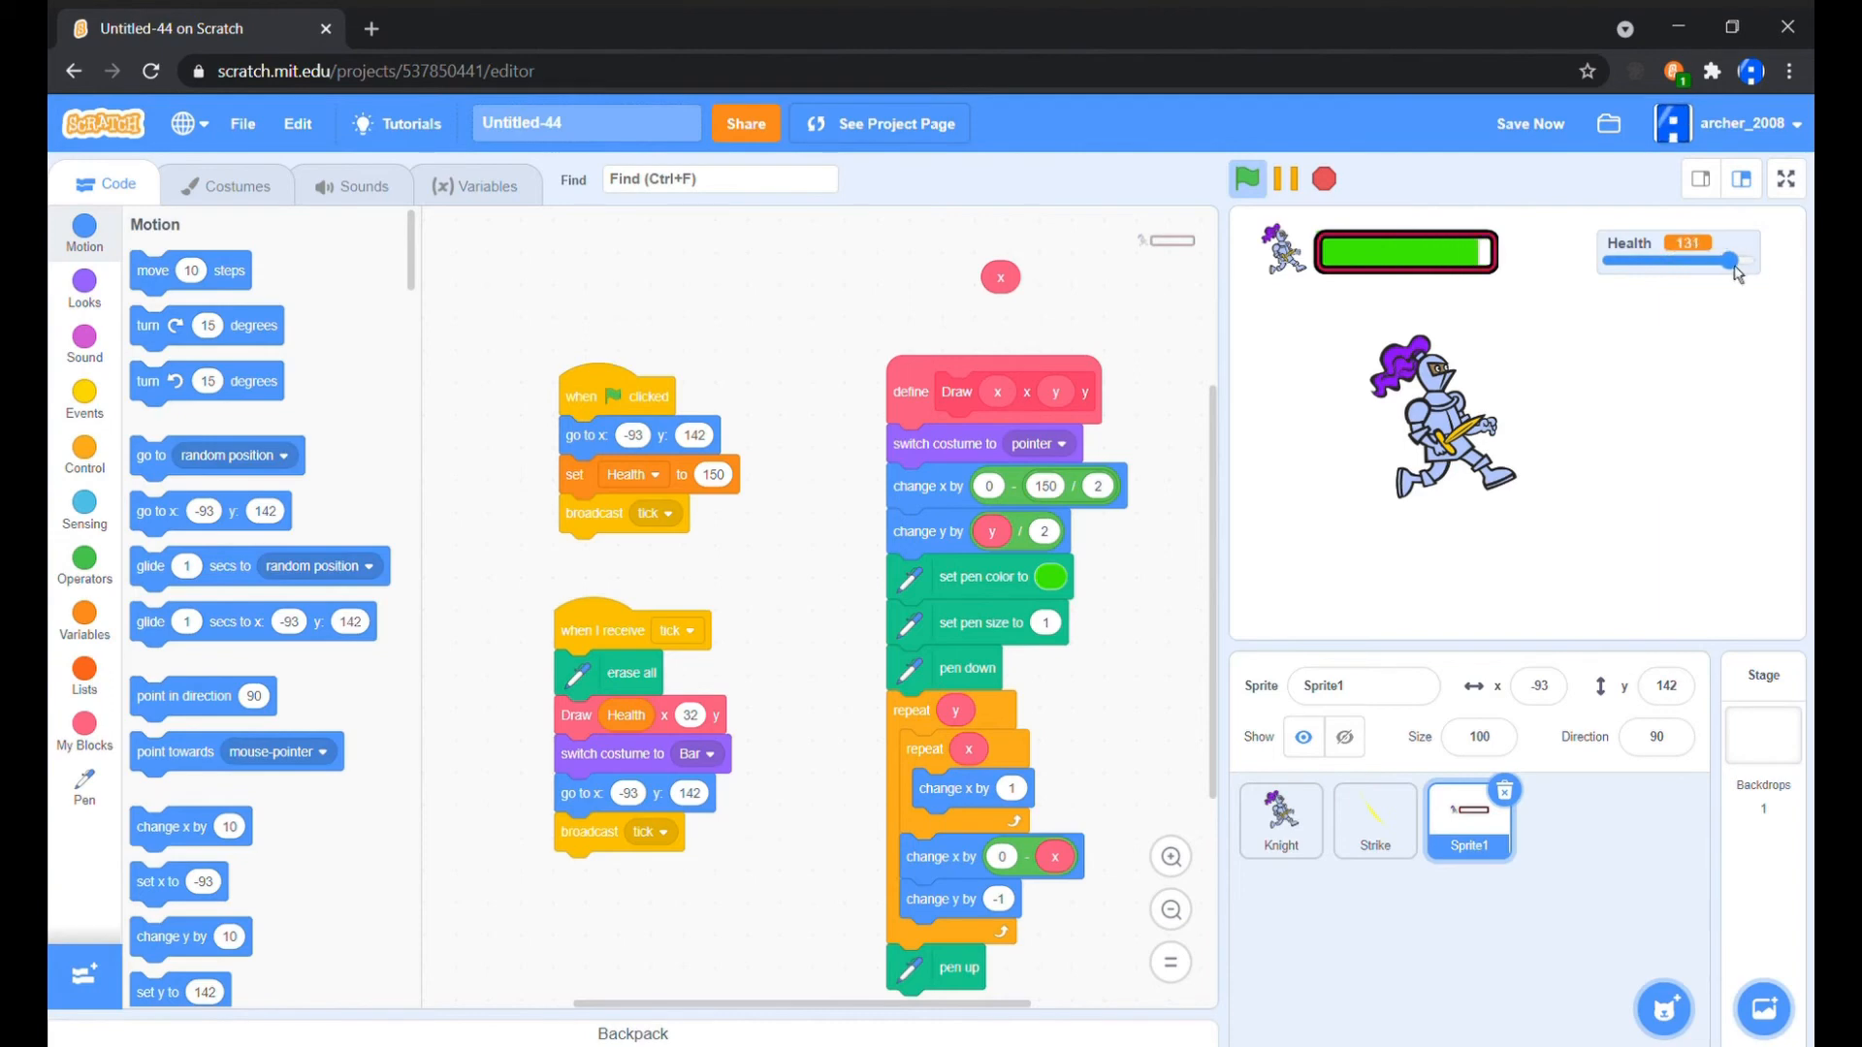
pyautogui.moveTo(1729, 259); pyautogui.dragTo(1737, 259)
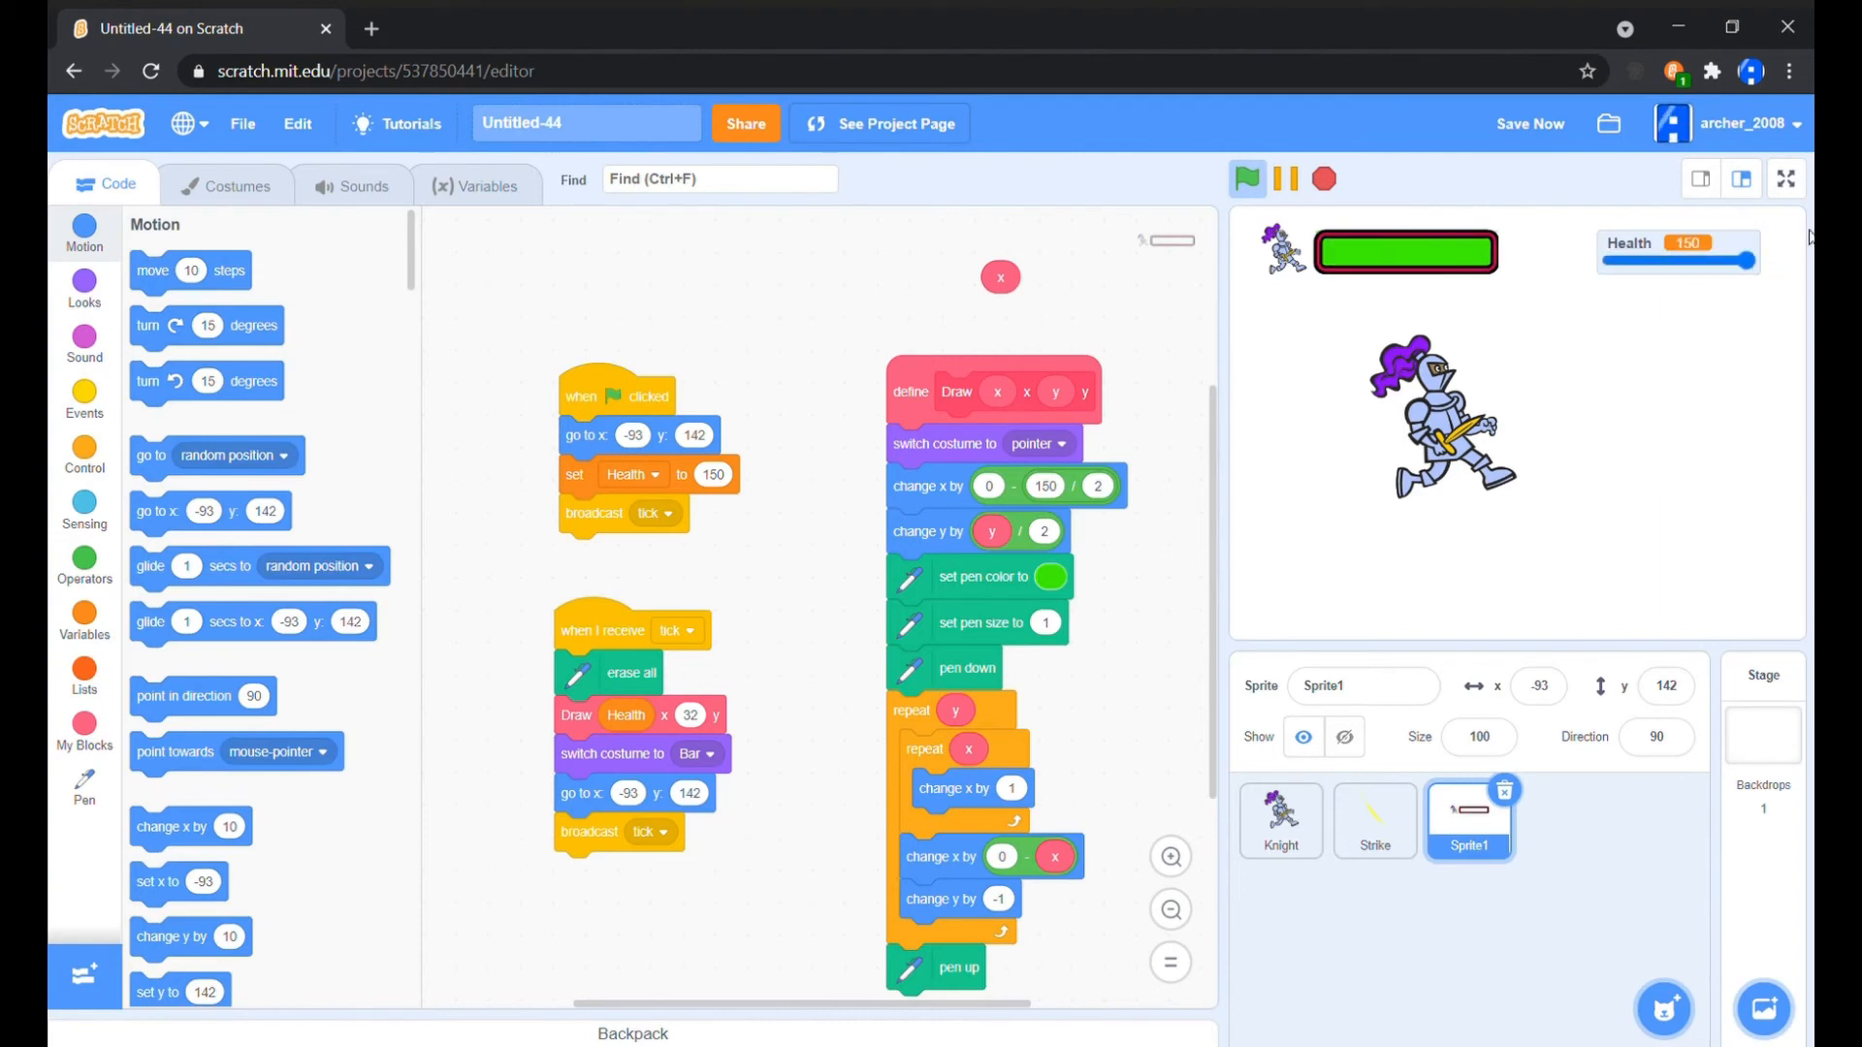
pyautogui.click(1785, 178)
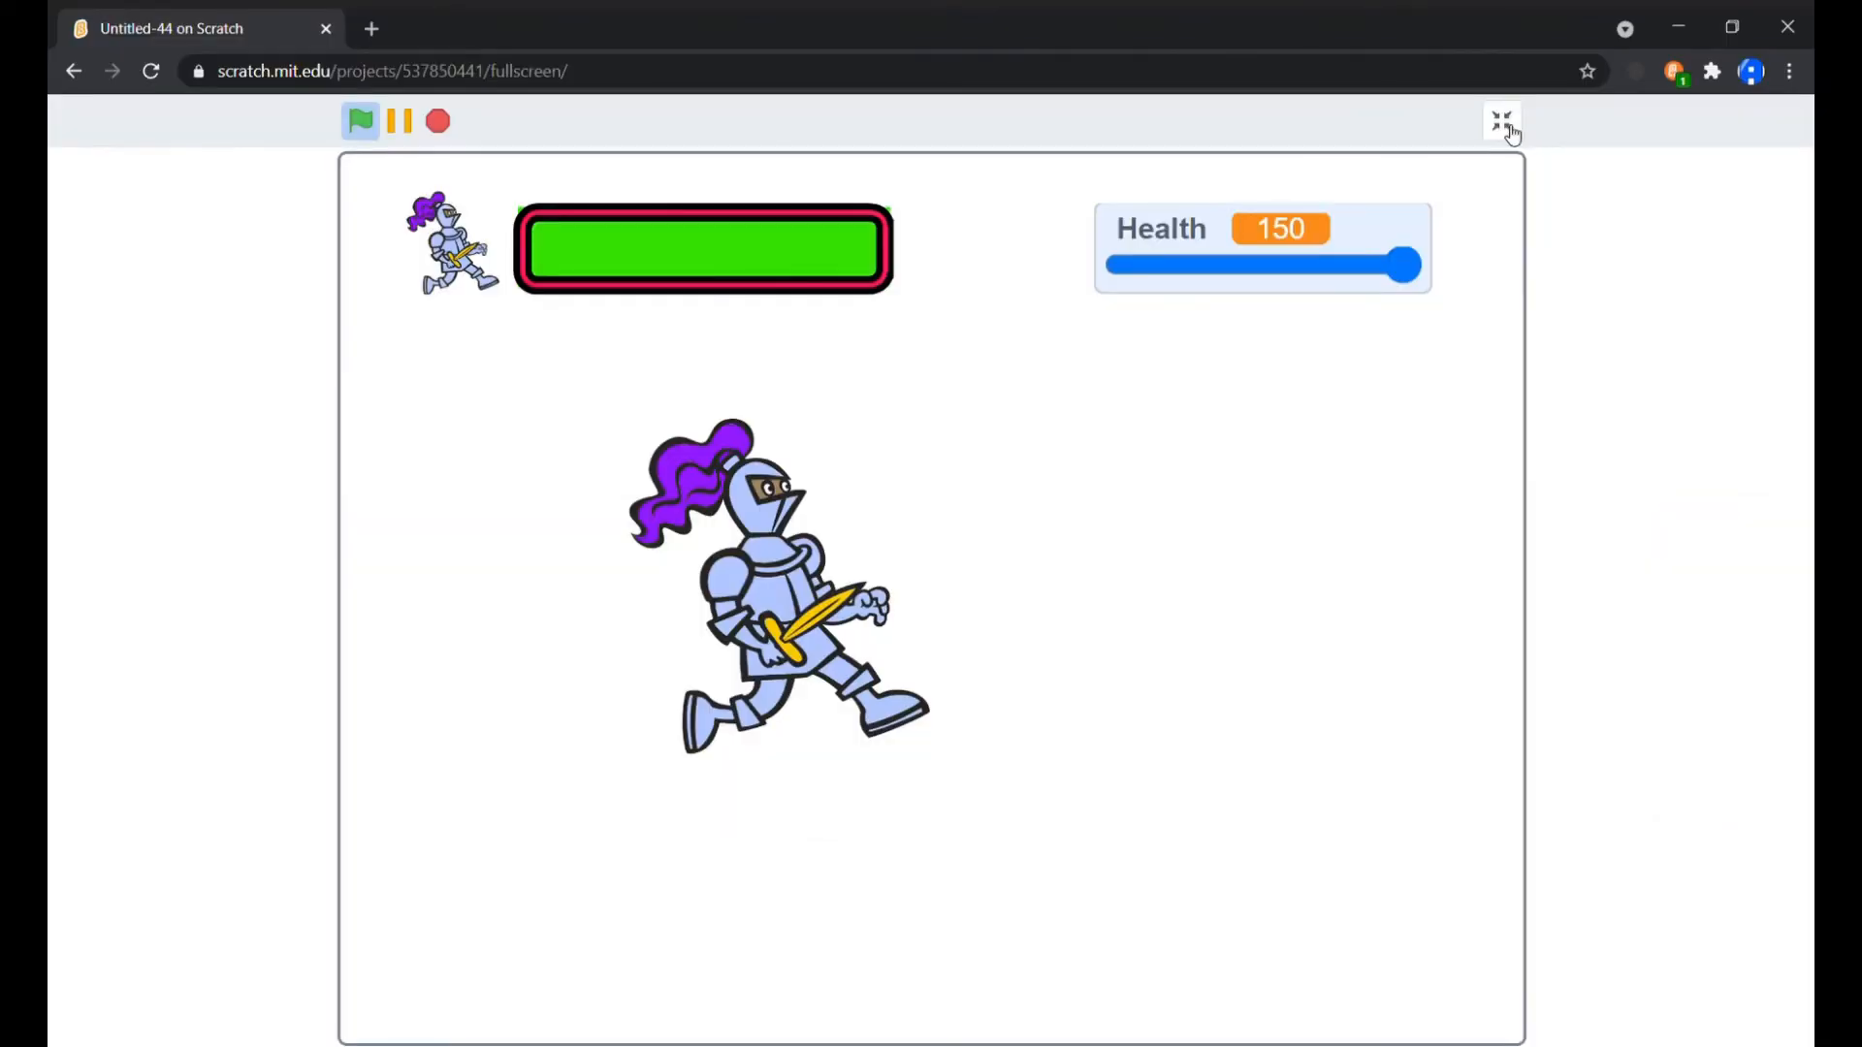
# Test on the full stage, sliding Health up to 150 to watch the green bar refill inside its frame
pyautogui.click(1498, 120)
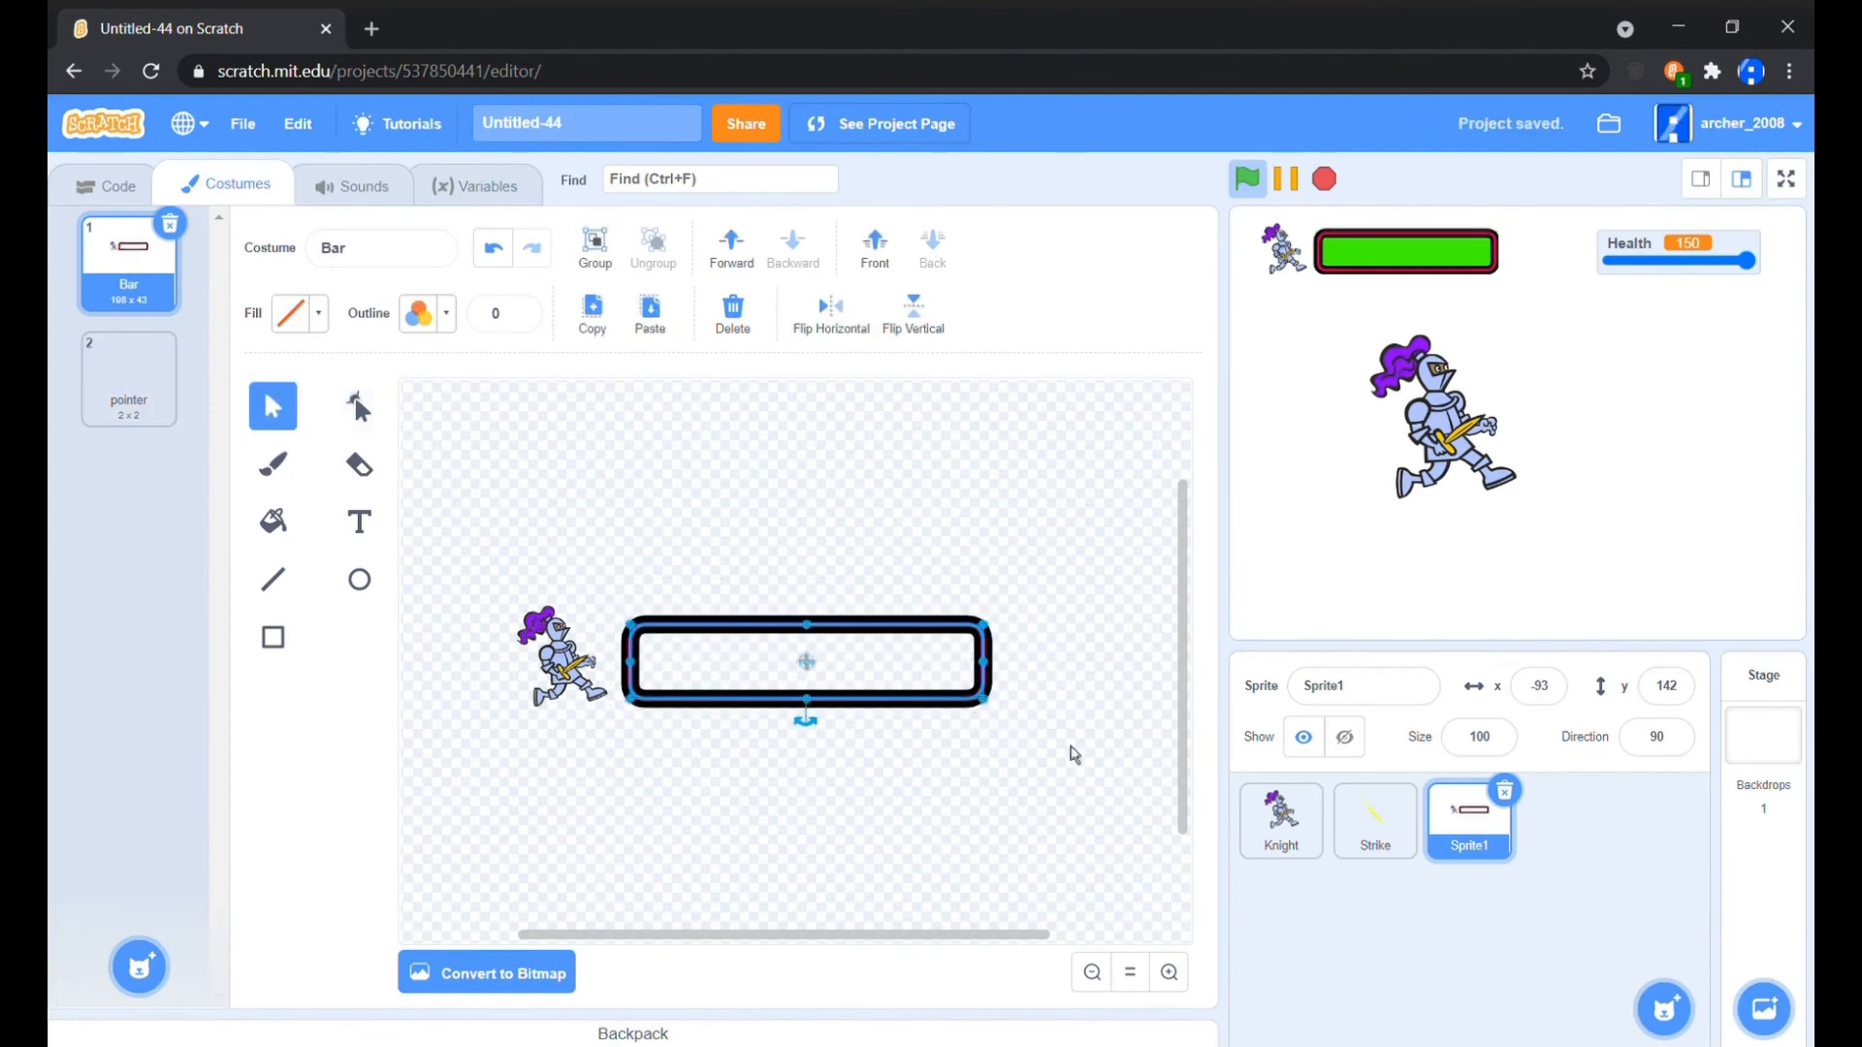
pyautogui.click(1787, 179)
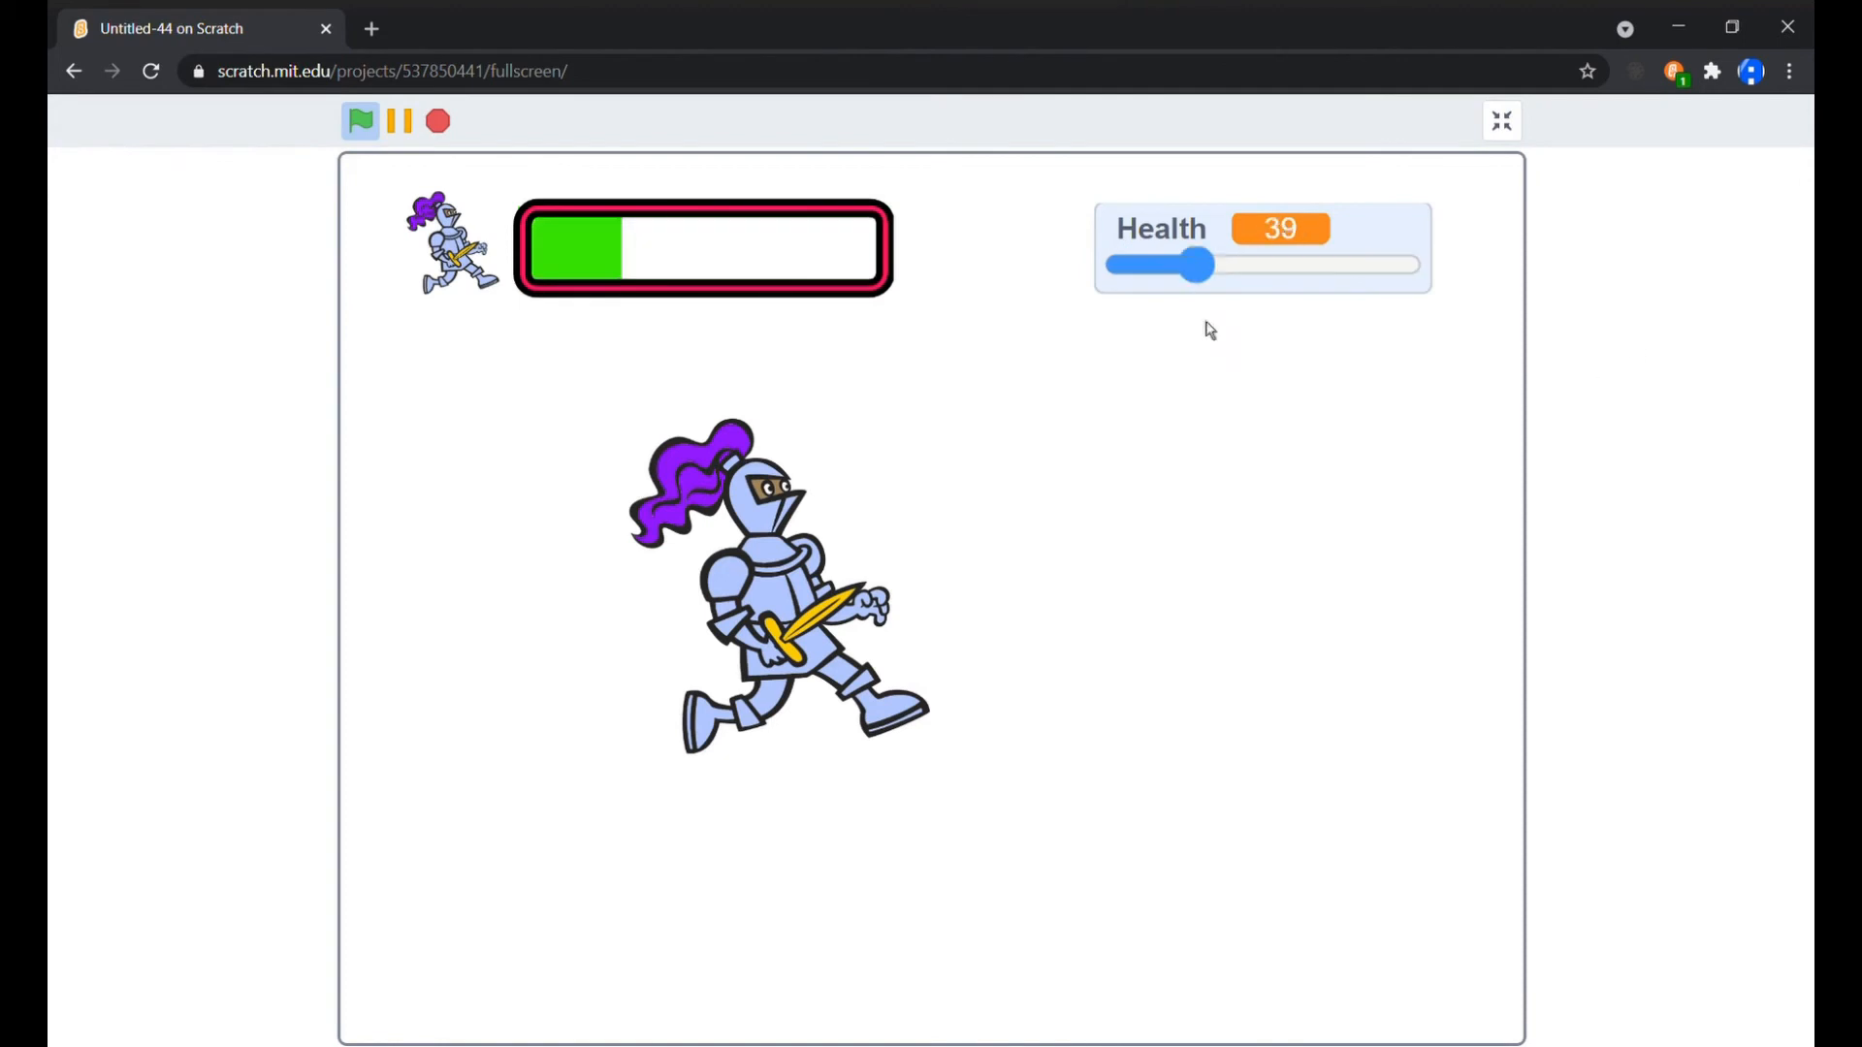
pyautogui.moveTo(1199, 264); pyautogui.dragTo(1327, 265)
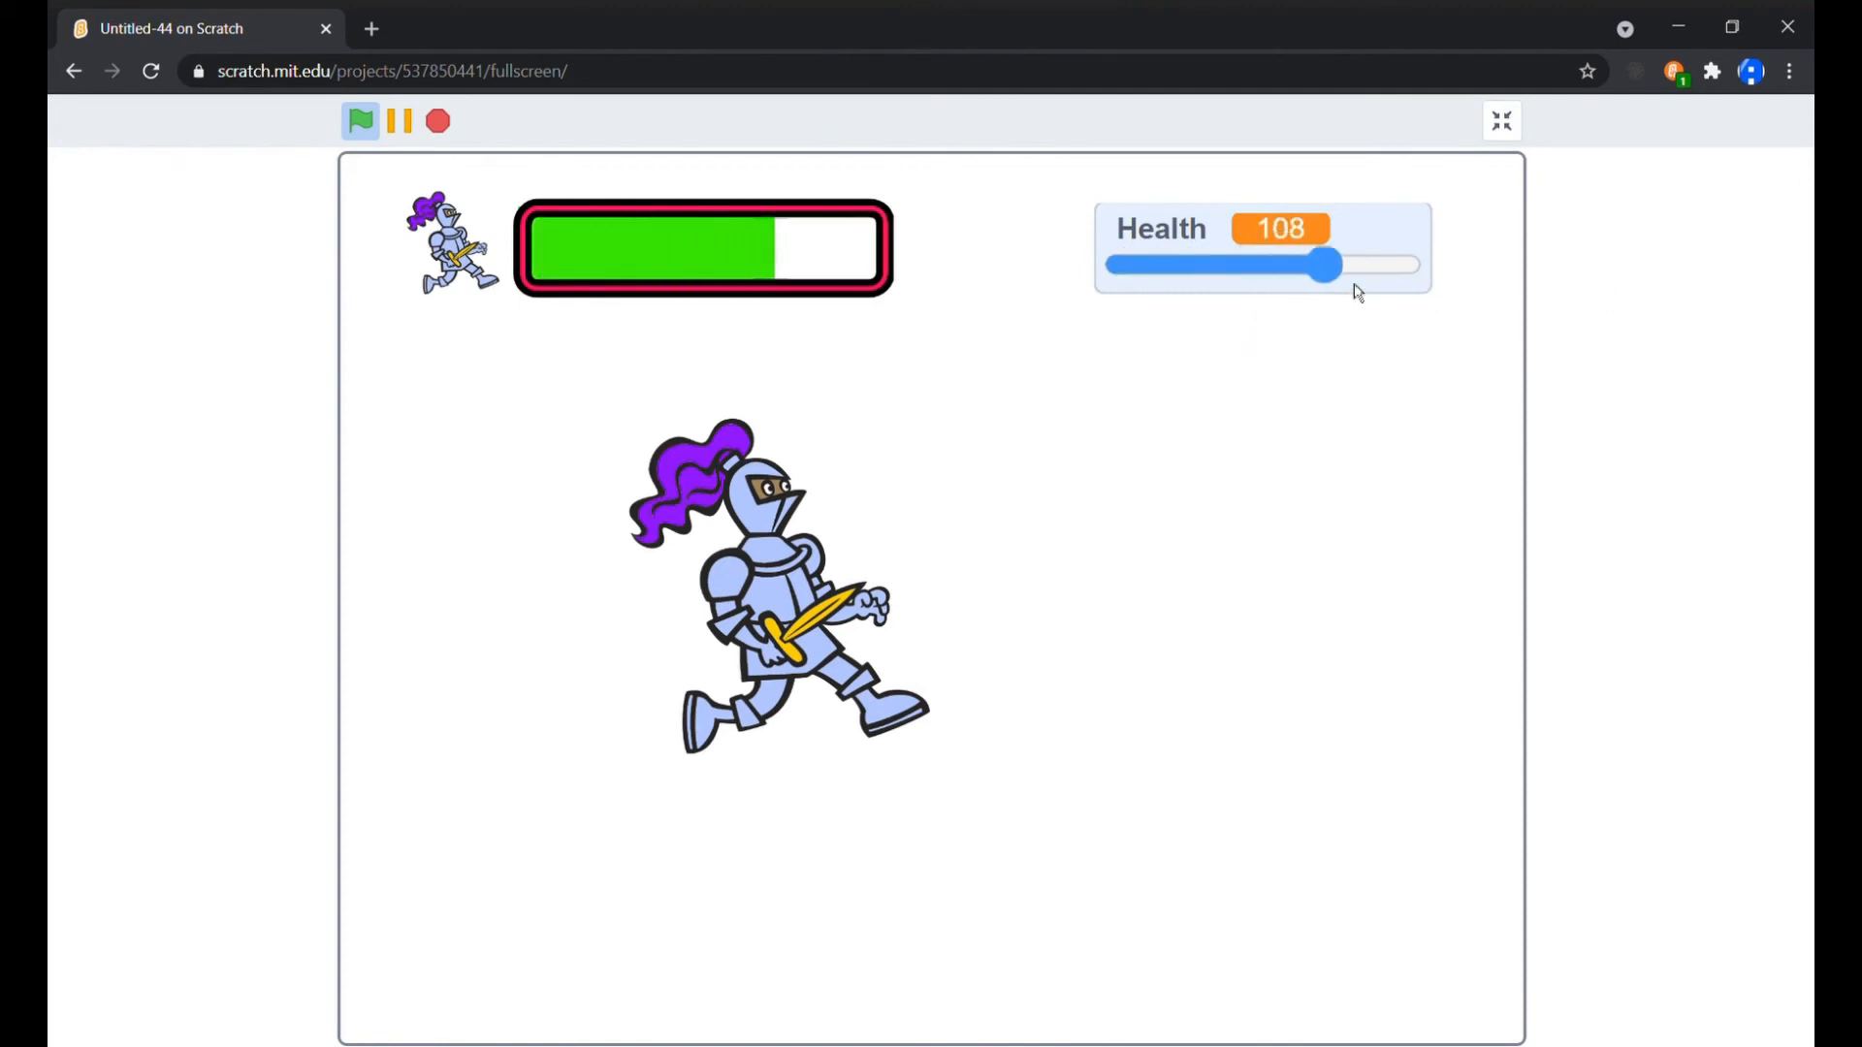
pyautogui.moveTo(1326, 265); pyautogui.dragTo(1405, 265)
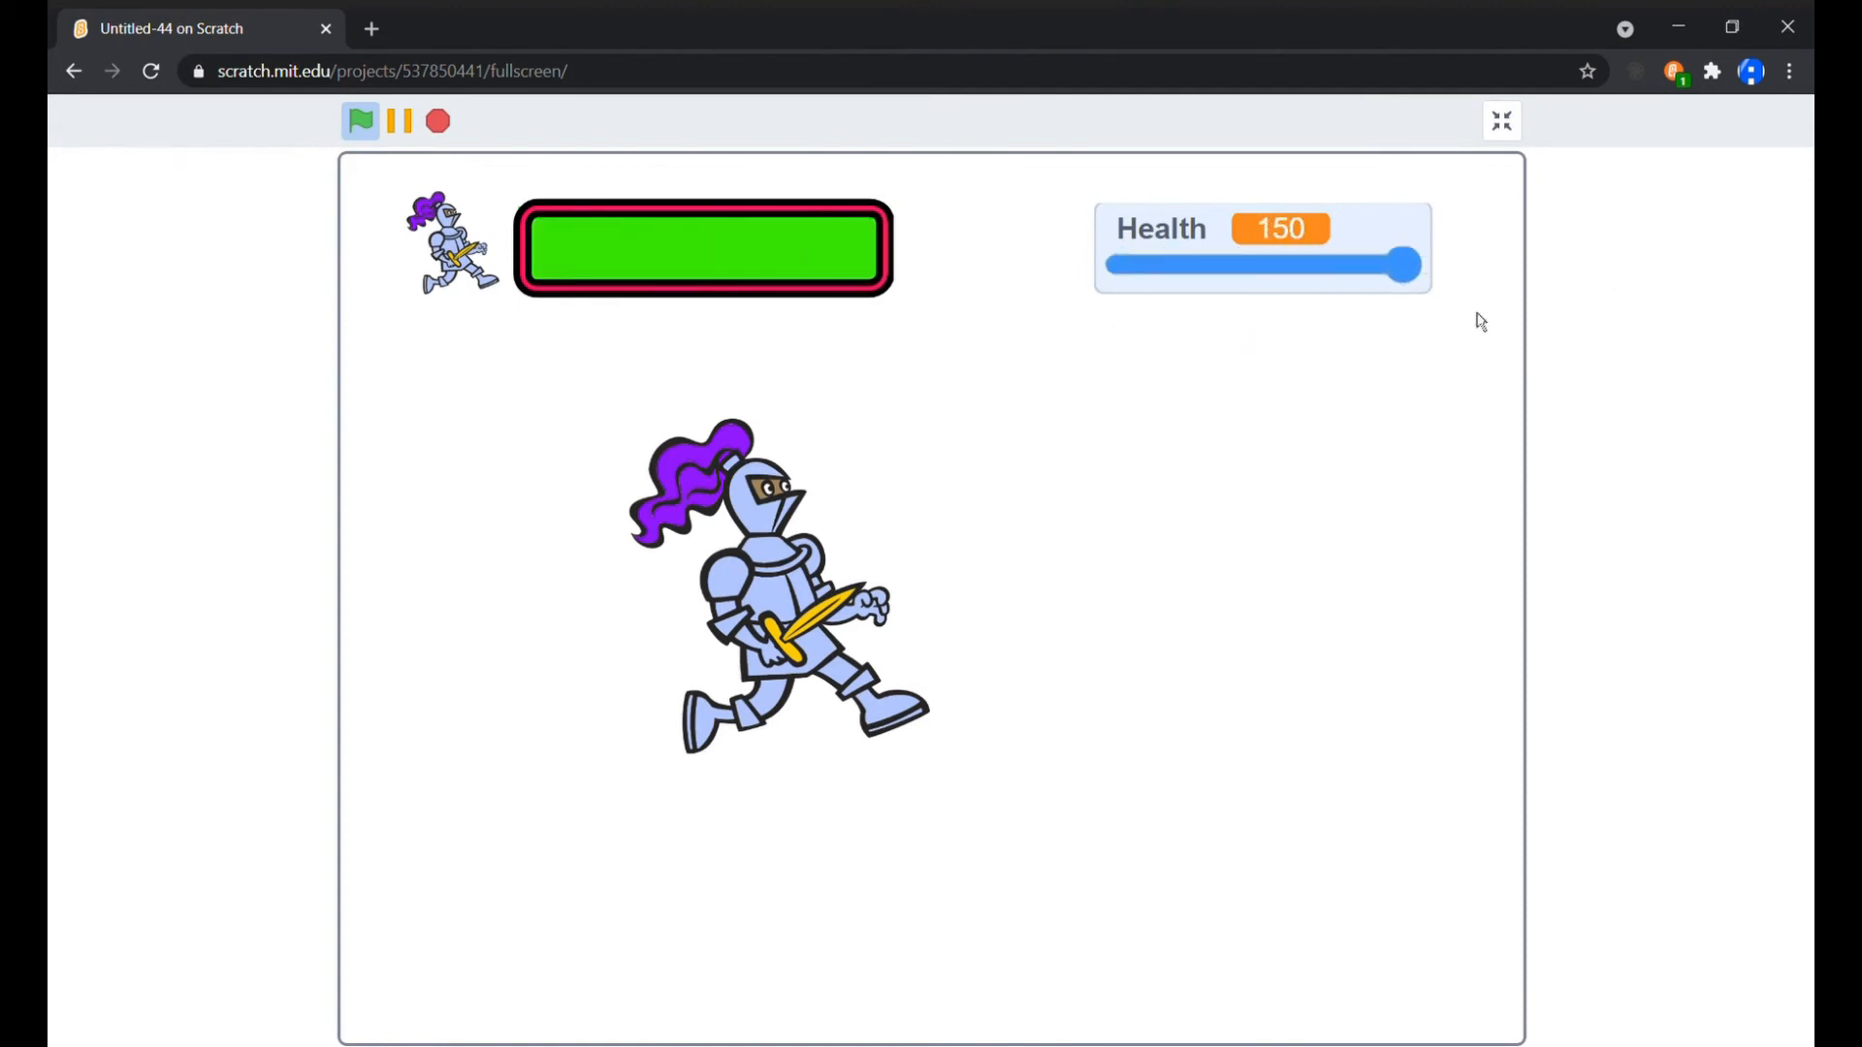
pyautogui.moveTo(1755, 211)
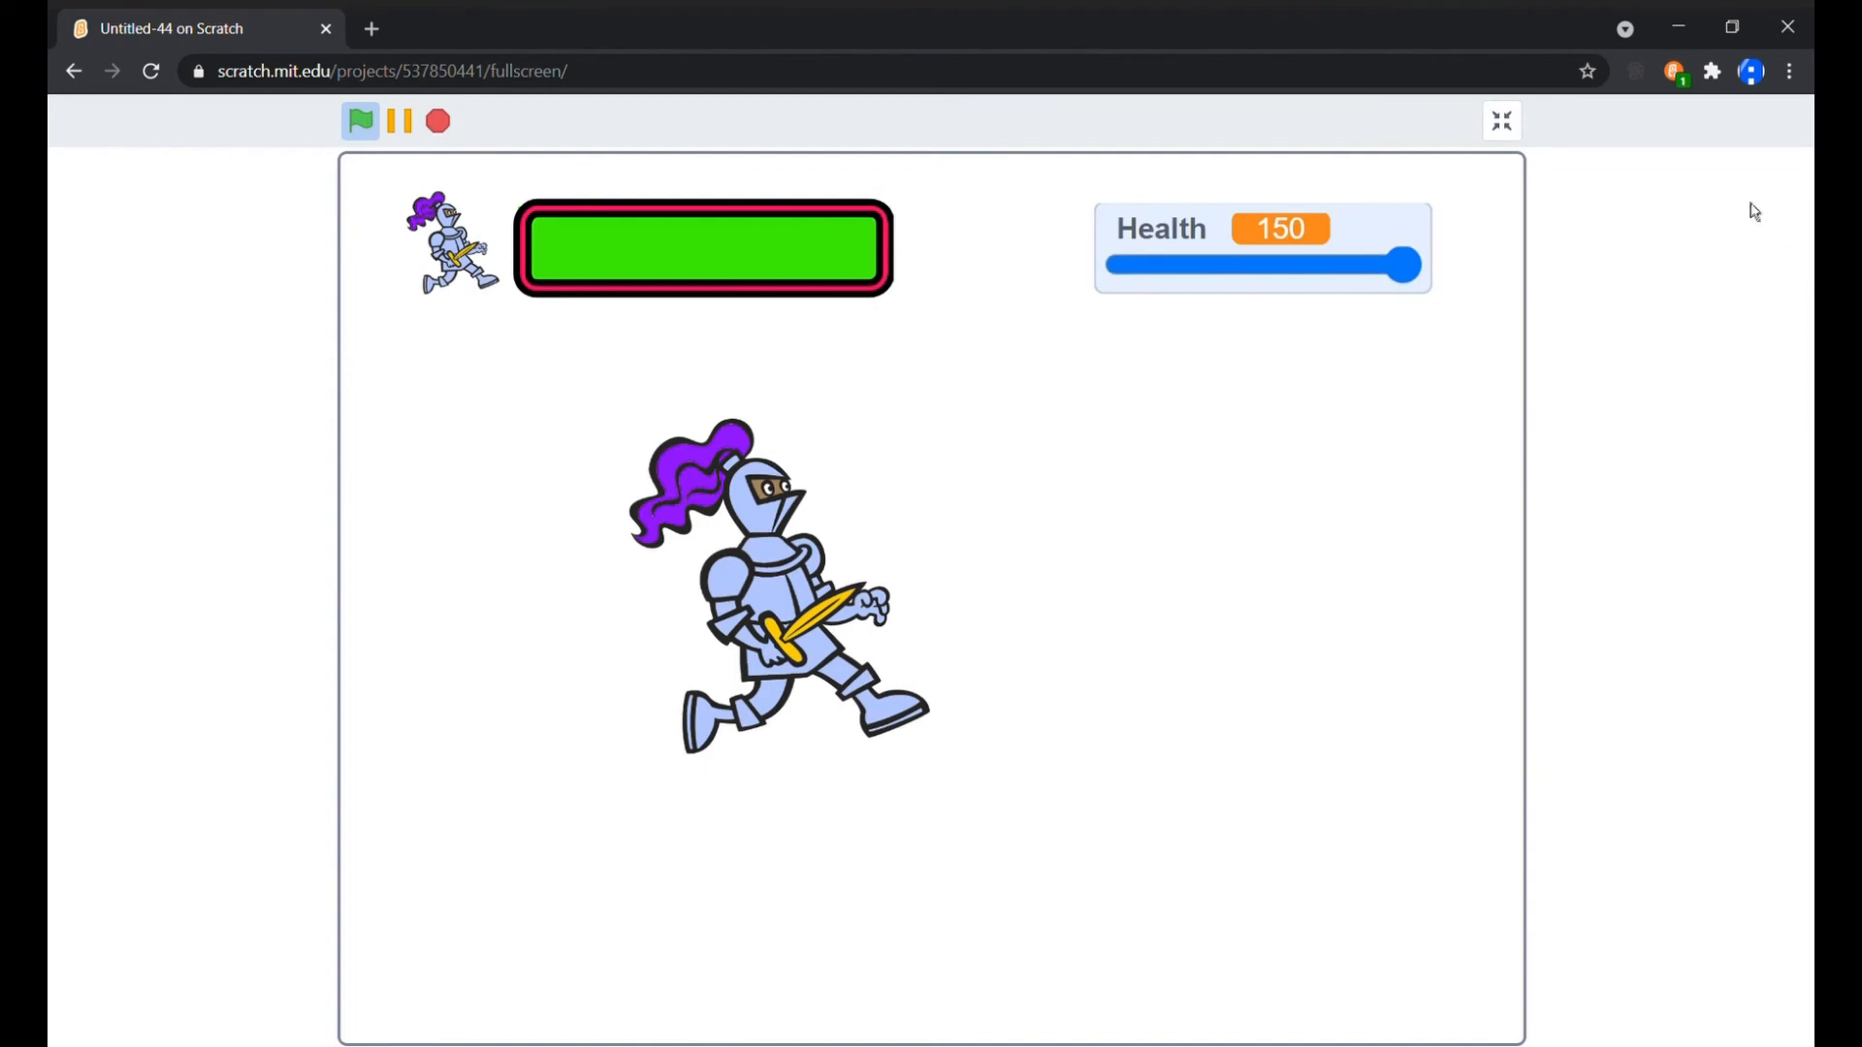
pyautogui.click(1501, 120)
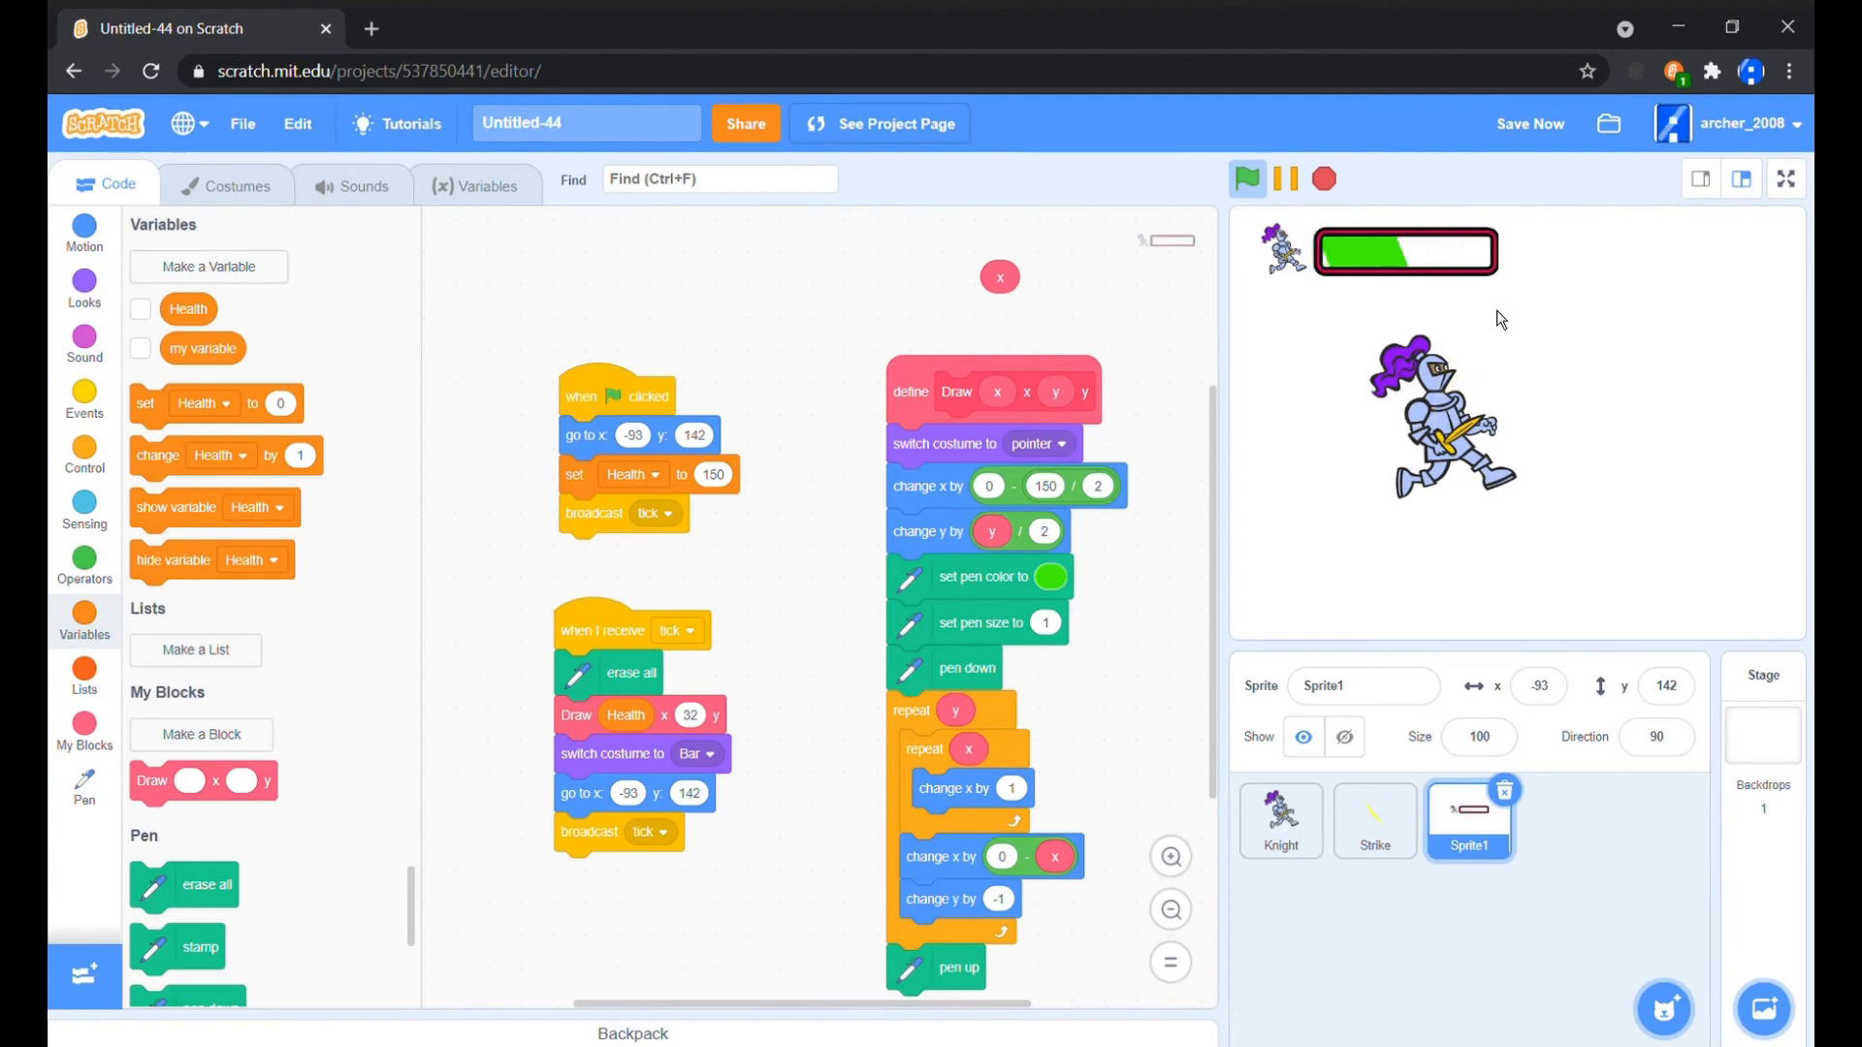
pyautogui.moveTo(1402, 279)
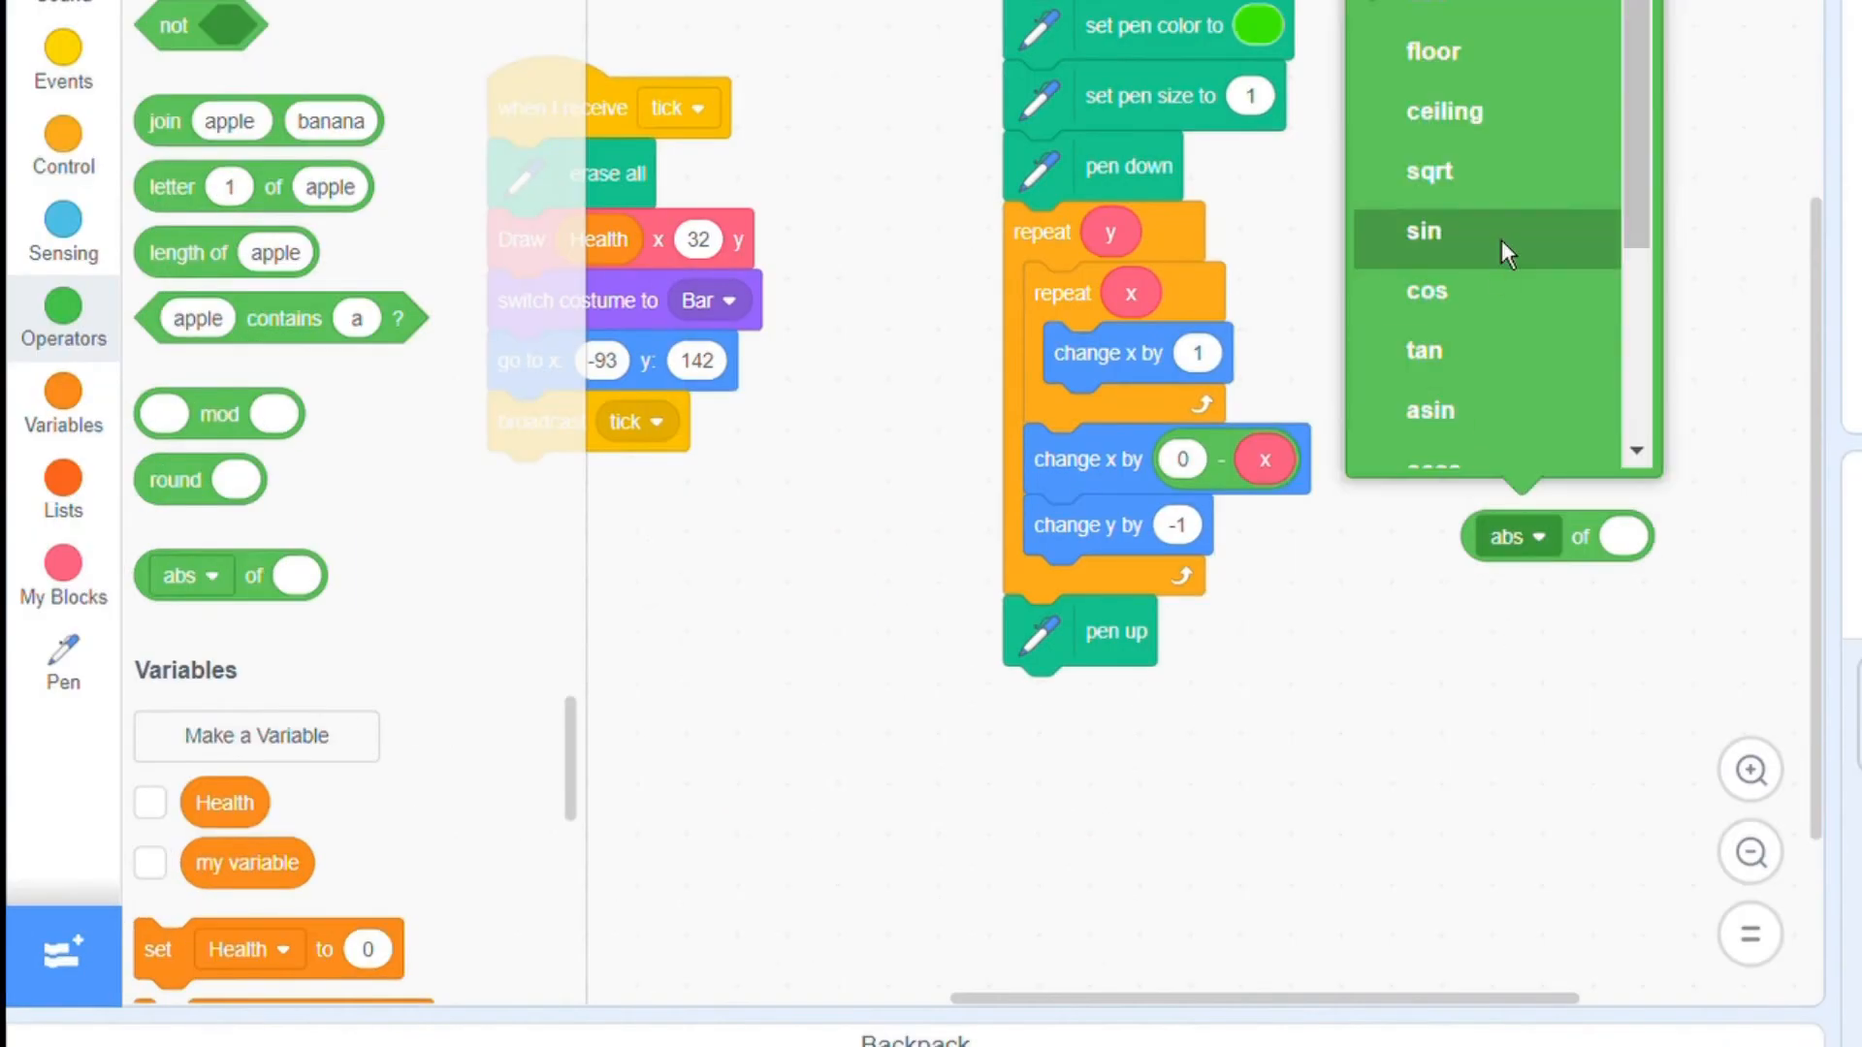
# Wrap x in a floor operator in the inner repeat and in the change x by 0 - x return move
pyautogui.click(1431, 51)
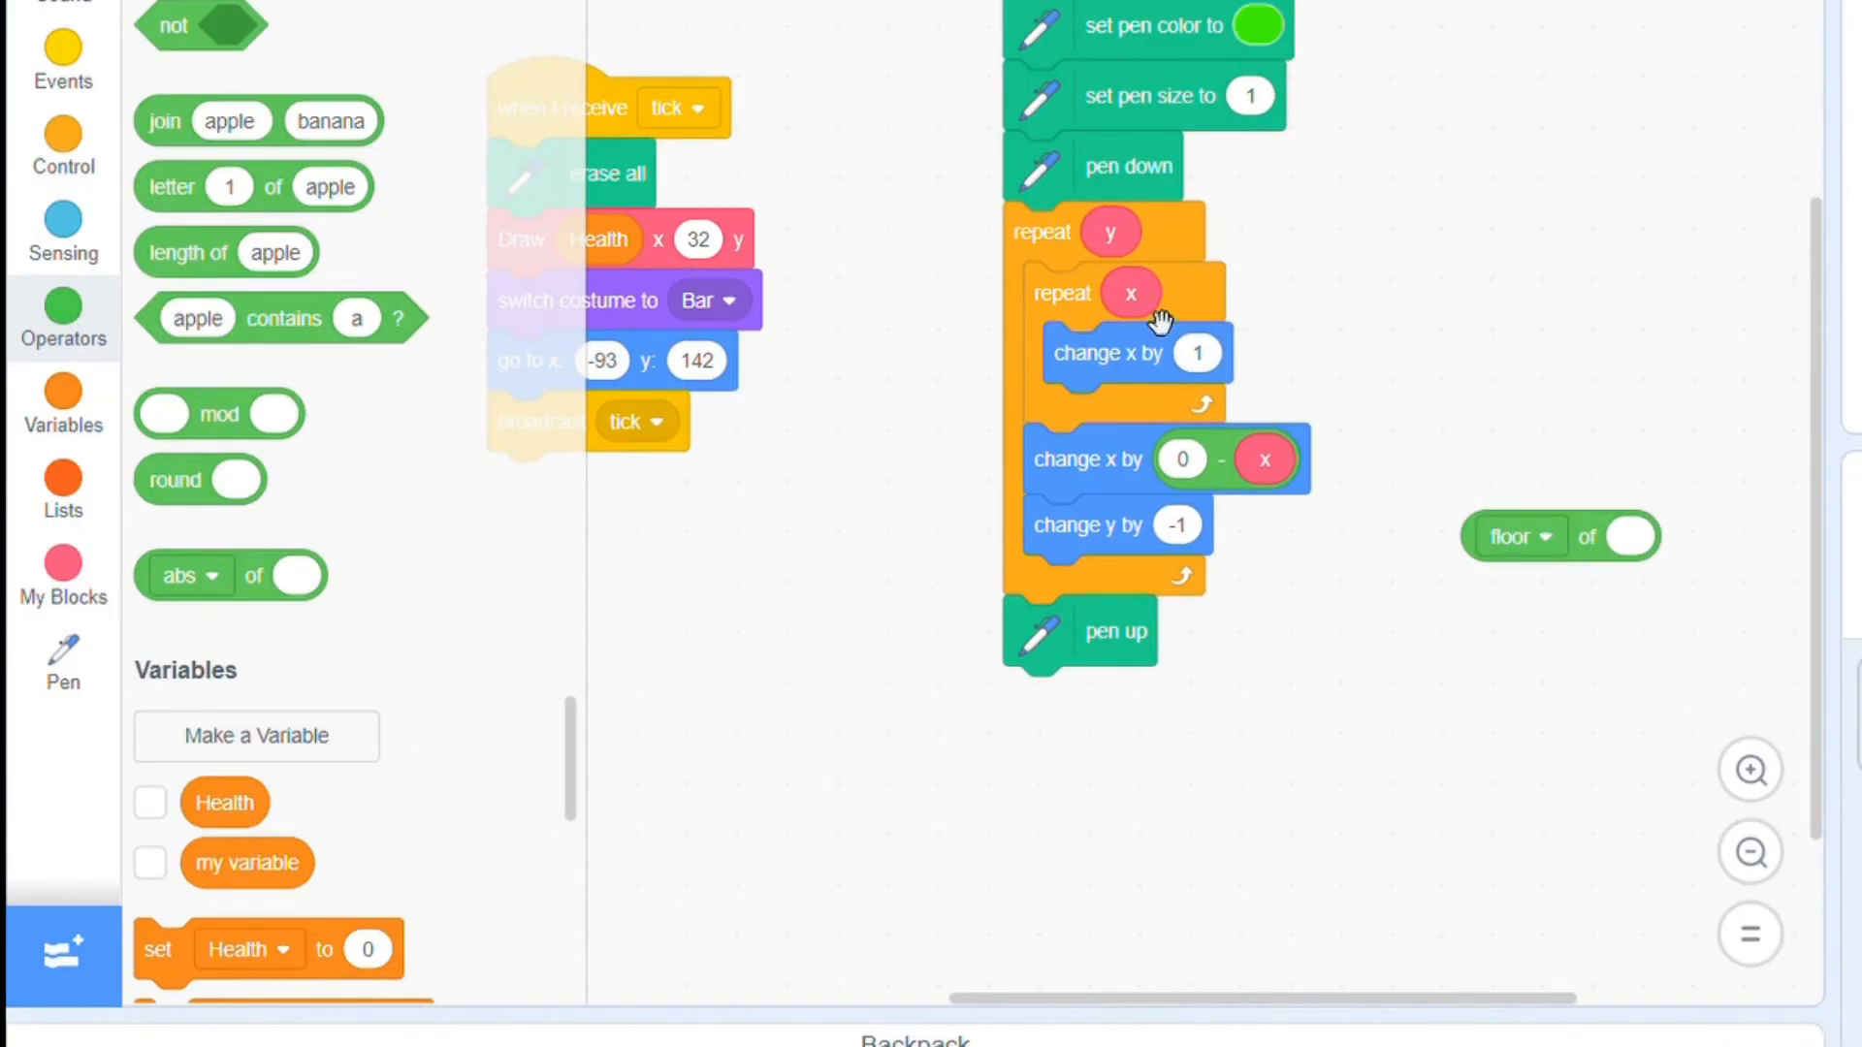
pyautogui.moveTo(1556, 535); pyautogui.dragTo(1131, 297)
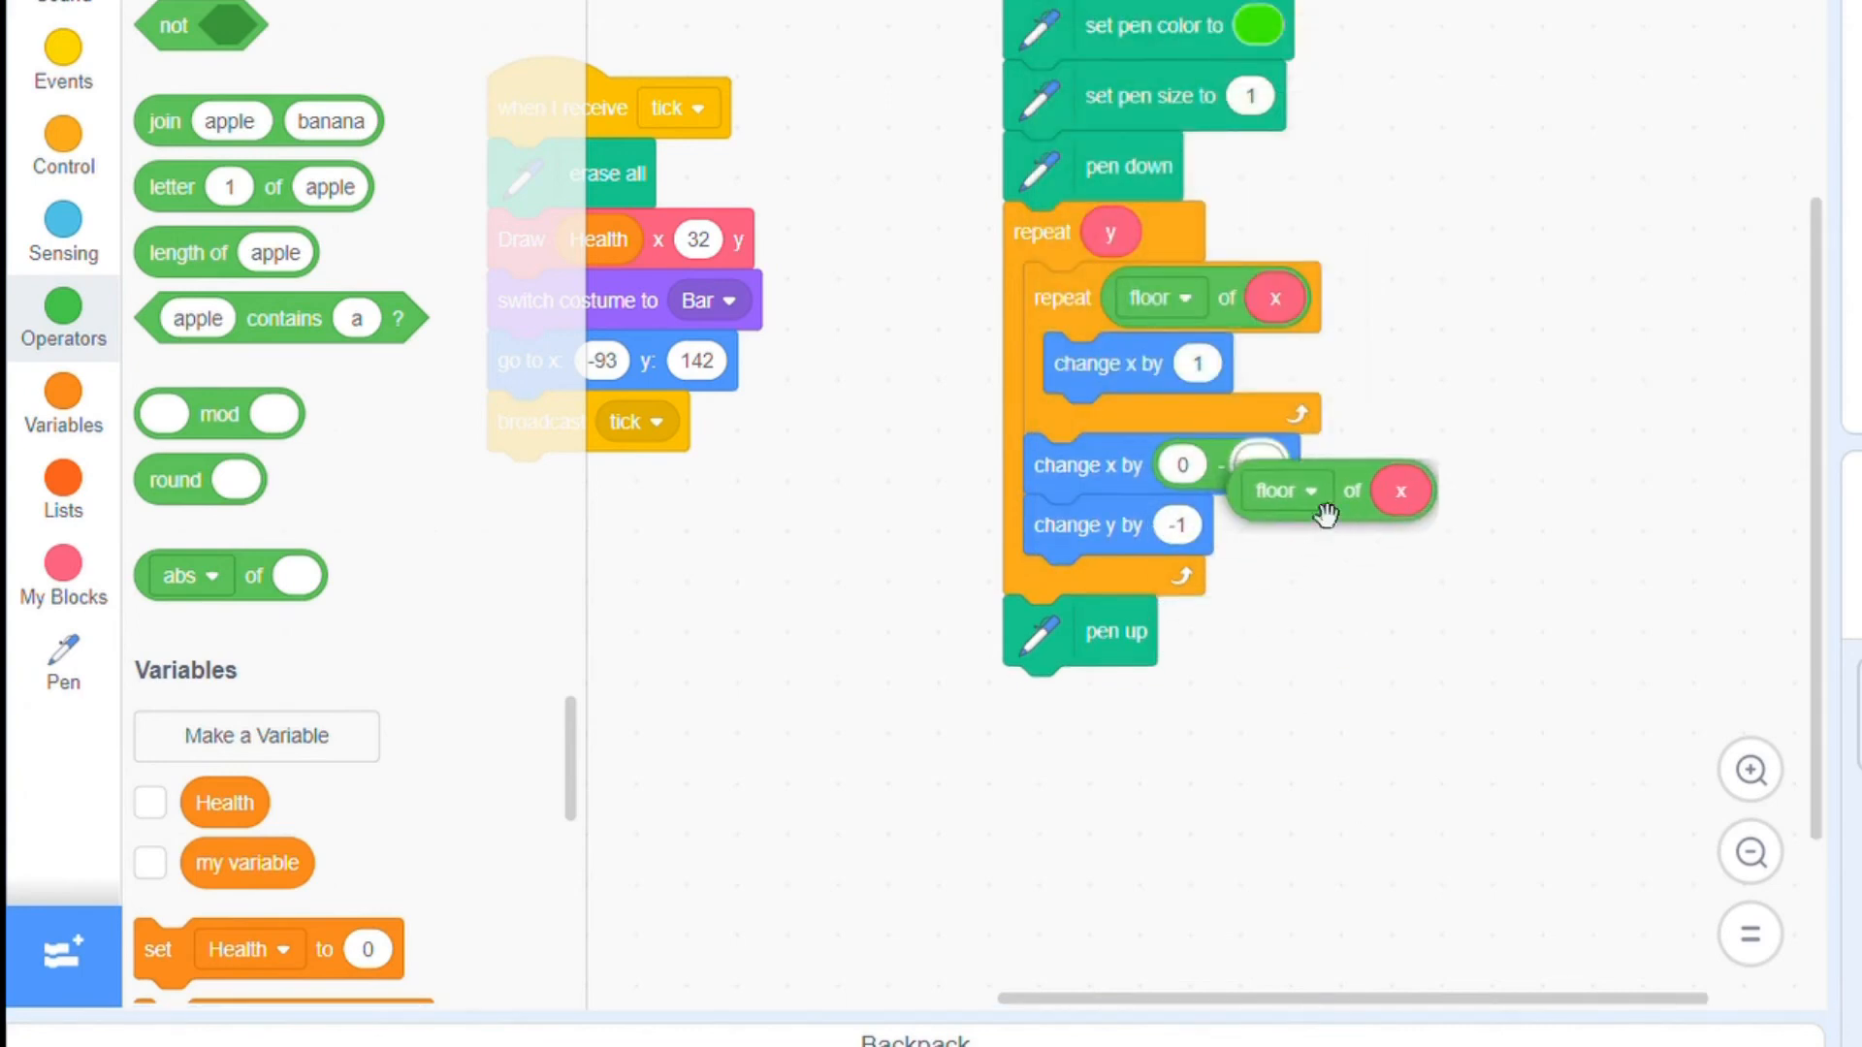
pyautogui.click(1248, 179)
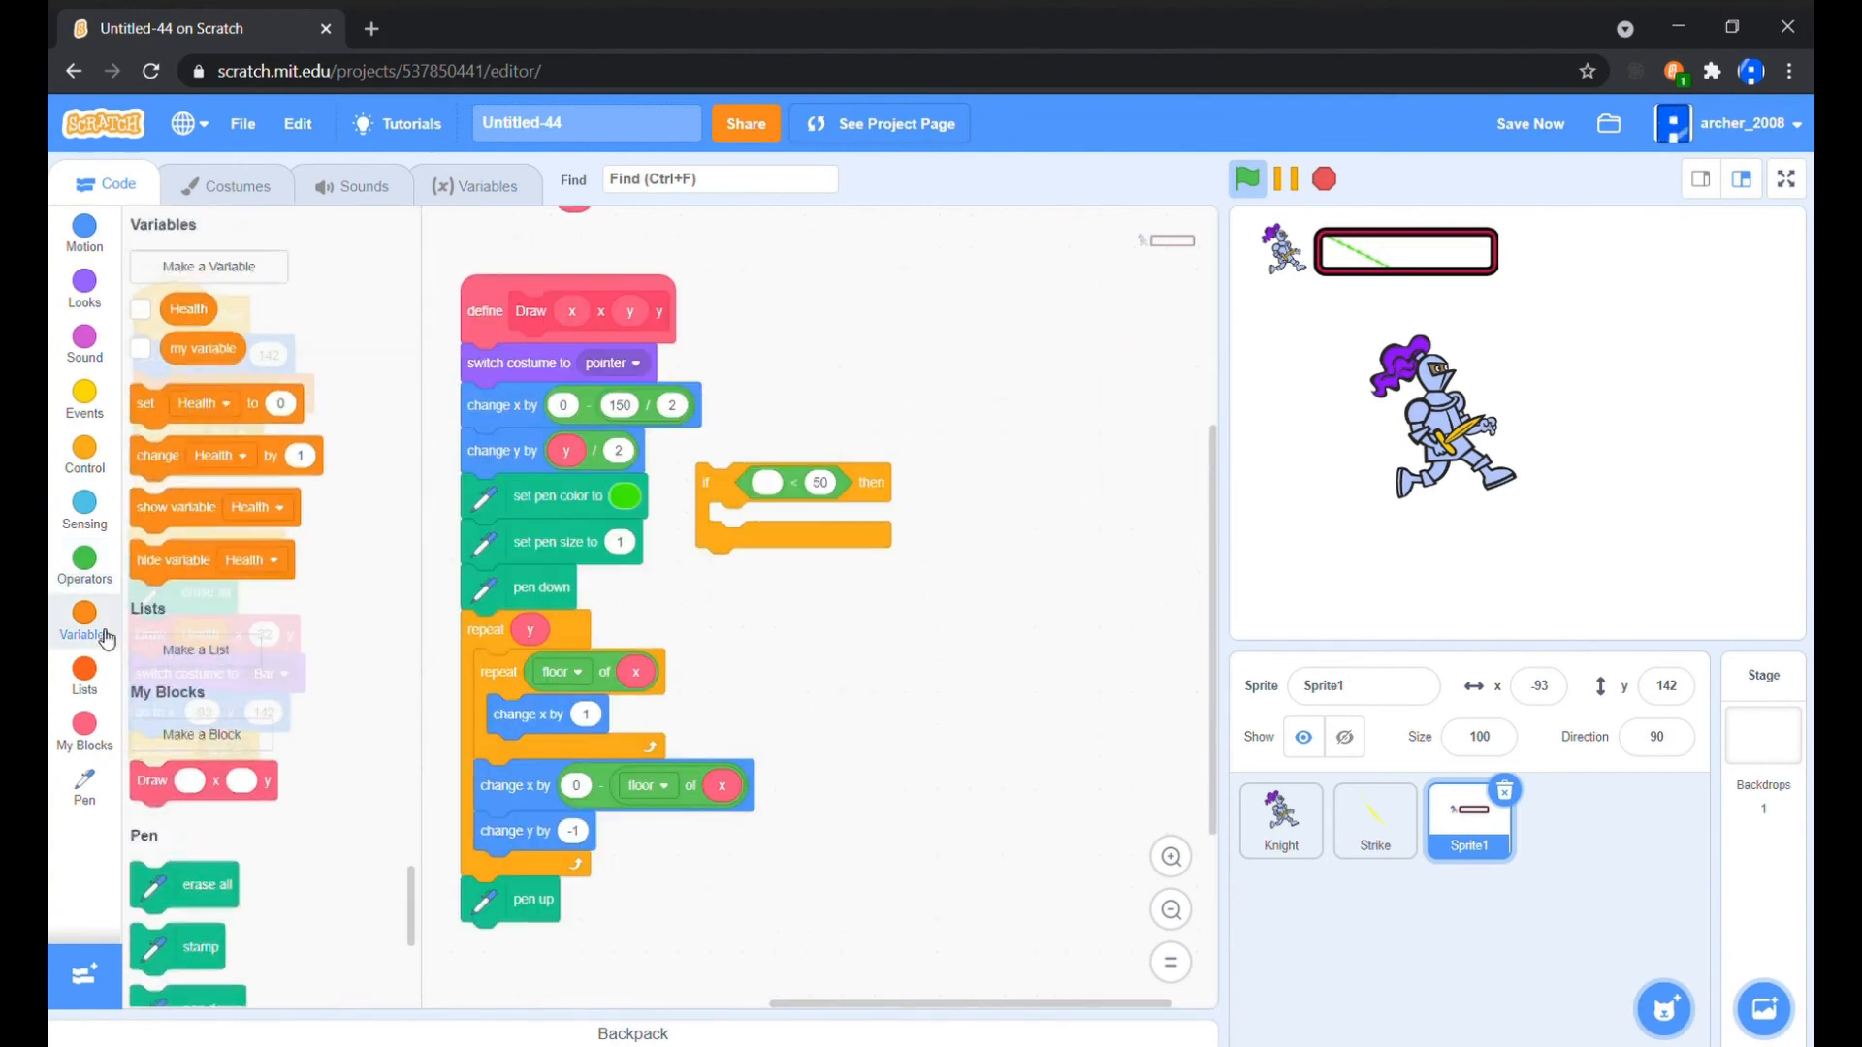
pyautogui.moveTo(105, 579)
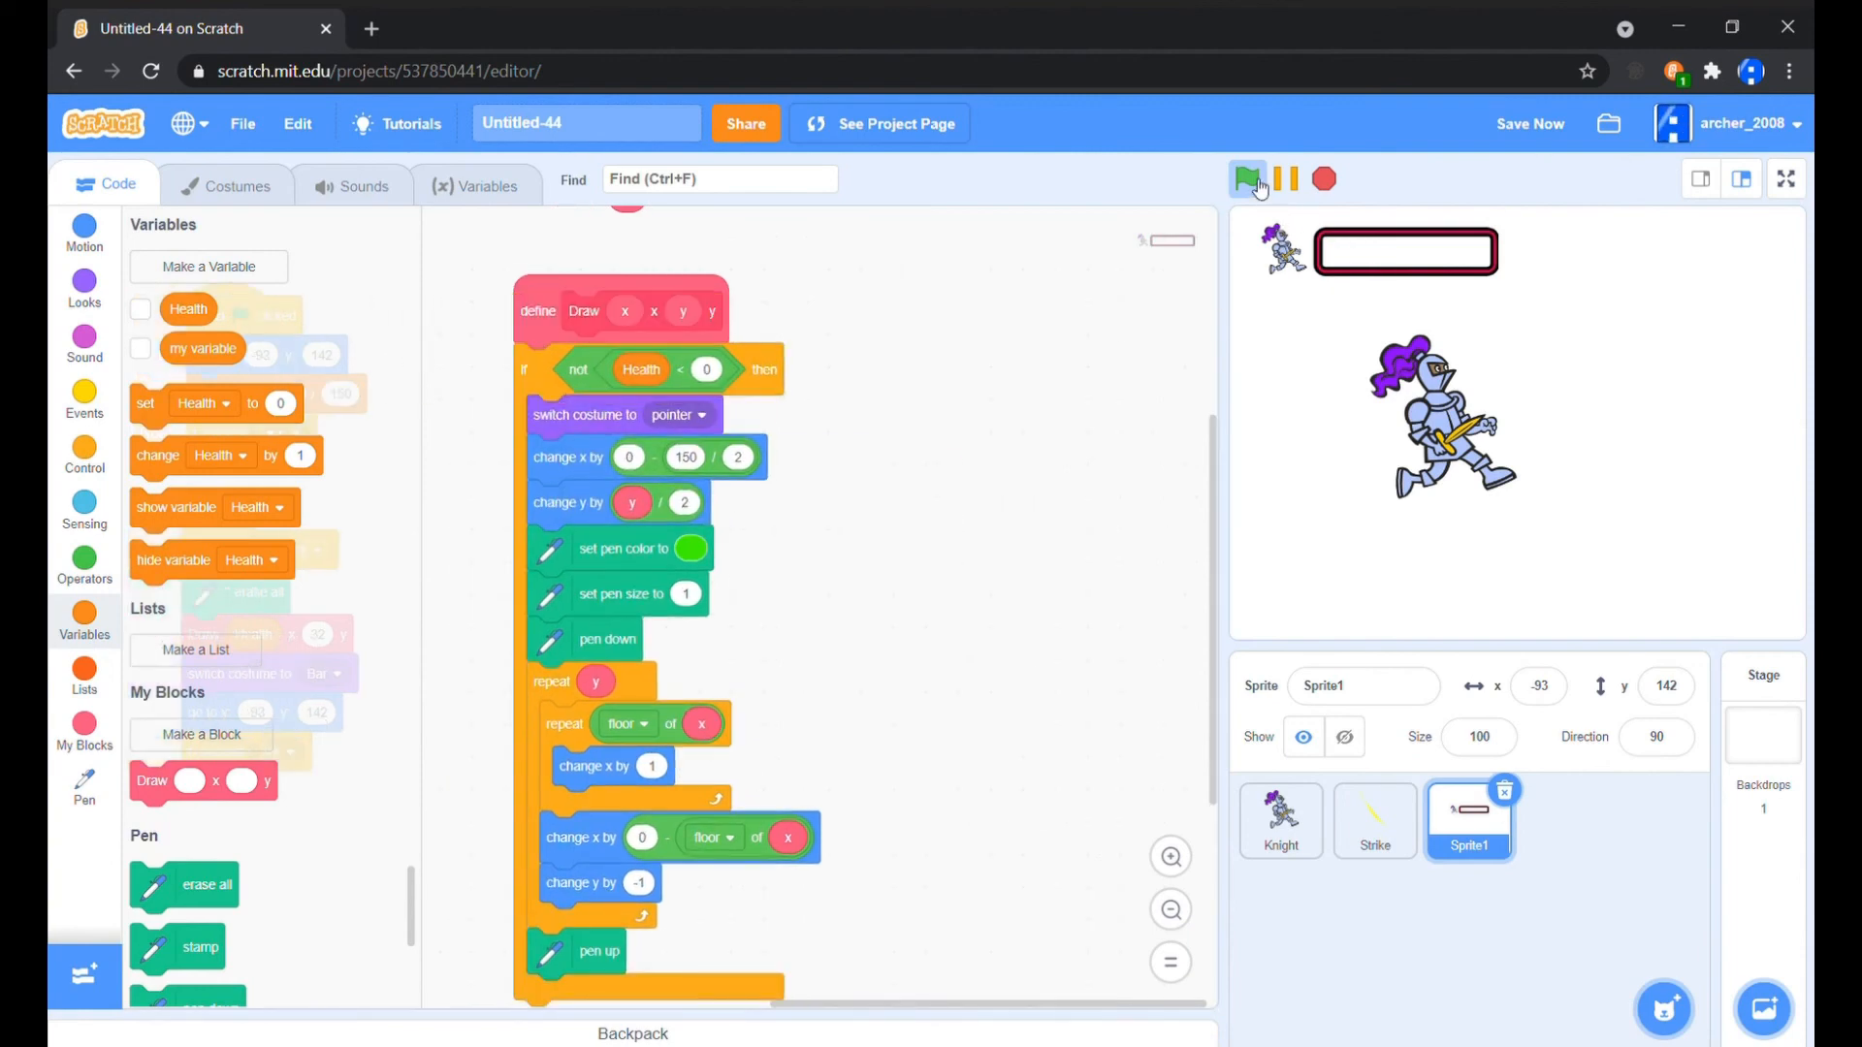
# Start the game and trigger an attack to watch the green bar drain
pyautogui.click(1247, 179)
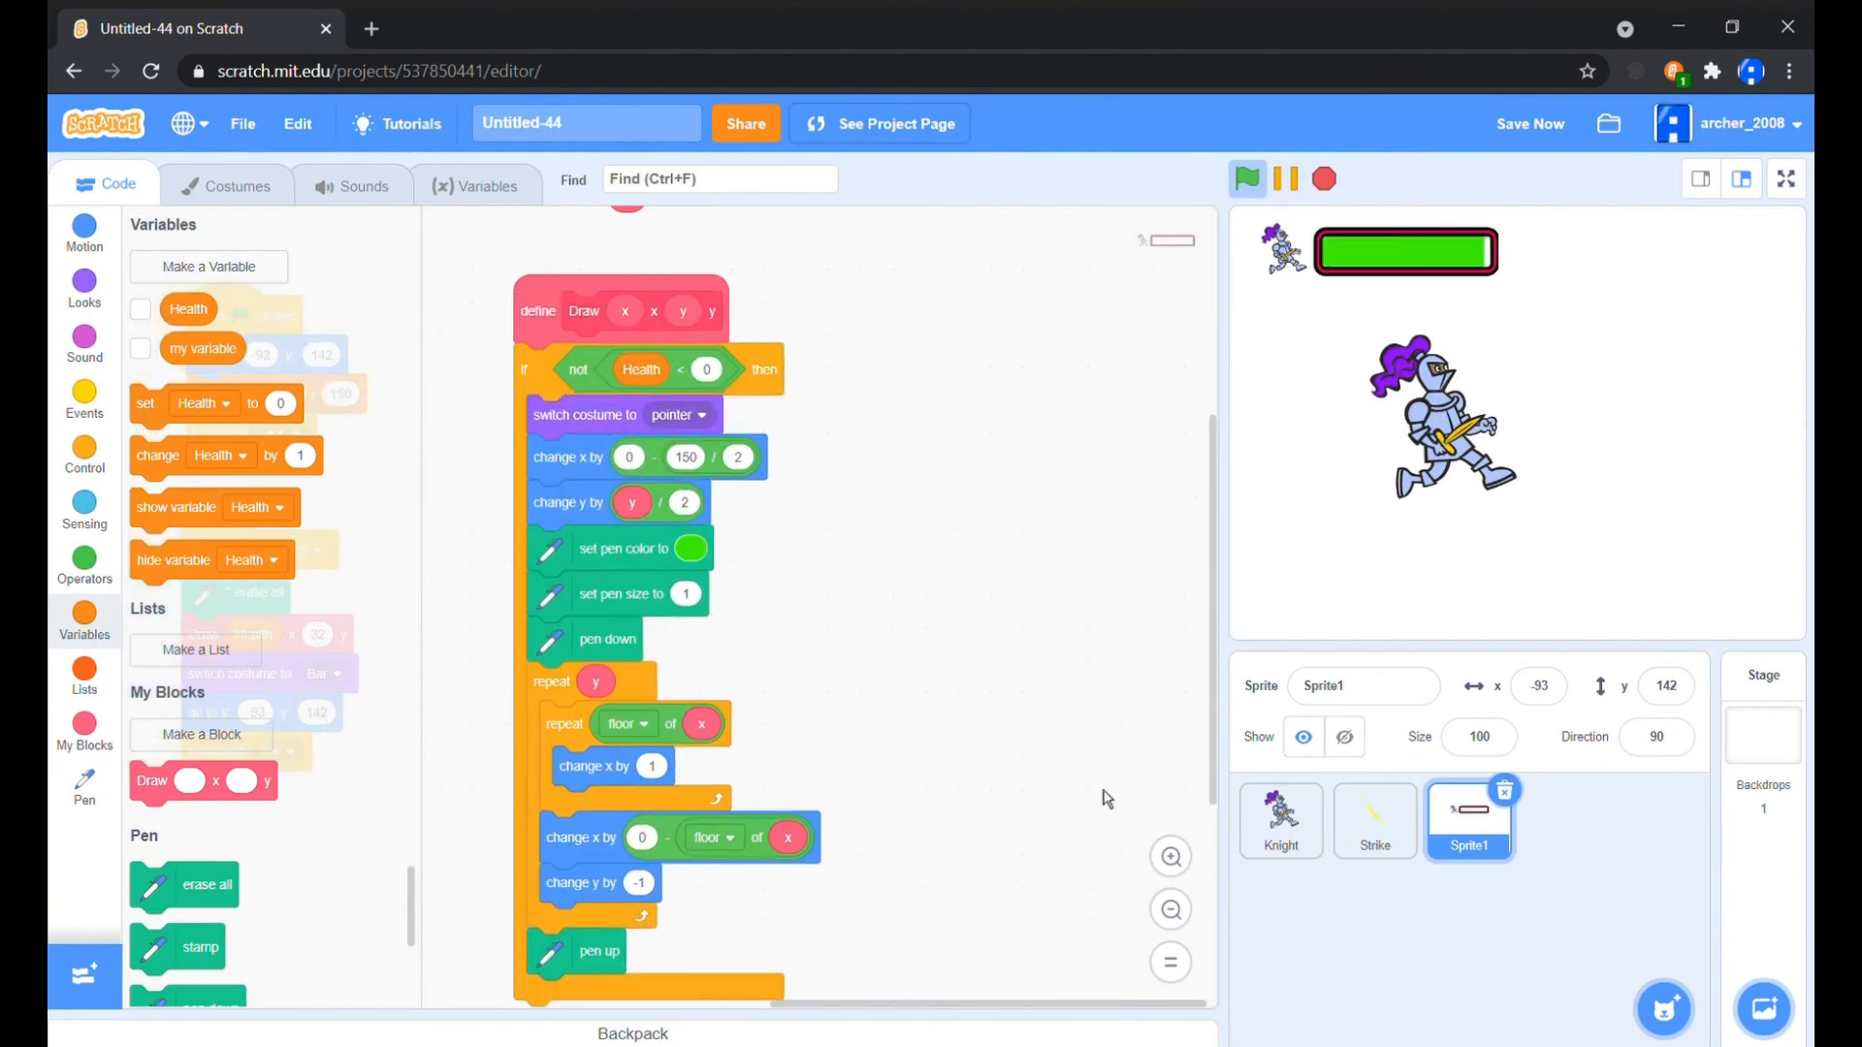
pyautogui.click(1247, 178)
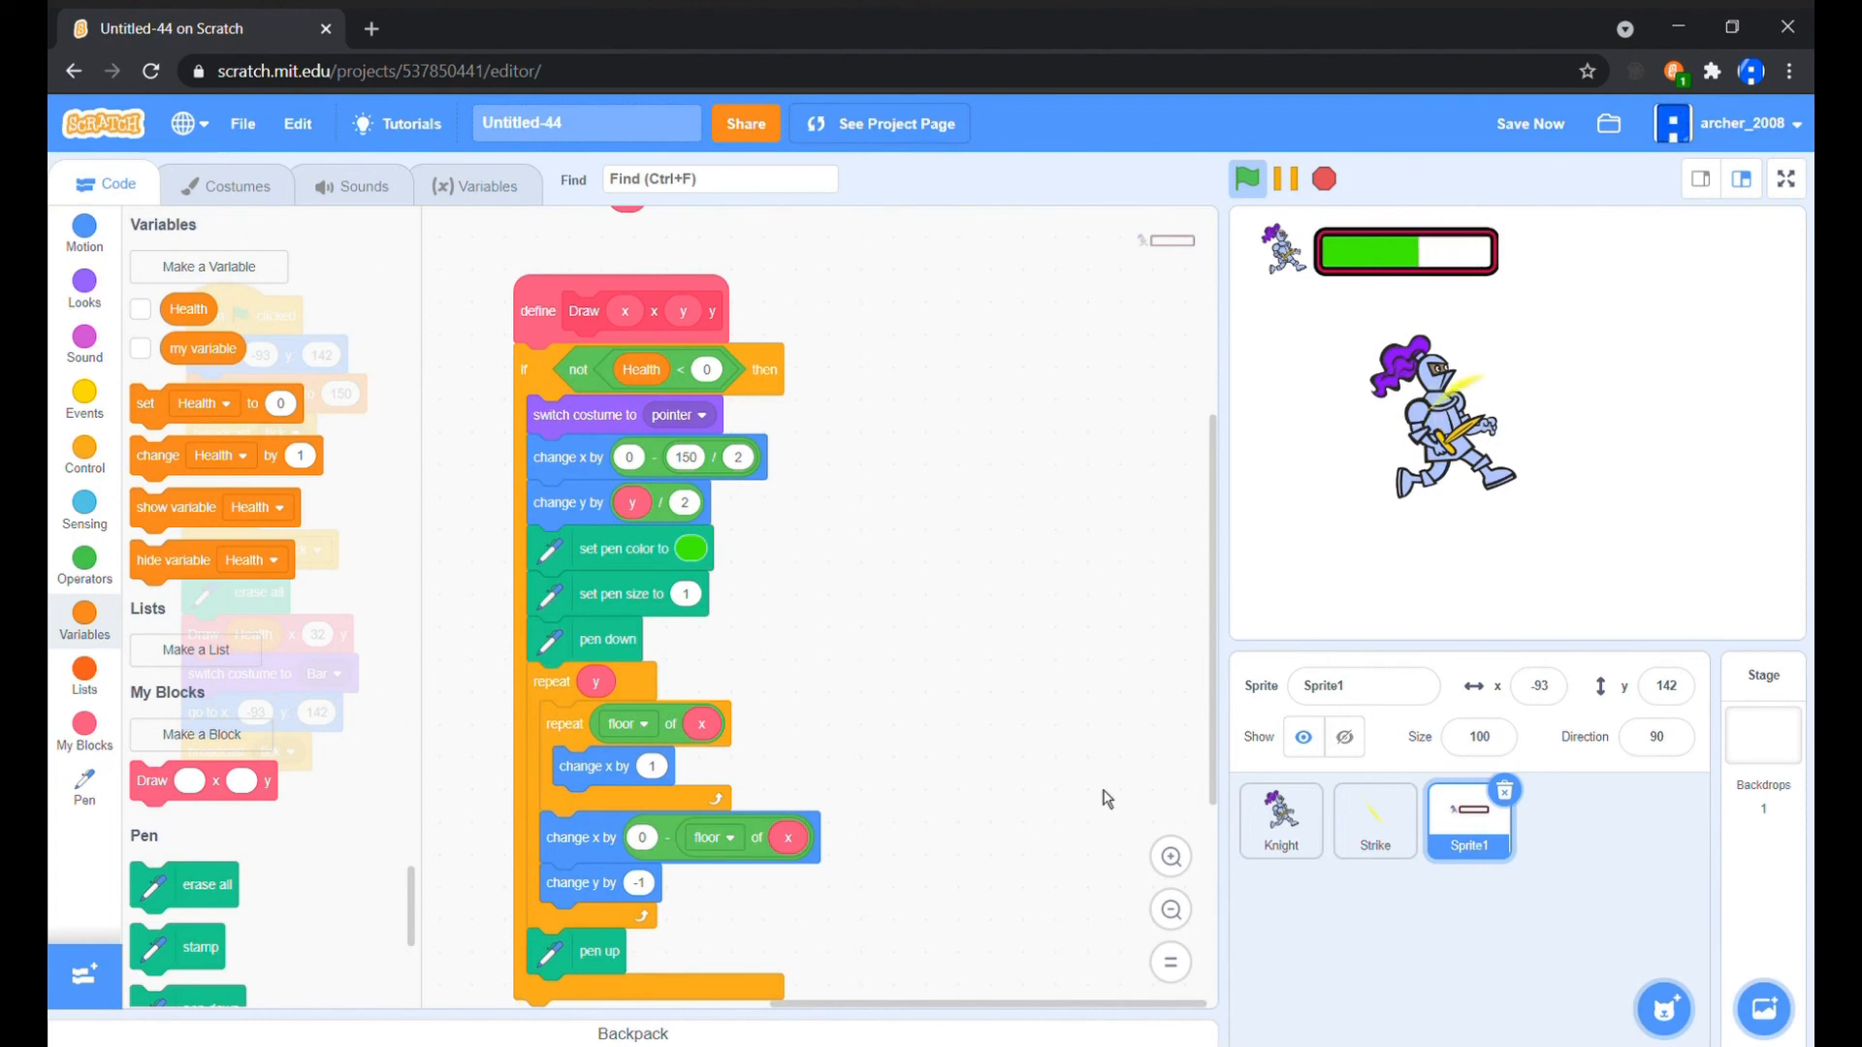